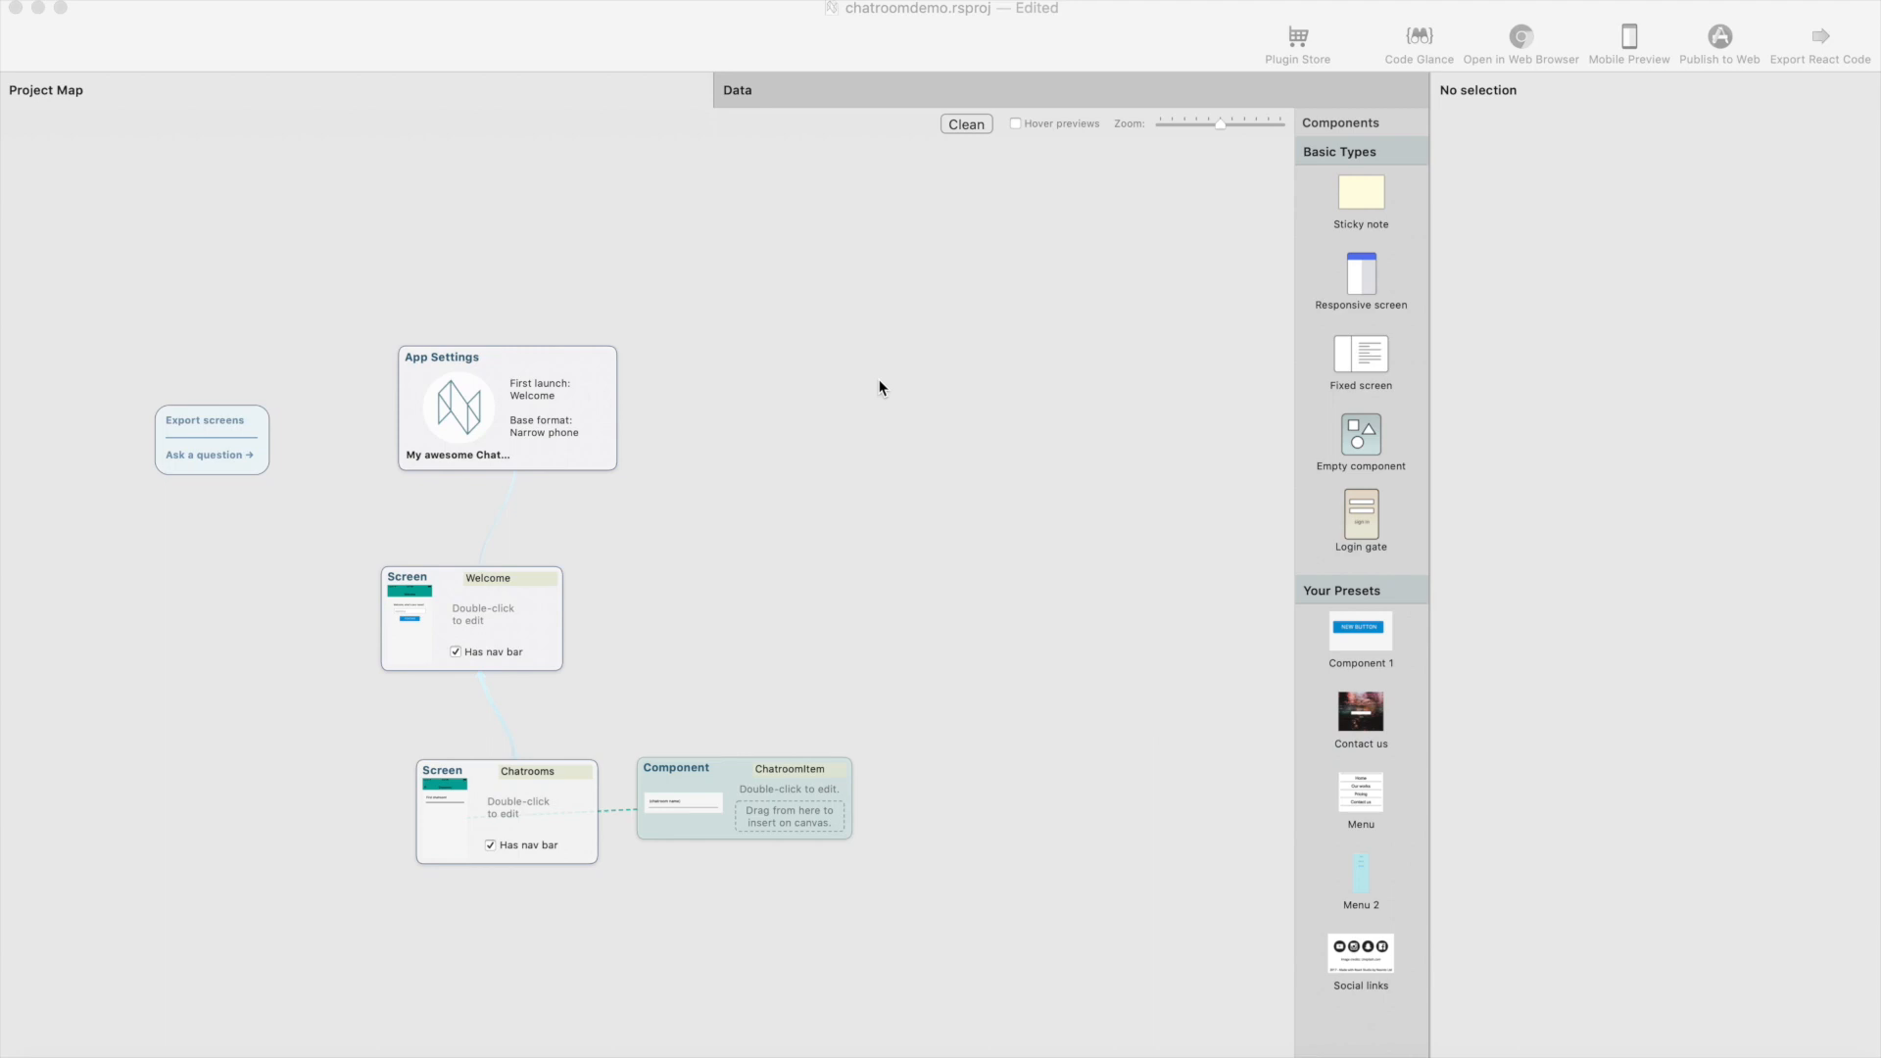
{"action": "mouse_move", "coordinate": [731, 806]}
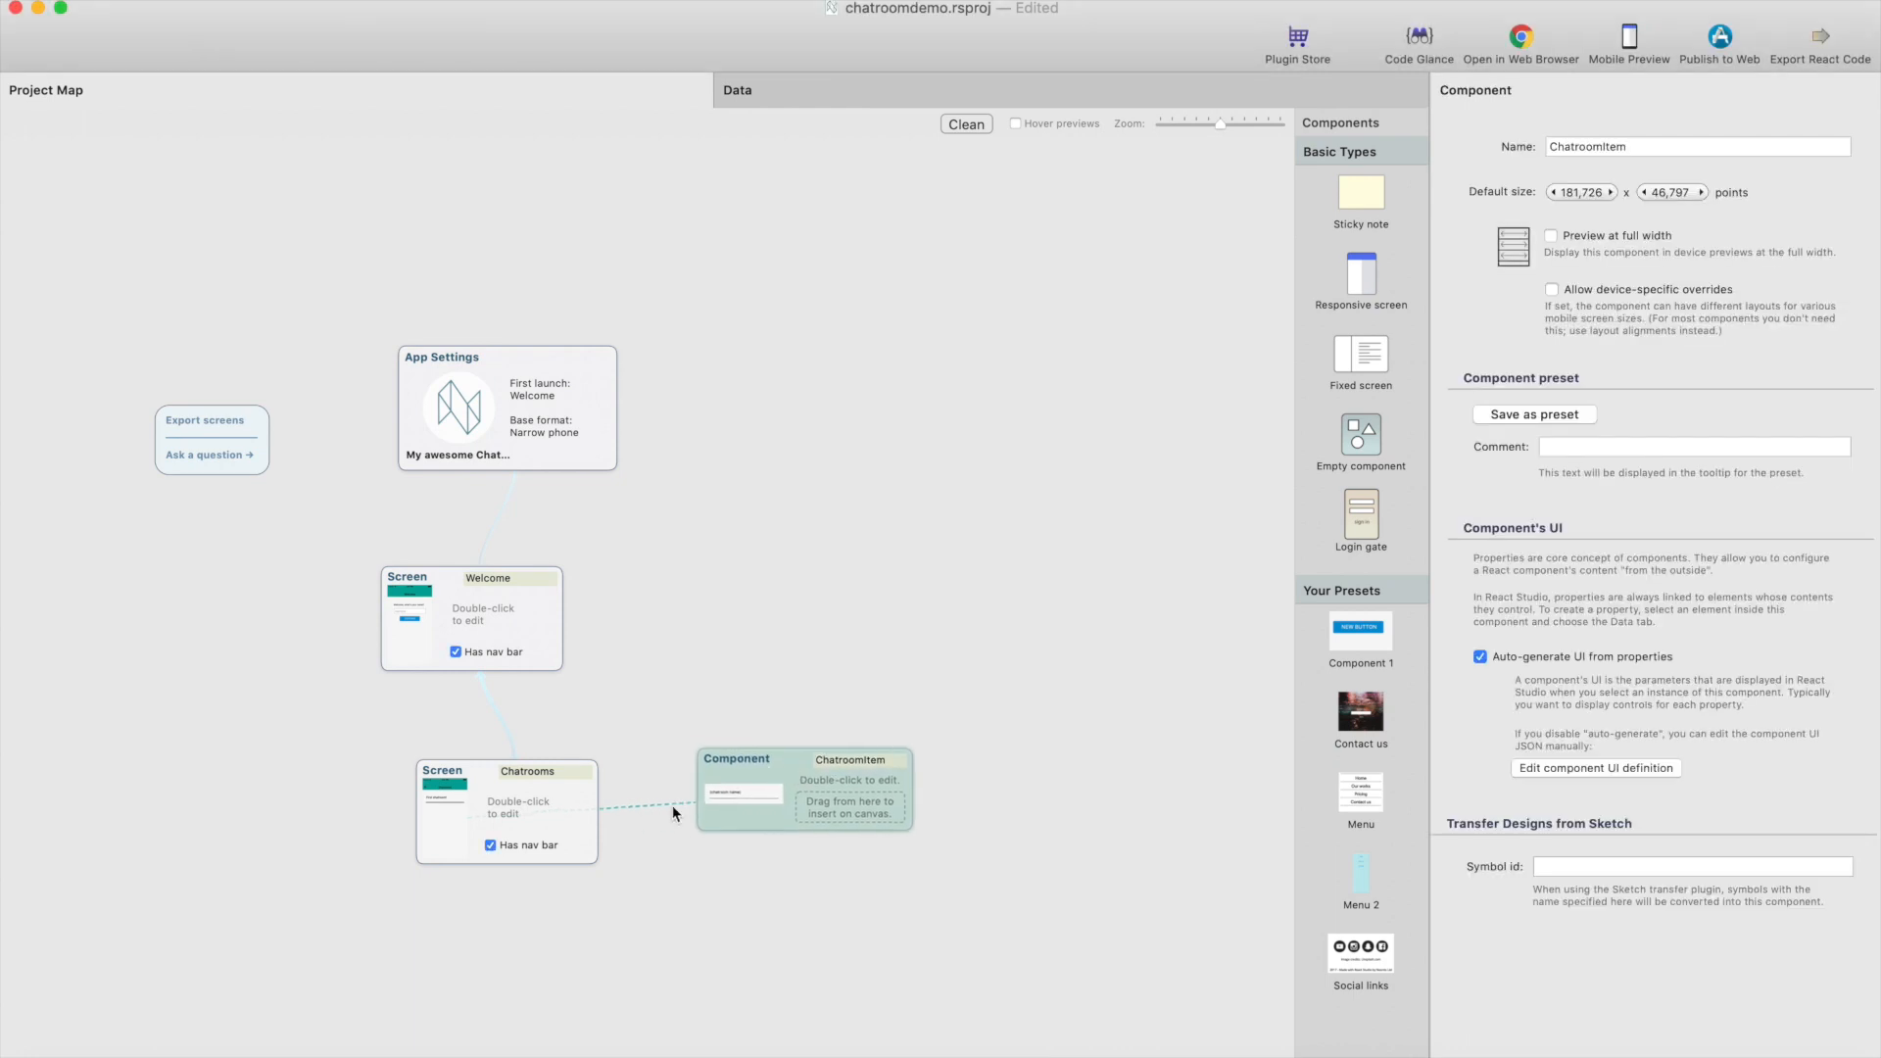
{"action": "mouse_move", "coordinate": [568, 827]}
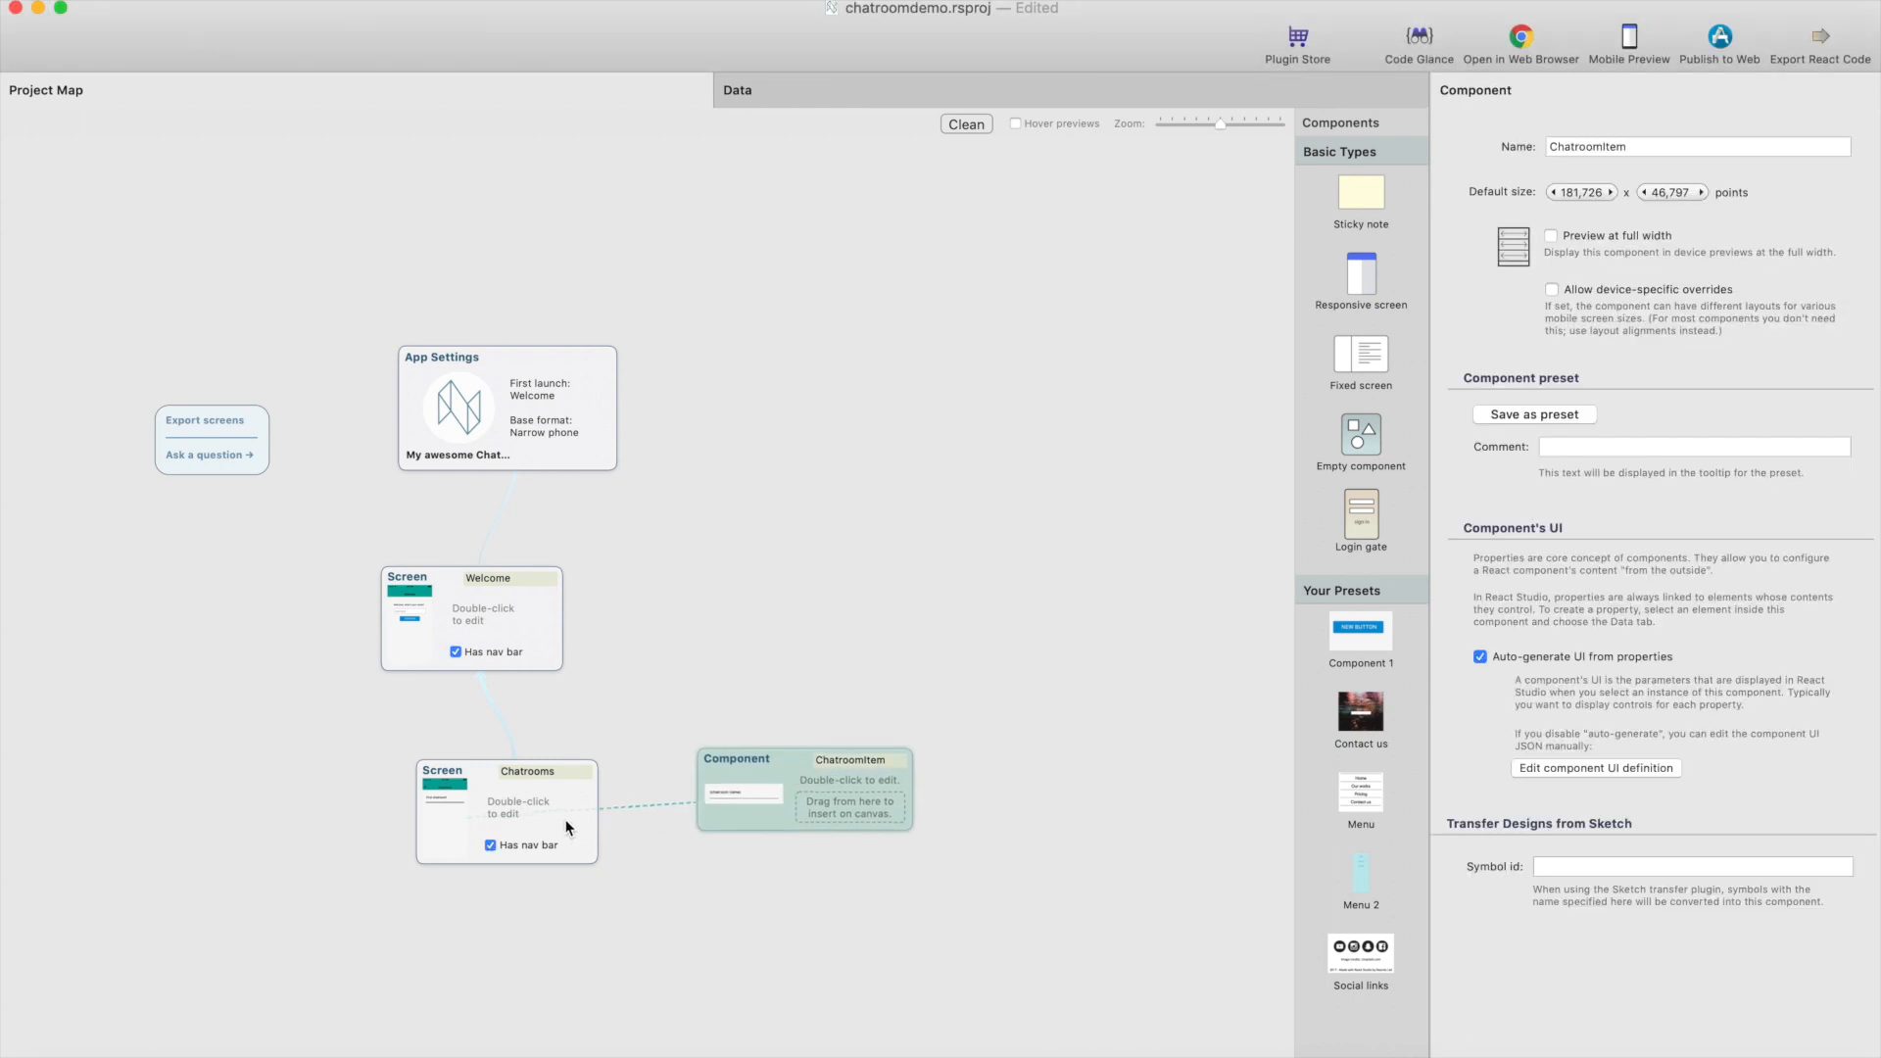
Review the existing Chatrooms screen and return to the project map
{"action": "left_click", "coordinate": [492, 810]}
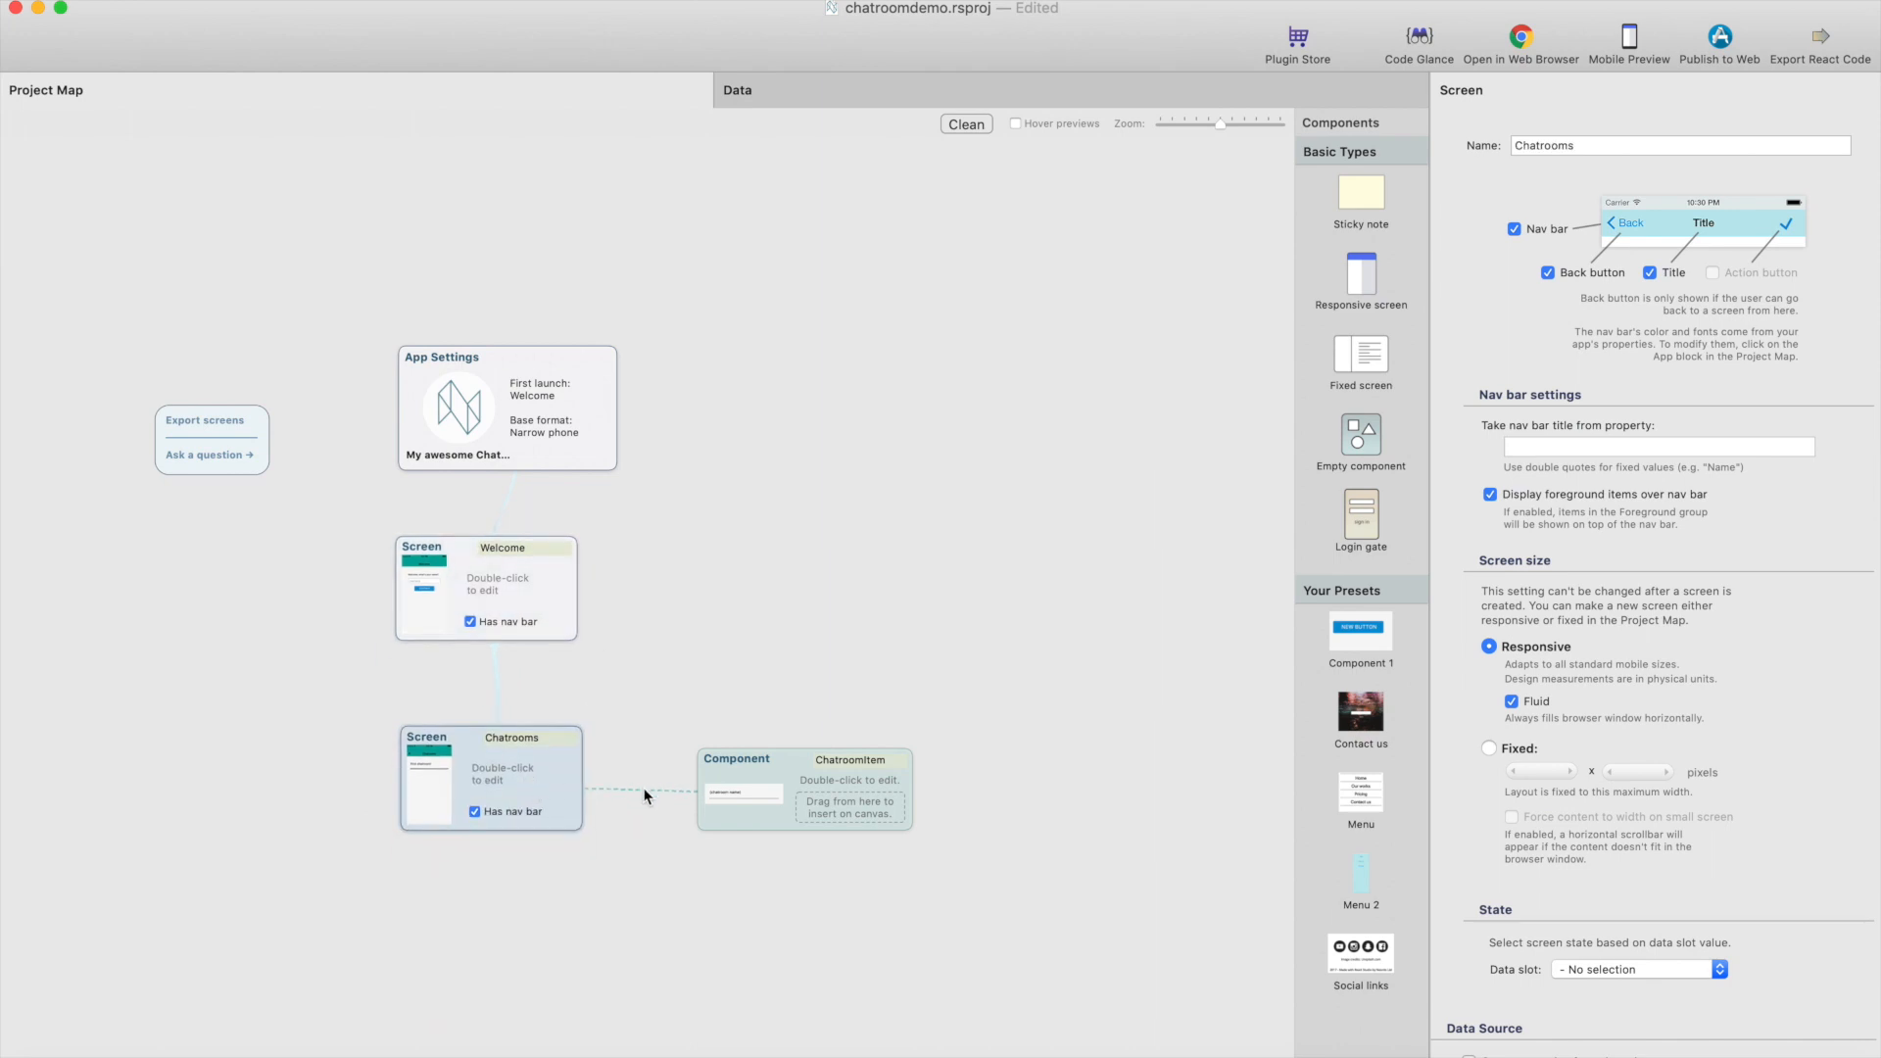
{"action": "double_click", "coordinate": [486, 778]}
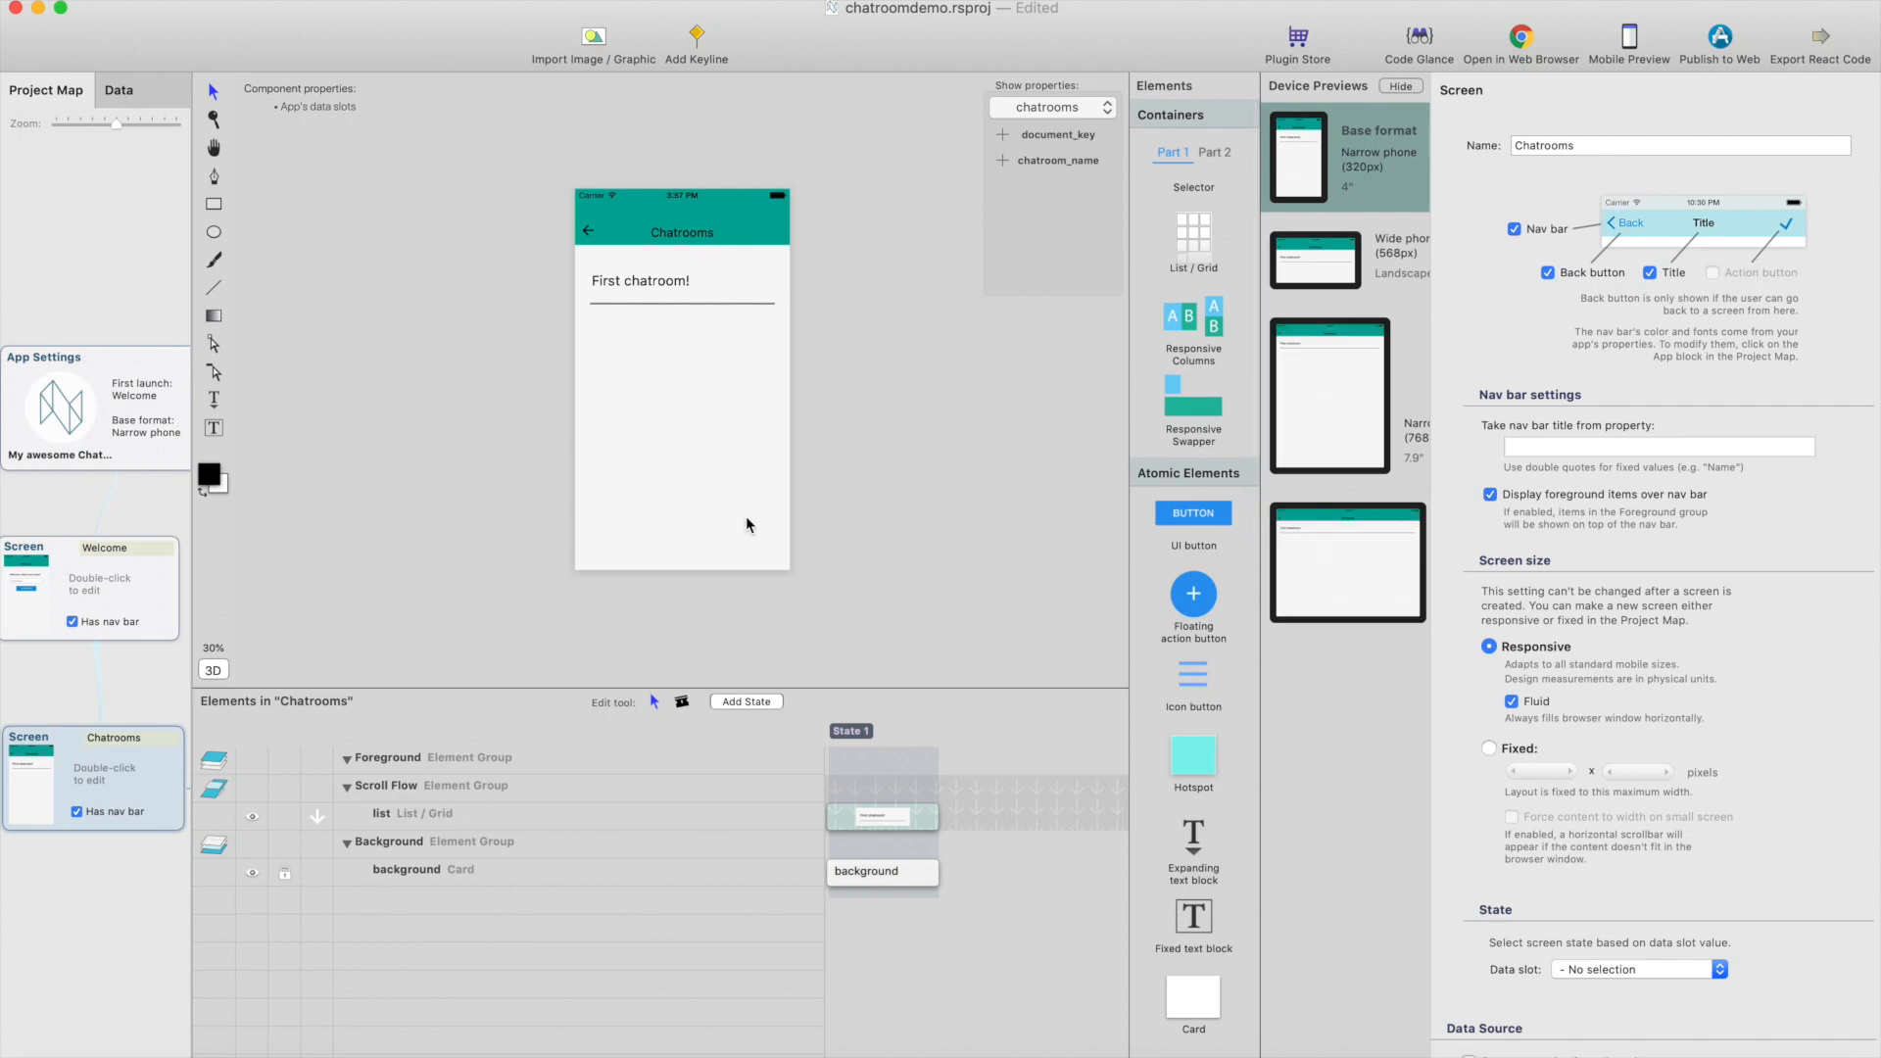
{"action": "mouse_move", "coordinate": [84, 257]}
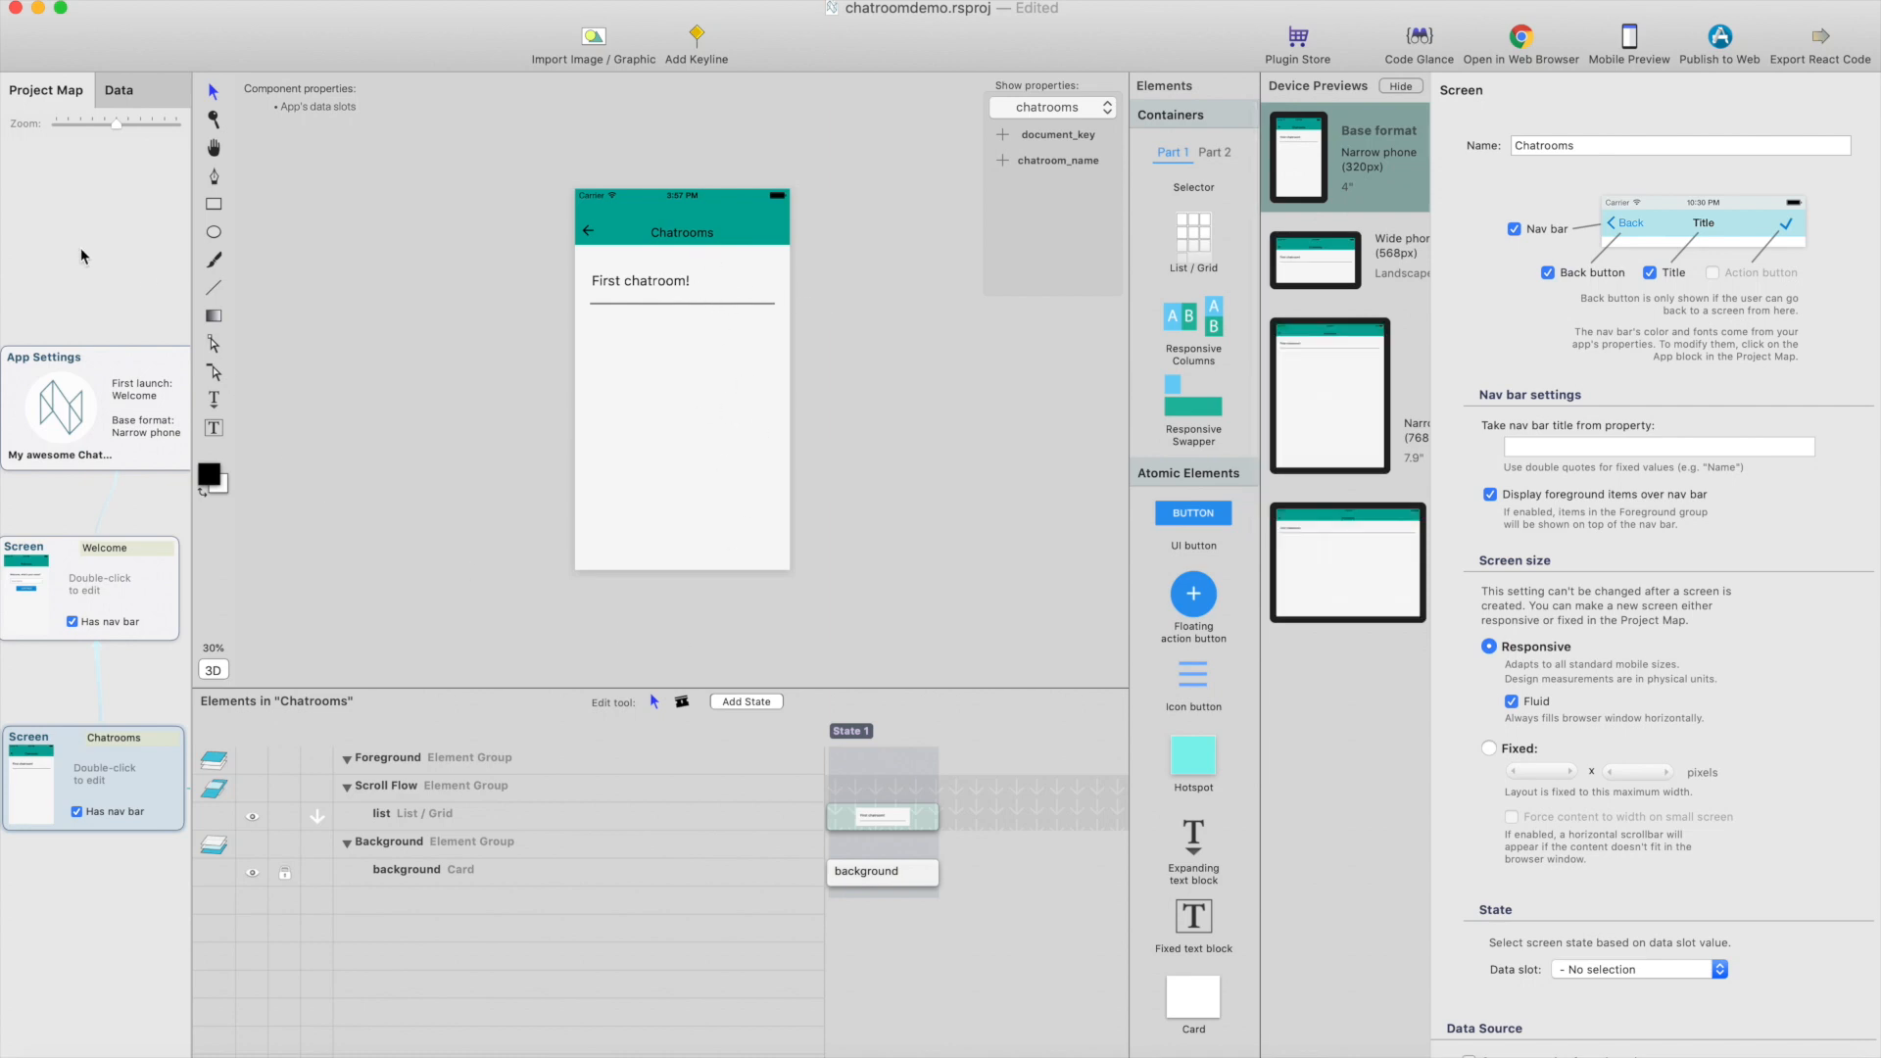
{"action": "left_click", "coordinate": [45, 89]}
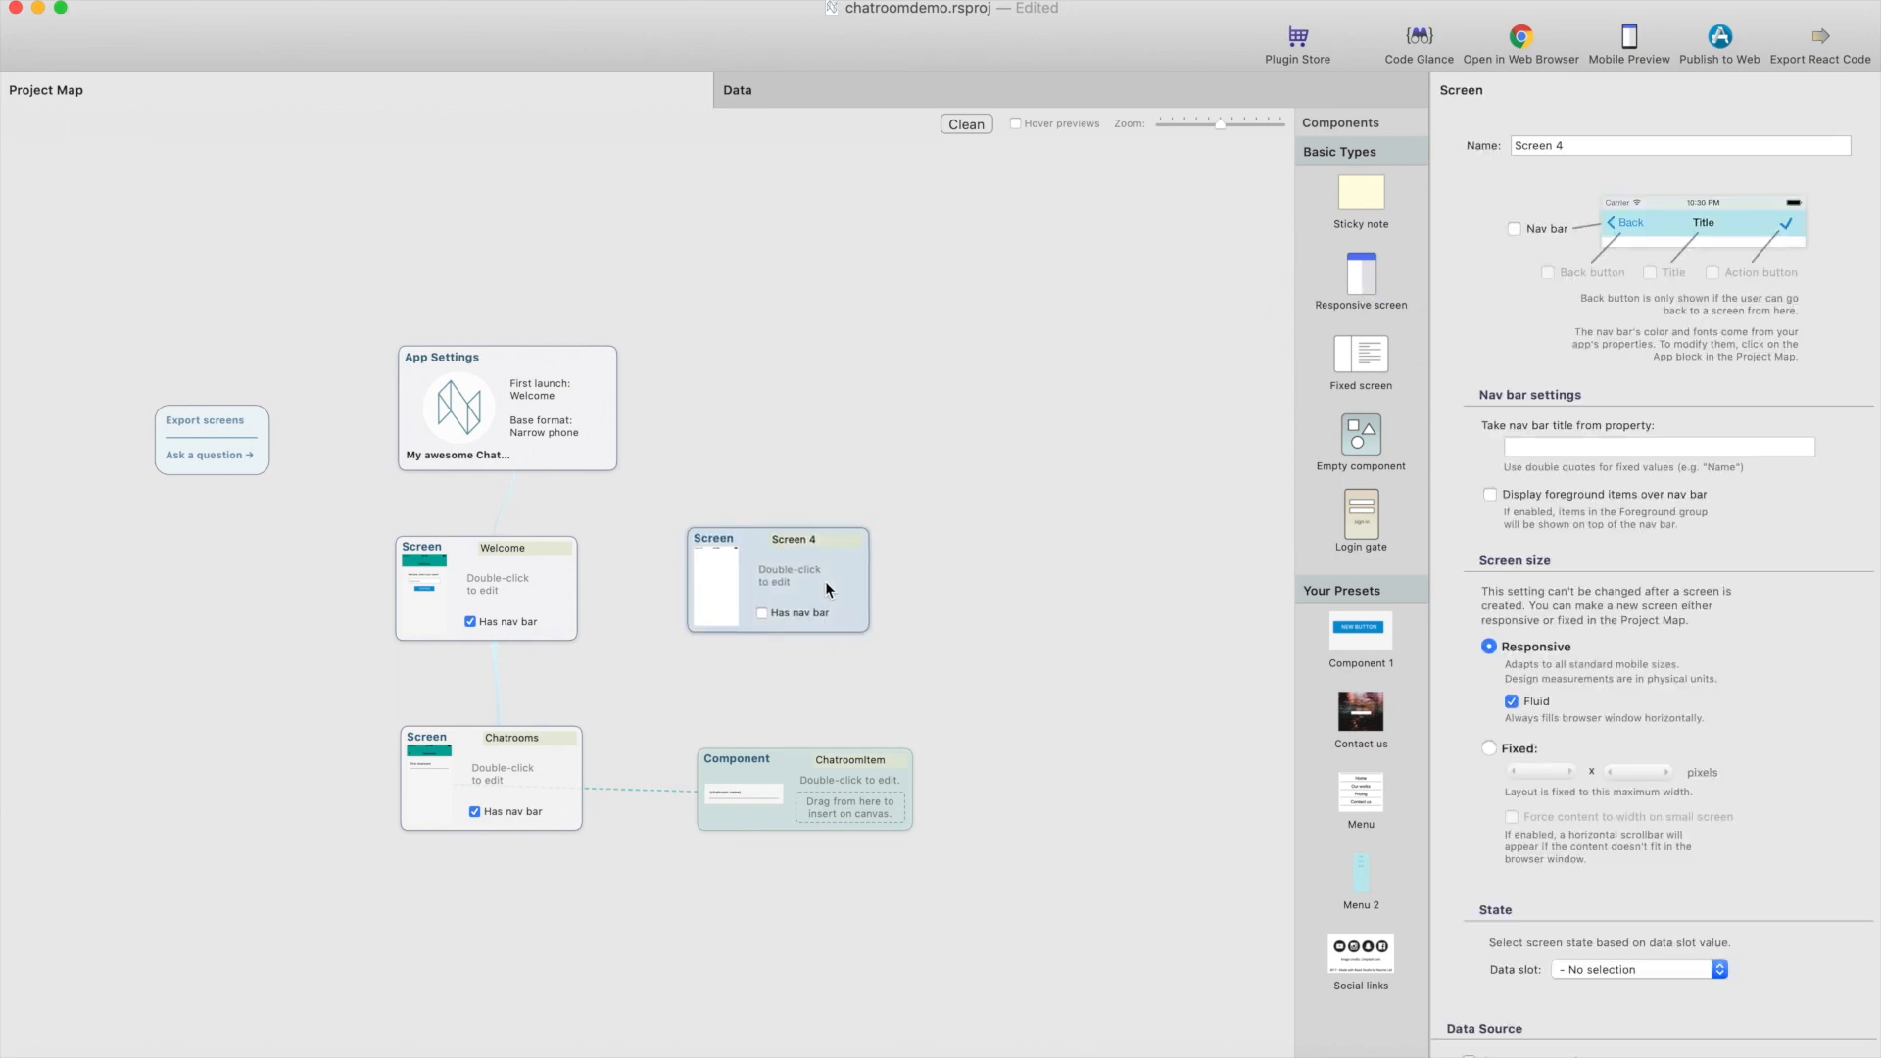
Name the new responsive screen 'Add a chatroom' and enable its nav bar
{"action": "double_click", "coordinate": [797, 539]}
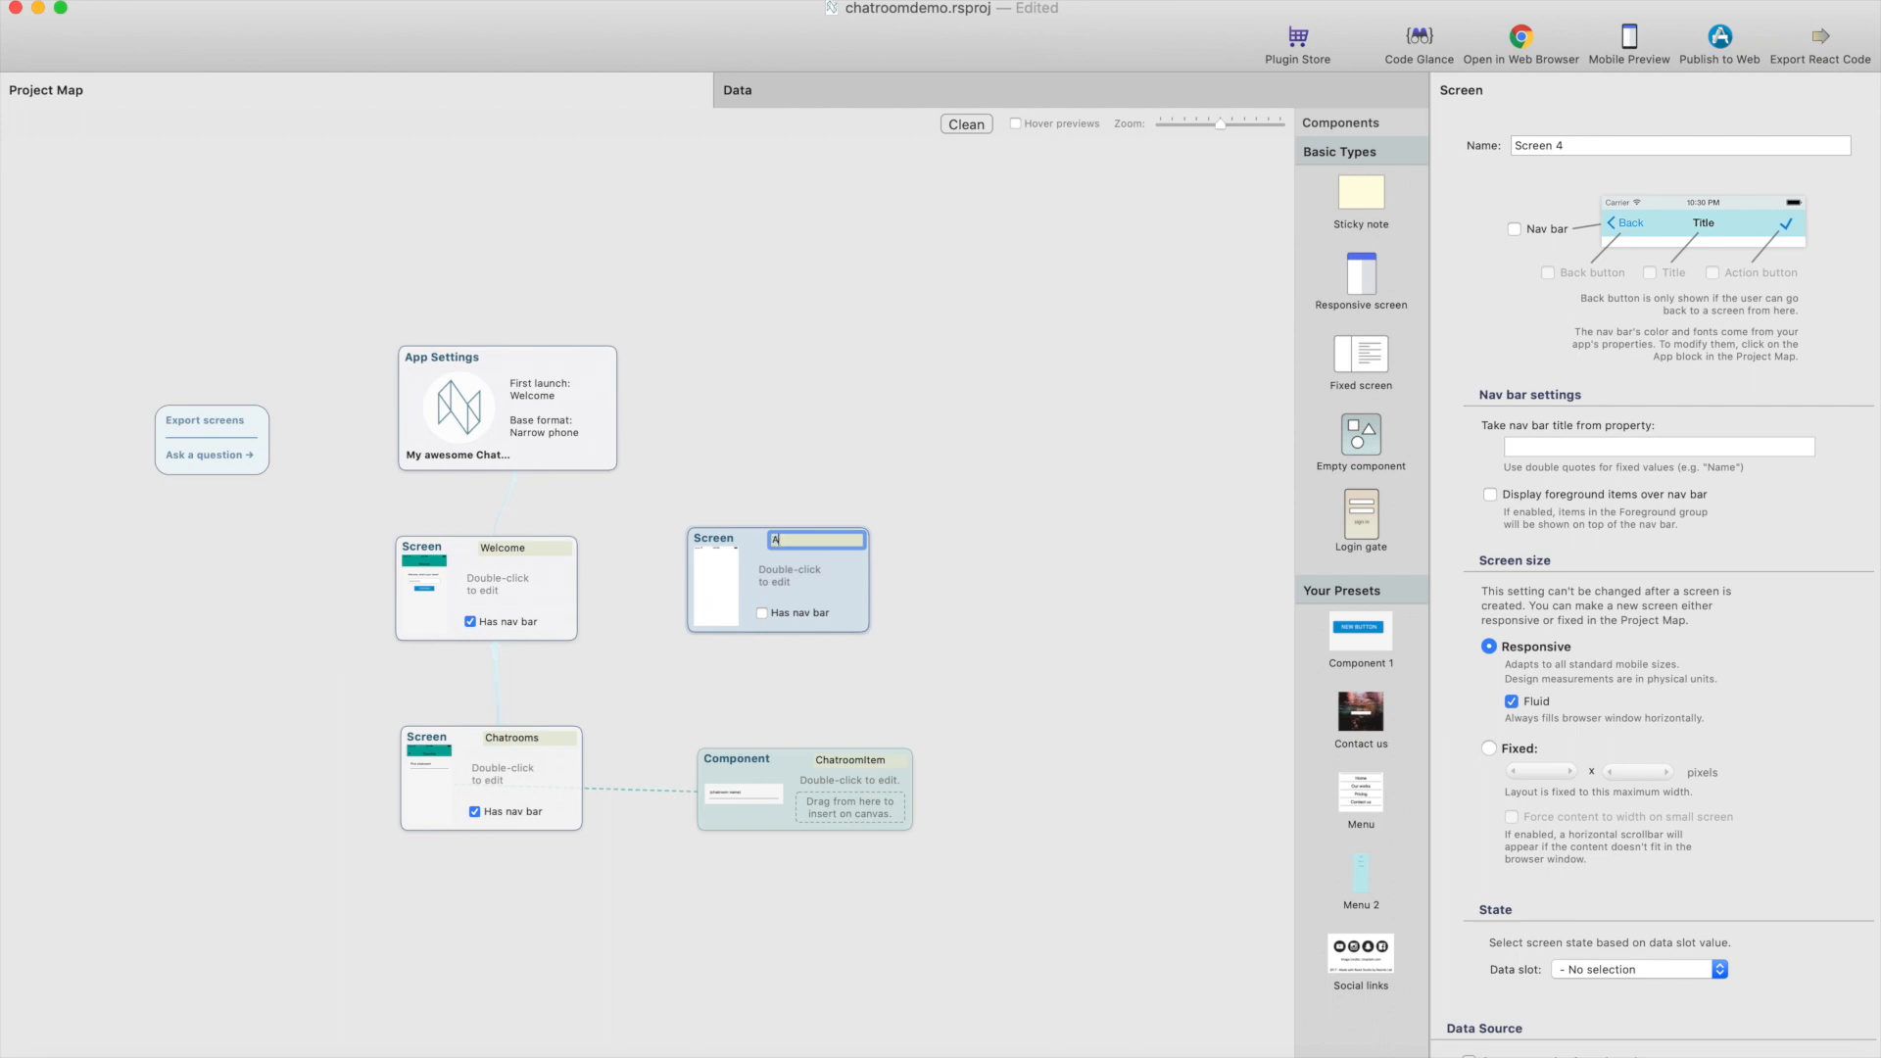
{"action": "type", "text": "Add a chatroom"}
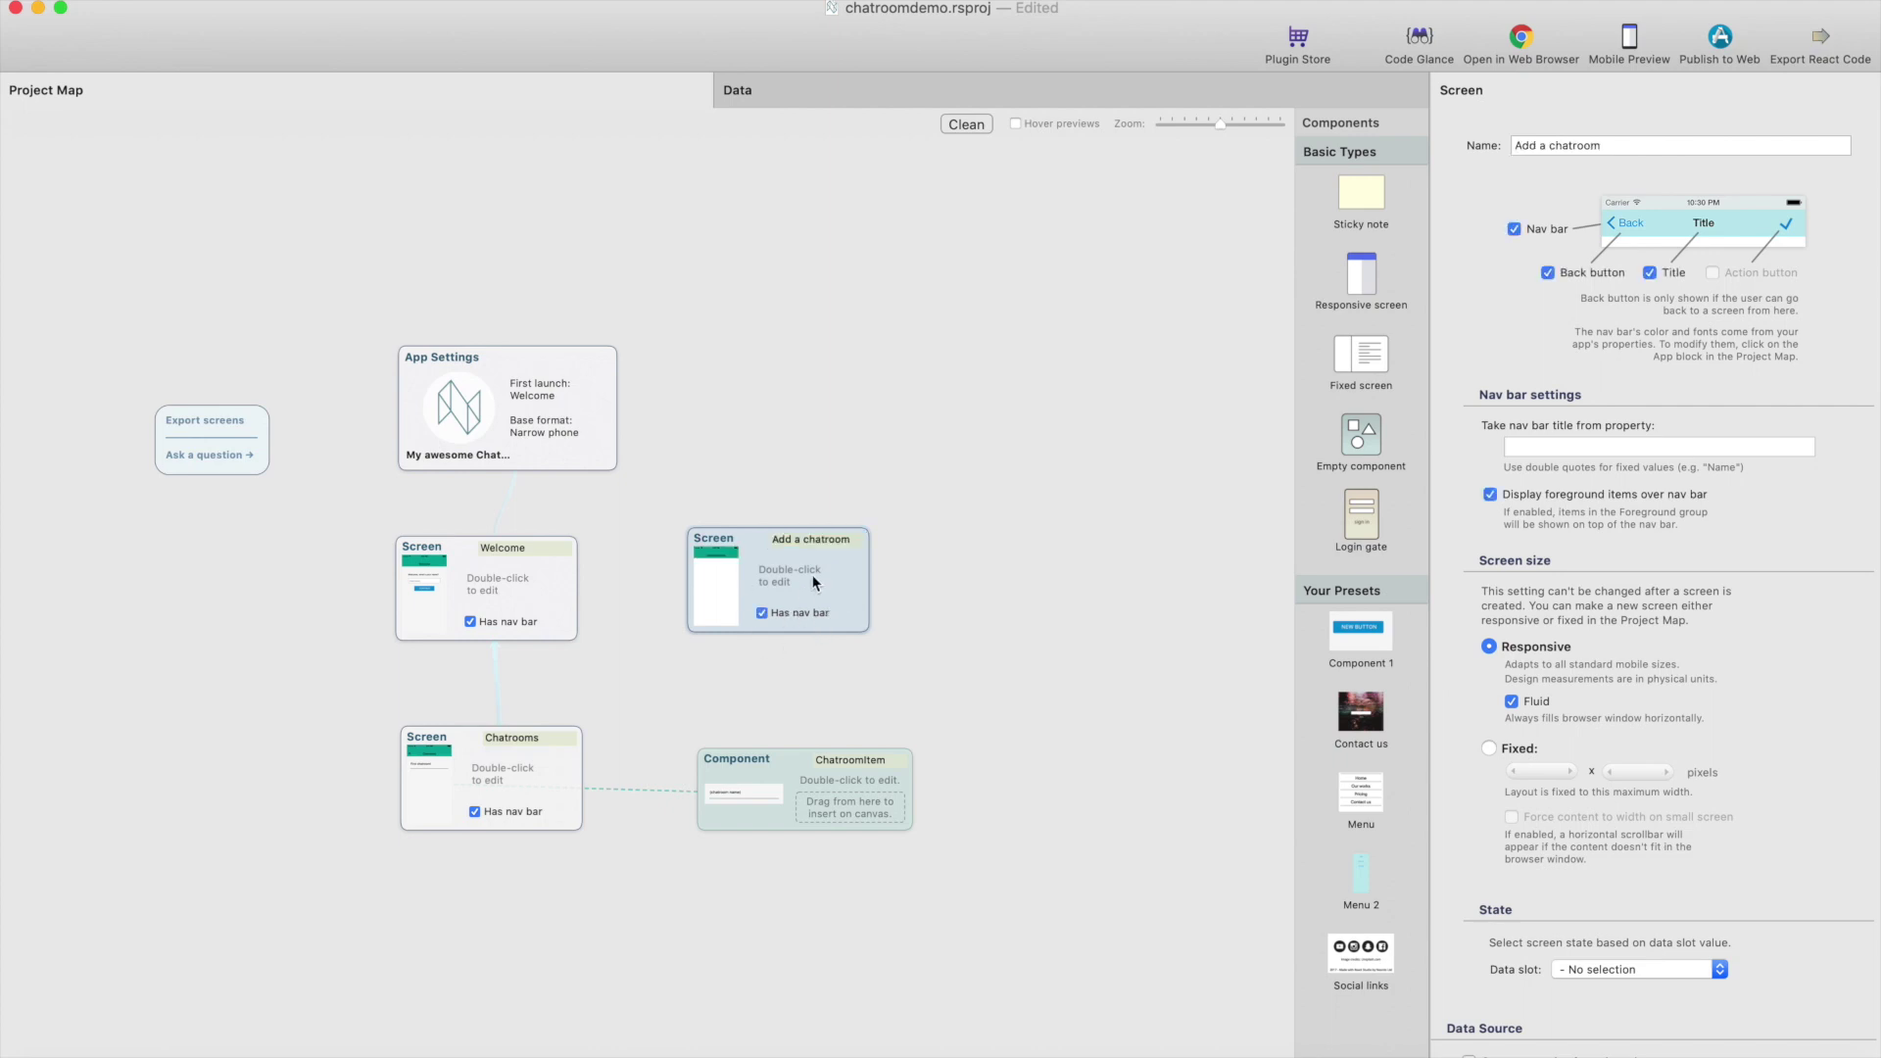
{"action": "double_click", "coordinate": [778, 580]}
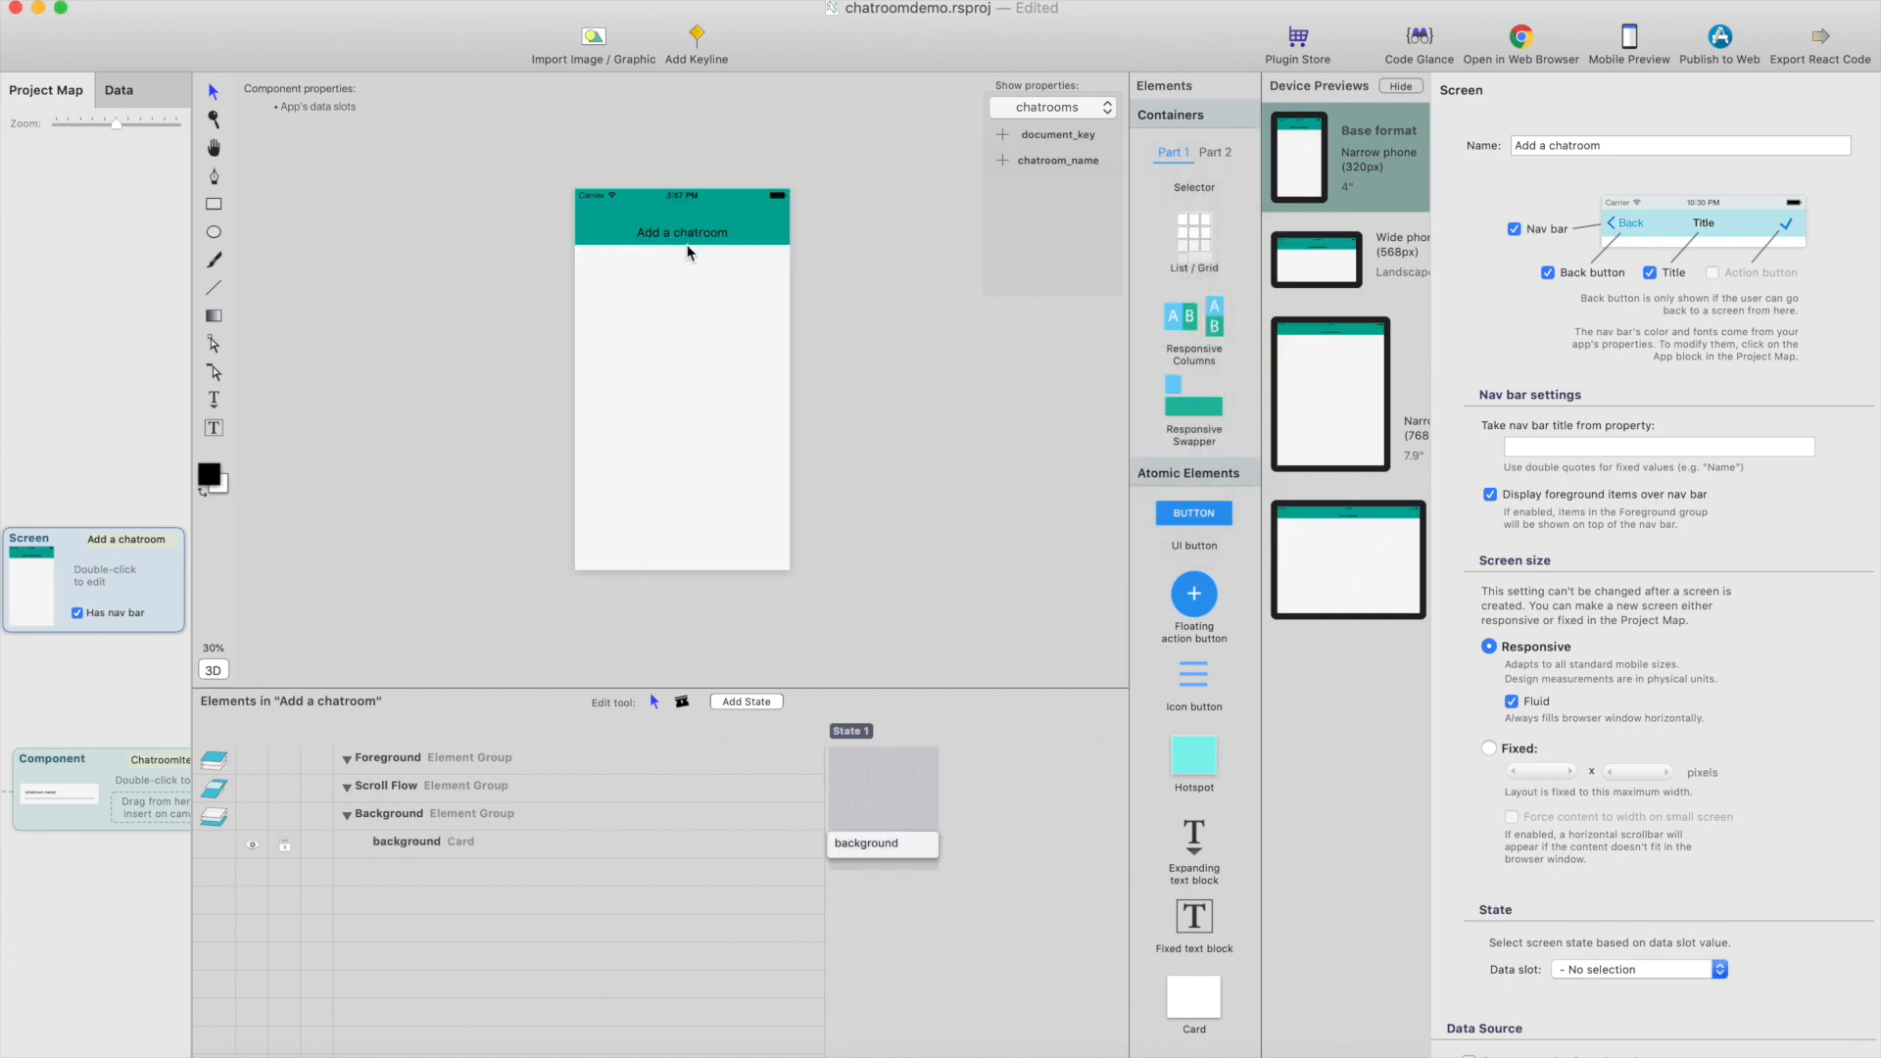
{"action": "mouse_move", "coordinate": [697, 247]}
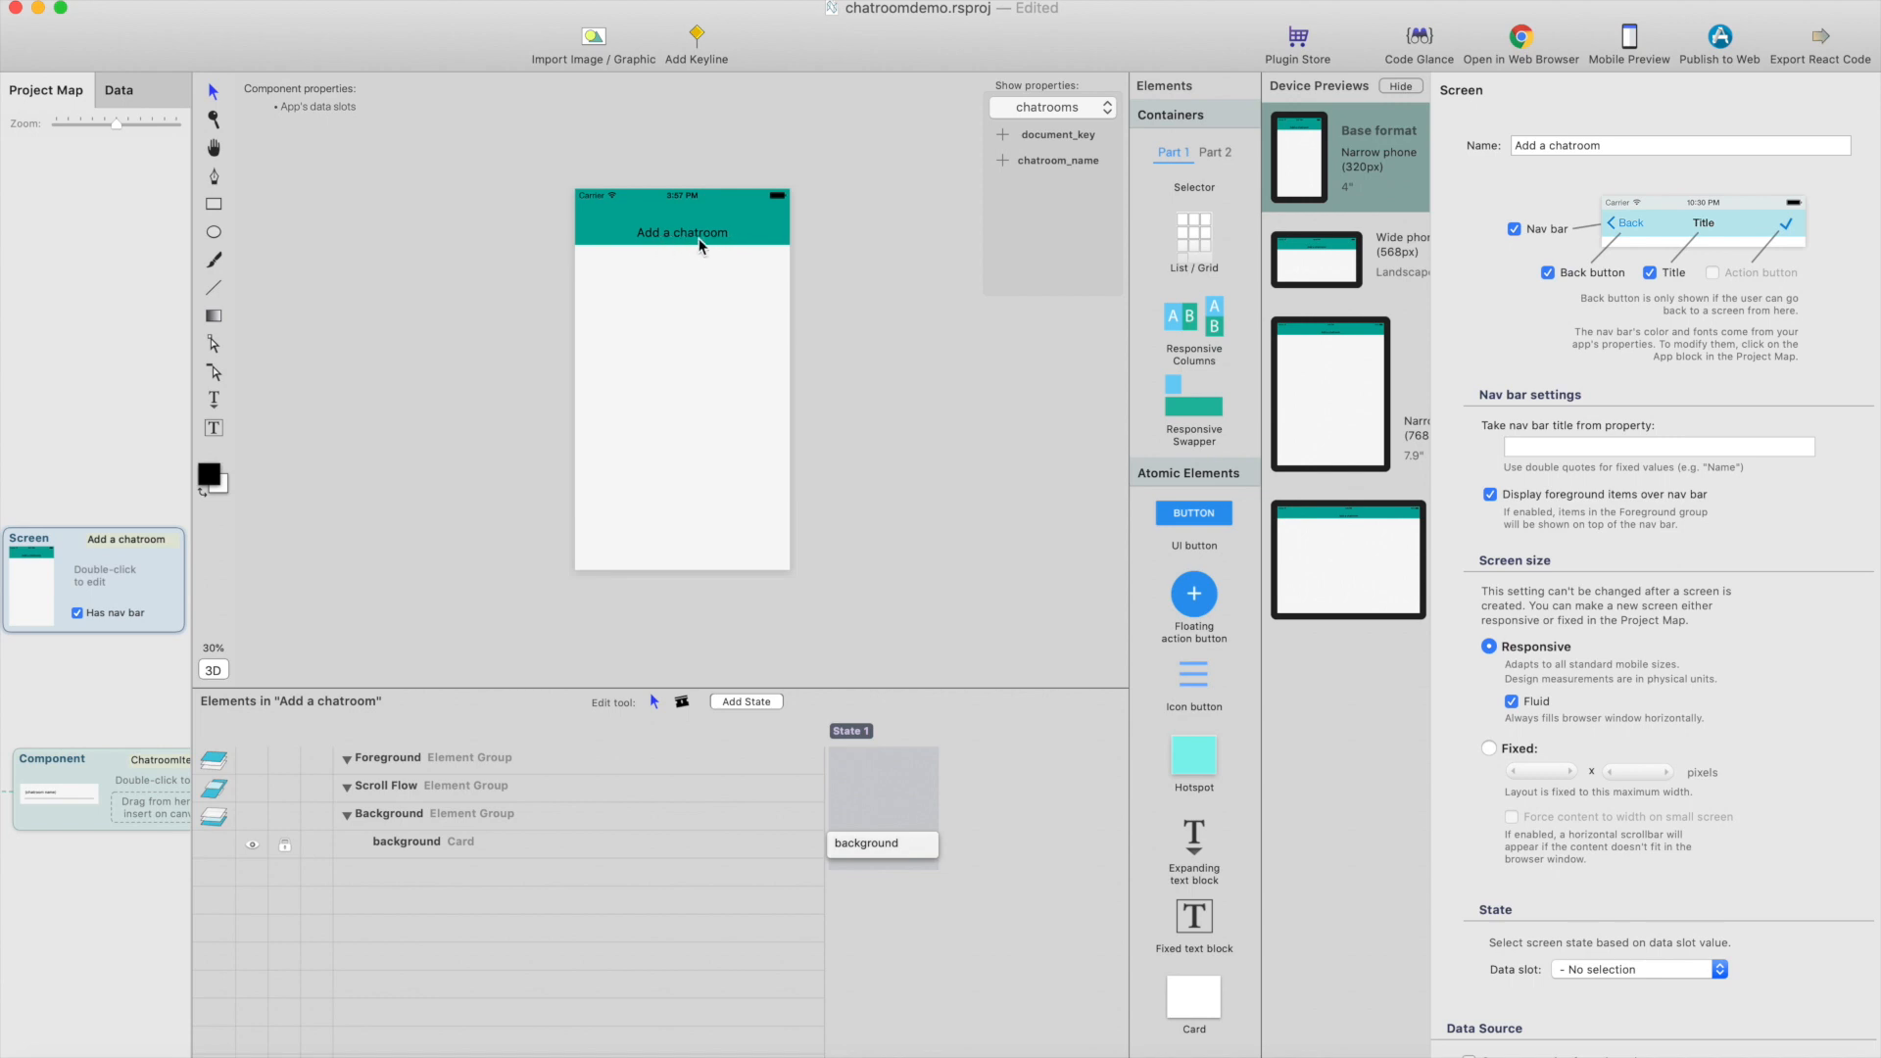
{"action": "mouse_move", "coordinate": [717, 249]}
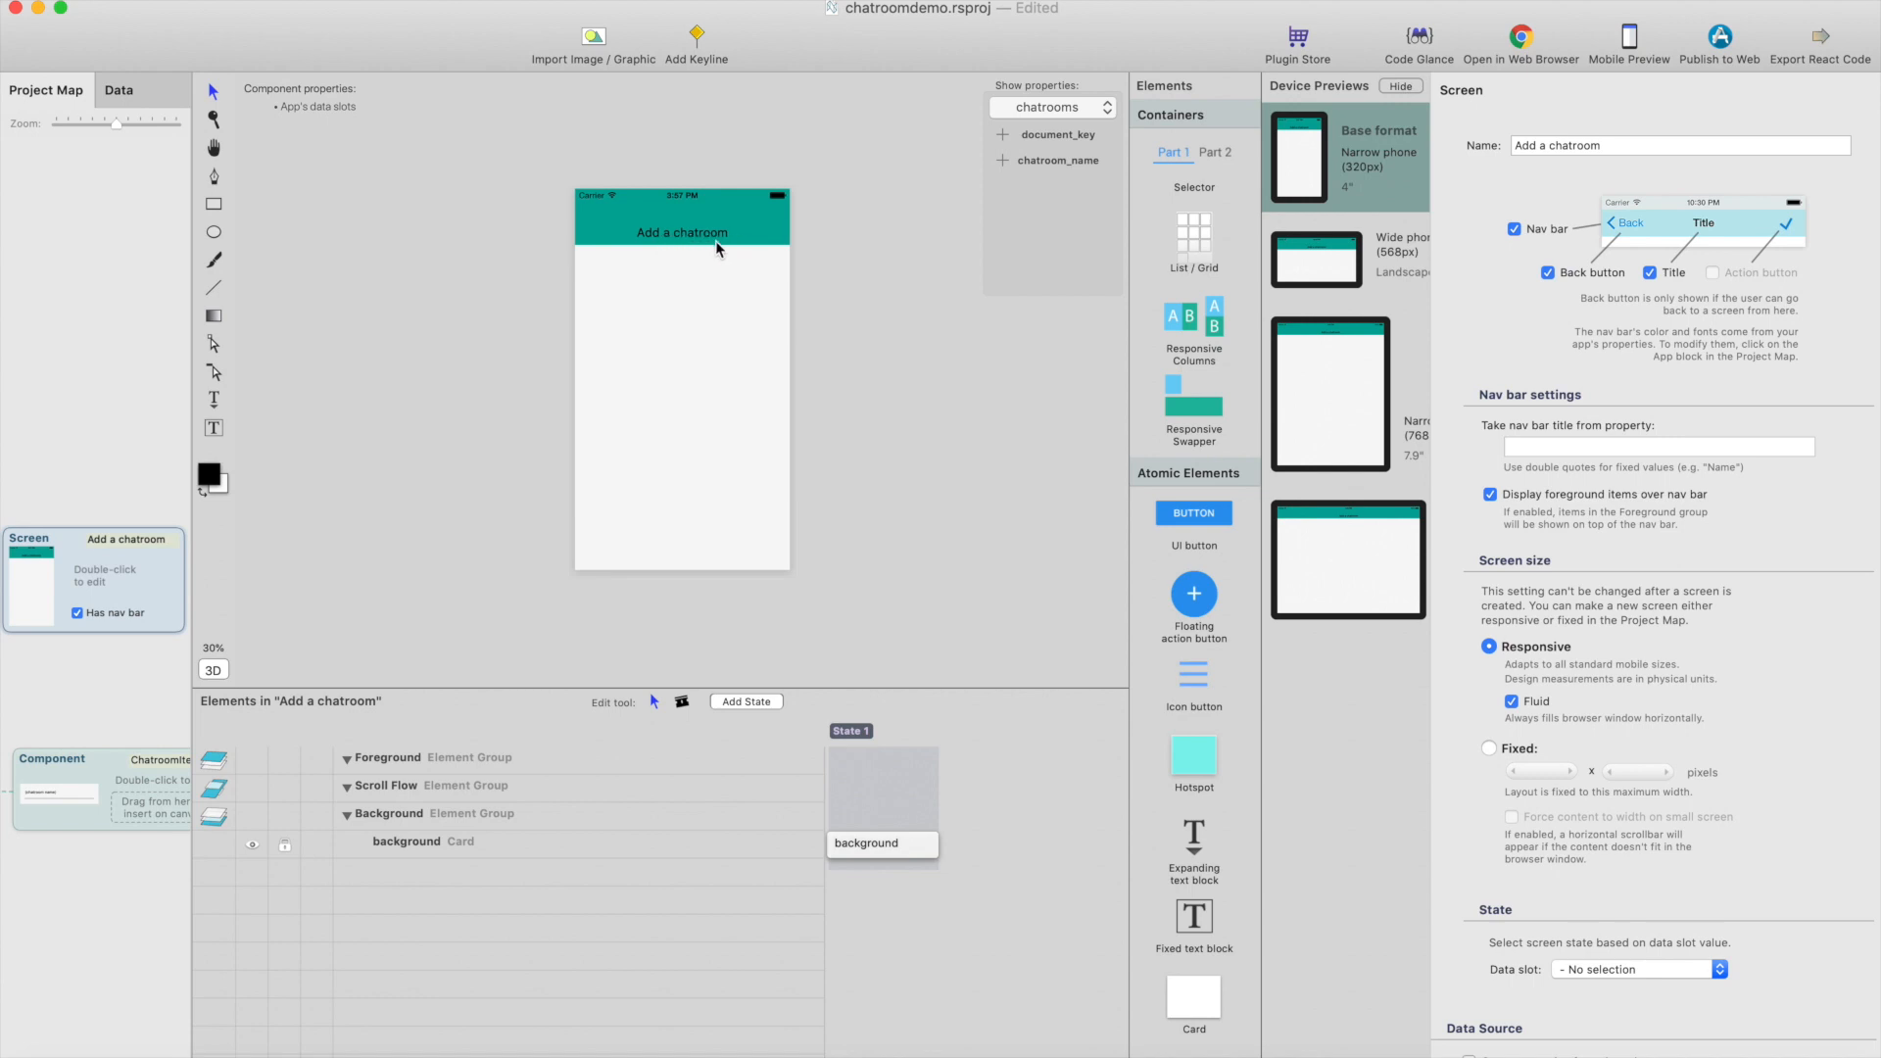
{"action": "left_click", "coordinate": [46, 88]}
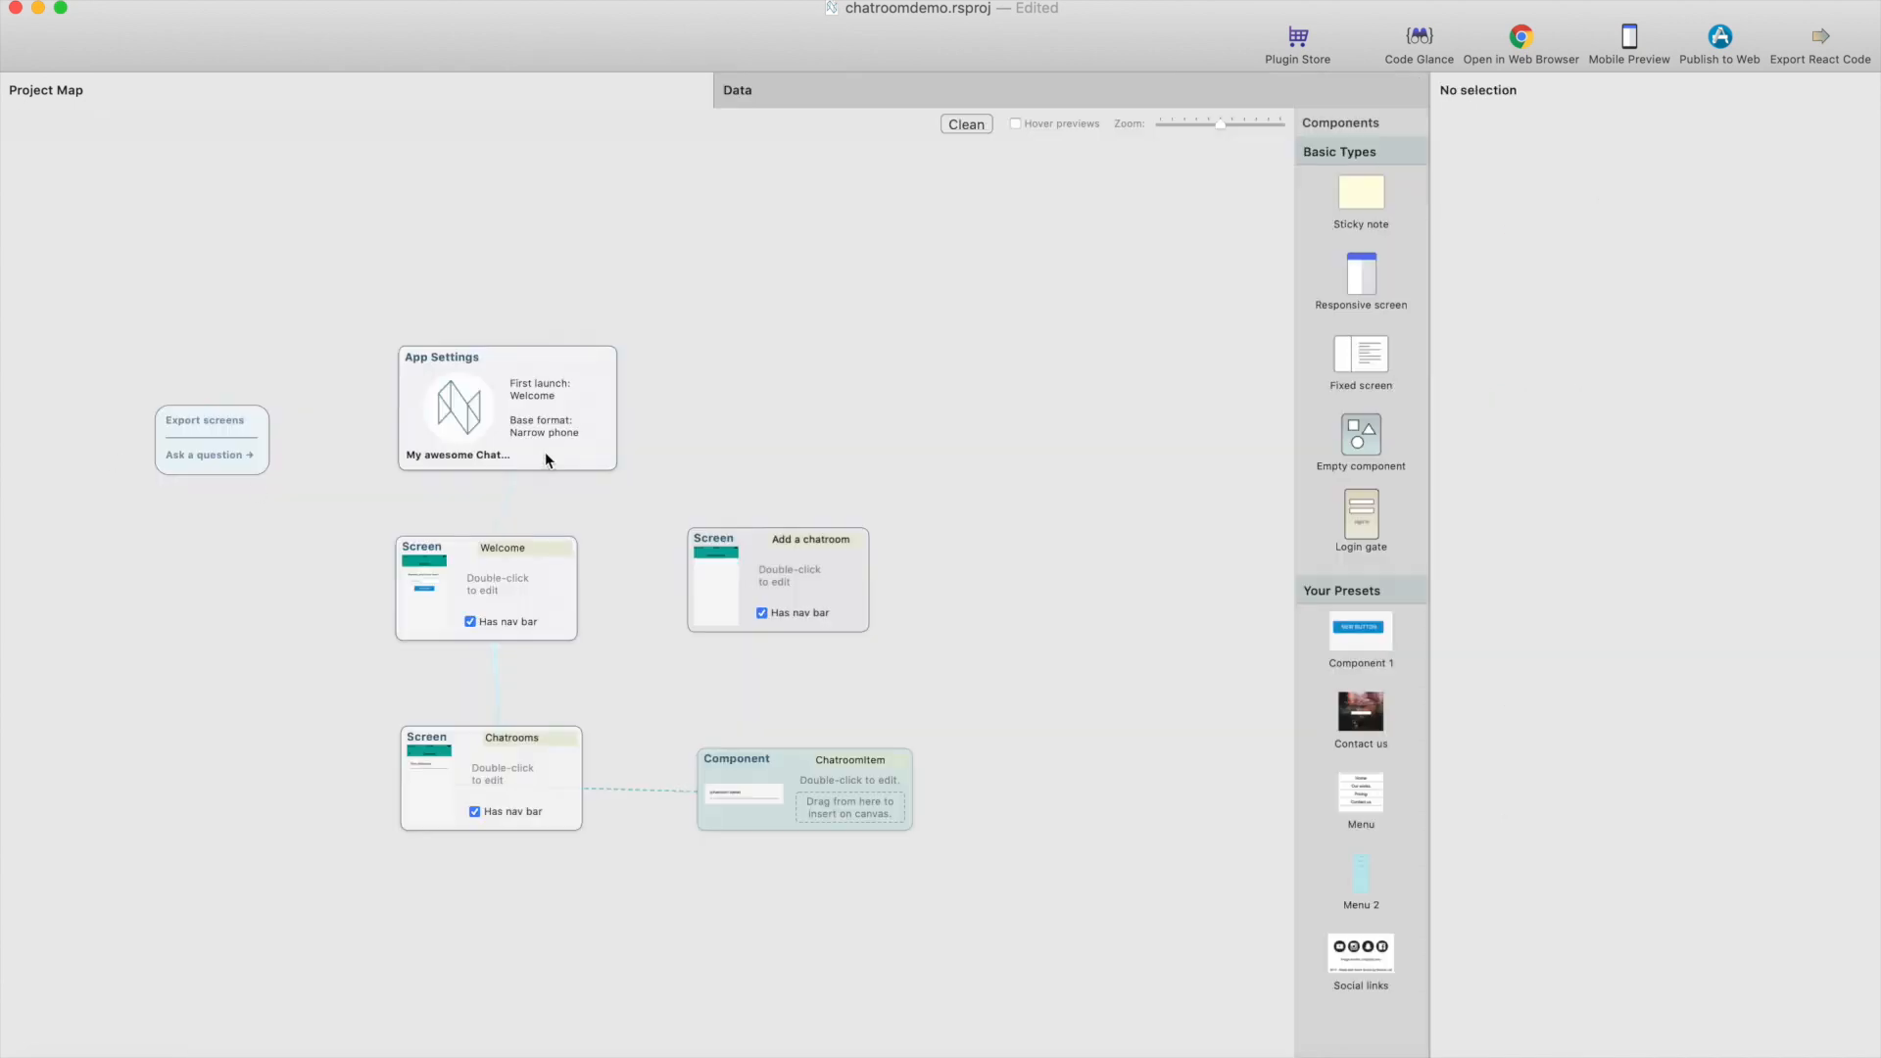
Set the app-wide nav bar title colour to white and check it on the Add a chatroom screen
{"action": "left_click", "coordinate": [508, 408]}
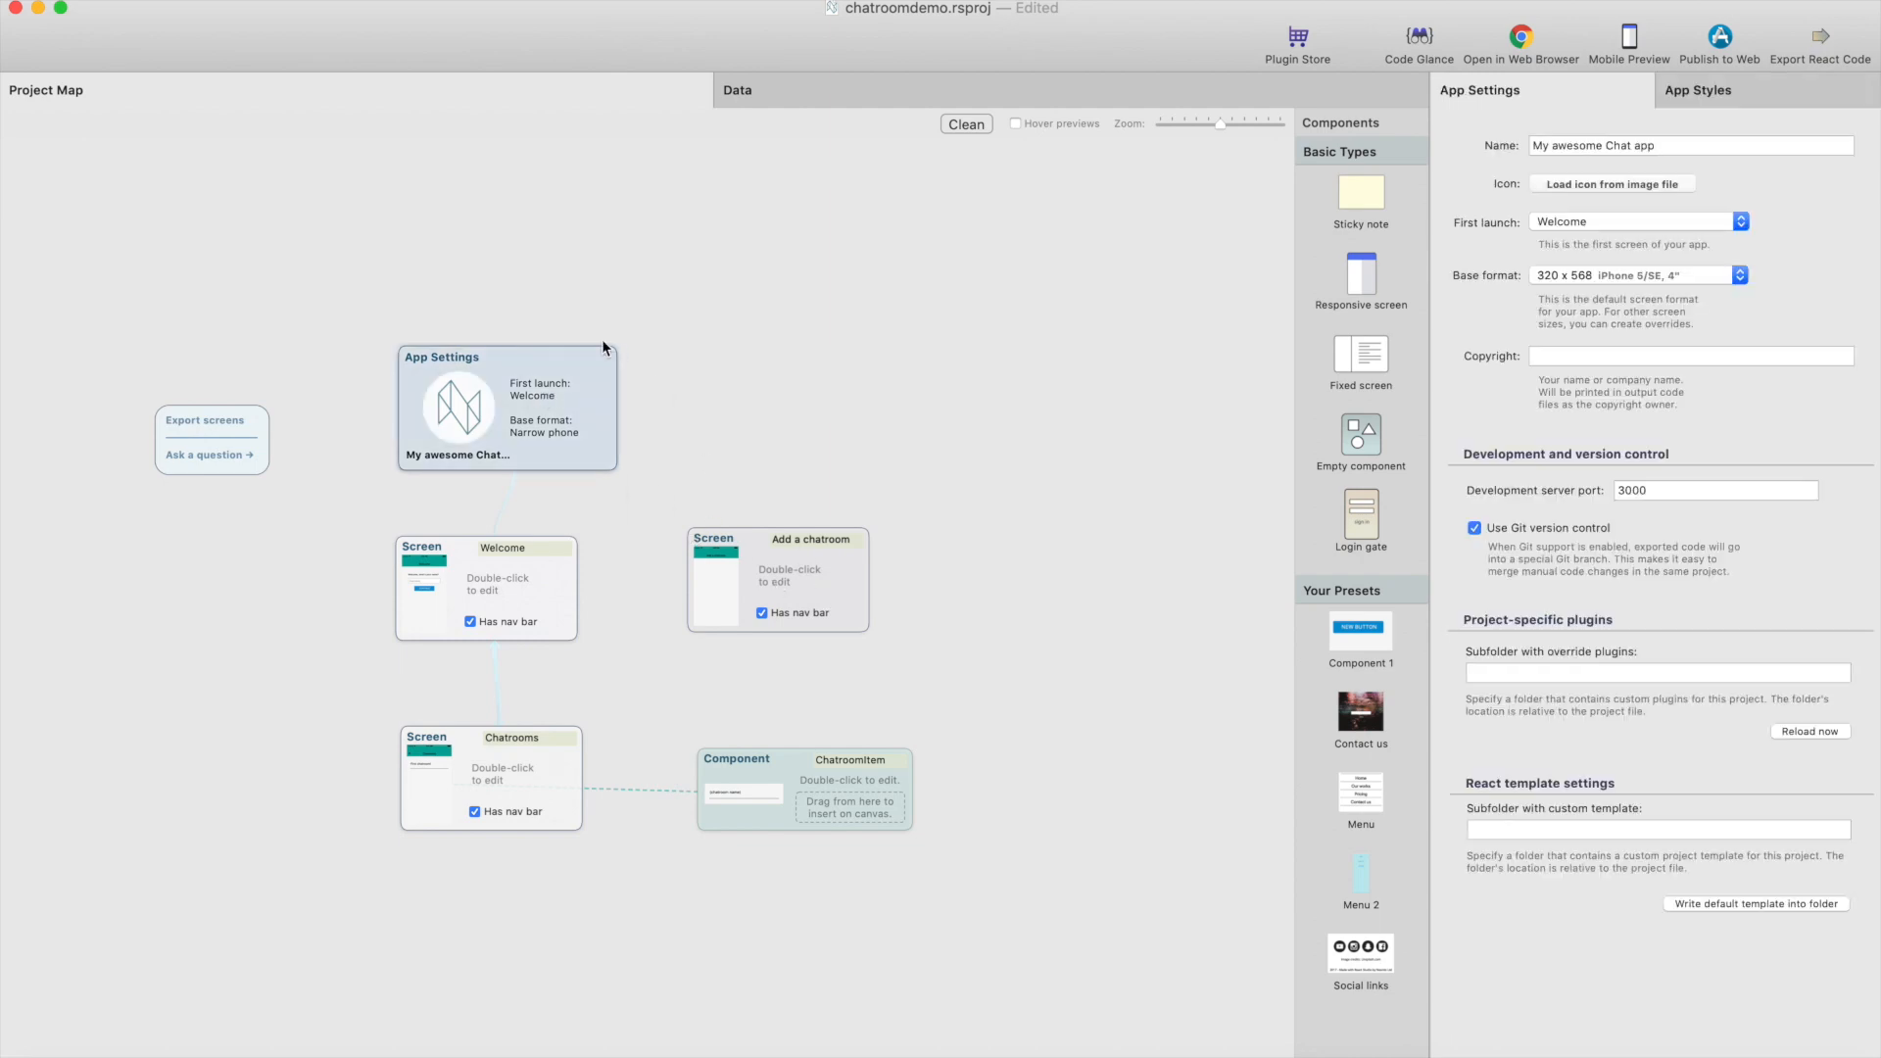
{"action": "left_click", "coordinate": [1697, 90]}
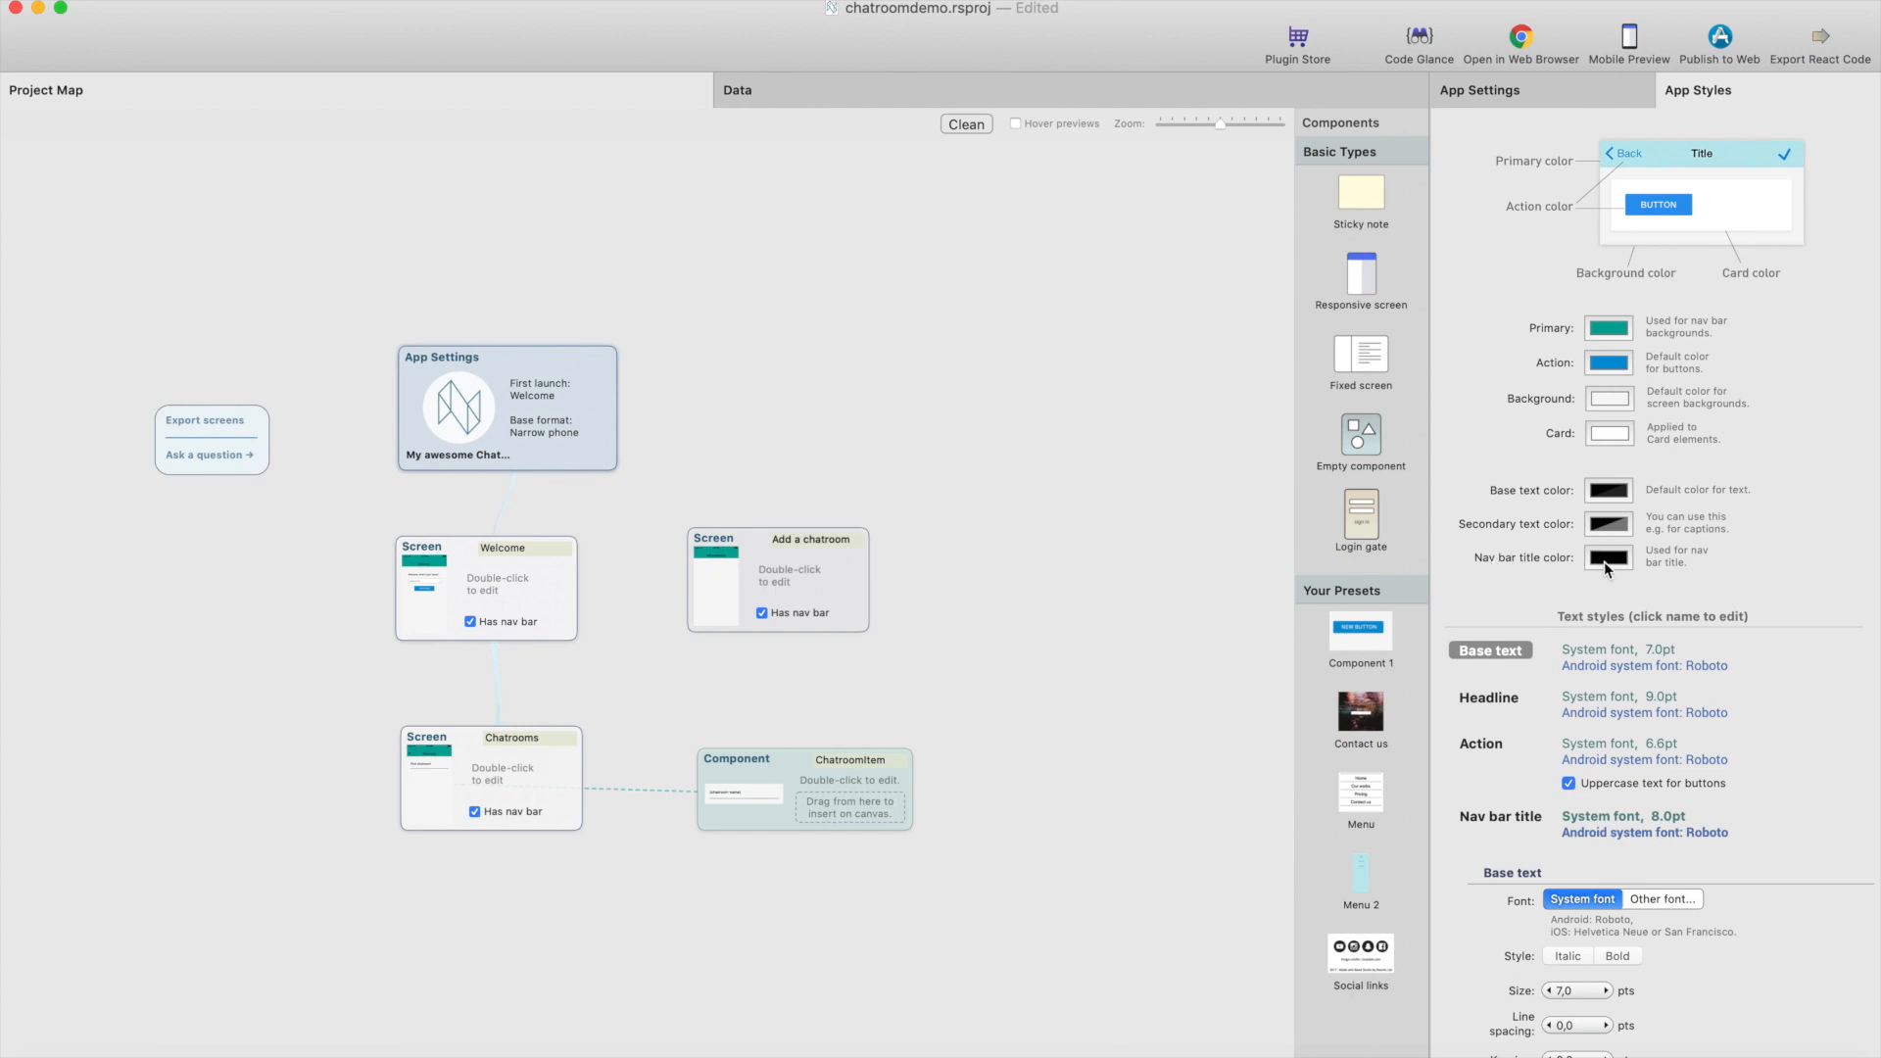
{"action": "left_click", "coordinate": [1609, 559]}
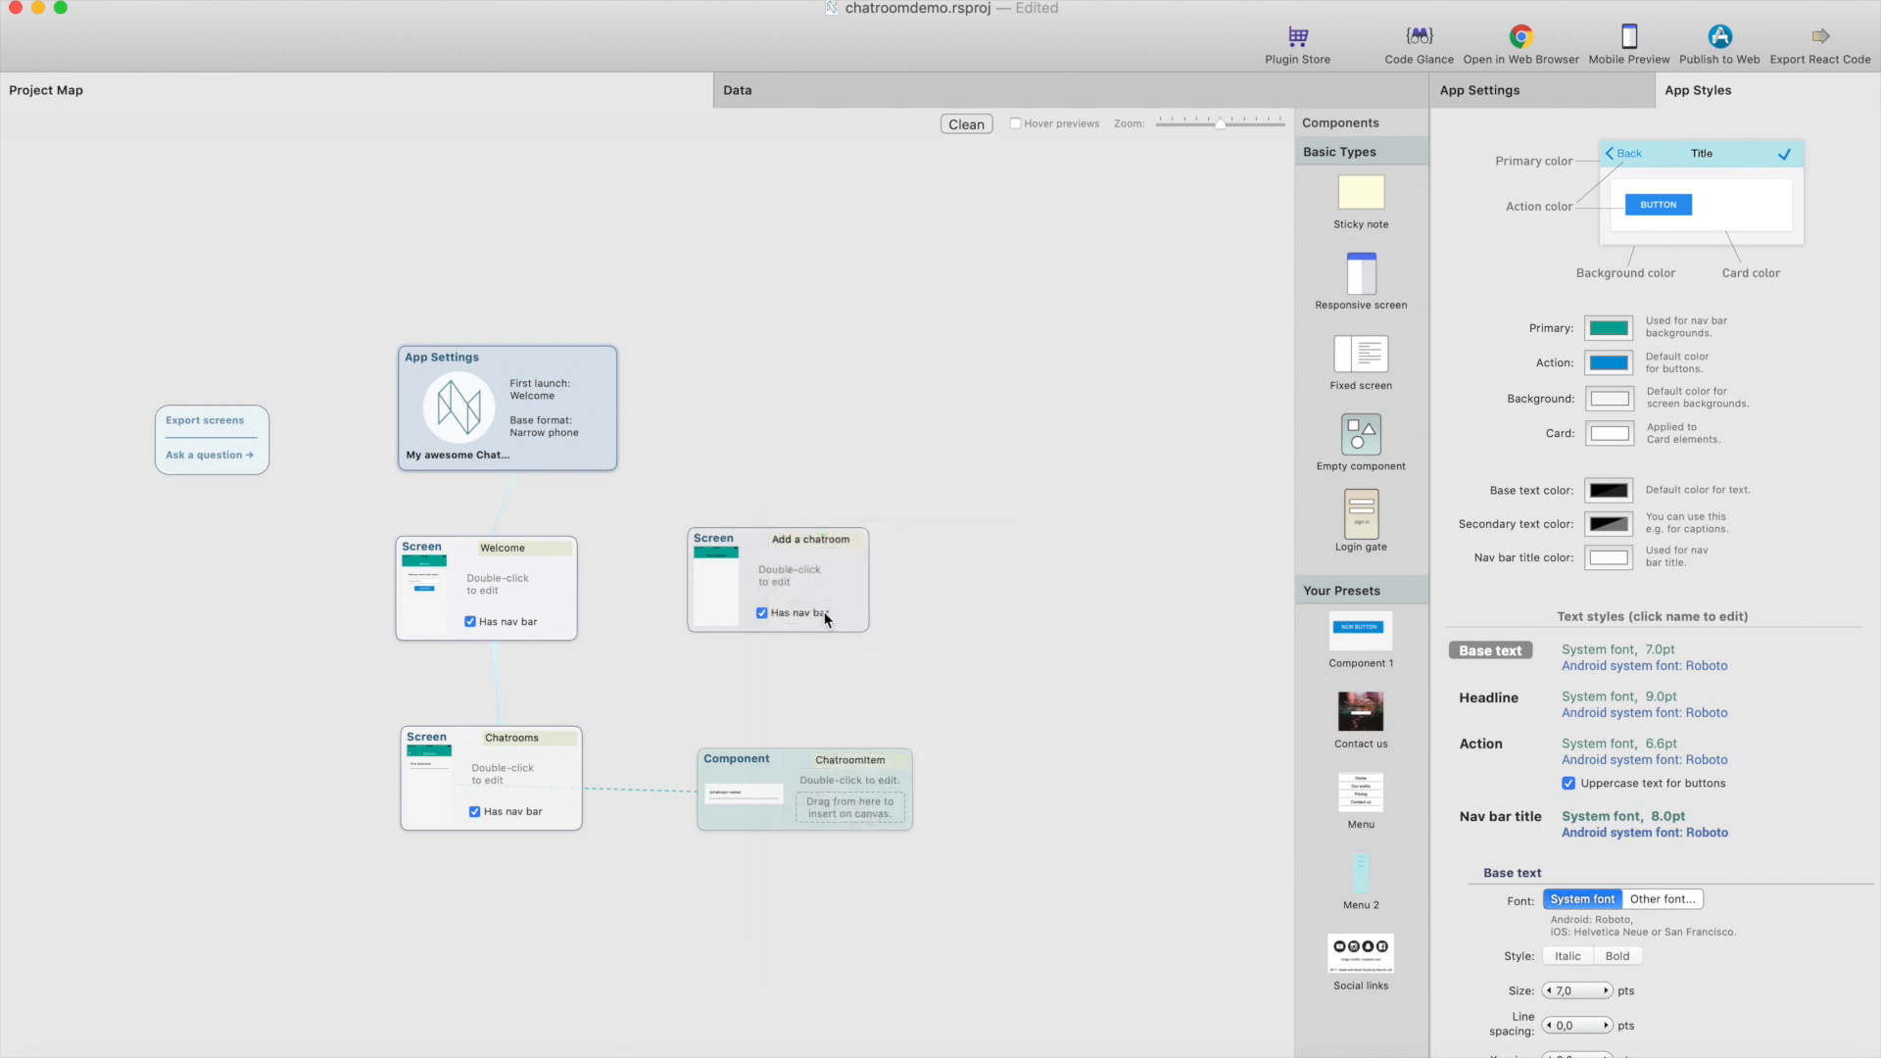
{"action": "double_click", "coordinate": [778, 576]}
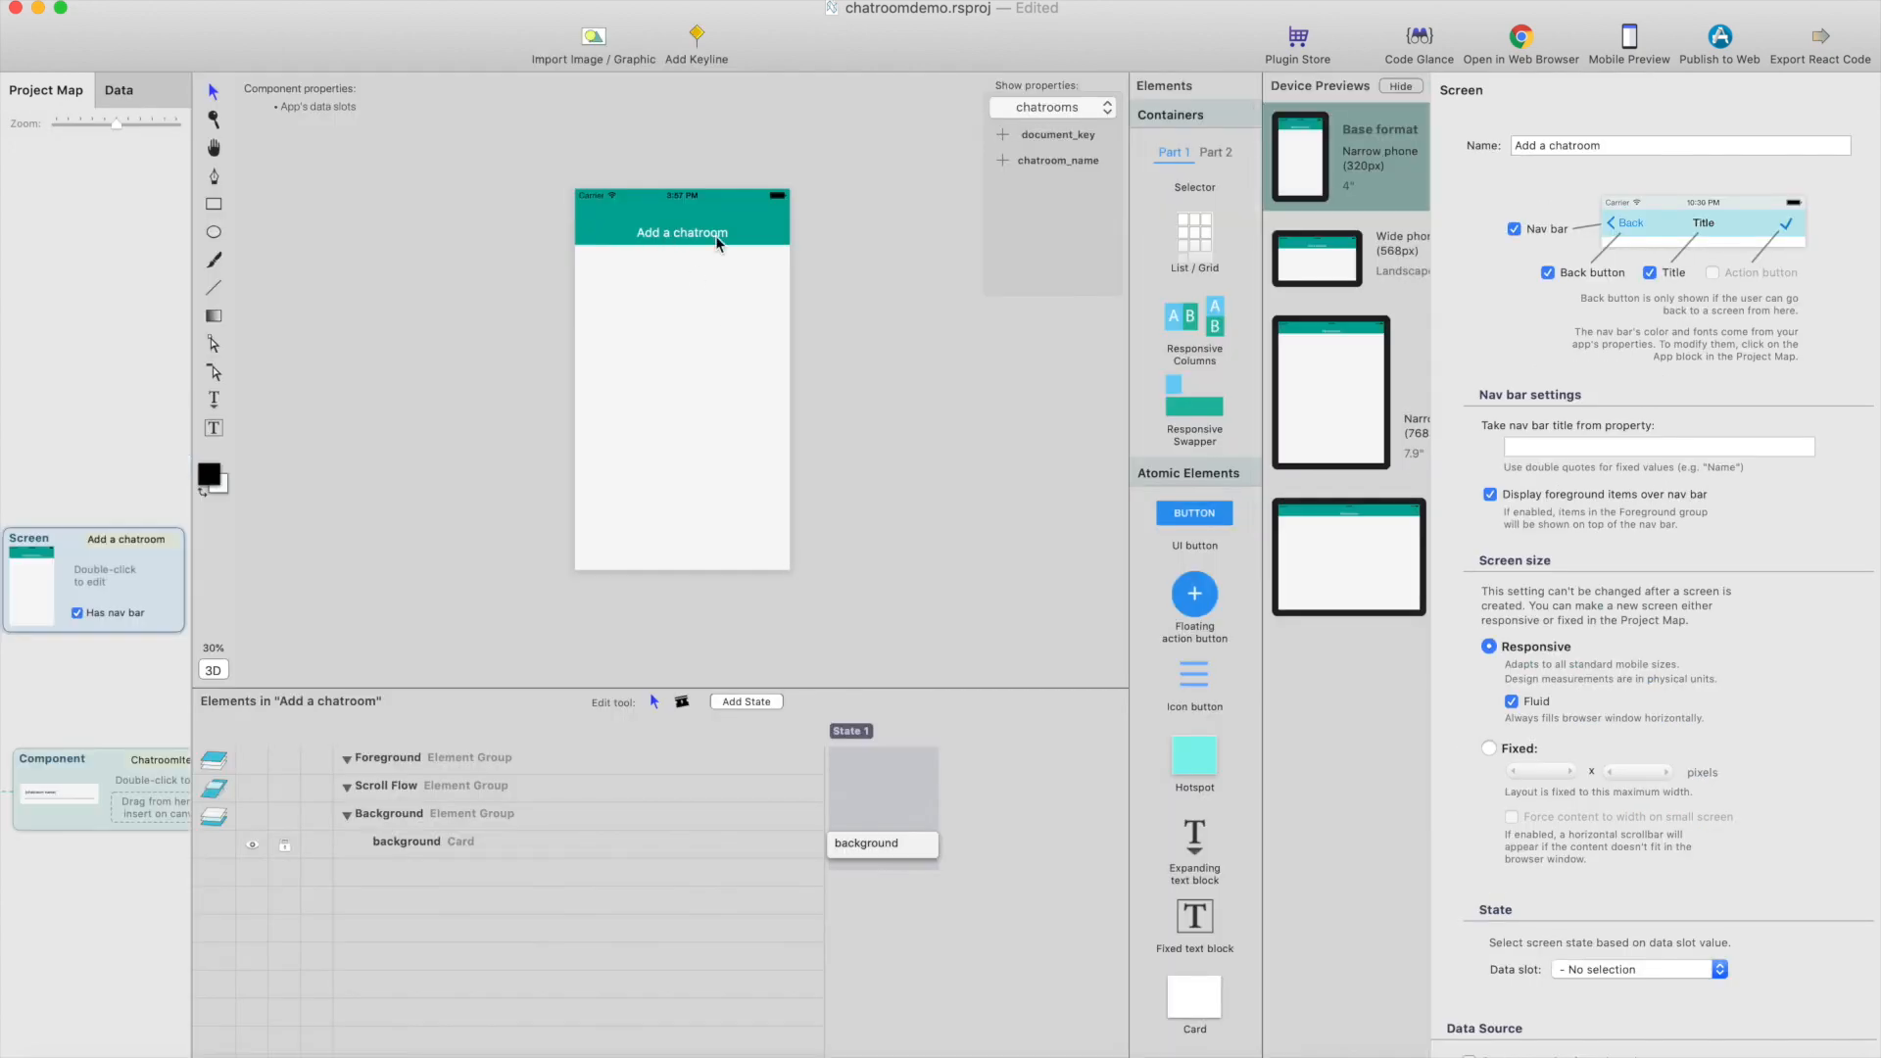
{"action": "mouse_move", "coordinate": [815, 335]}
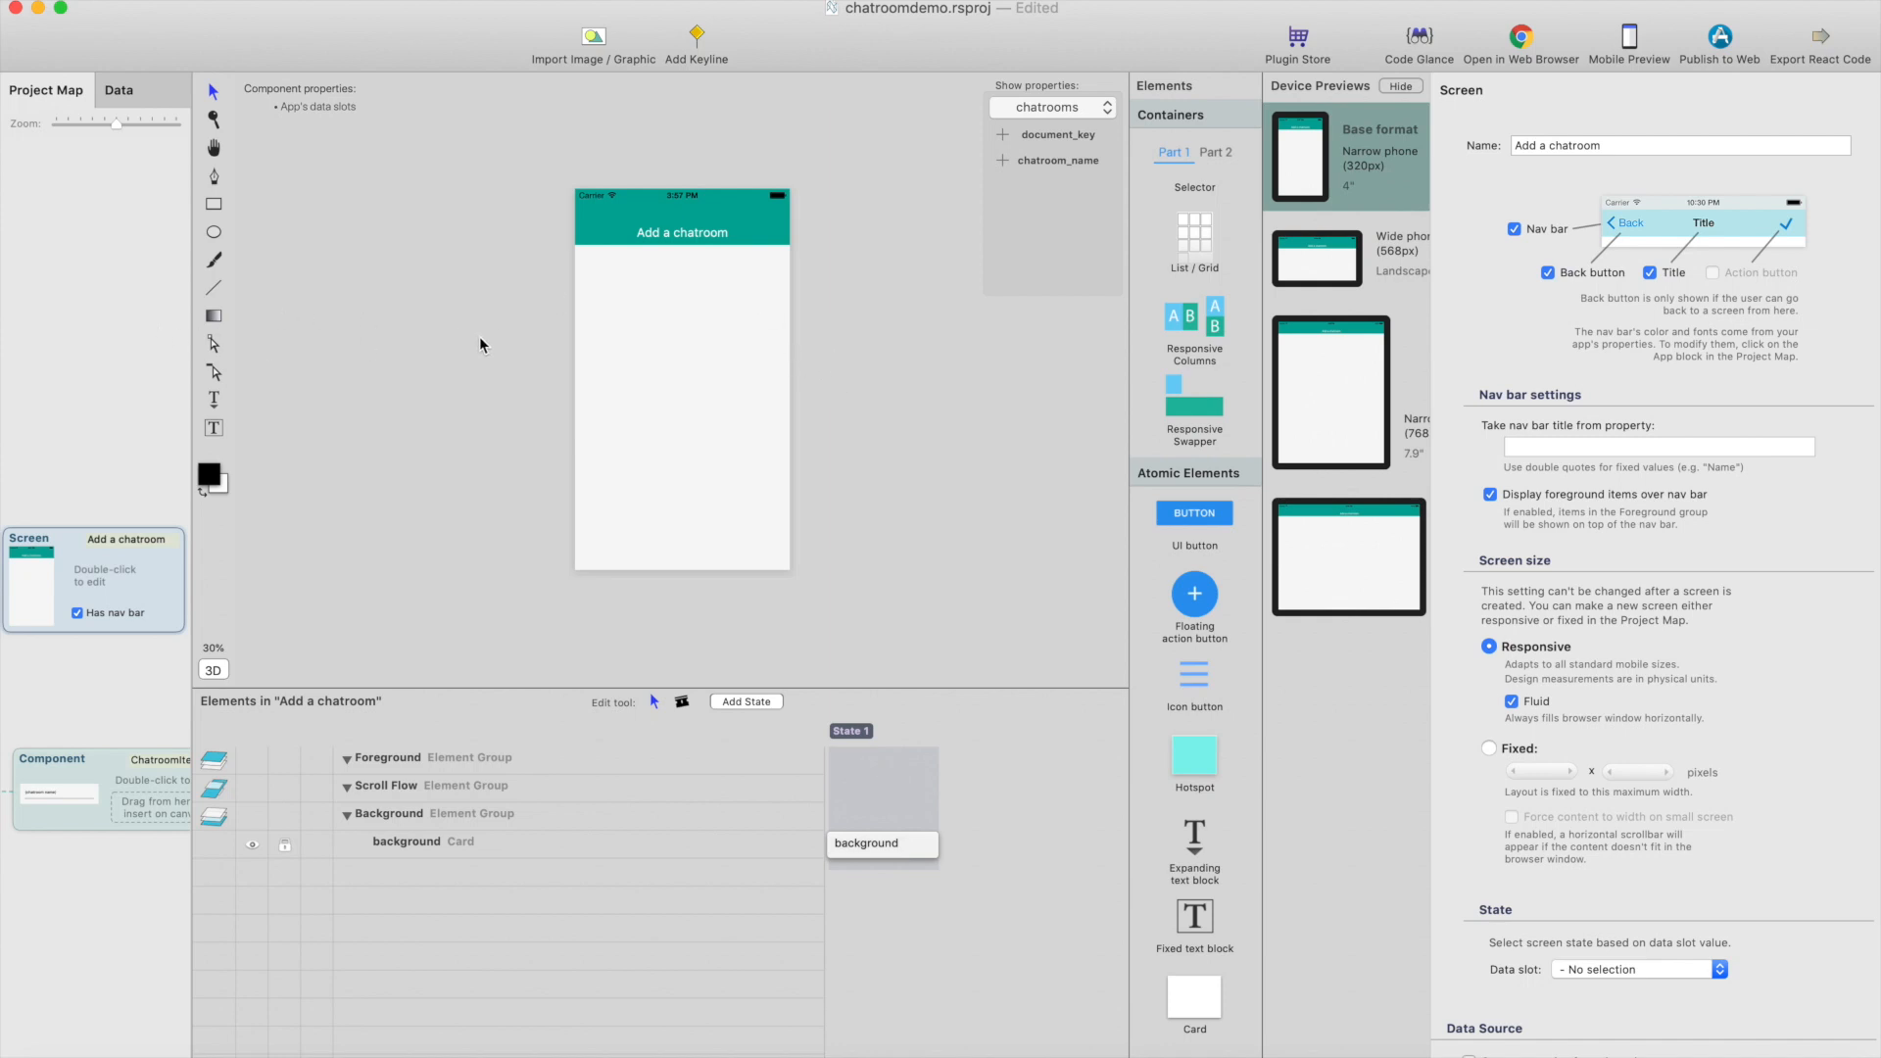
{"action": "mouse_move", "coordinate": [1179, 621]}
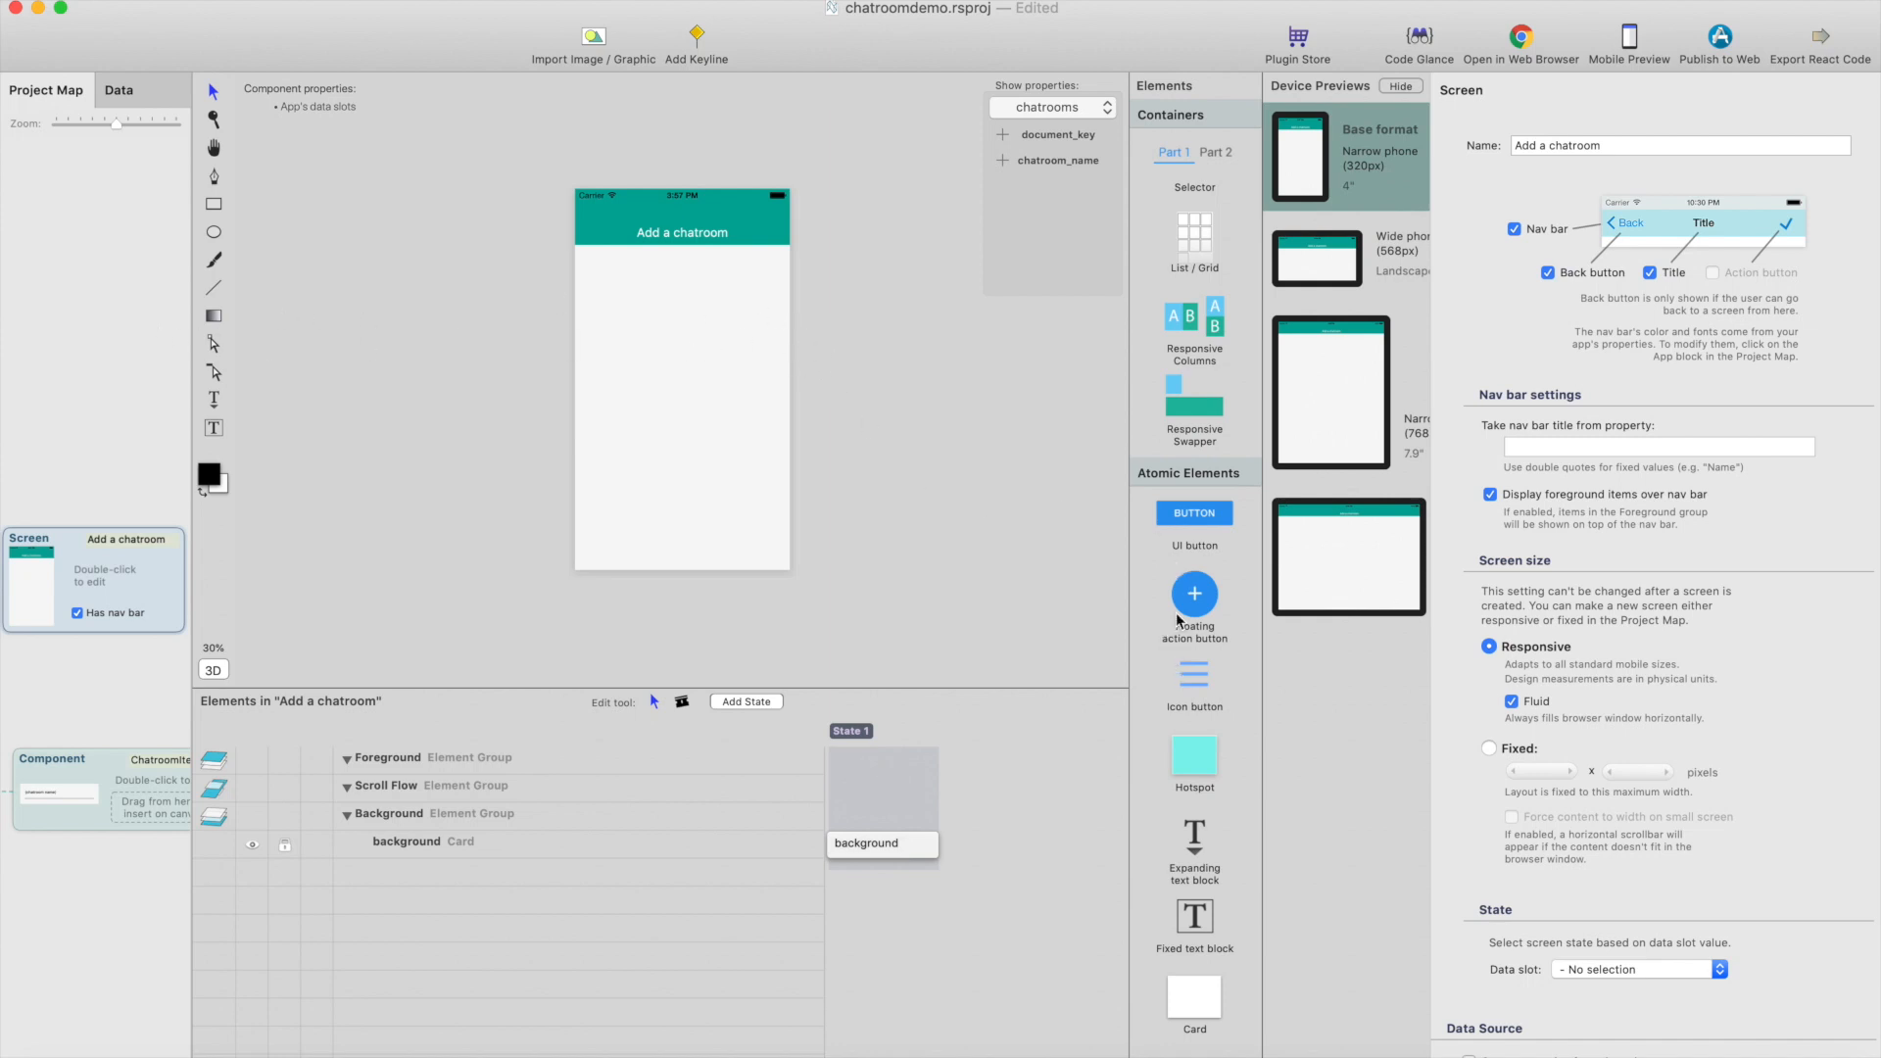
{"action": "mouse_move", "coordinate": [658, 449]}
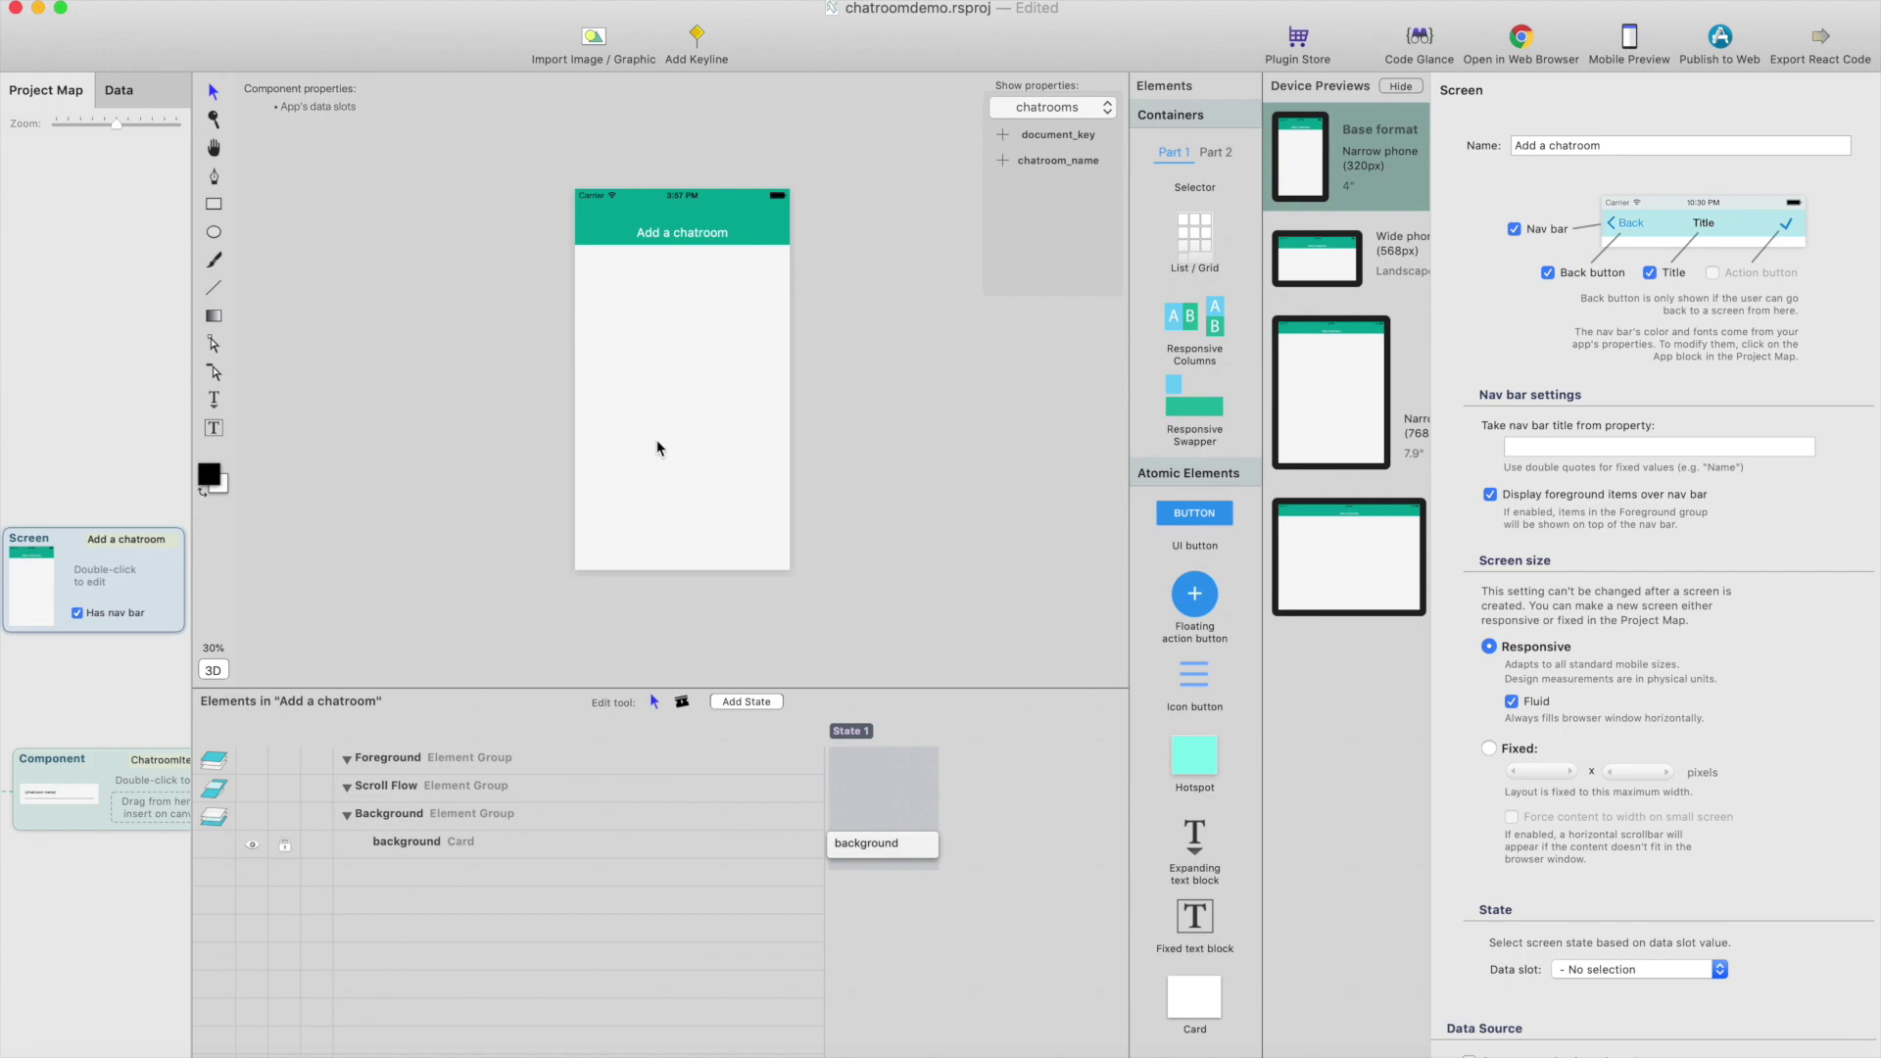
{"action": "left_click", "coordinate": [1521, 41]}
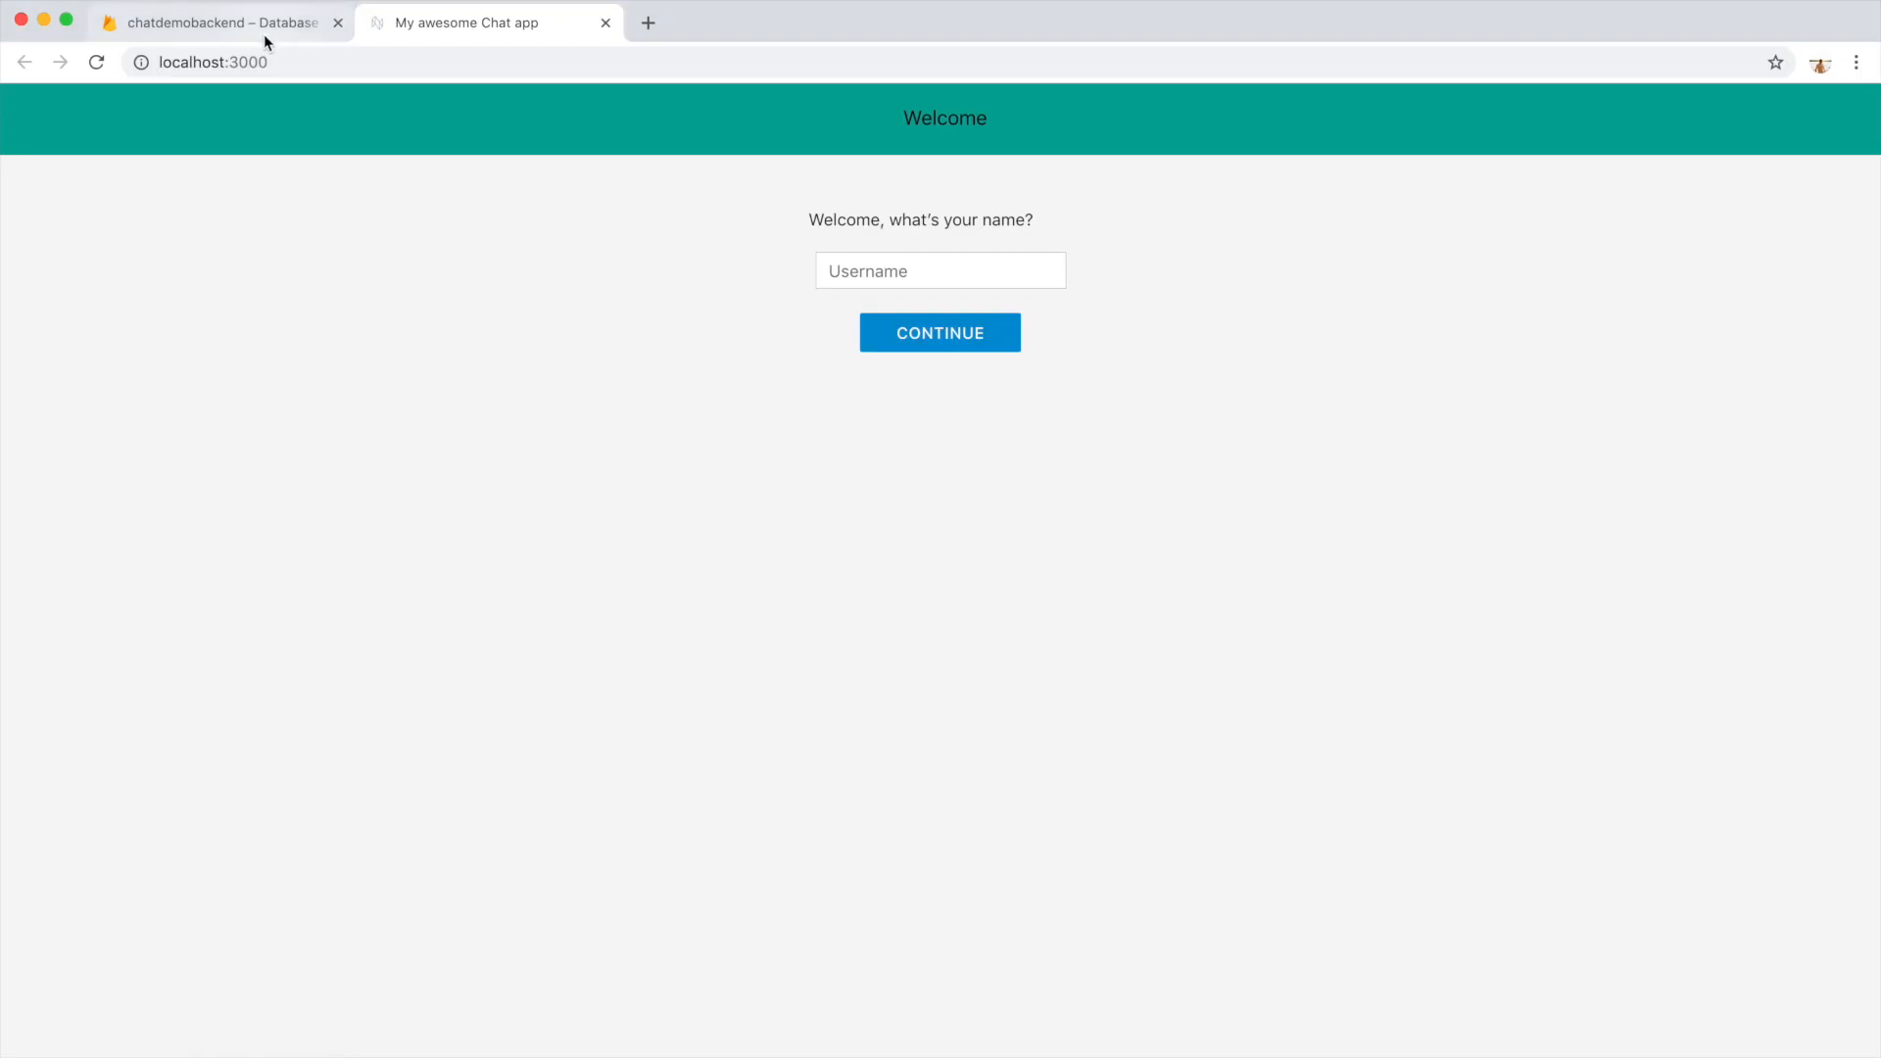
{"action": "left_click", "coordinate": [210, 23]}
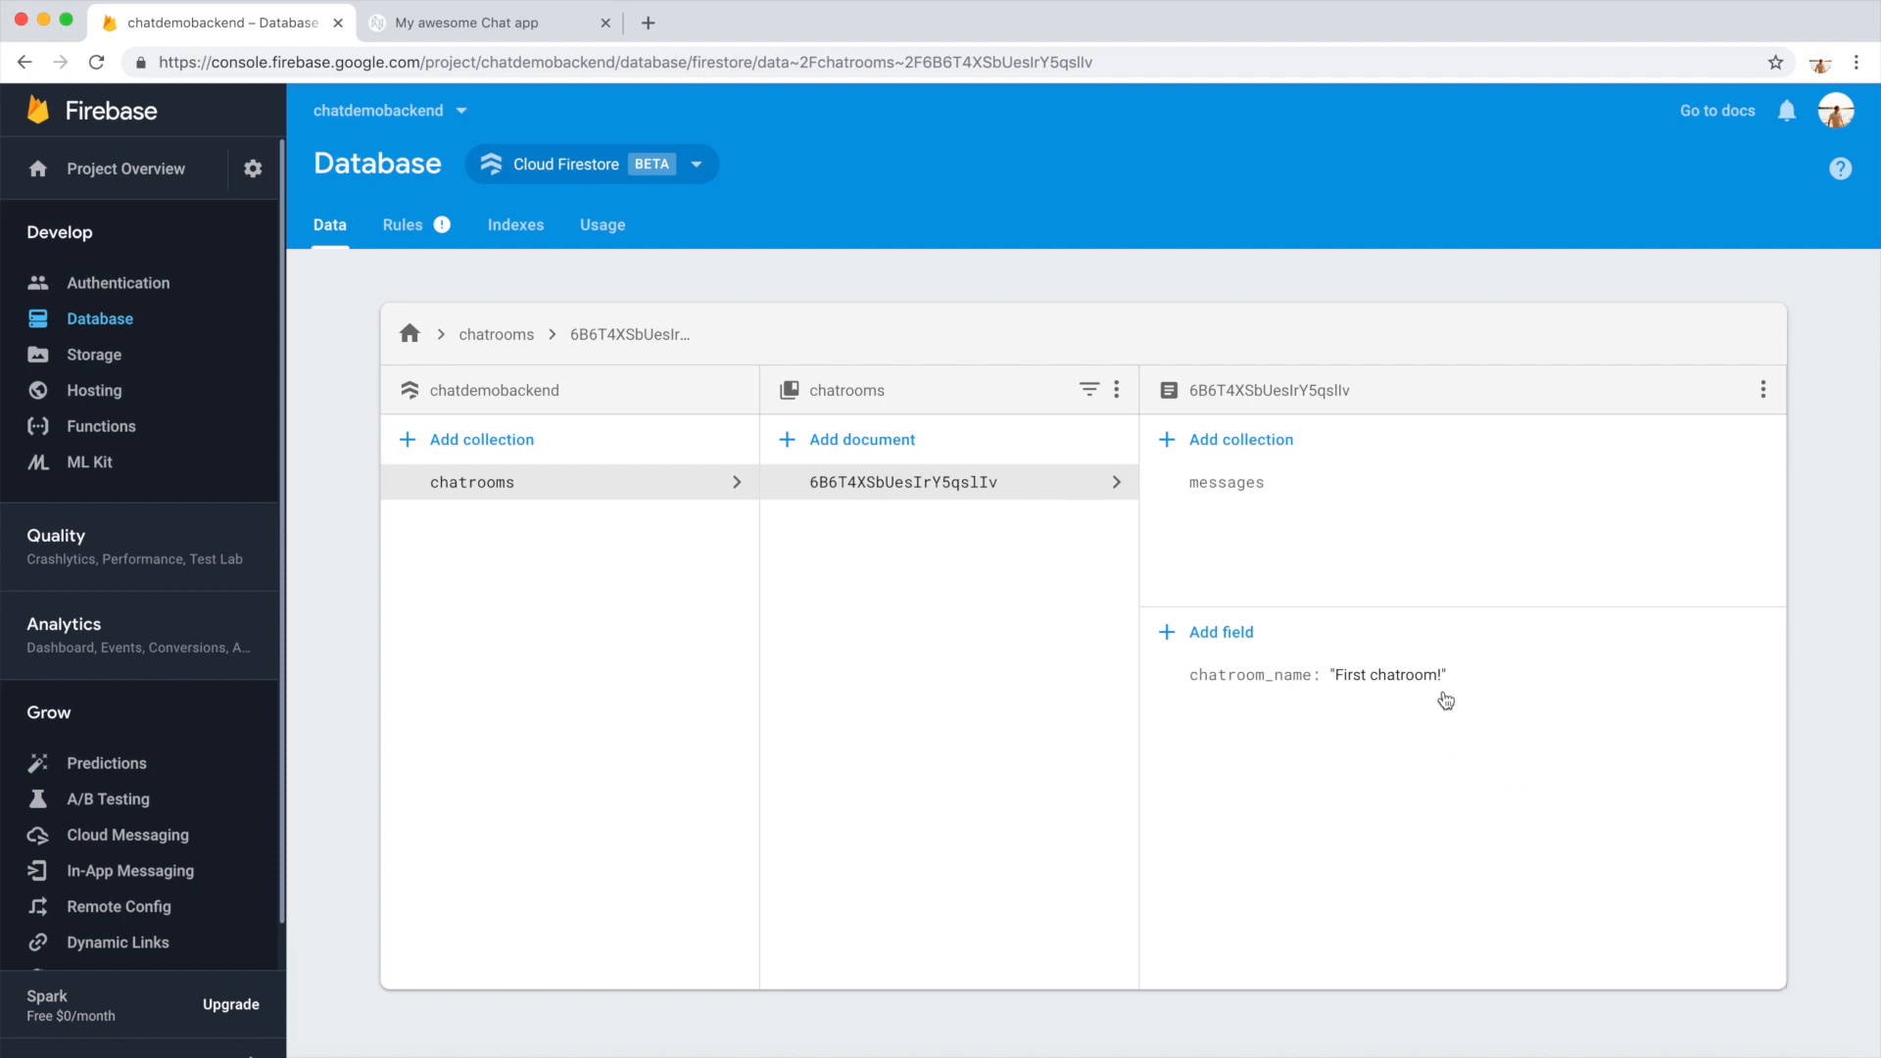
{"action": "mouse_move", "coordinate": [1379, 674]}
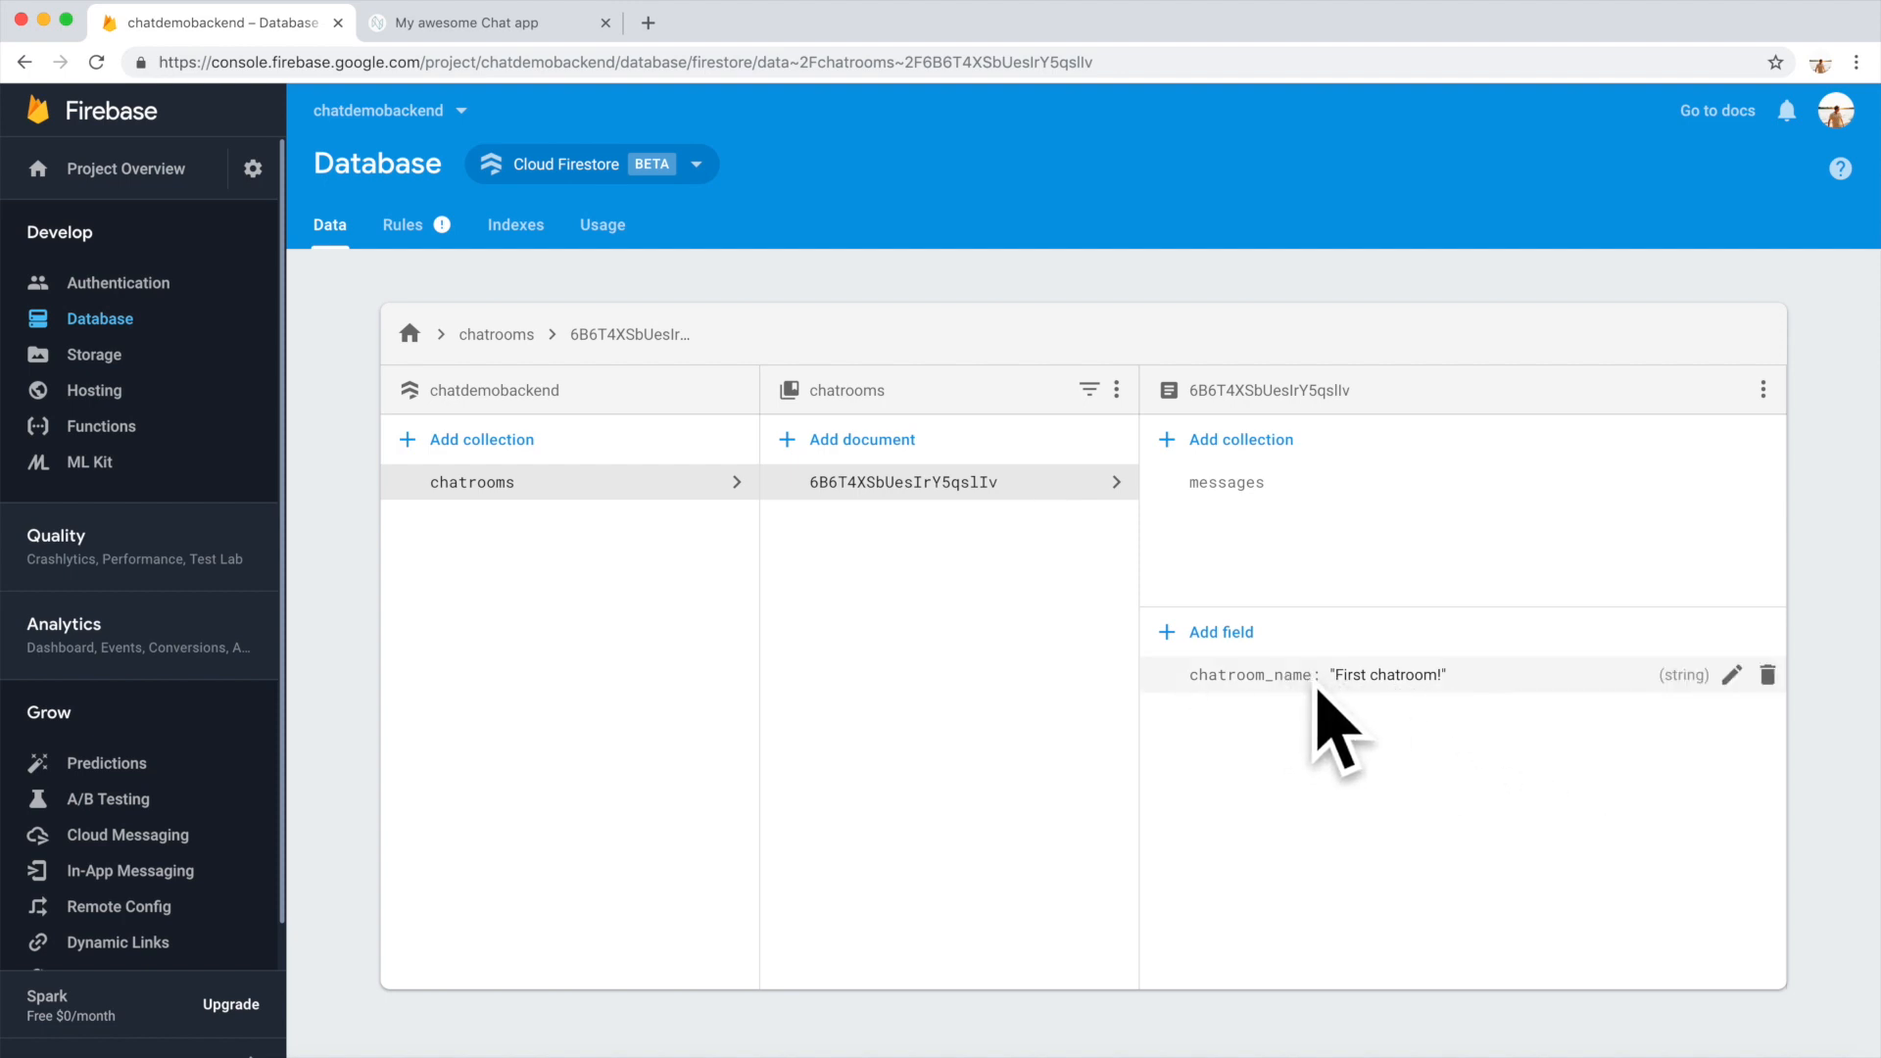
{"action": "mouse_move", "coordinate": [1302, 682]}
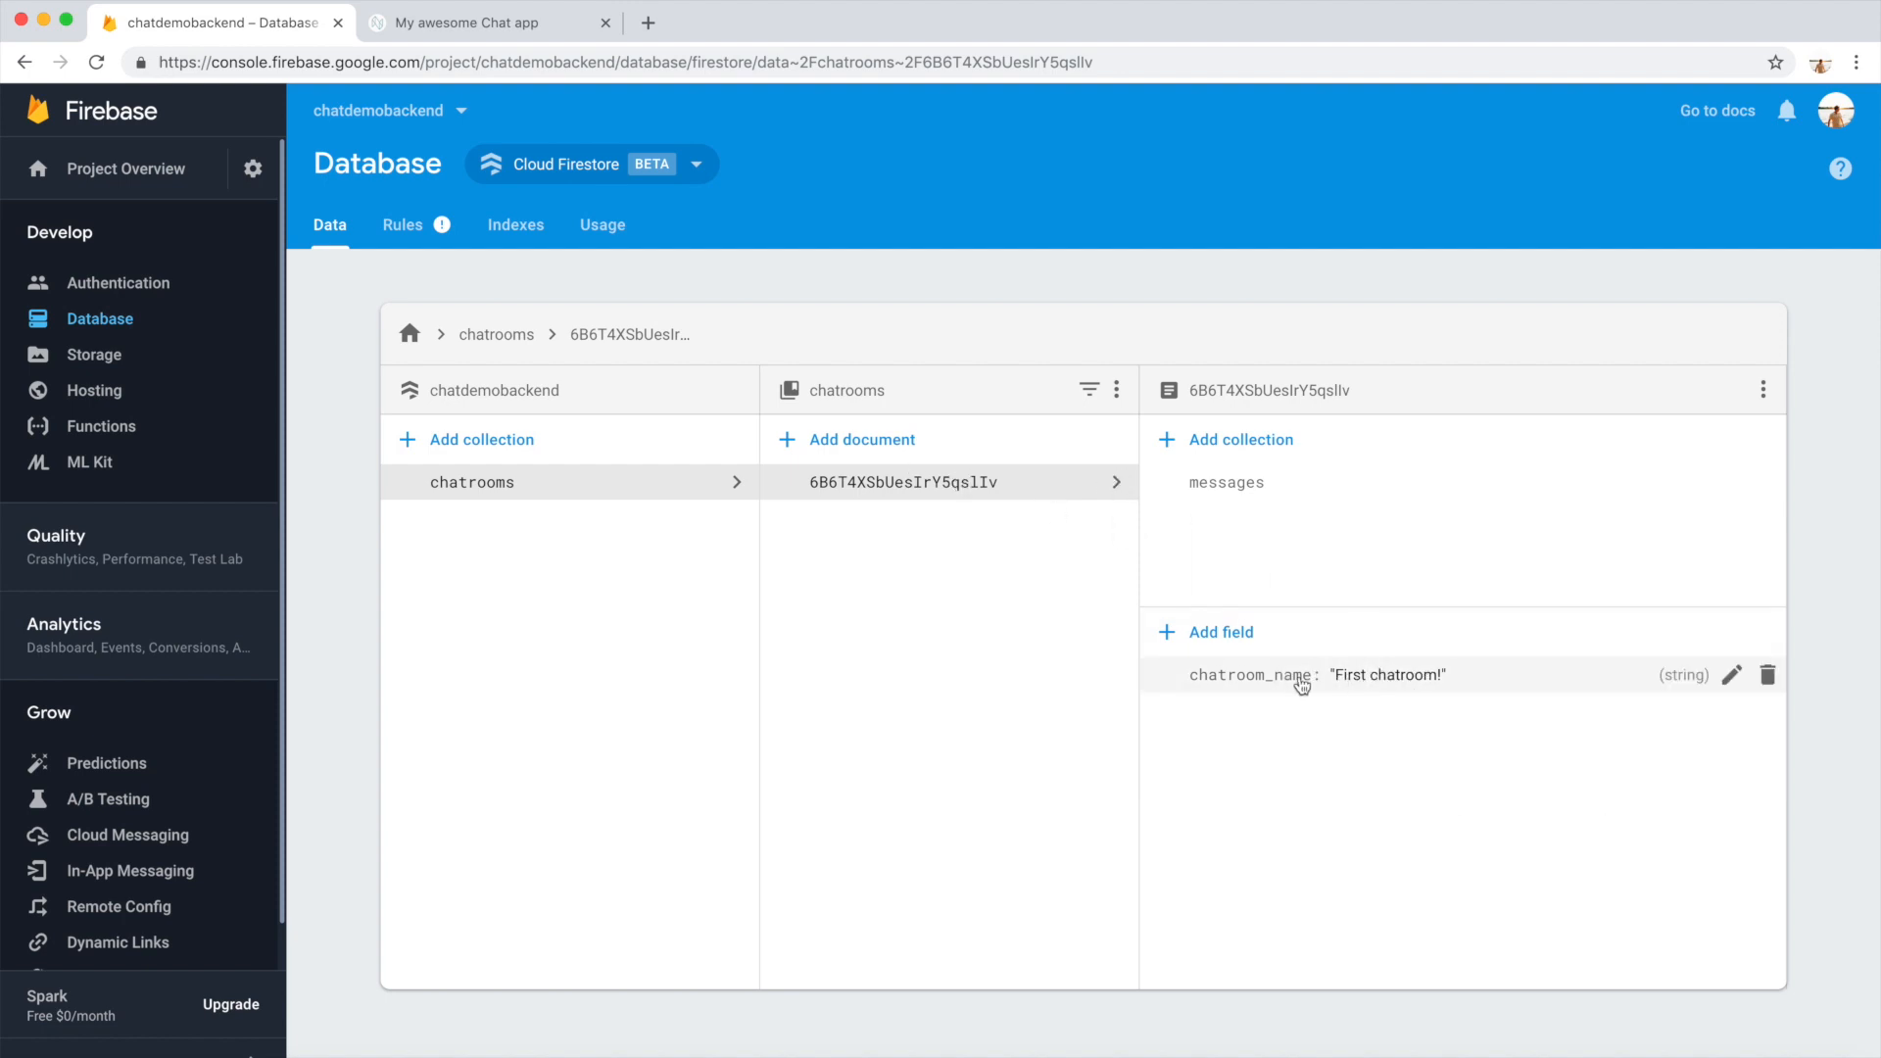
{"action": "mouse_move", "coordinate": [1360, 740]}
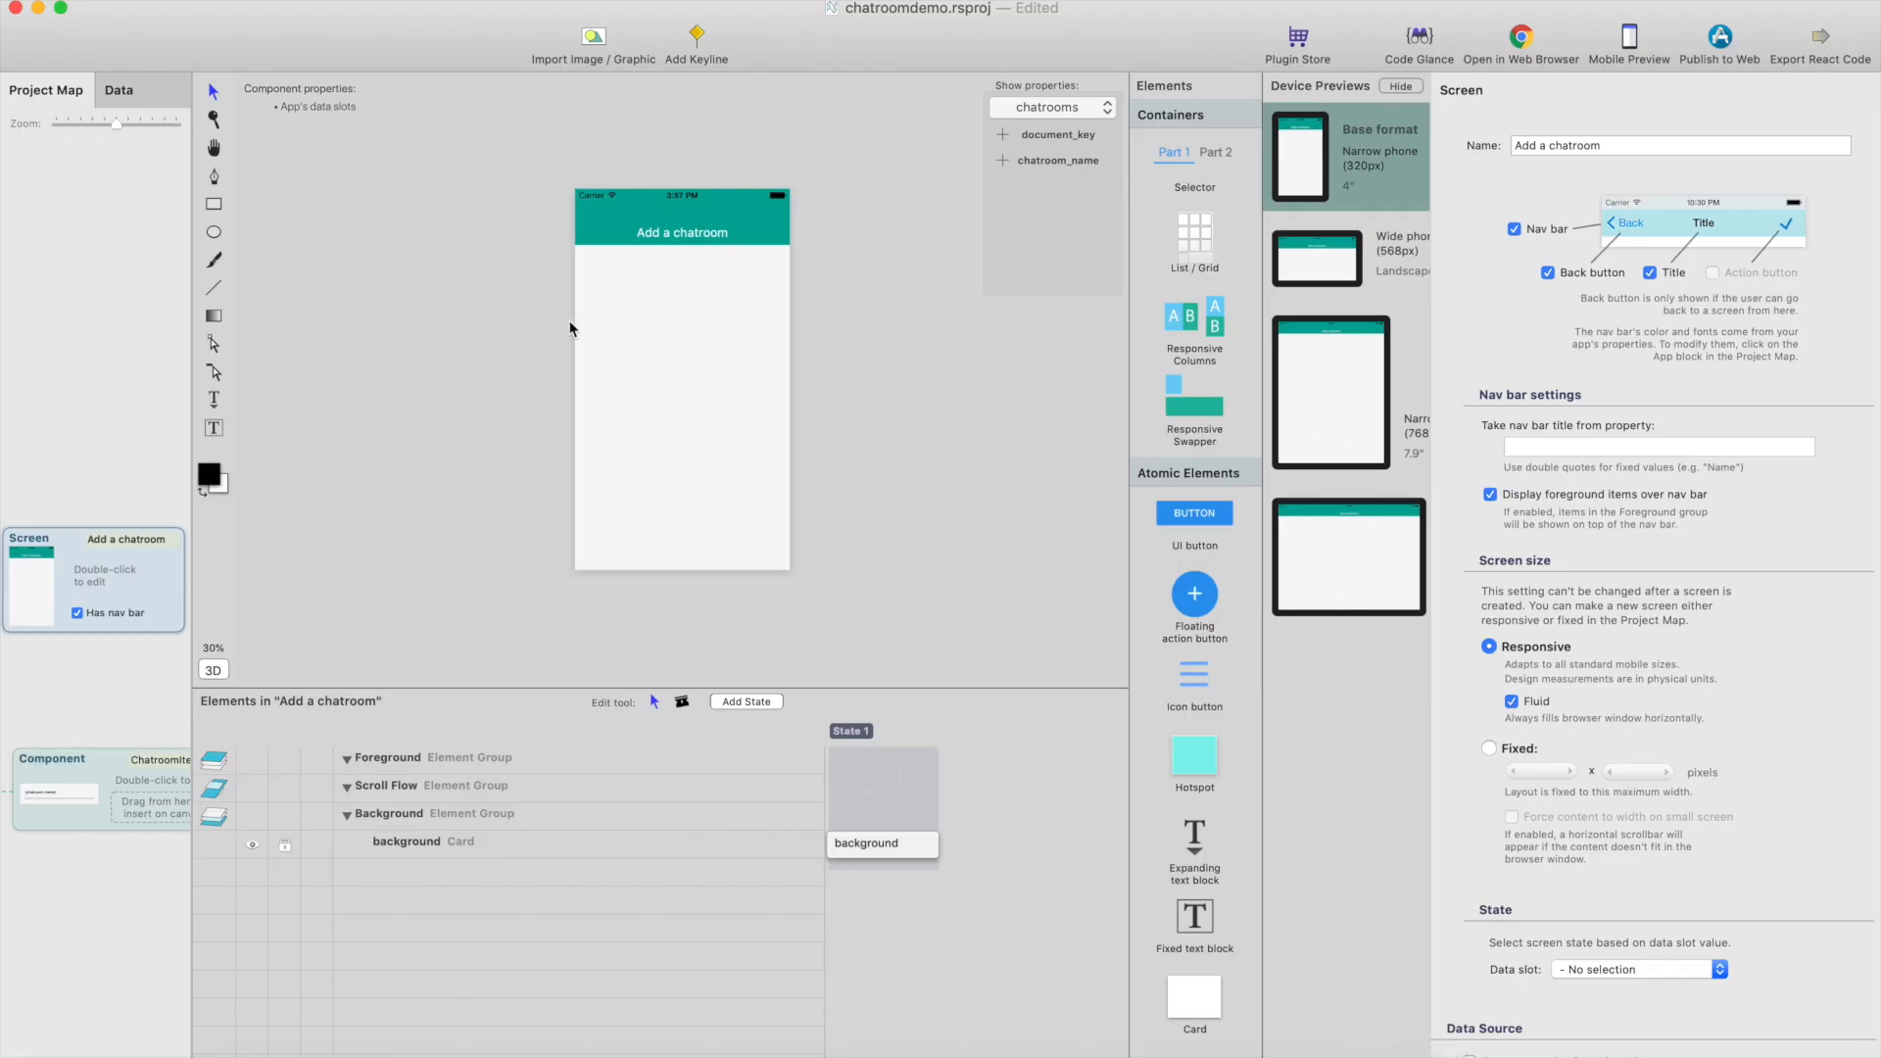
Name the new empty component AddChatRoomComp and open it for editing
{"action": "left_click", "coordinate": [45, 89]}
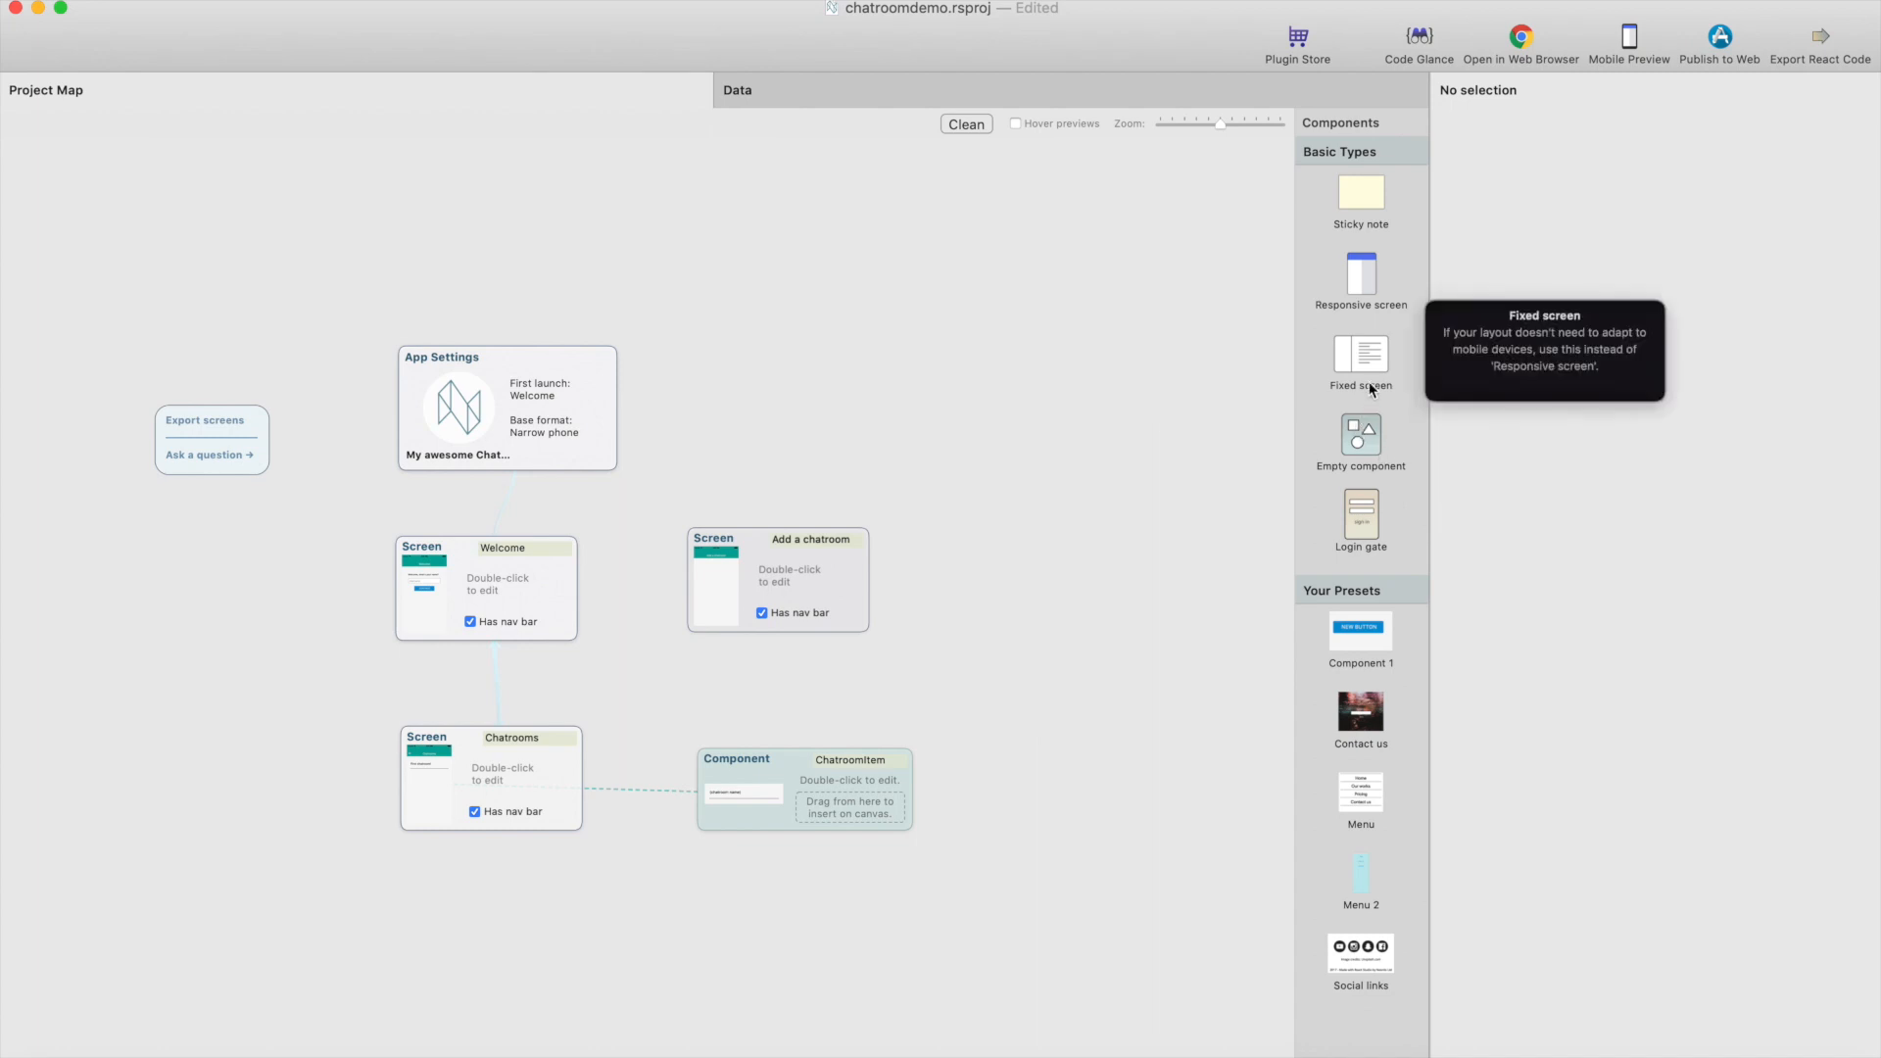
{"action": "mouse_move", "coordinate": [1376, 444]}
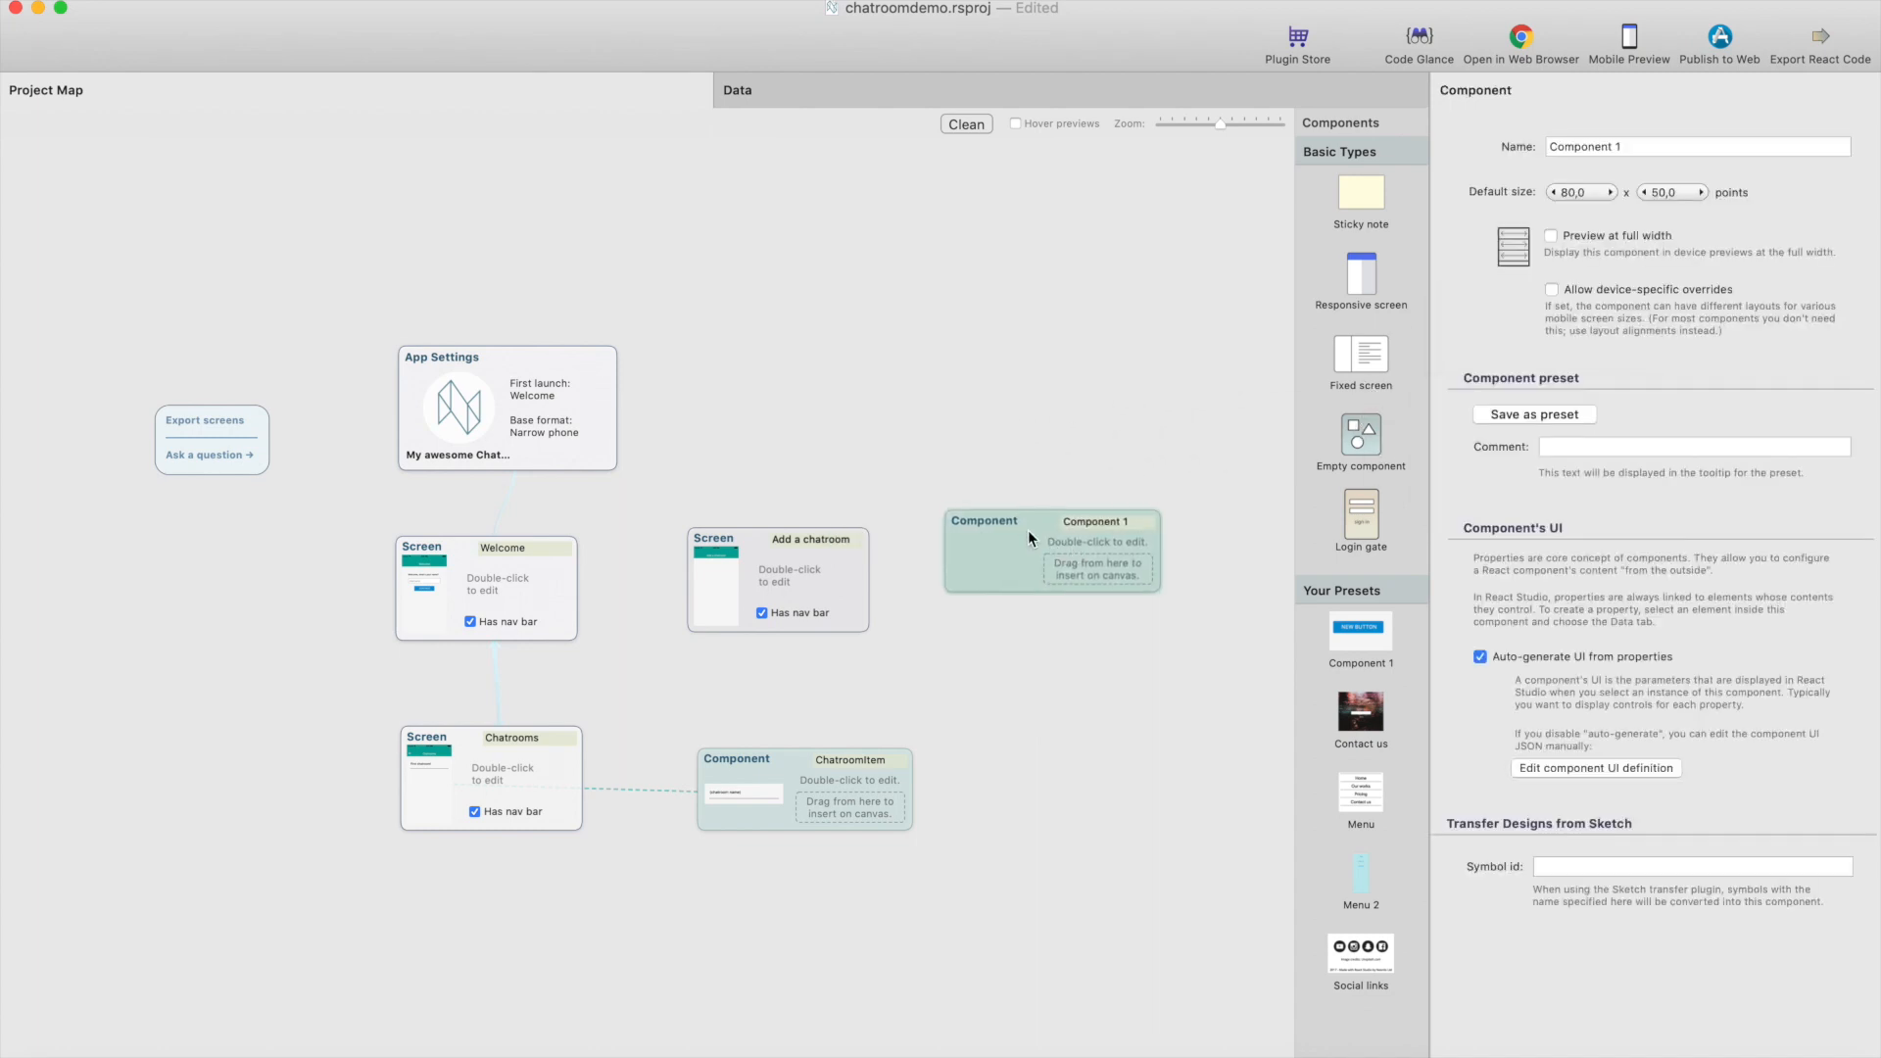
{"action": "mouse_move", "coordinate": [1359, 435]}
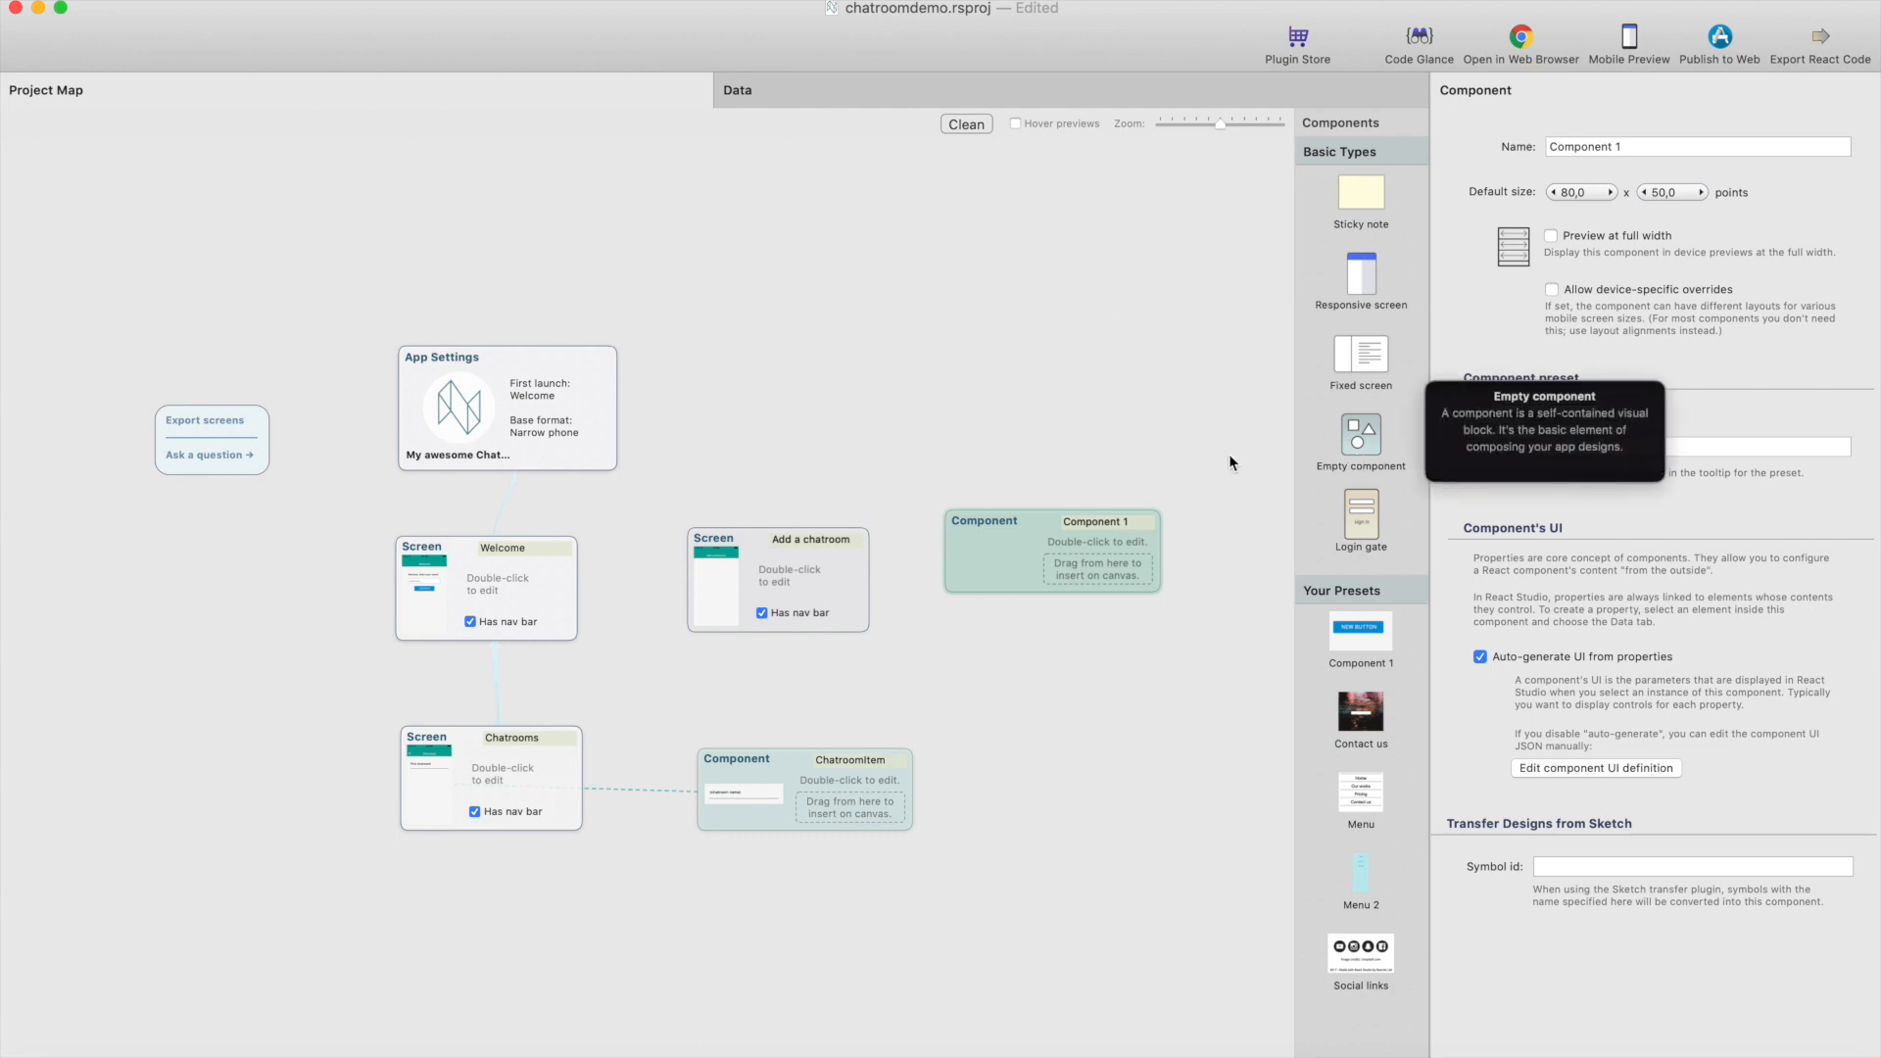
{"action": "double_click", "coordinate": [1093, 521]}
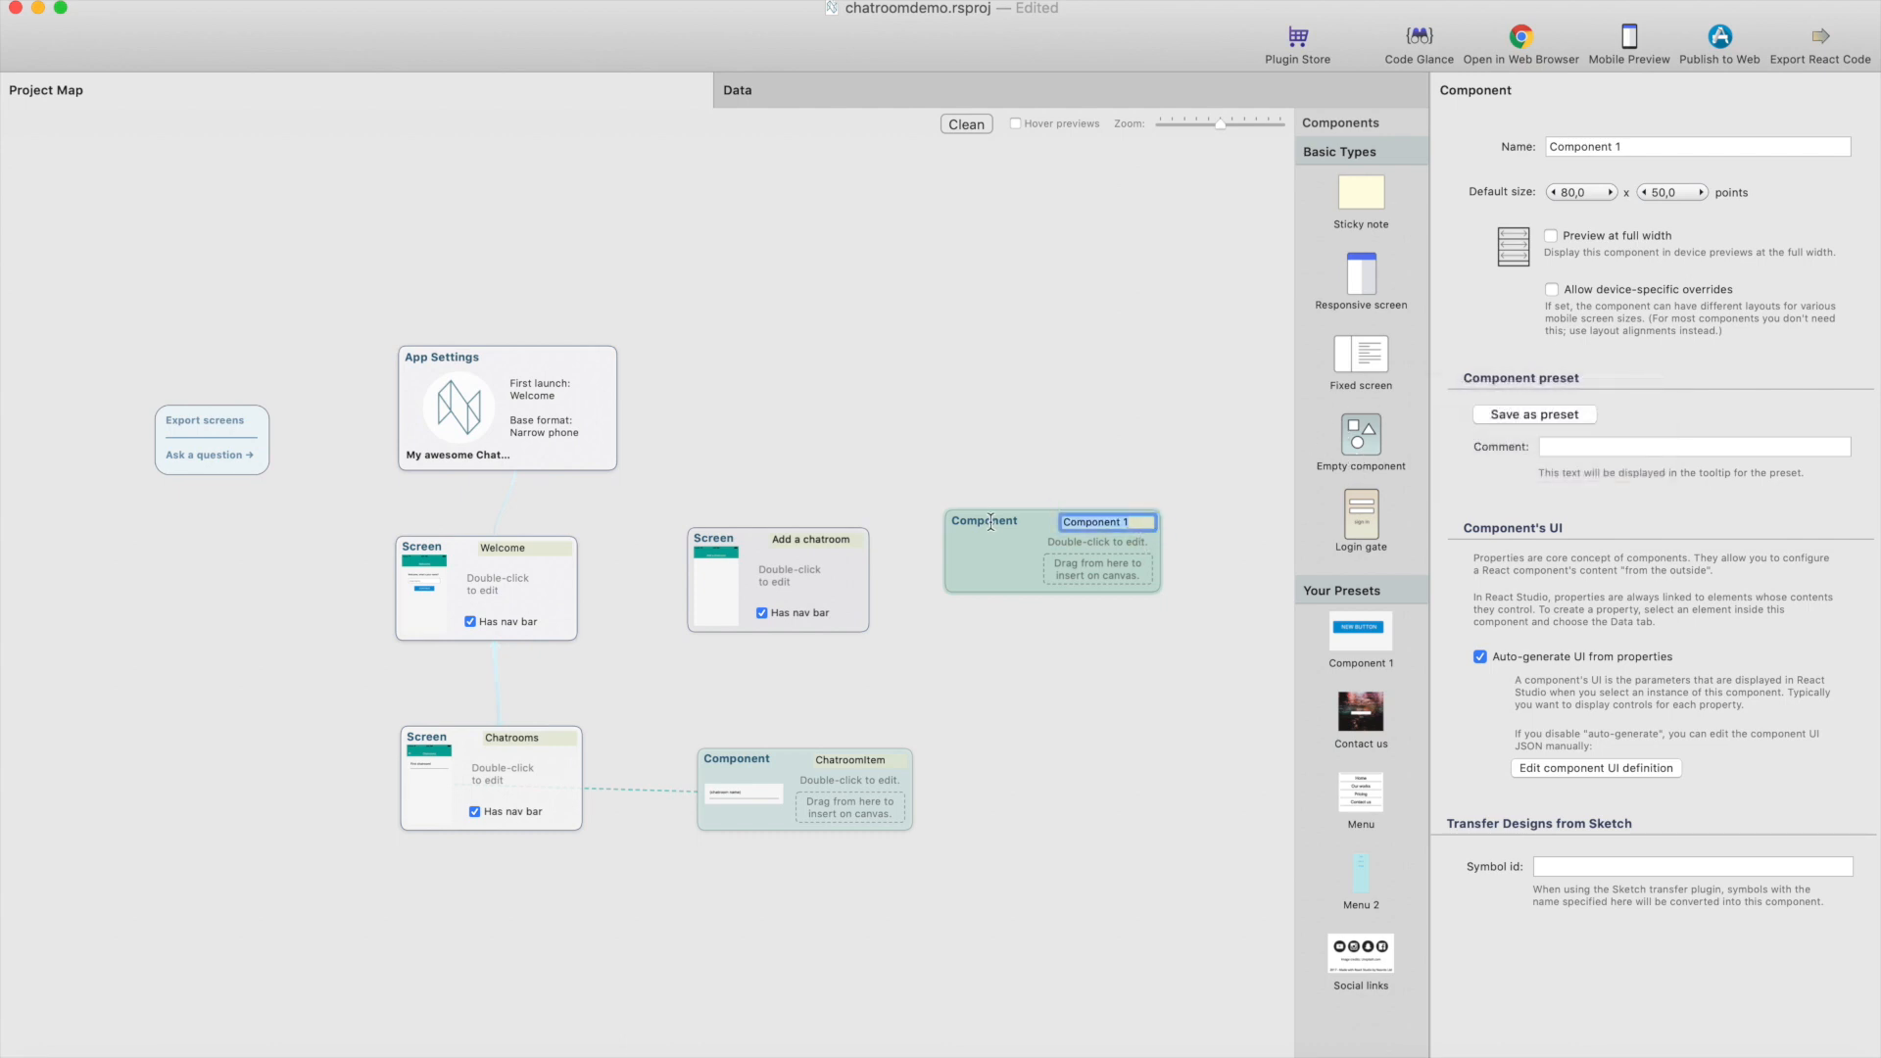
{"action": "type", "text": "Add"}
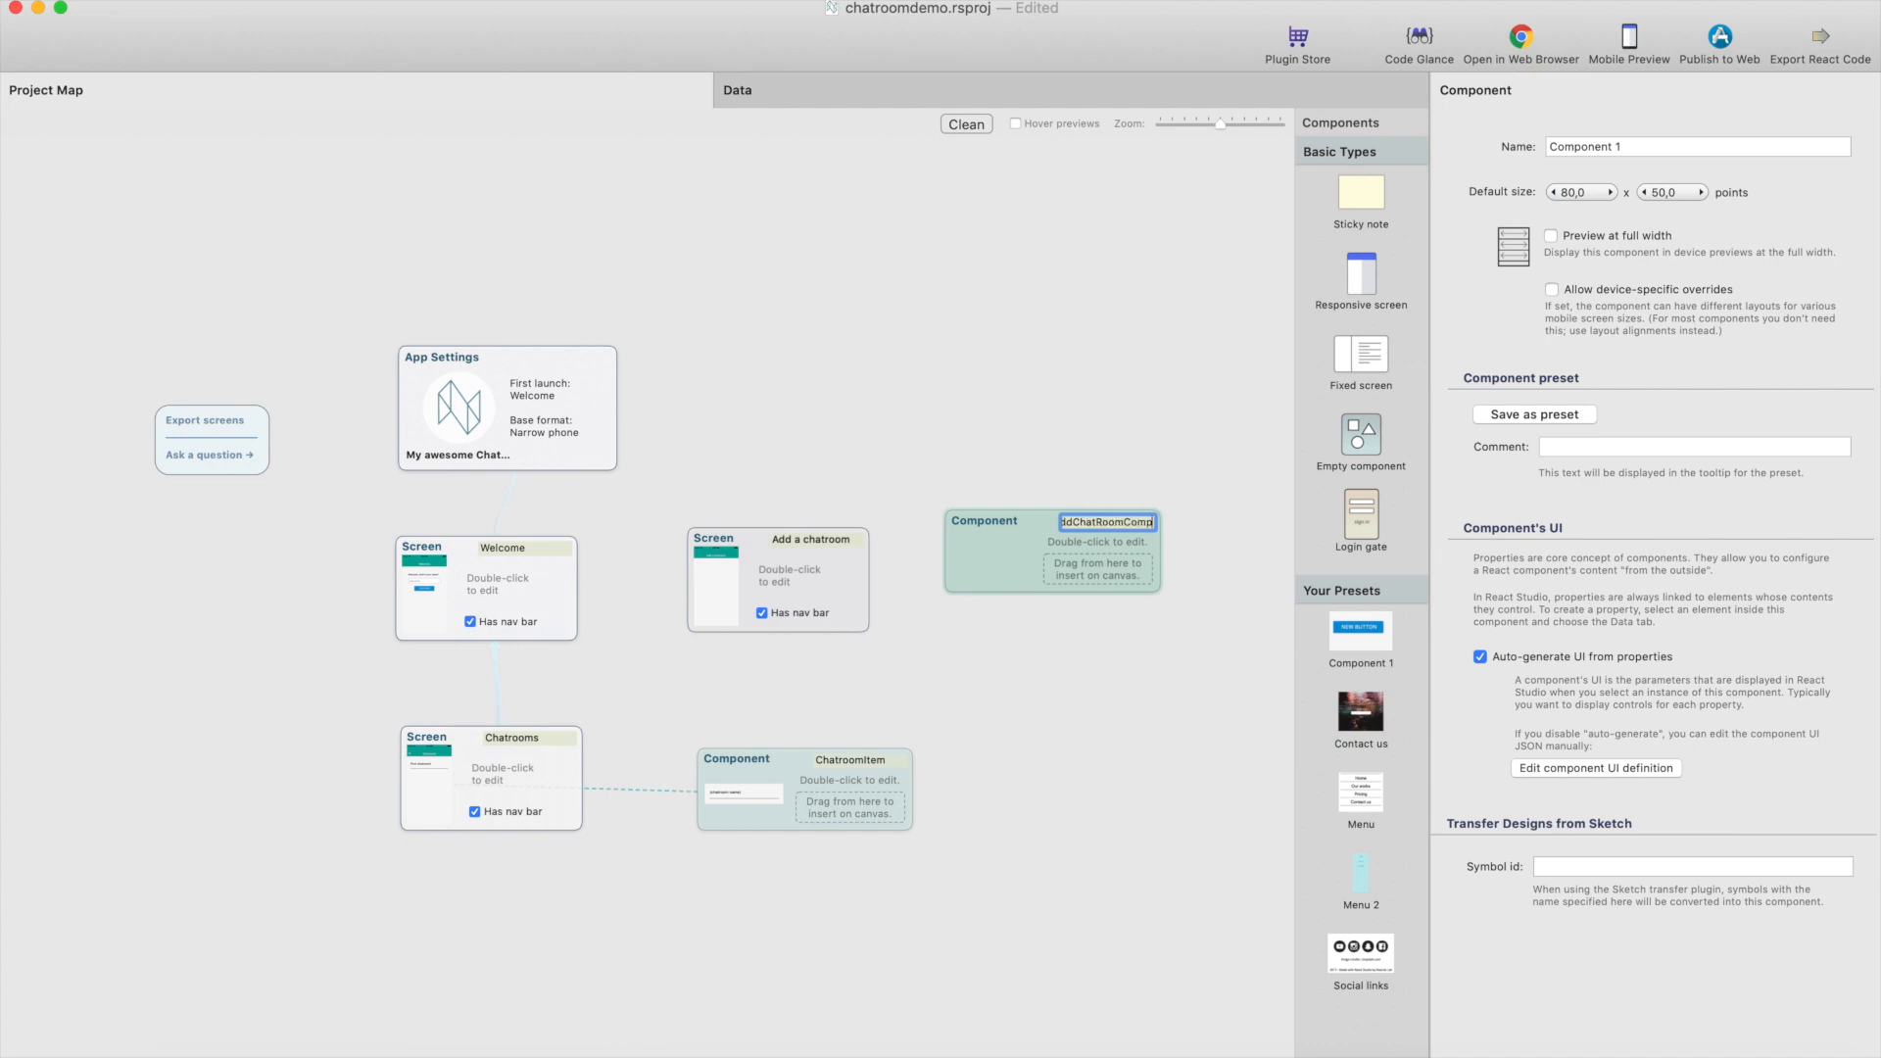
{"action": "double_click", "coordinate": [1050, 550]}
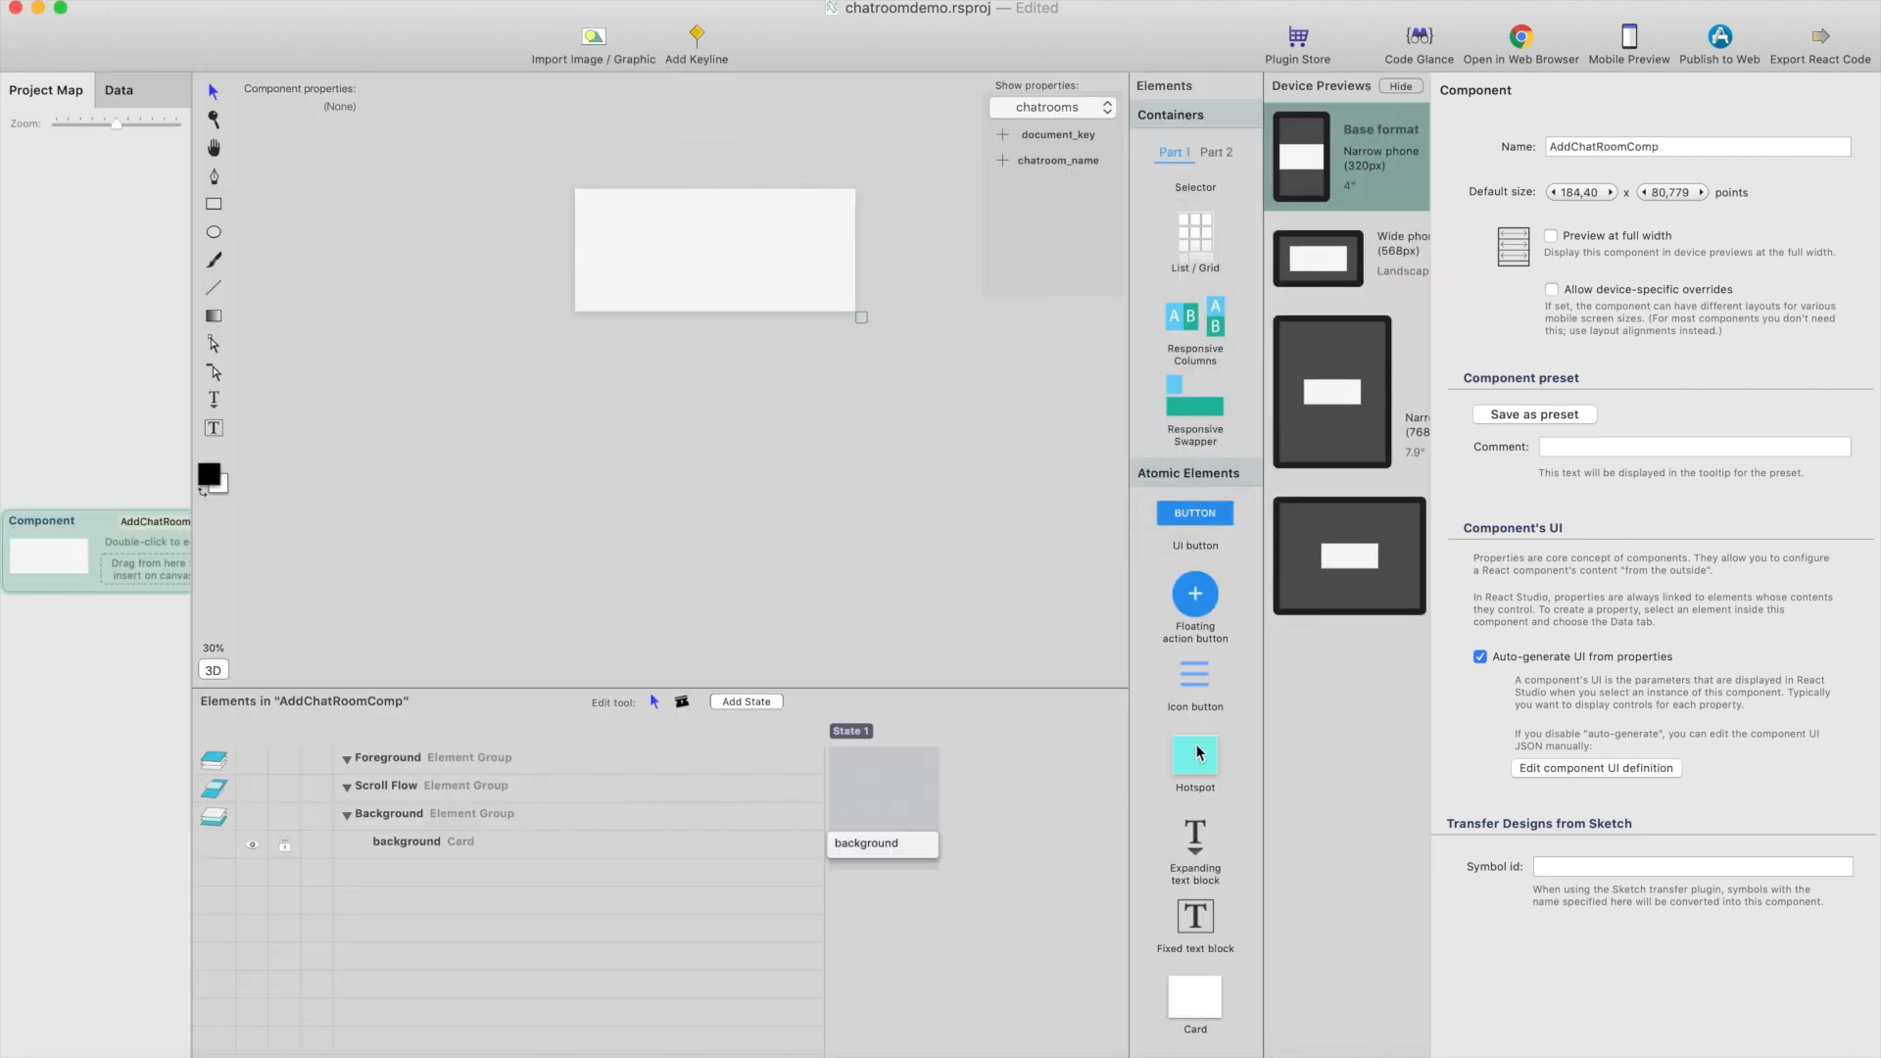
Place an expanding text block, a text field and a UI button on the card along a new keyline
{"action": "scroll", "scroll_direction": "down", "scroll_amount": 3}
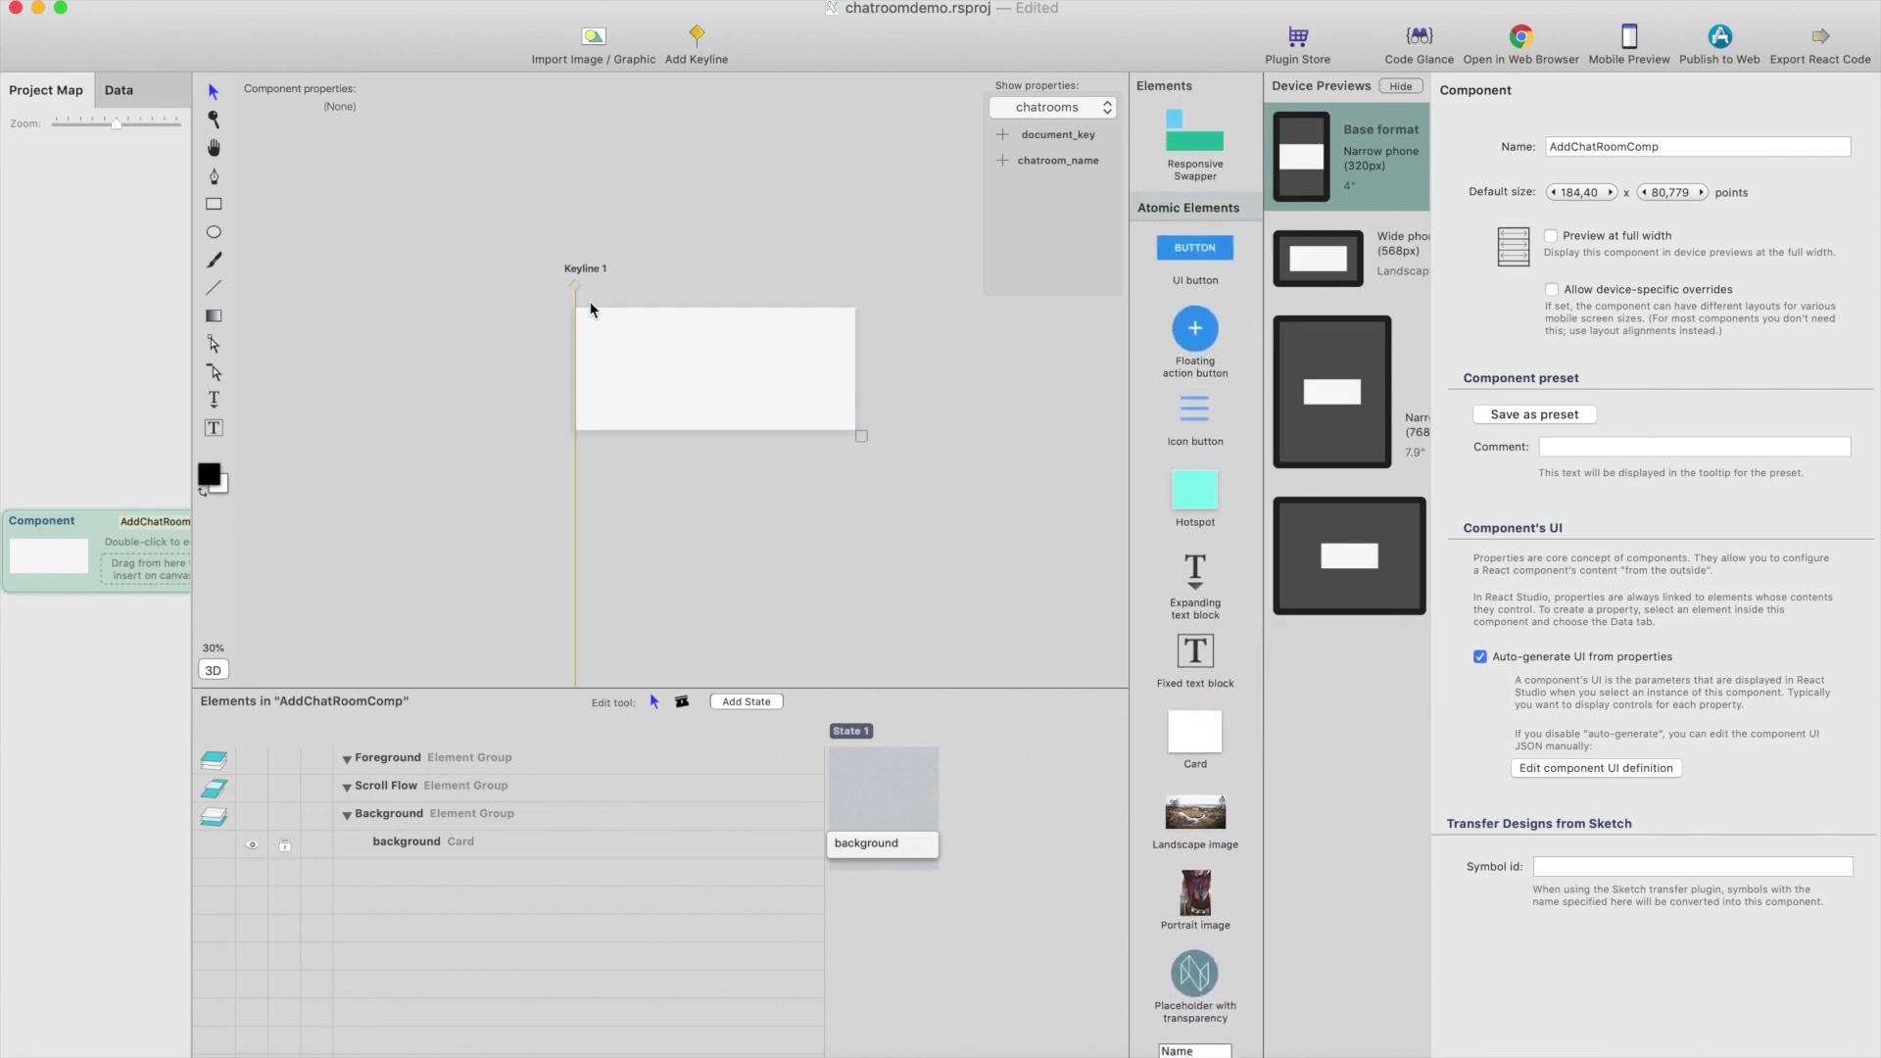
{"action": "left_click", "coordinate": [586, 286]}
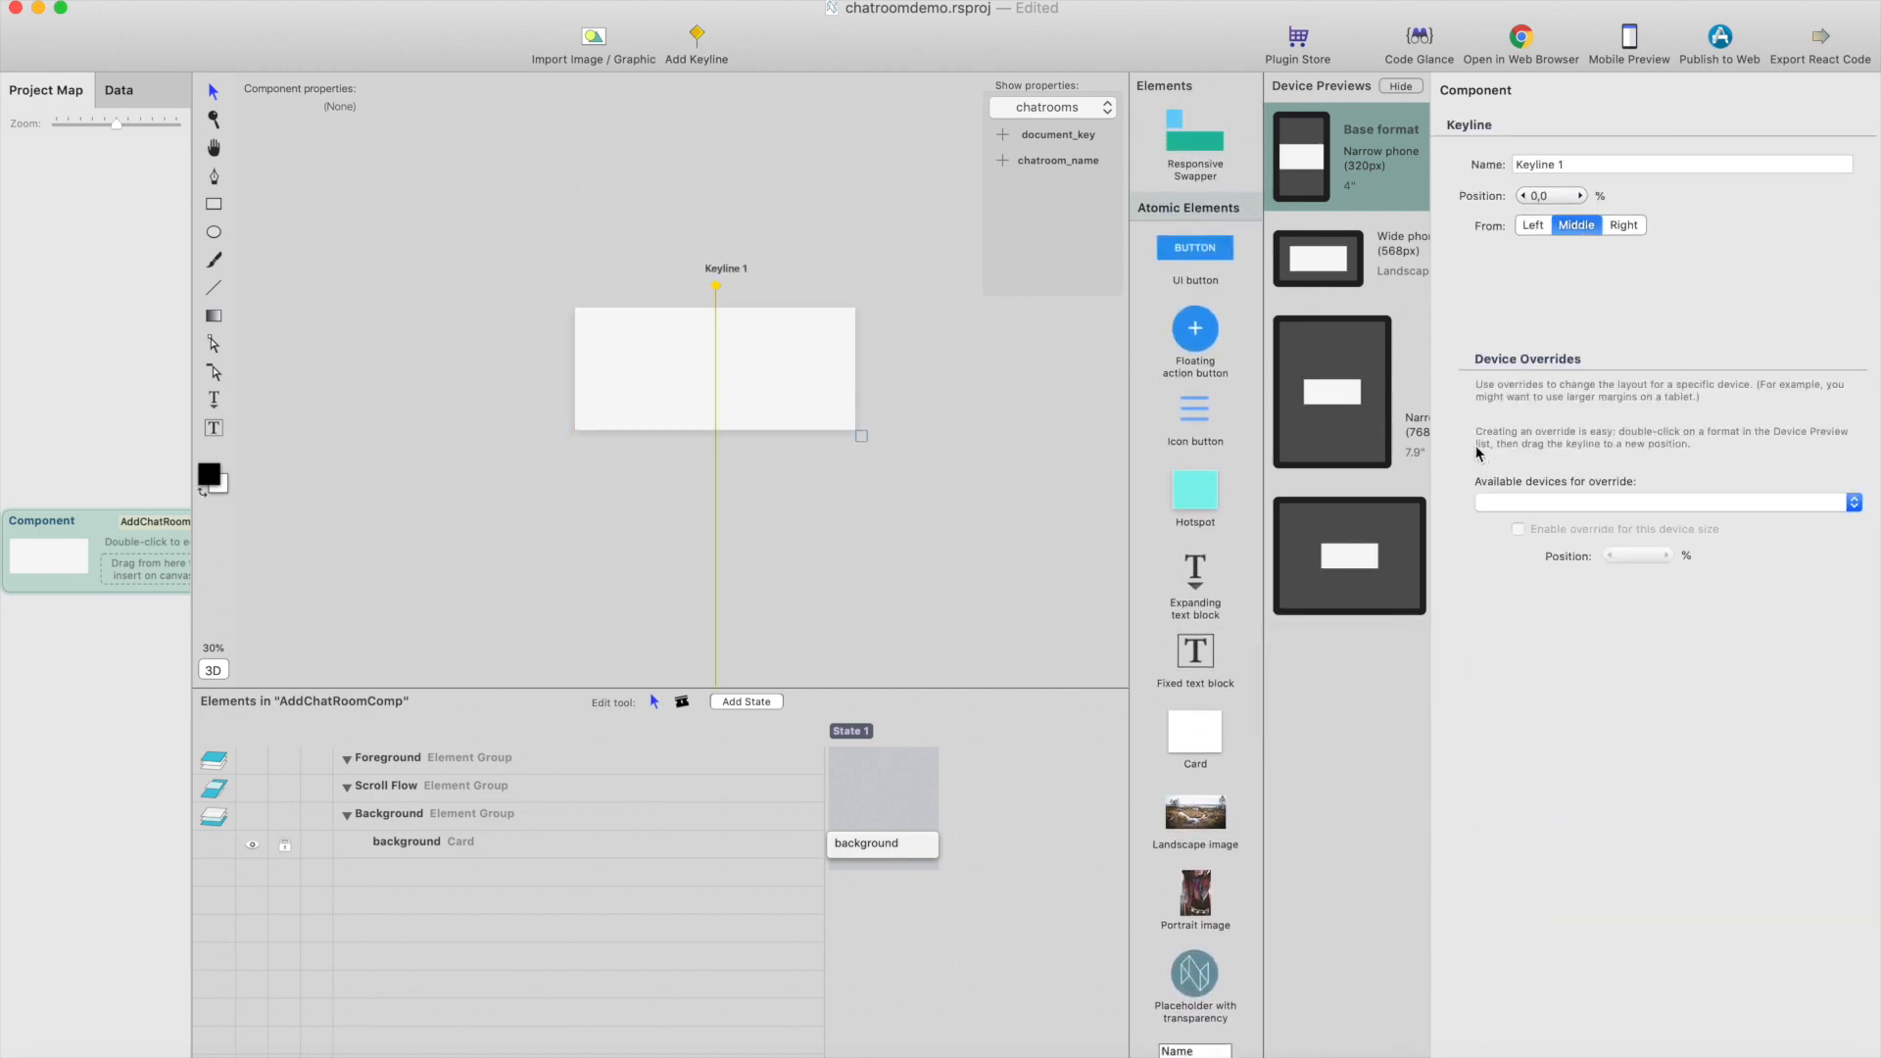
{"action": "scroll", "scroll_direction": "down", "scroll_amount": 3}
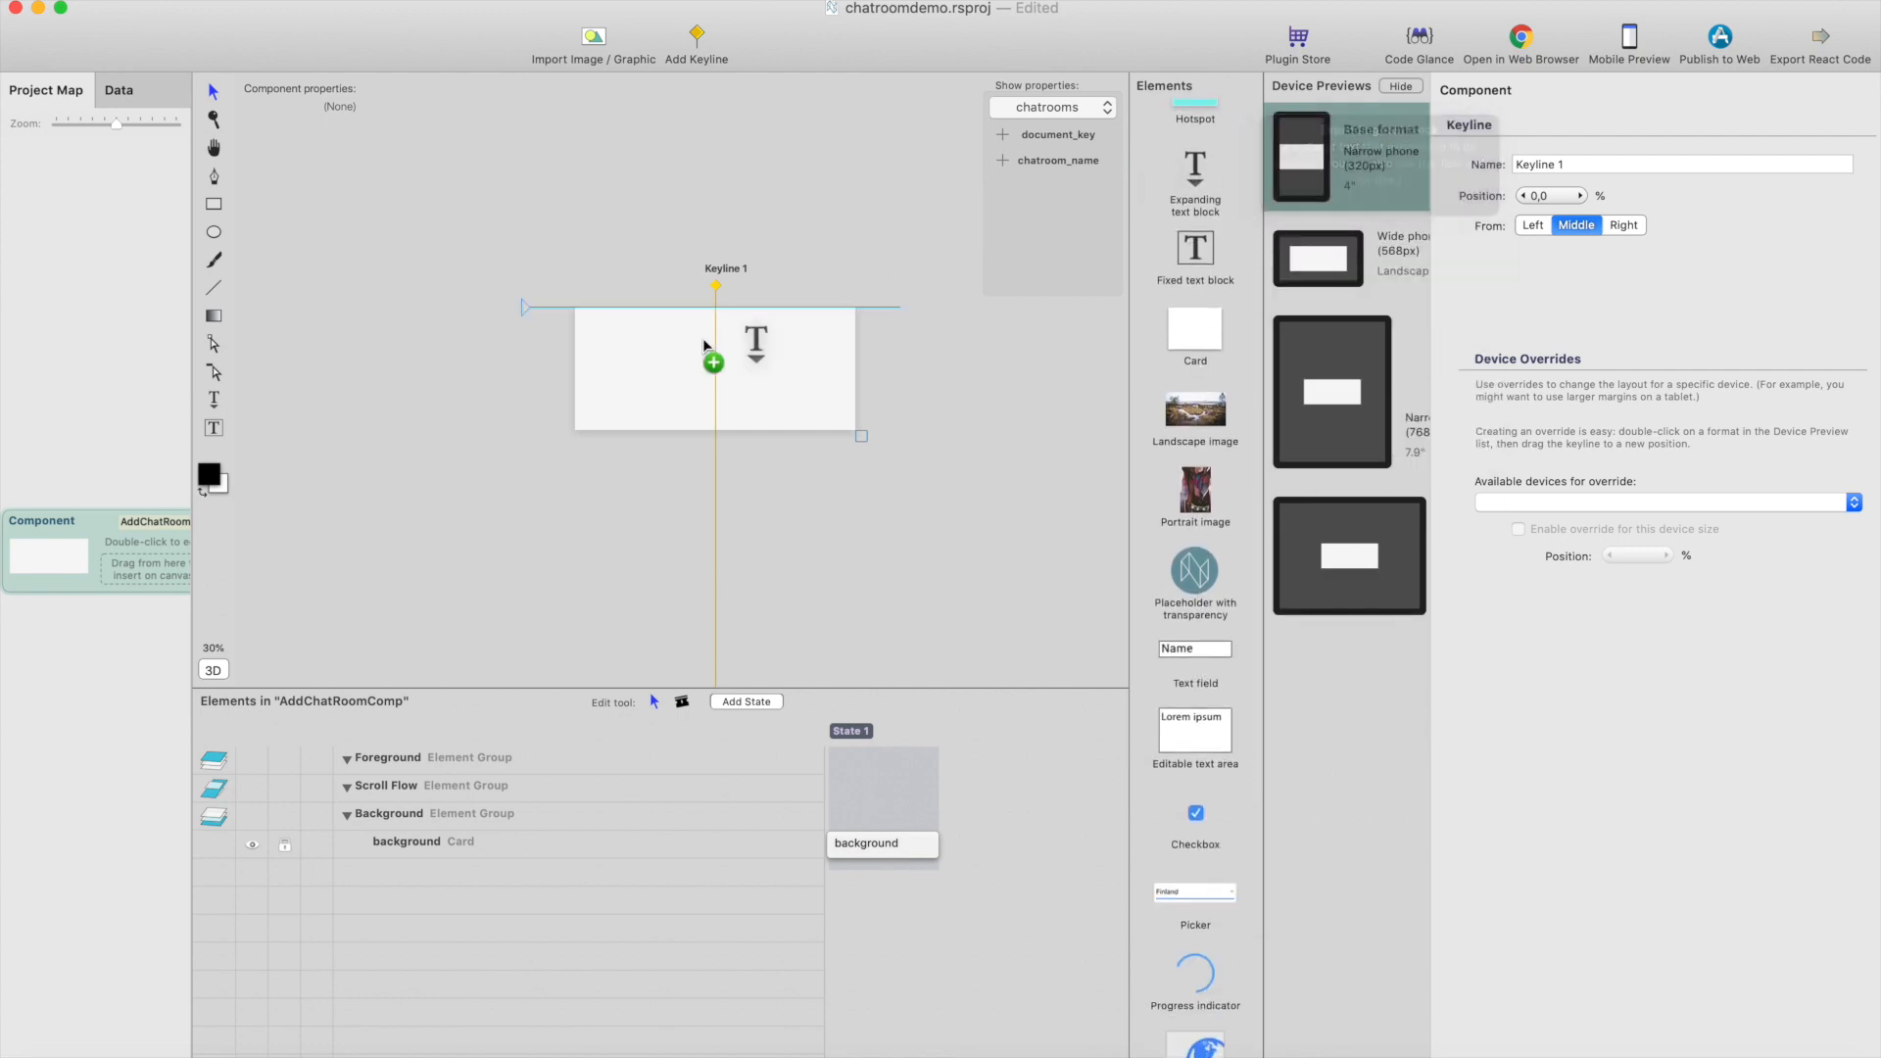
{"action": "left_click", "coordinate": [713, 363]}
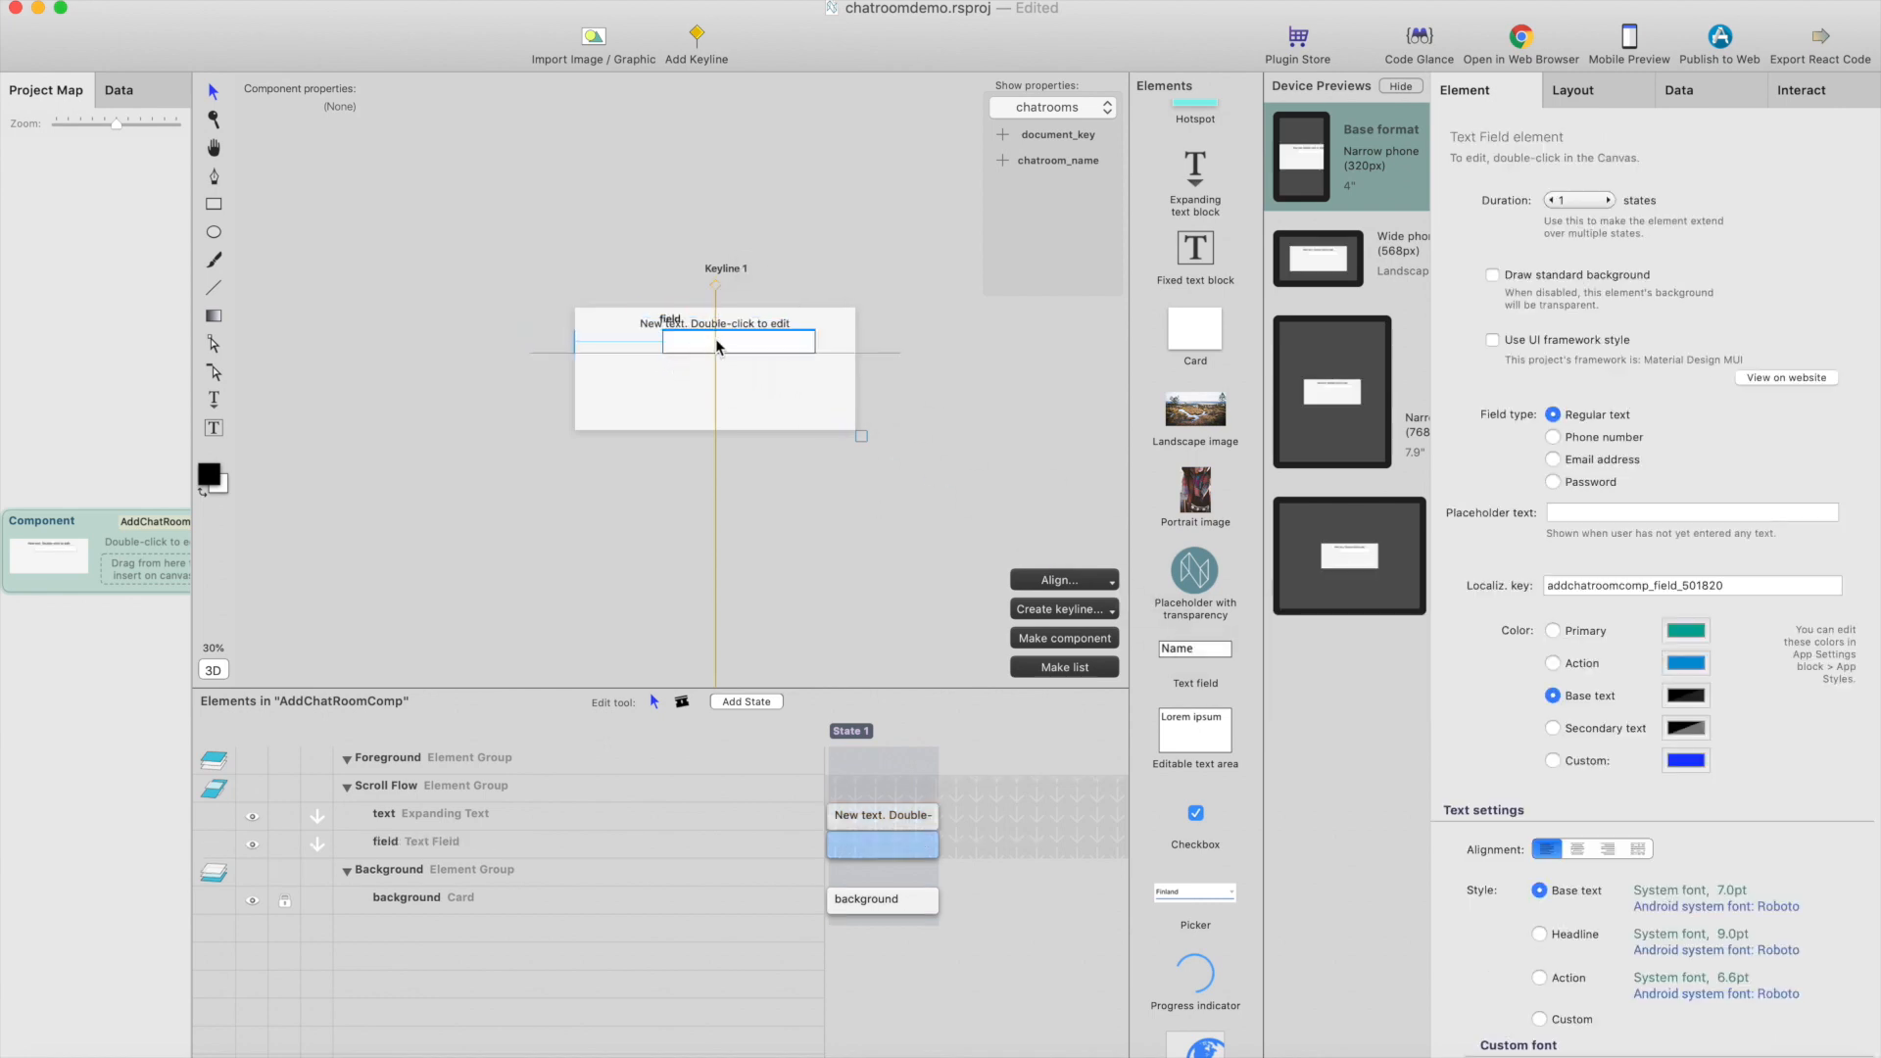
{"action": "scroll", "scroll_direction": "down", "scroll_amount": 3}
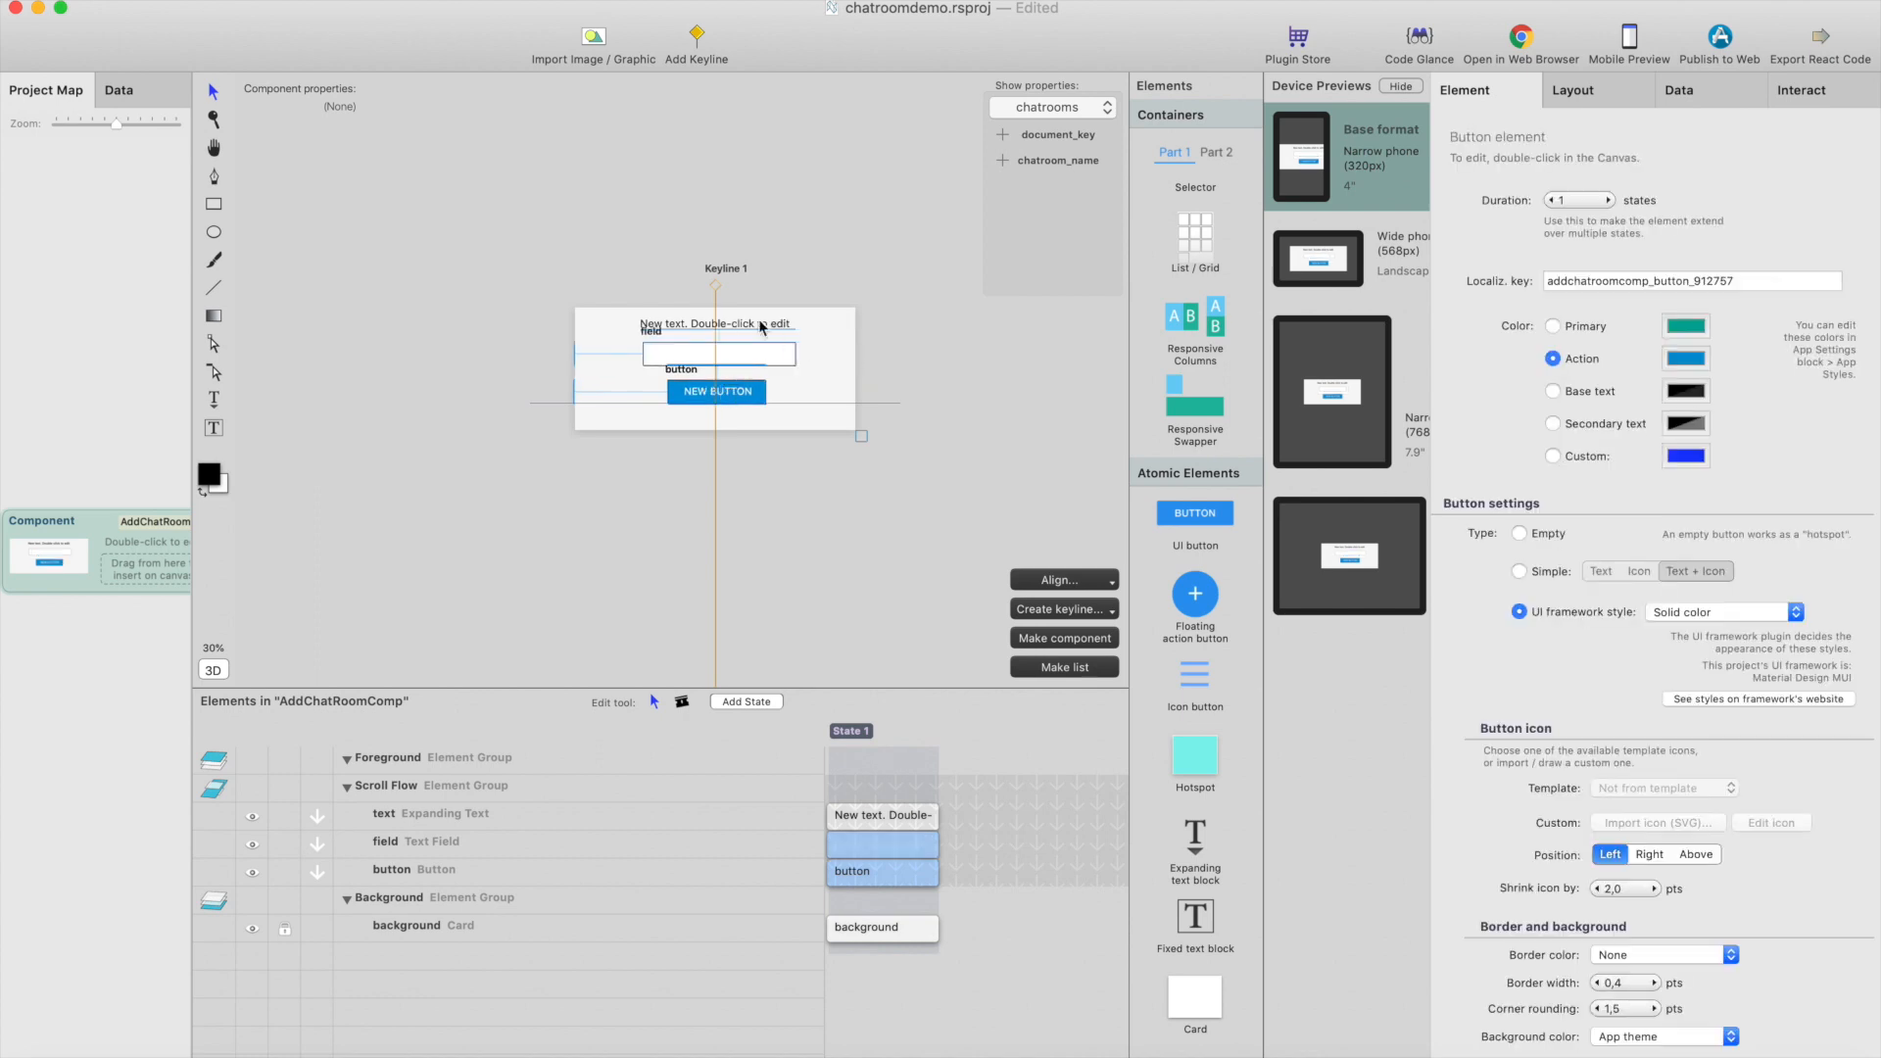
Change the heading text to 'Create a new chatroom'
{"action": "left_click", "coordinate": [1060, 580]}
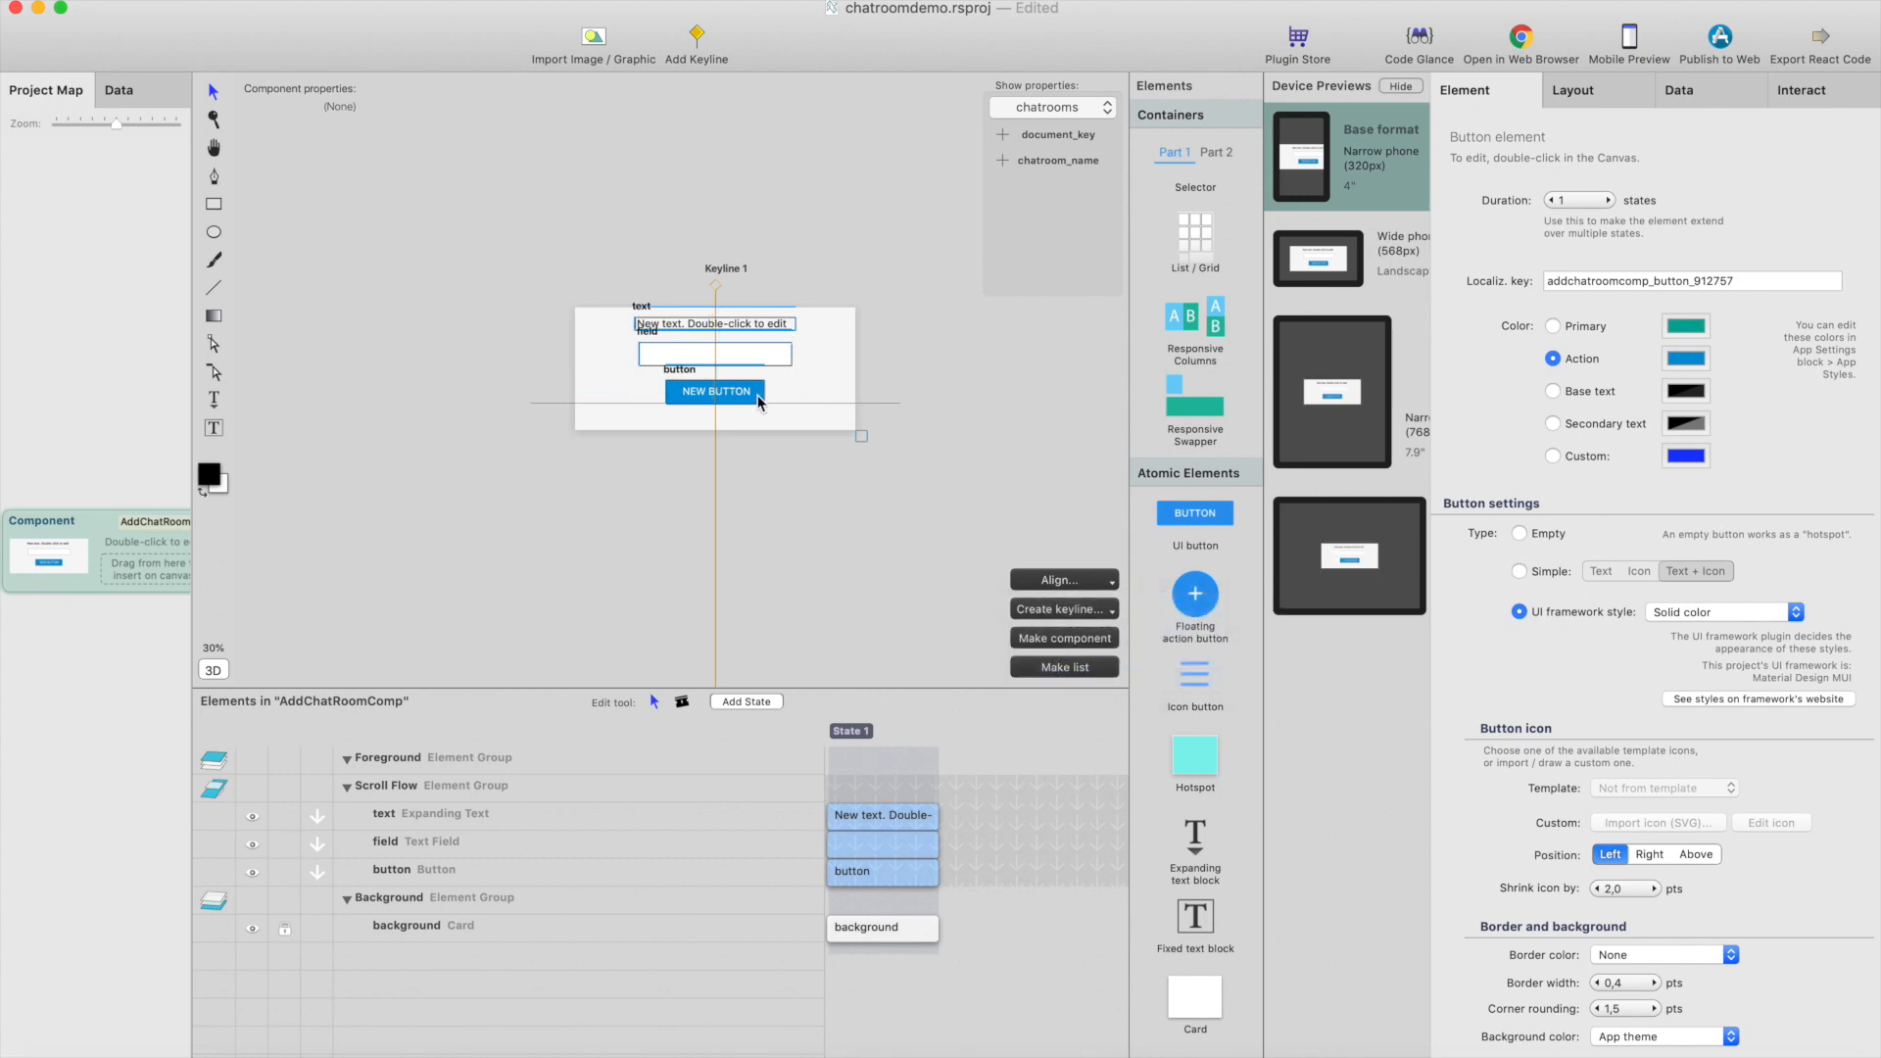
{"action": "mouse_move", "coordinate": [751, 333]}
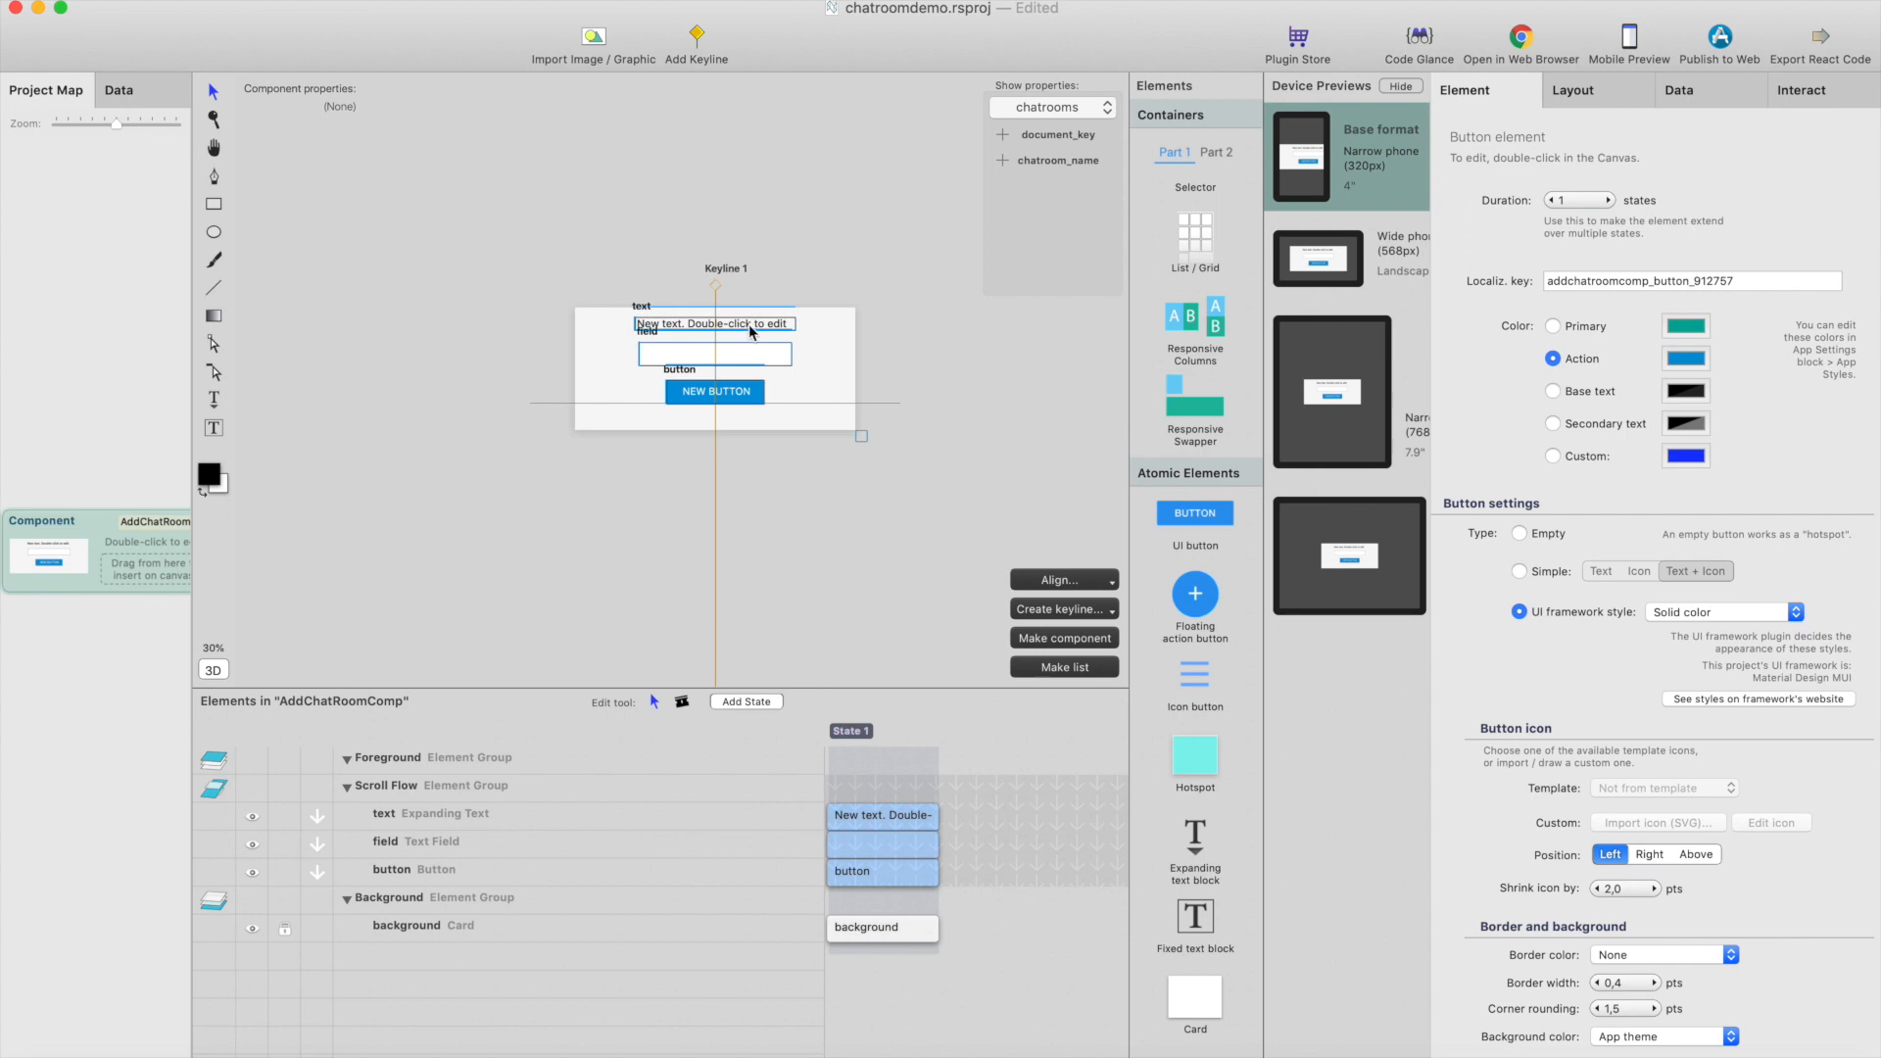
{"action": "left_click", "coordinate": [713, 324]}
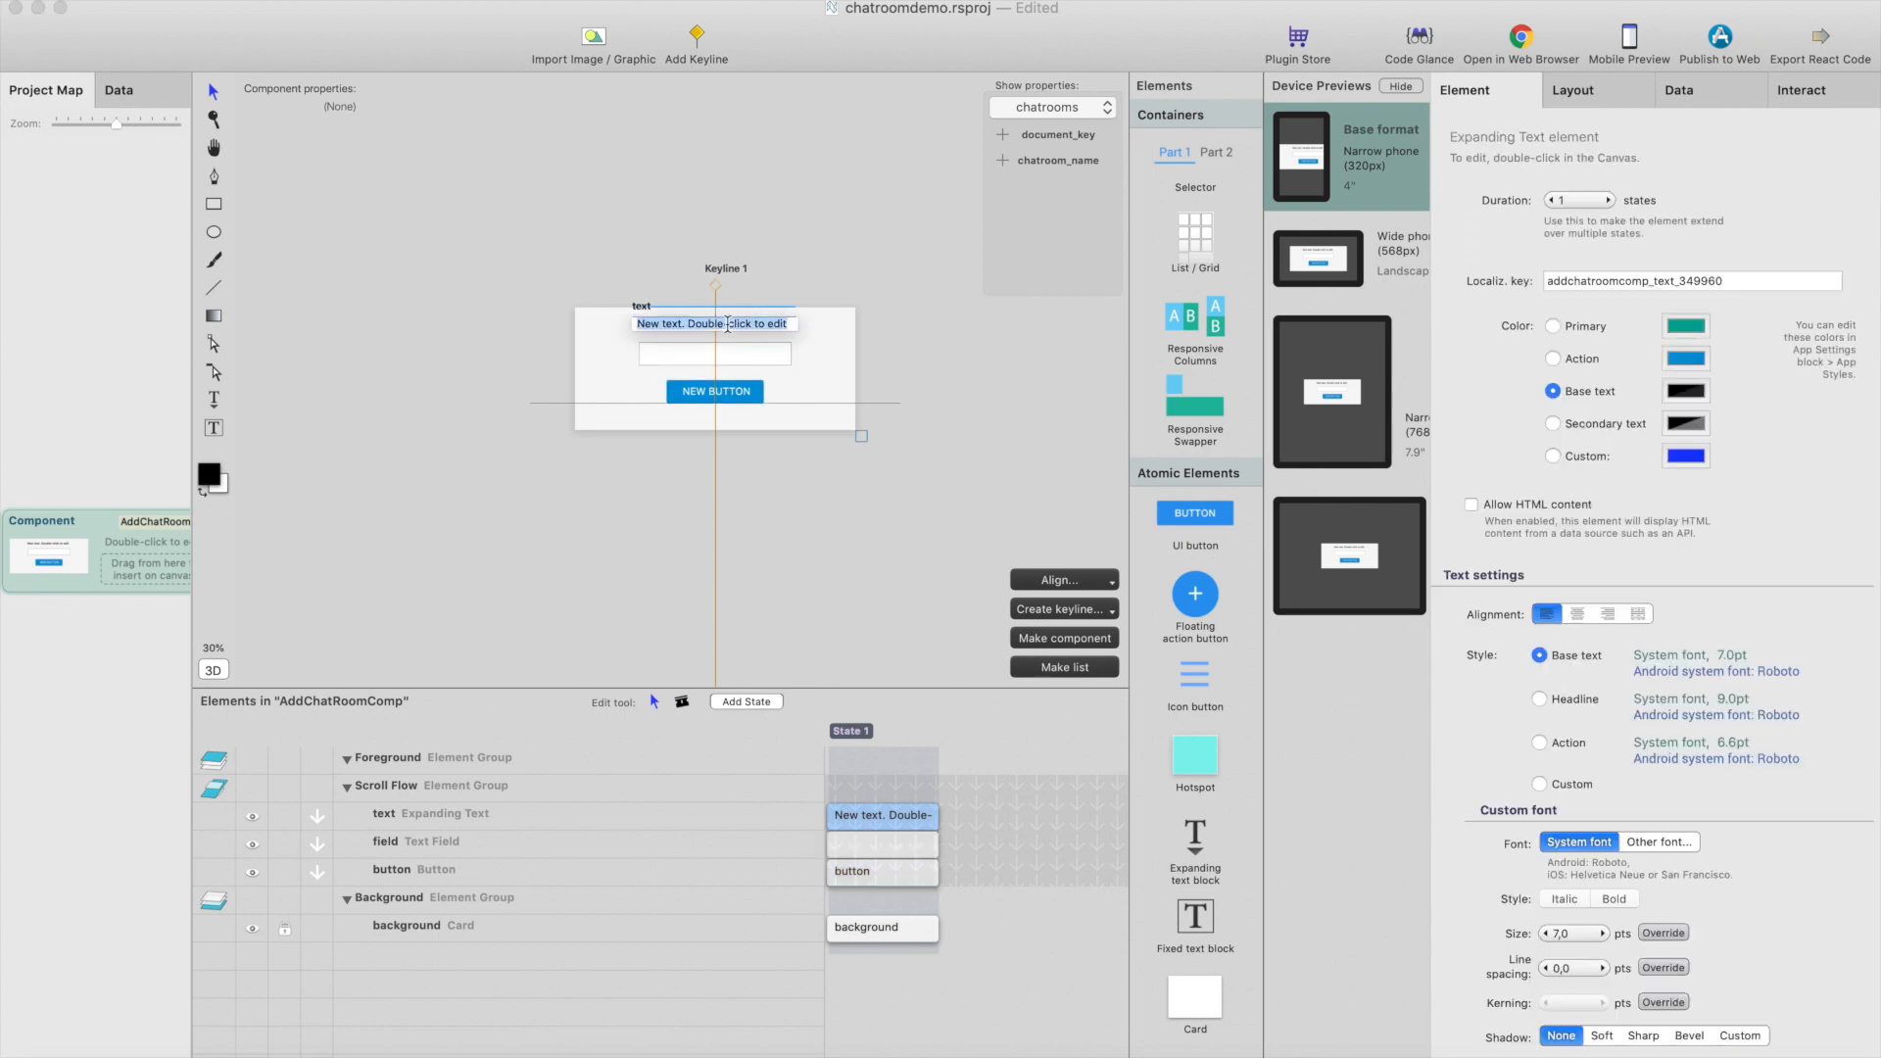
{"action": "type", "text": "Add"}
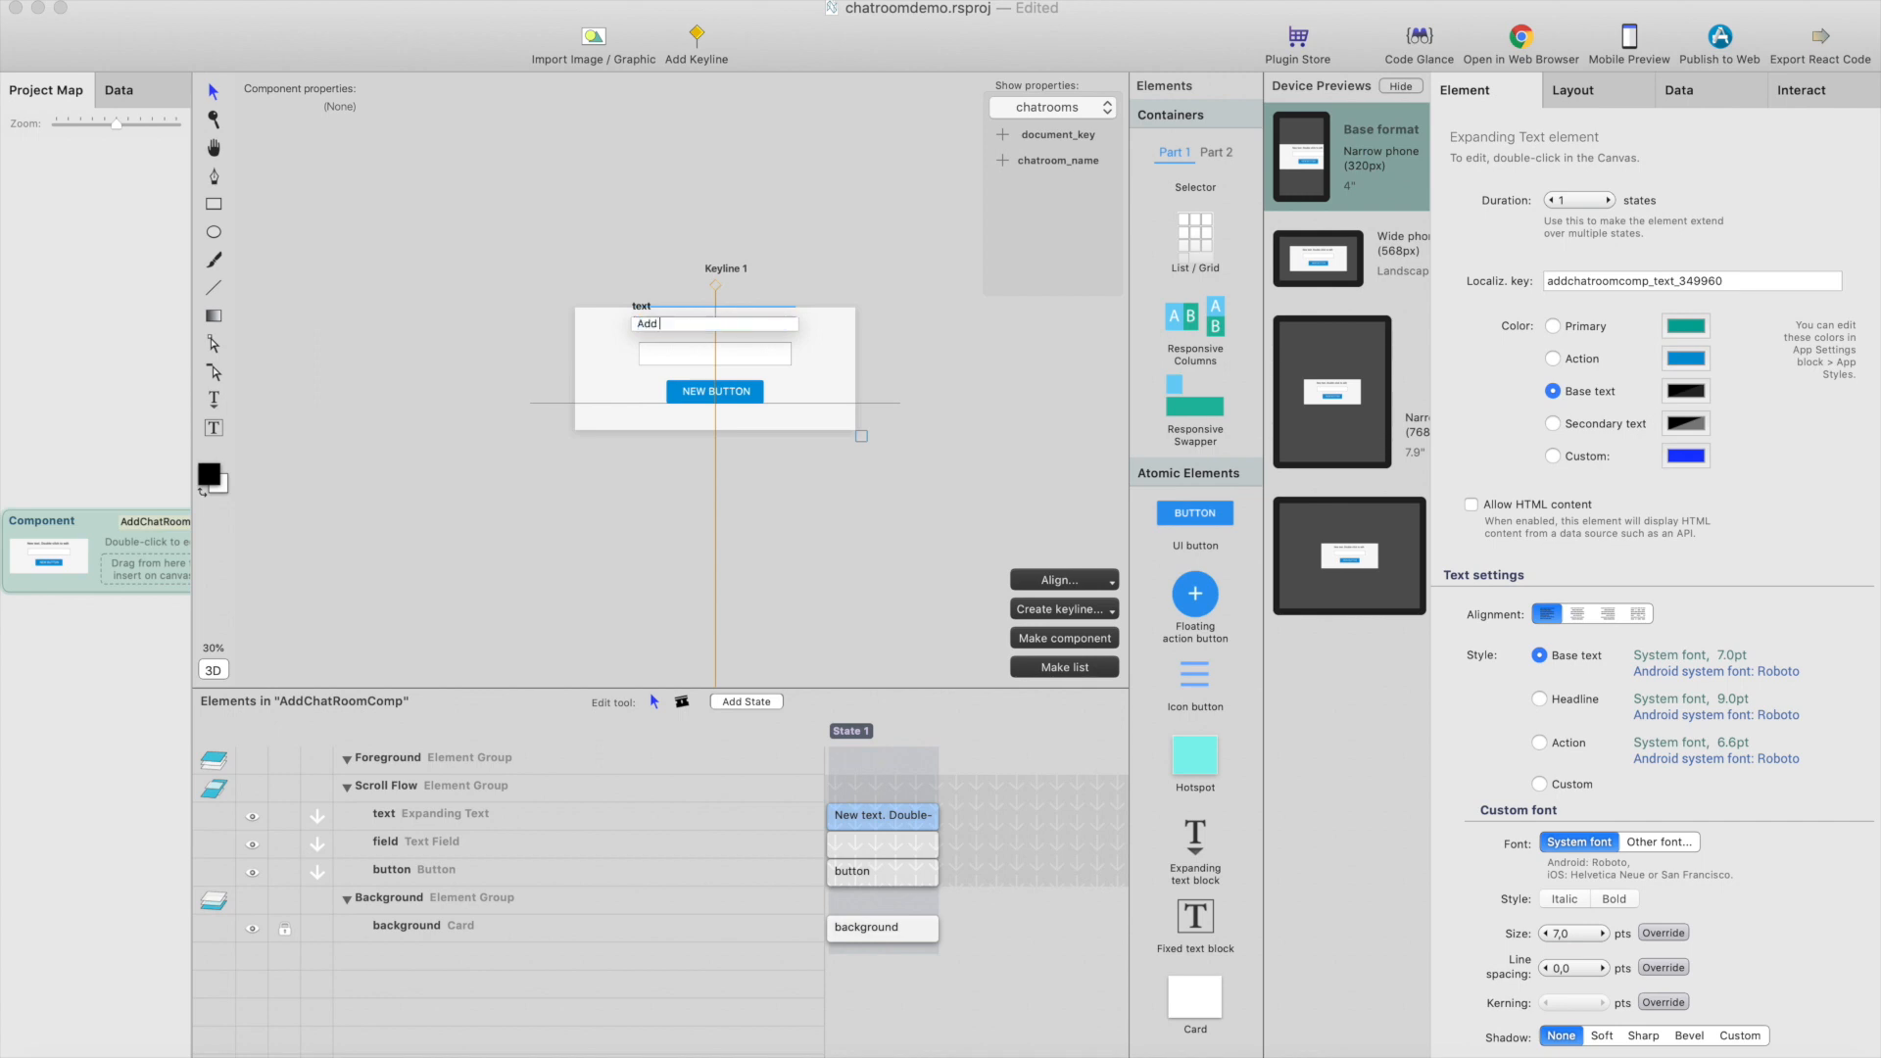
{"action": "type", "text": "Cre"}
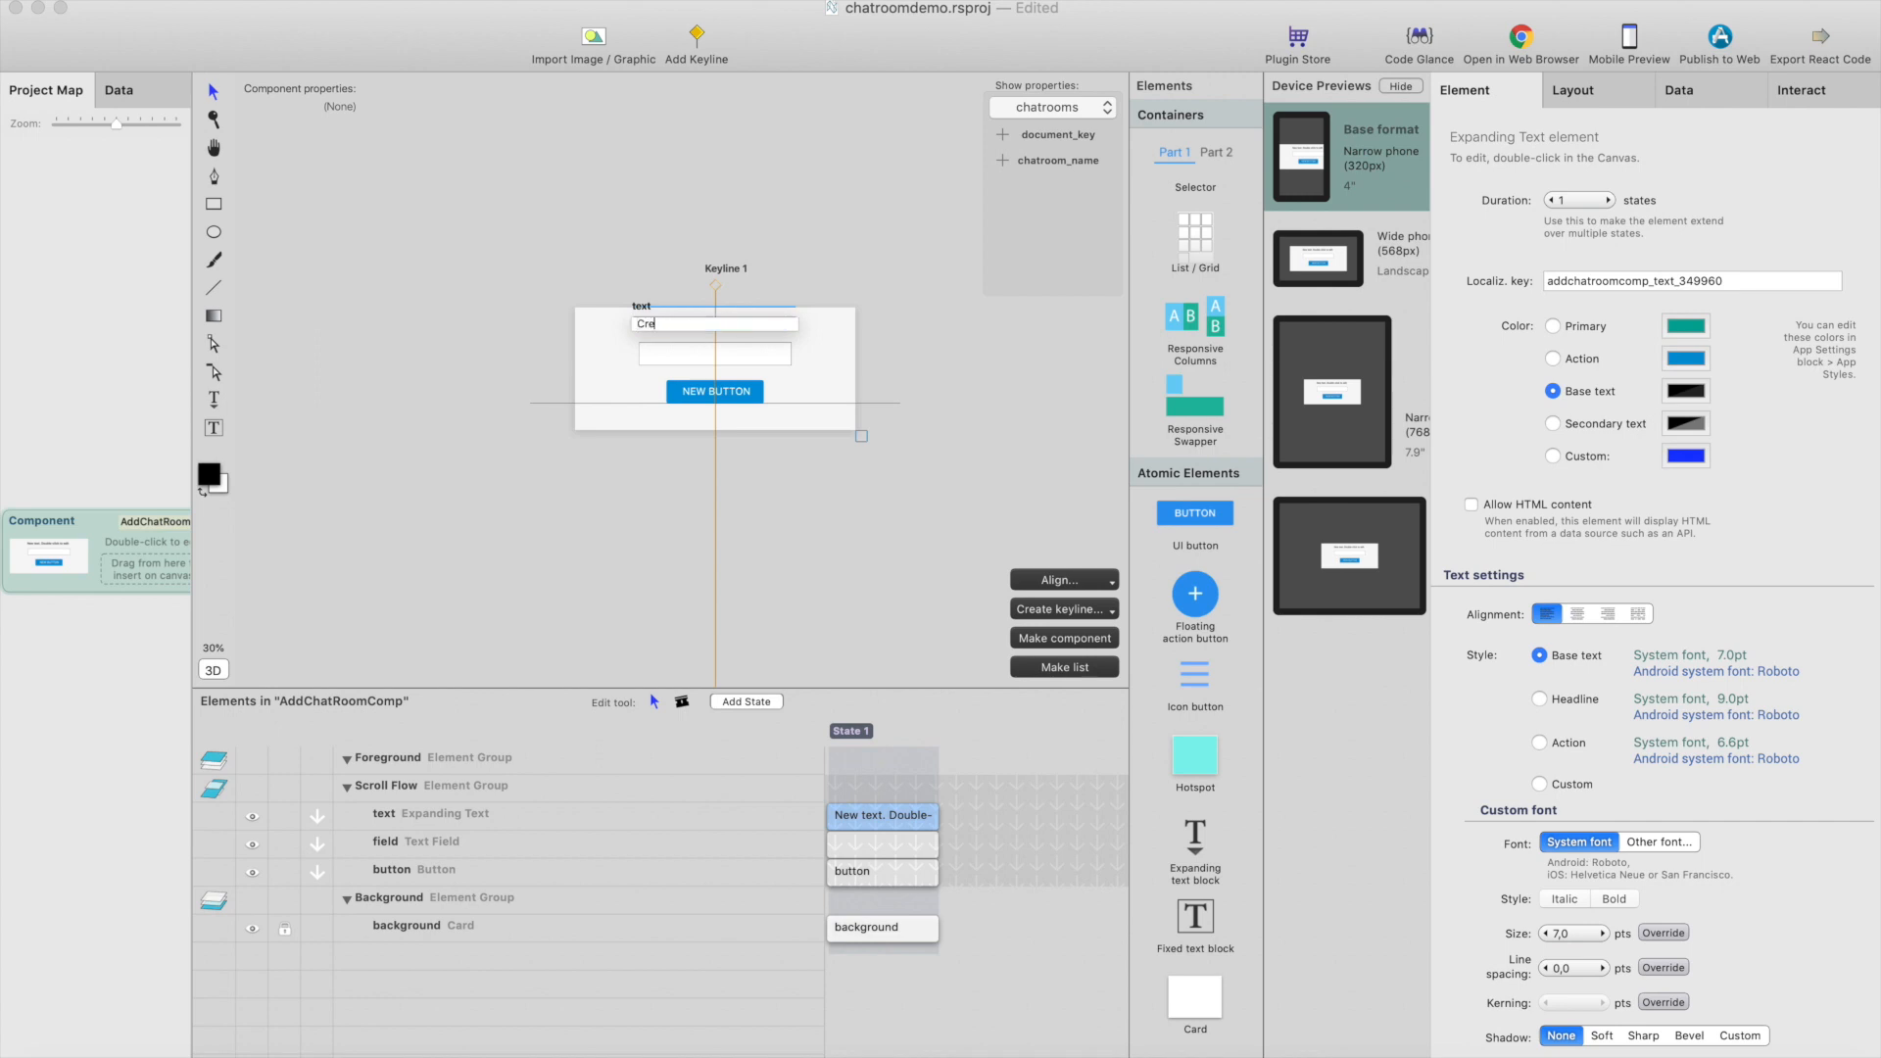
{"action": "type", "text": "ate a new chat"}
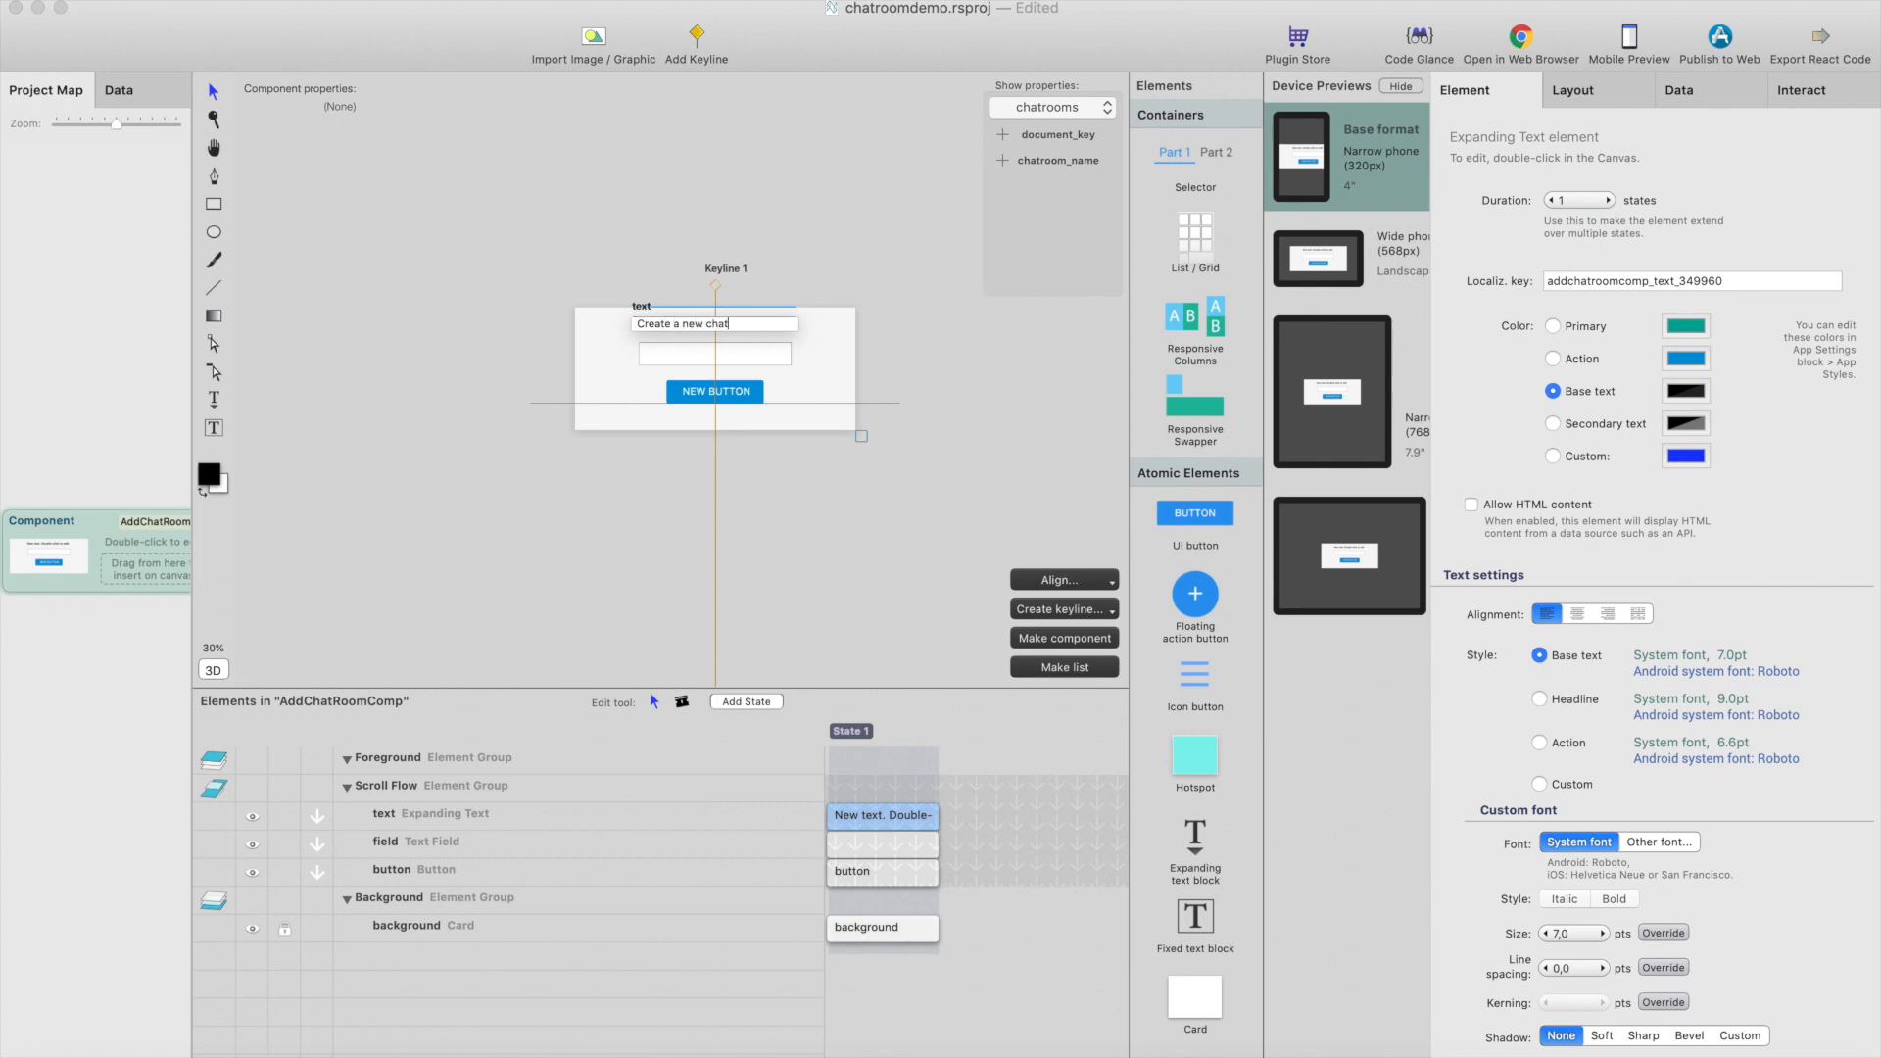
Give the text field the placeholder 'Chatroom name' and label the button CREATE CHATROOM
{"action": "left_click", "coordinate": [842, 376]}
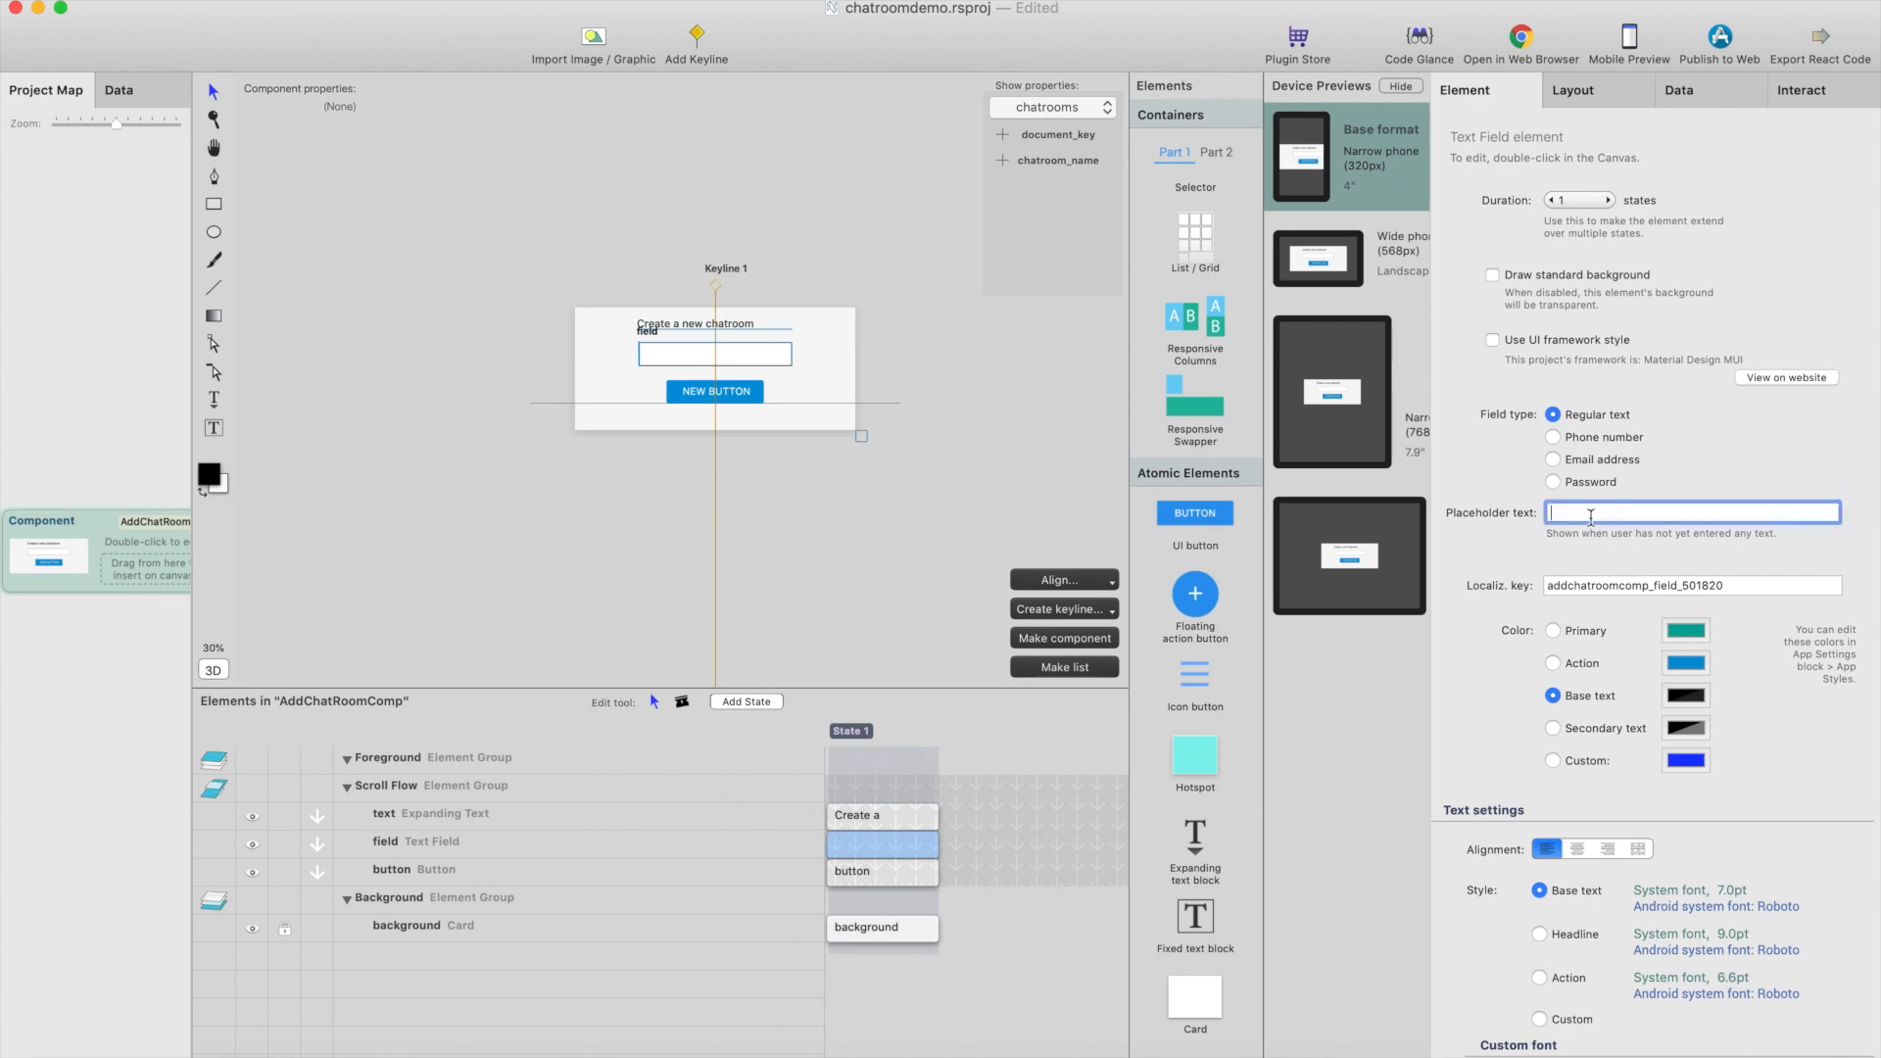
{"action": "type", "text": "C"}
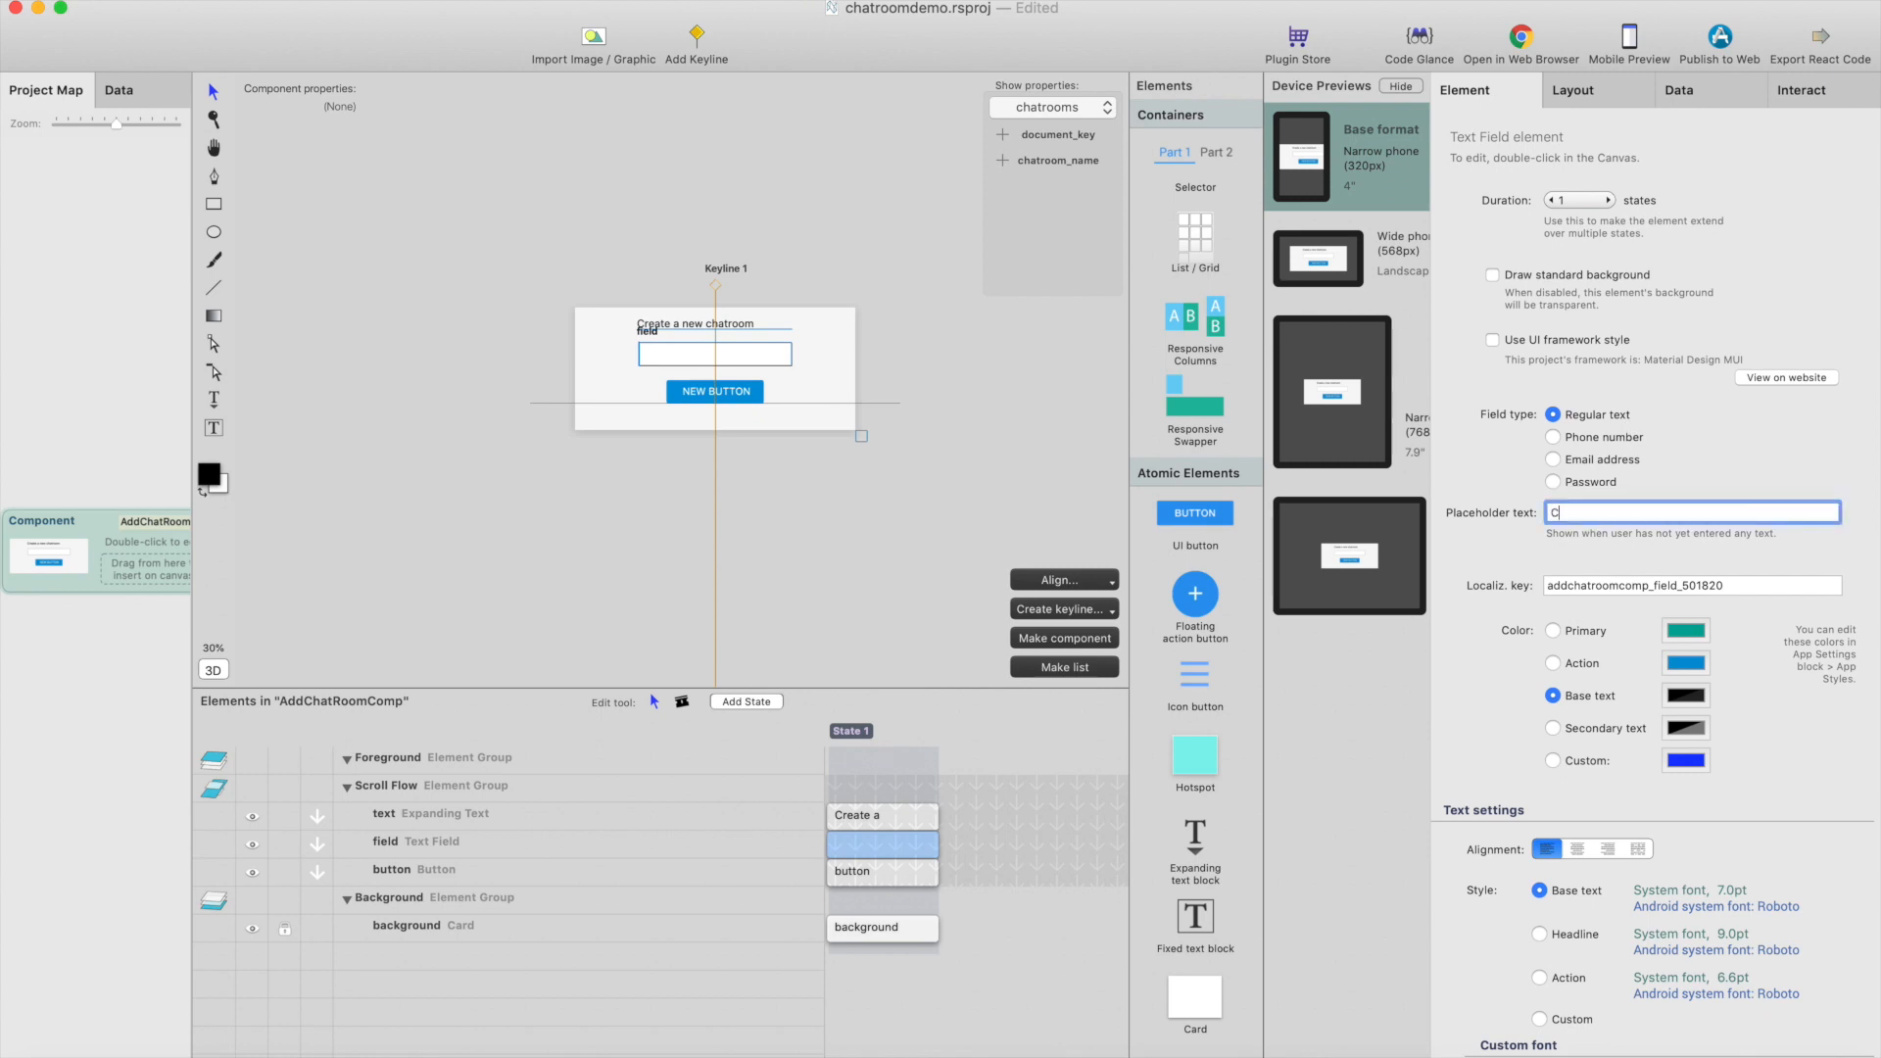
{"action": "type", "text": "Chatroom name"}
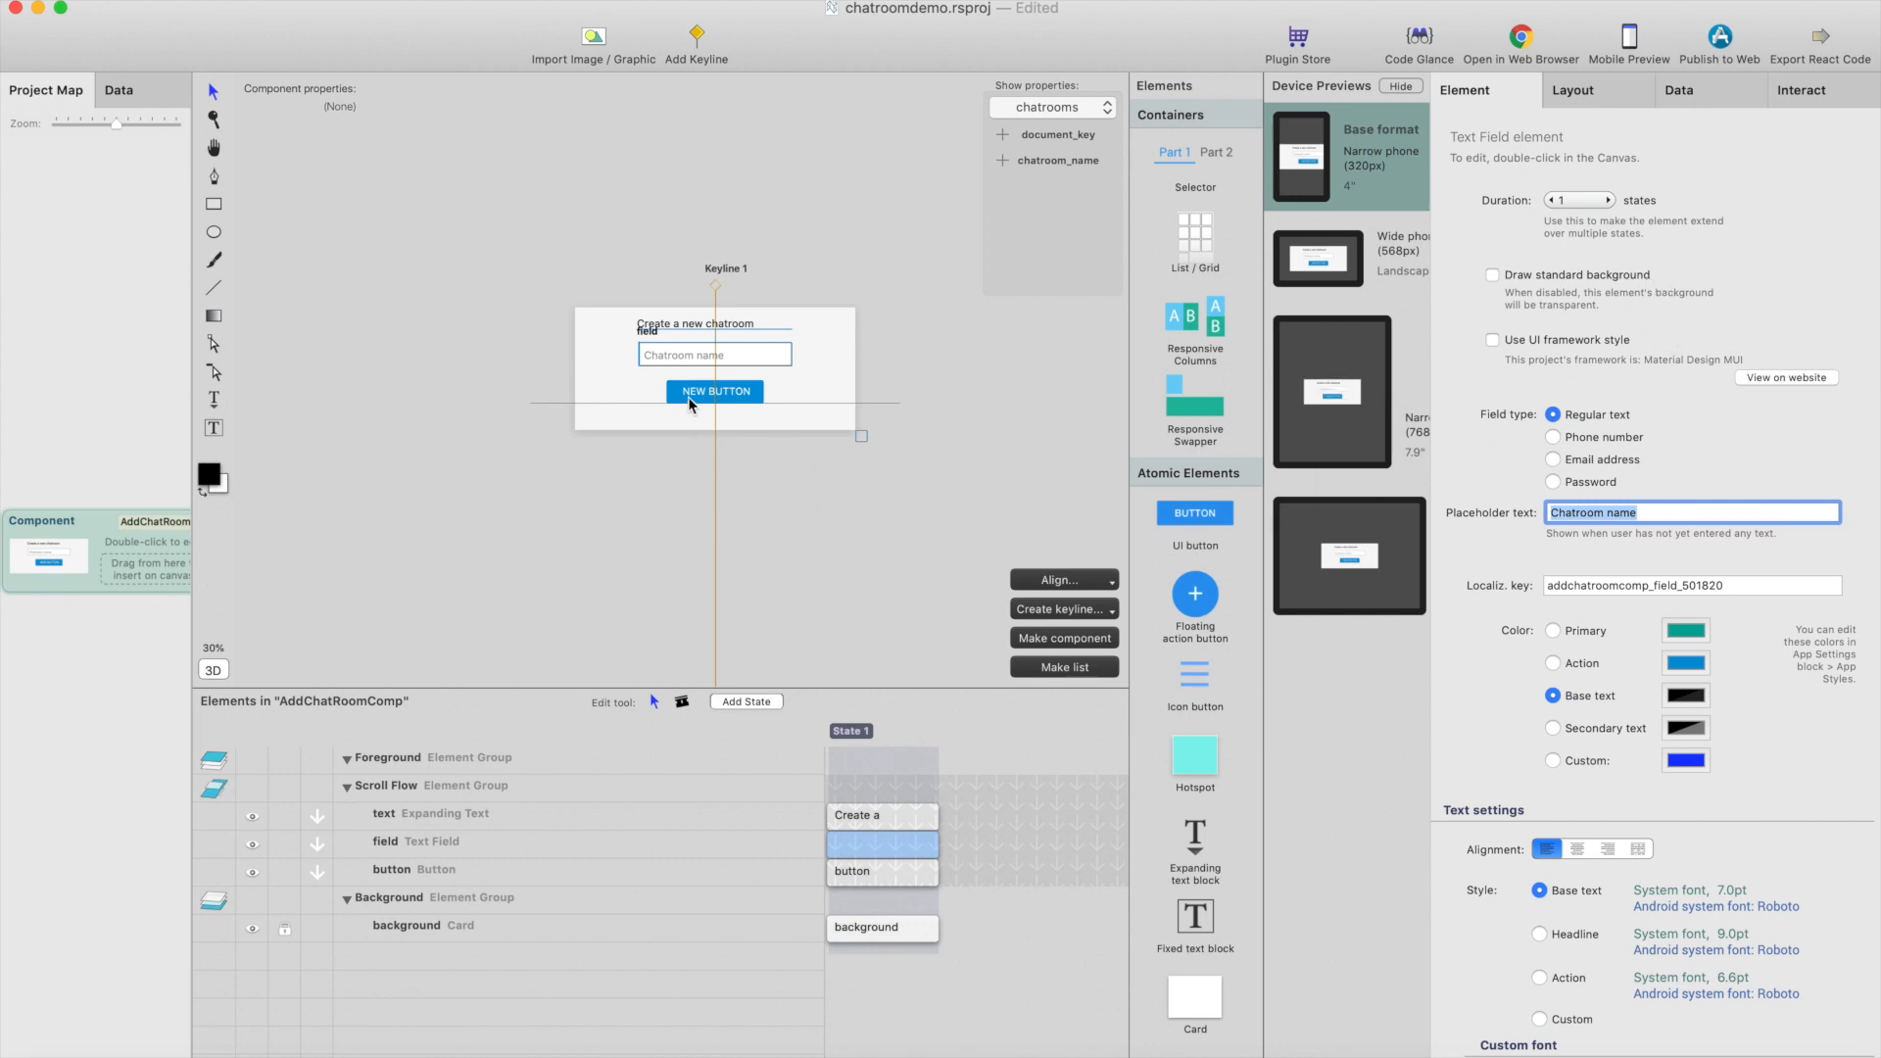
{"action": "left_click", "coordinate": [713, 392]}
{"action": "type", "text": "Ad"}
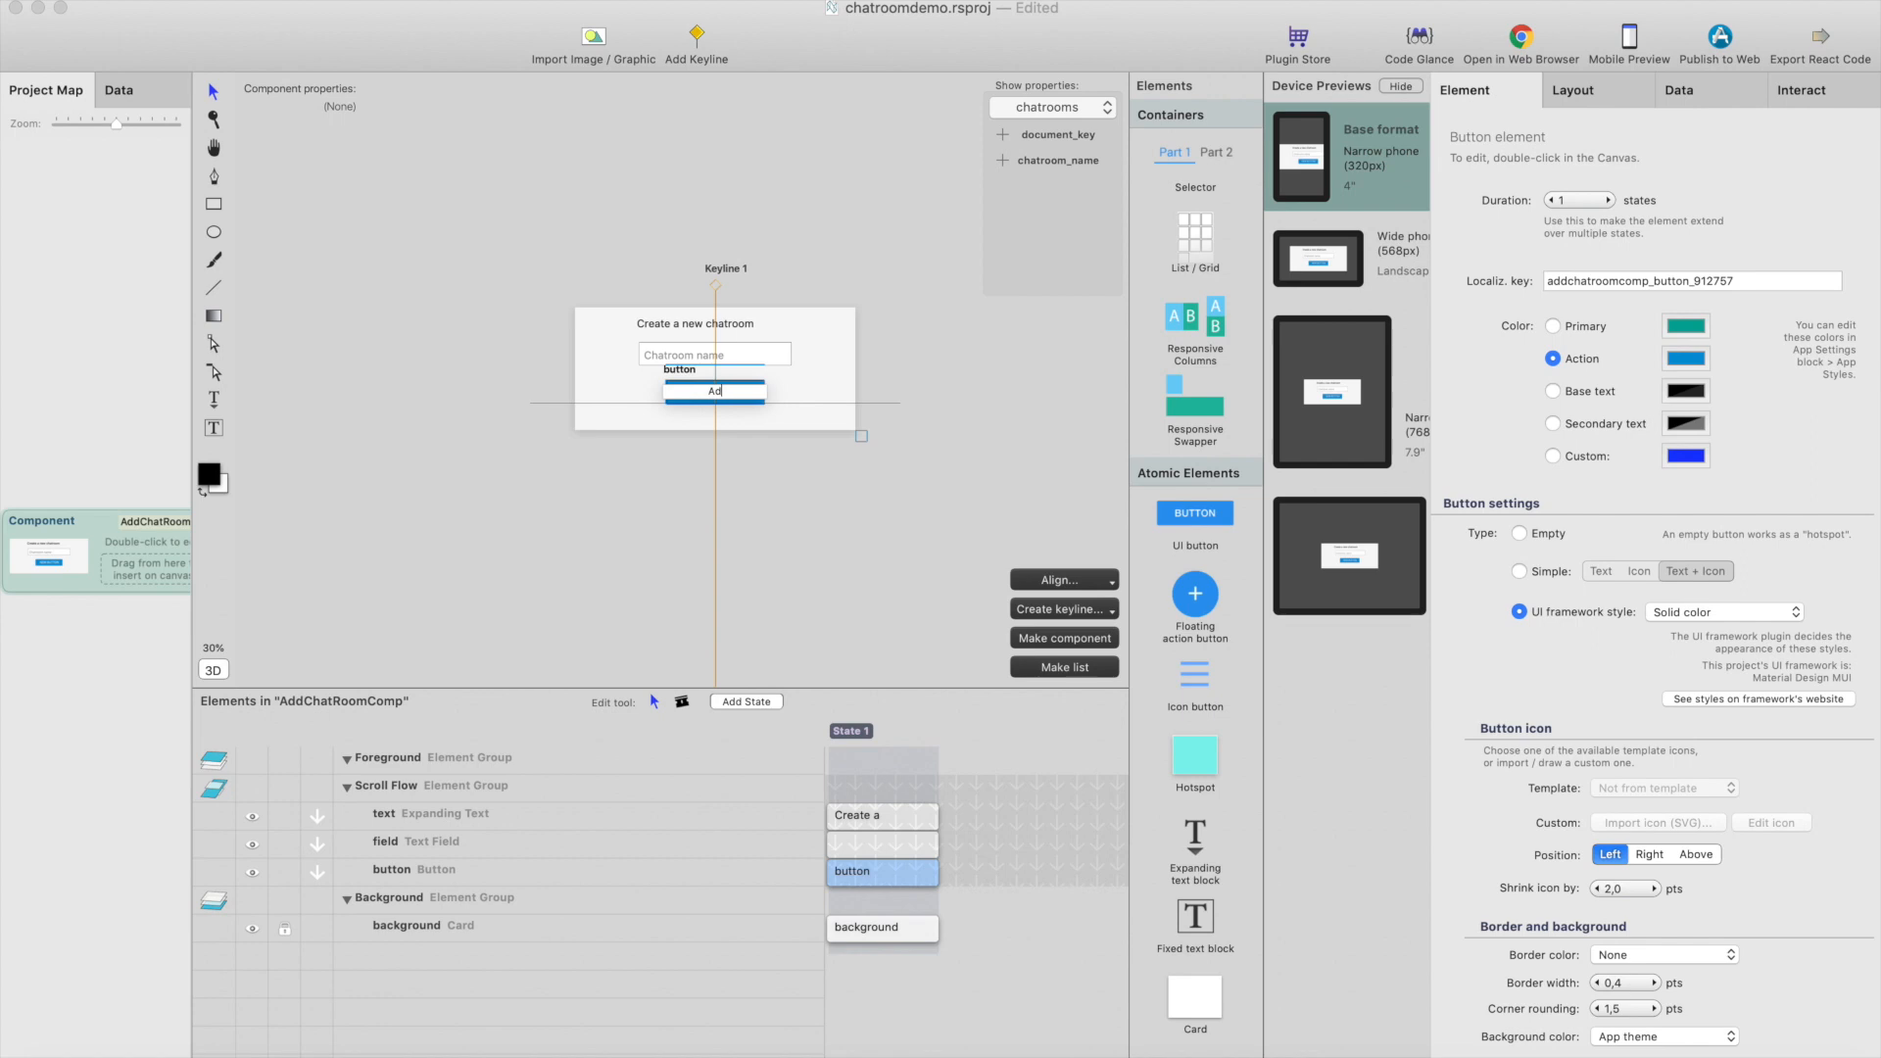
{"action": "type", "text": "Create"}
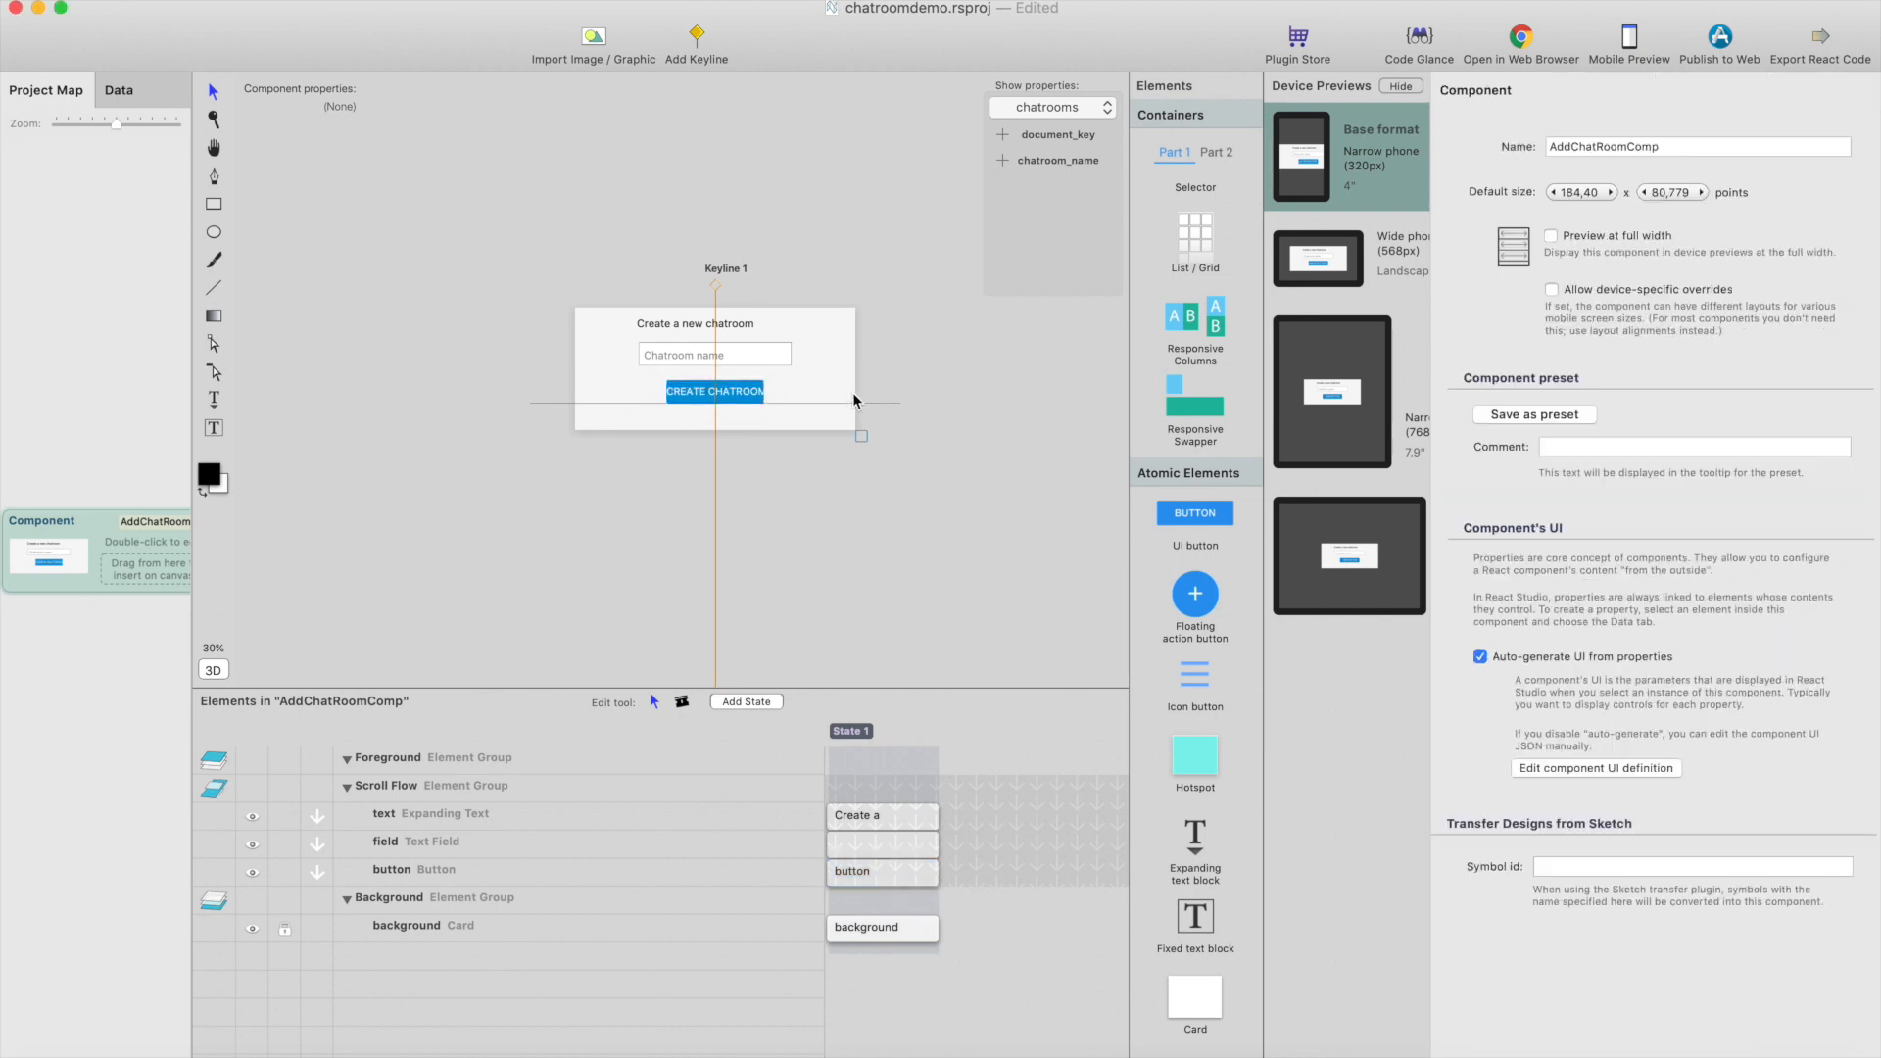
Rename the text field element to fieldChatroomName and select the button's interactions
{"action": "left_click", "coordinate": [386, 840]}
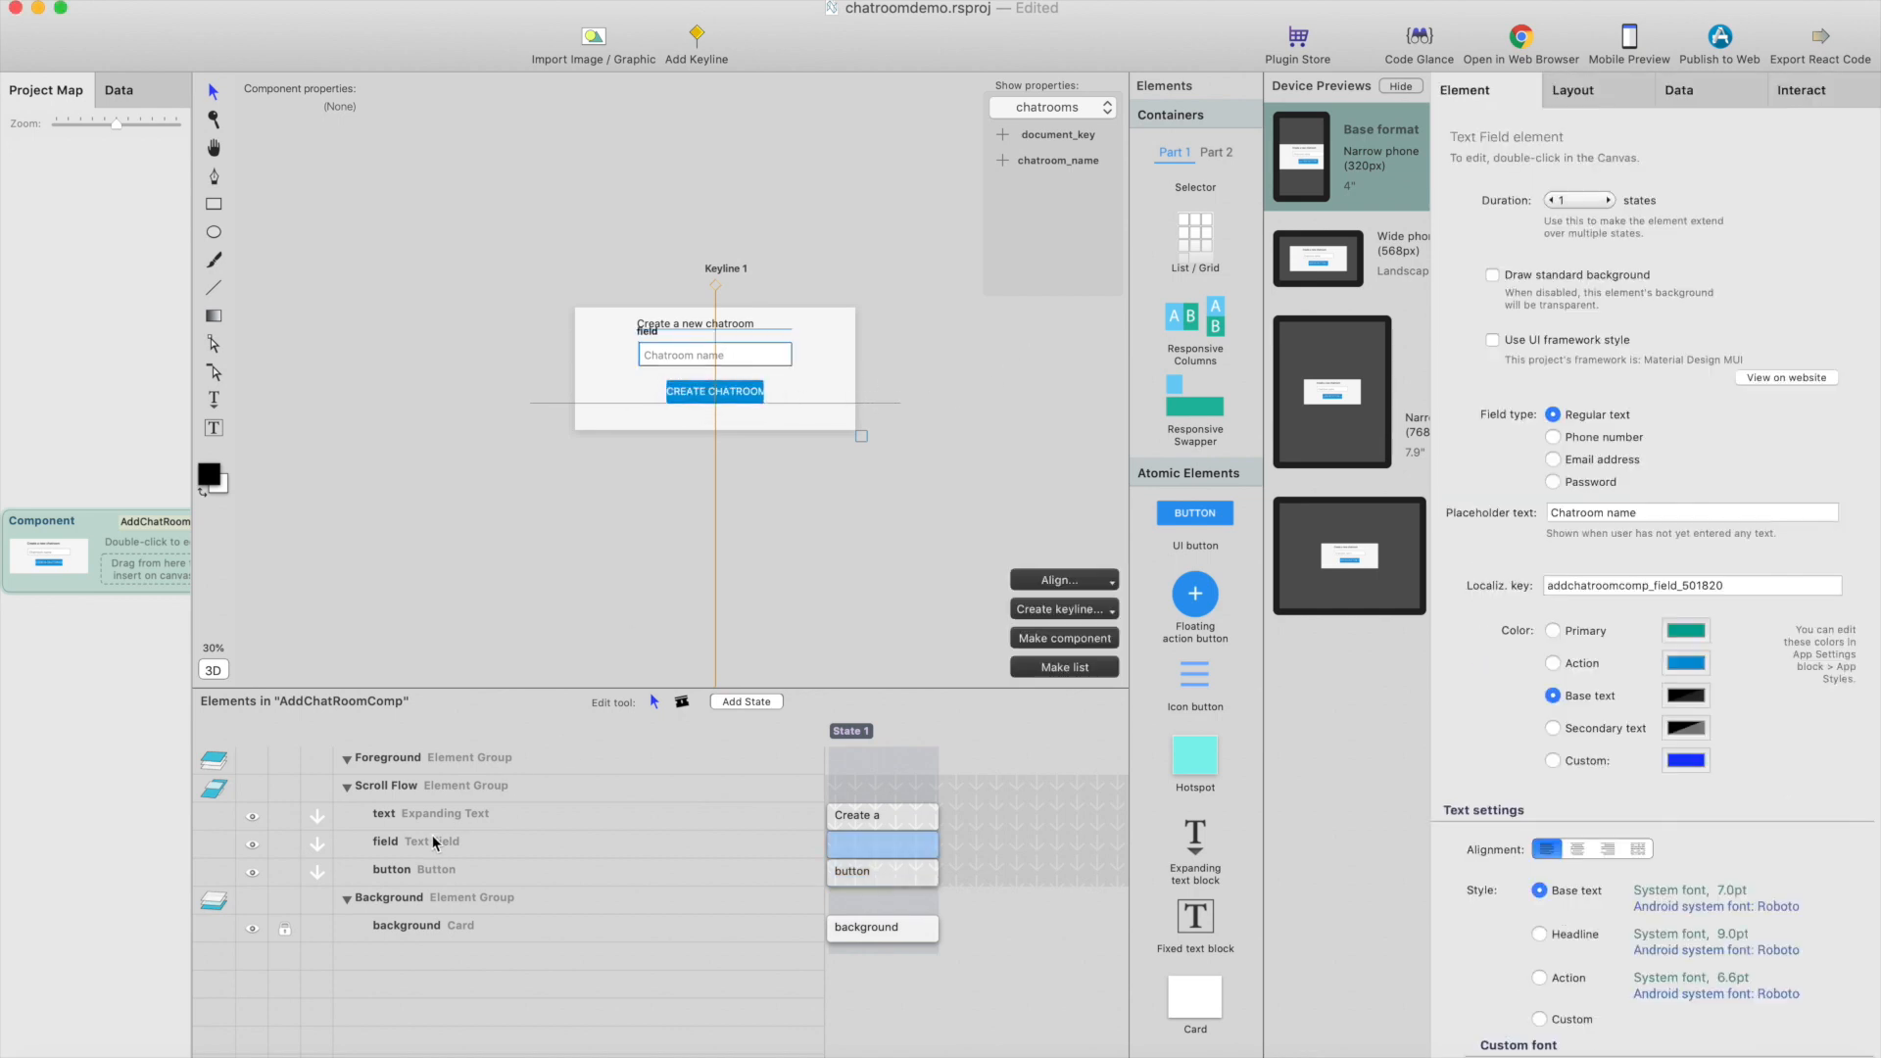
{"action": "double_click", "coordinate": [384, 840]}
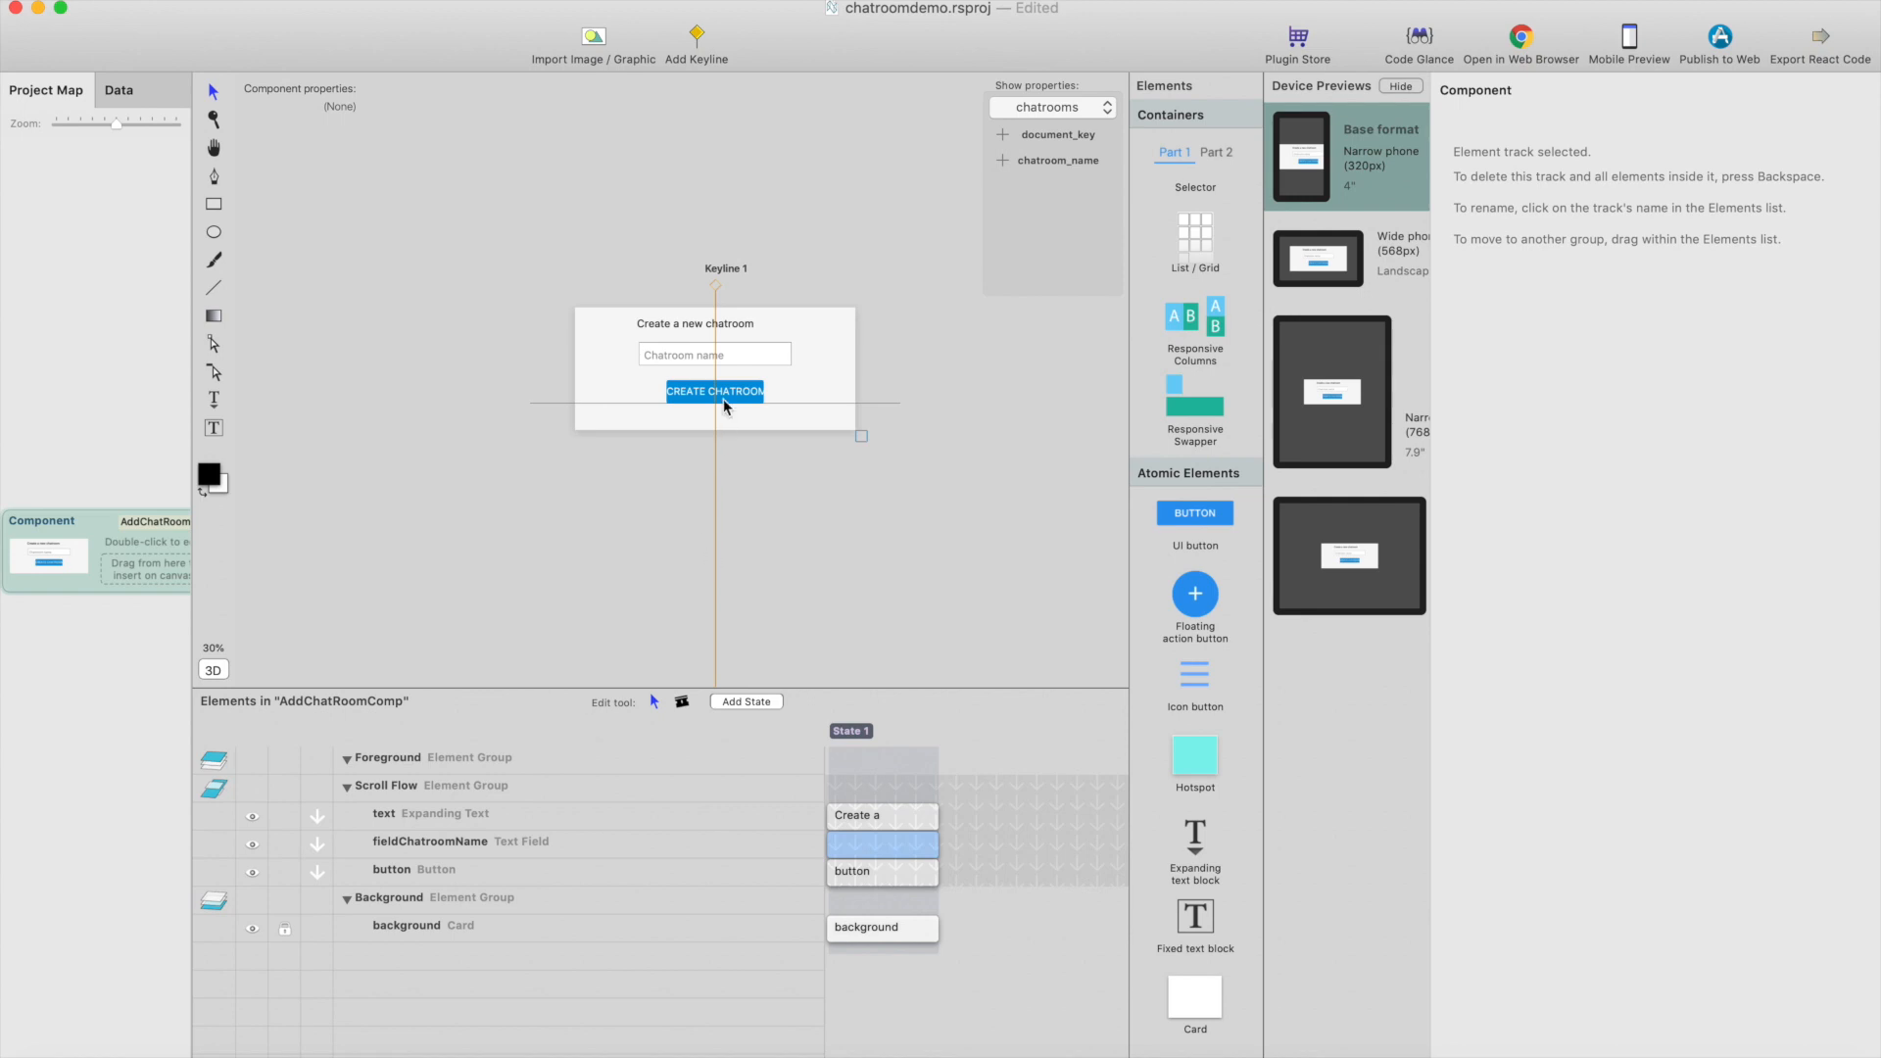
{"action": "left_click", "coordinate": [715, 392]}
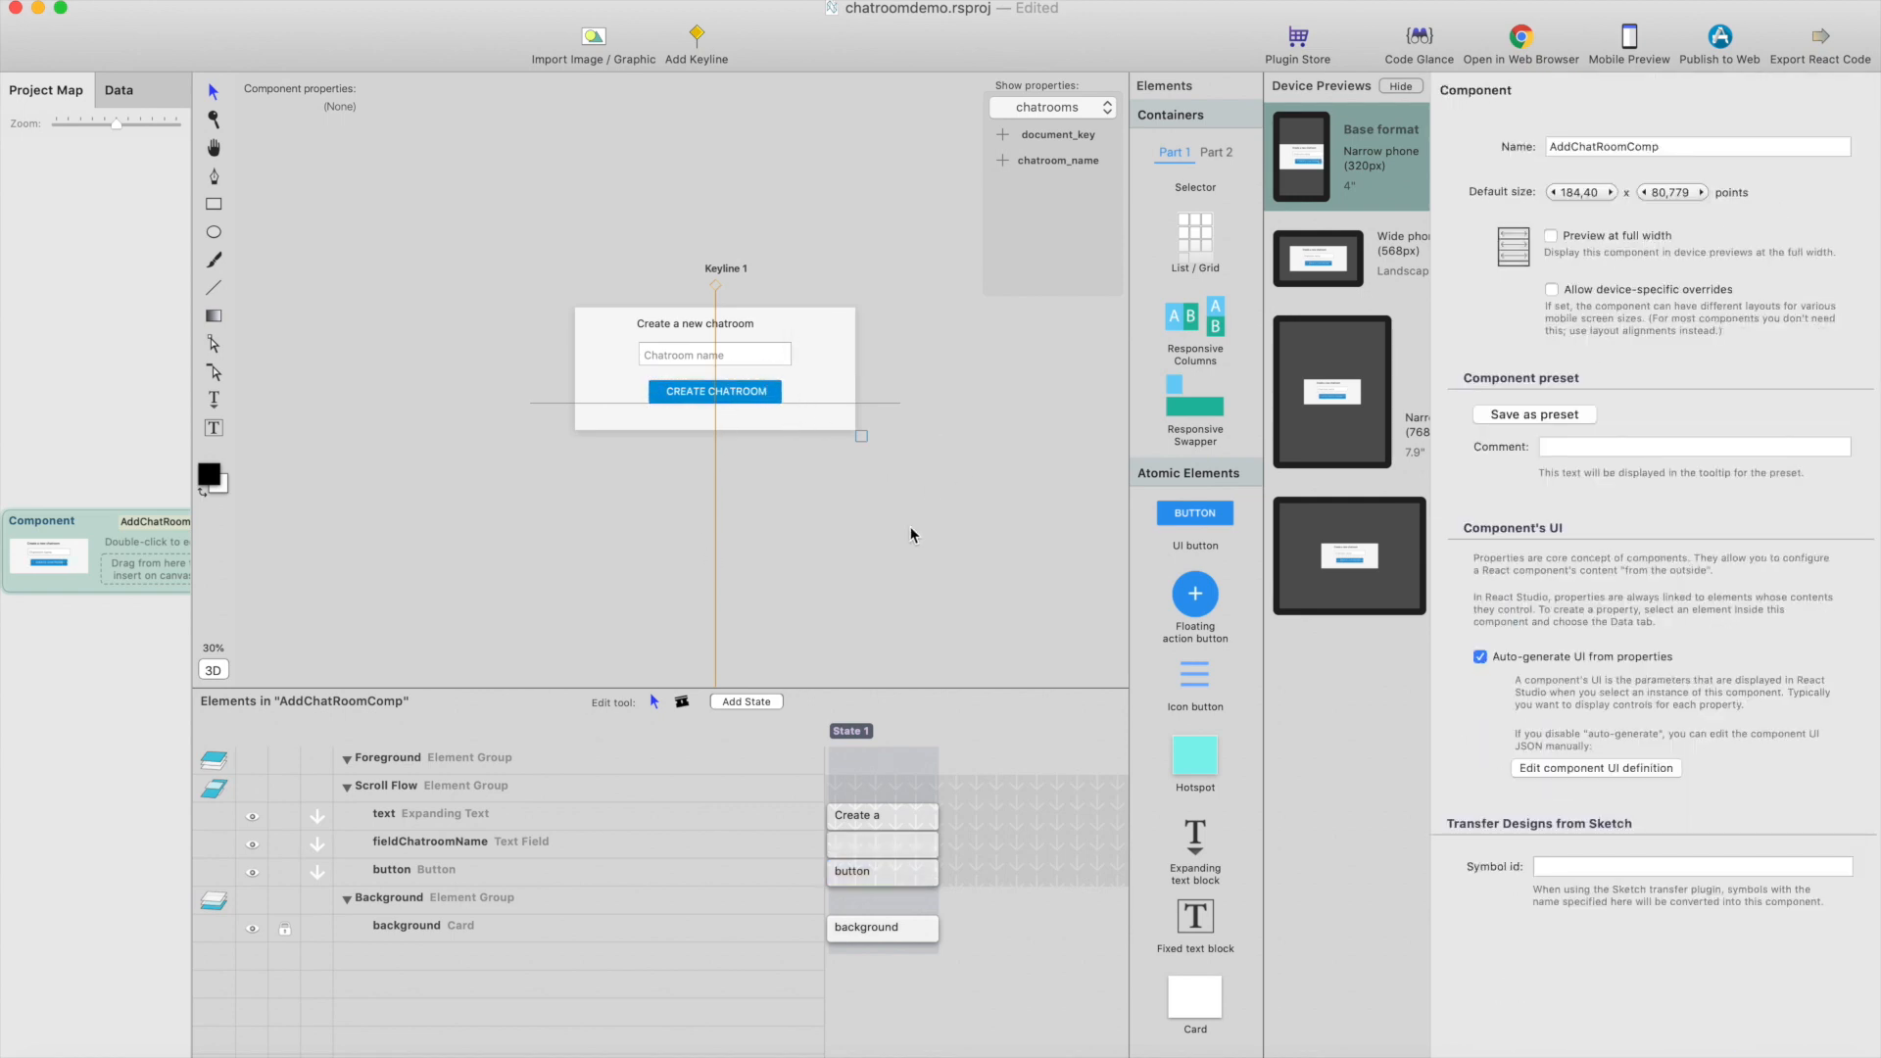
{"action": "left_click", "coordinate": [713, 392]}
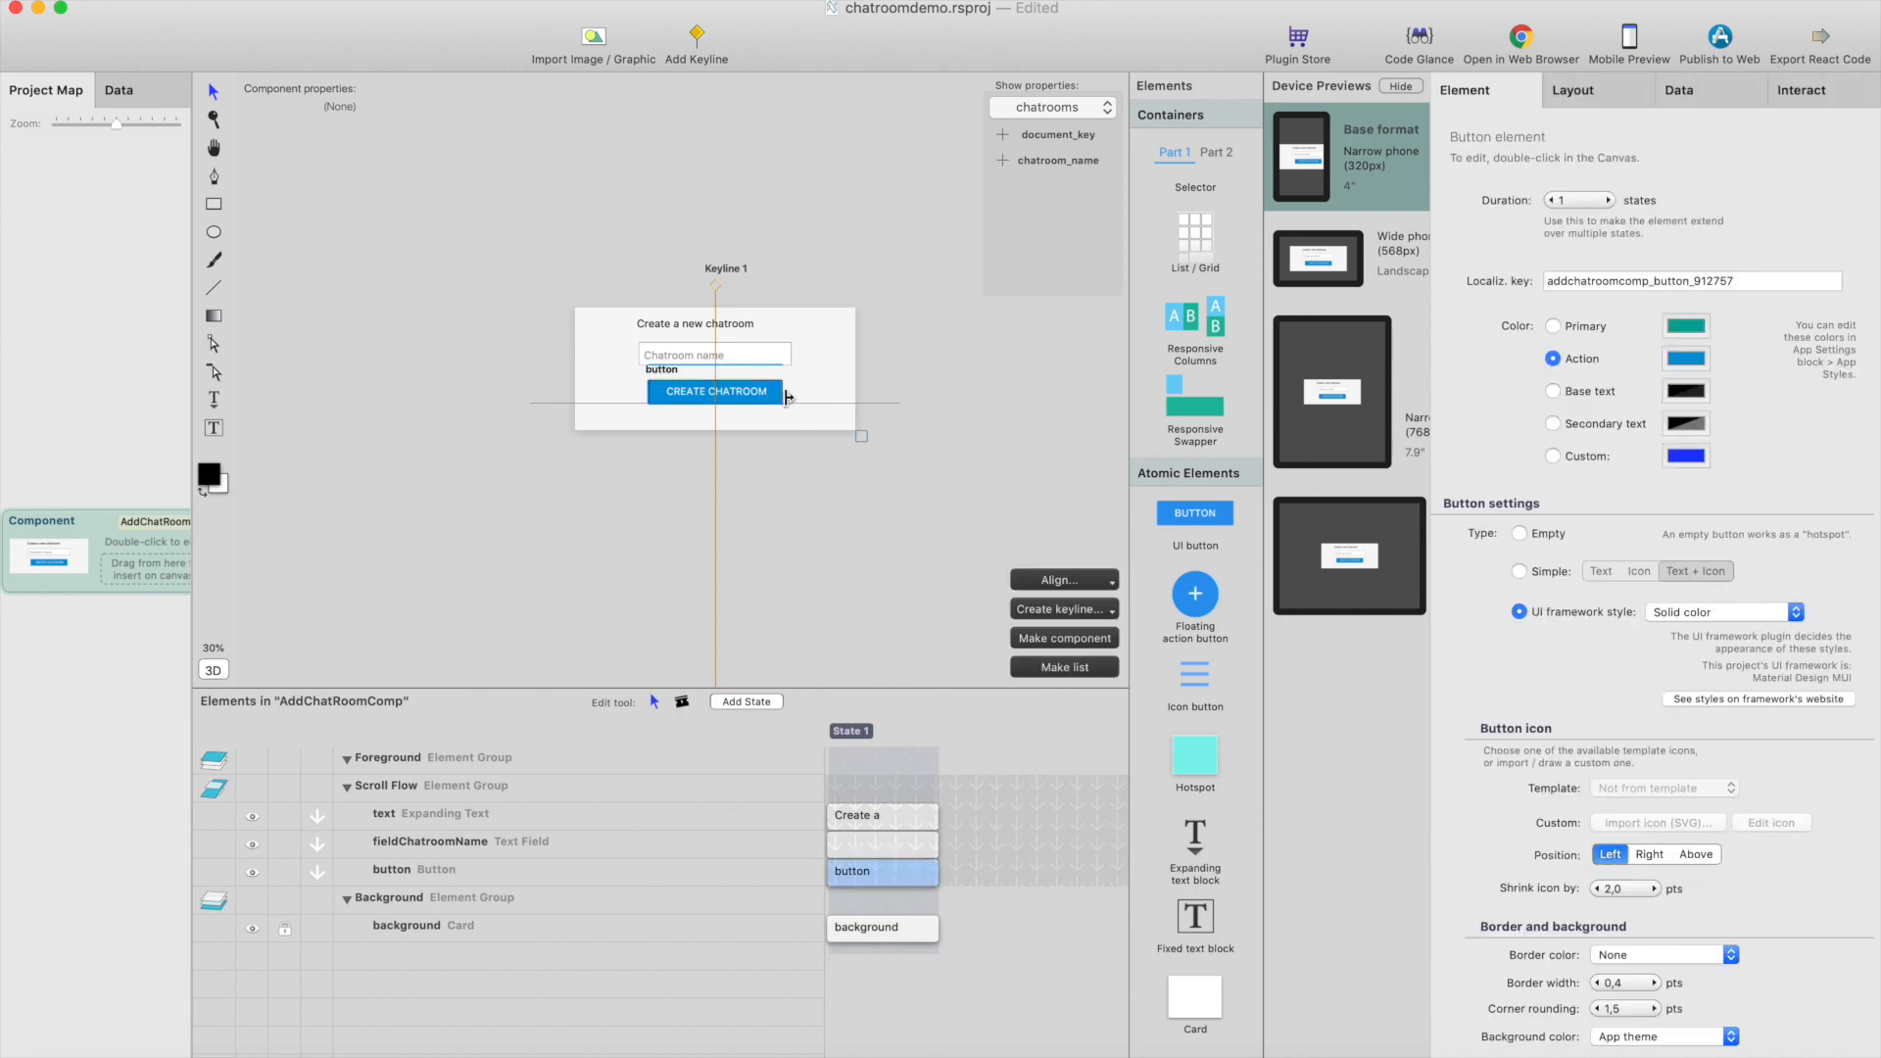
{"action": "left_click", "coordinate": [1799, 90]}
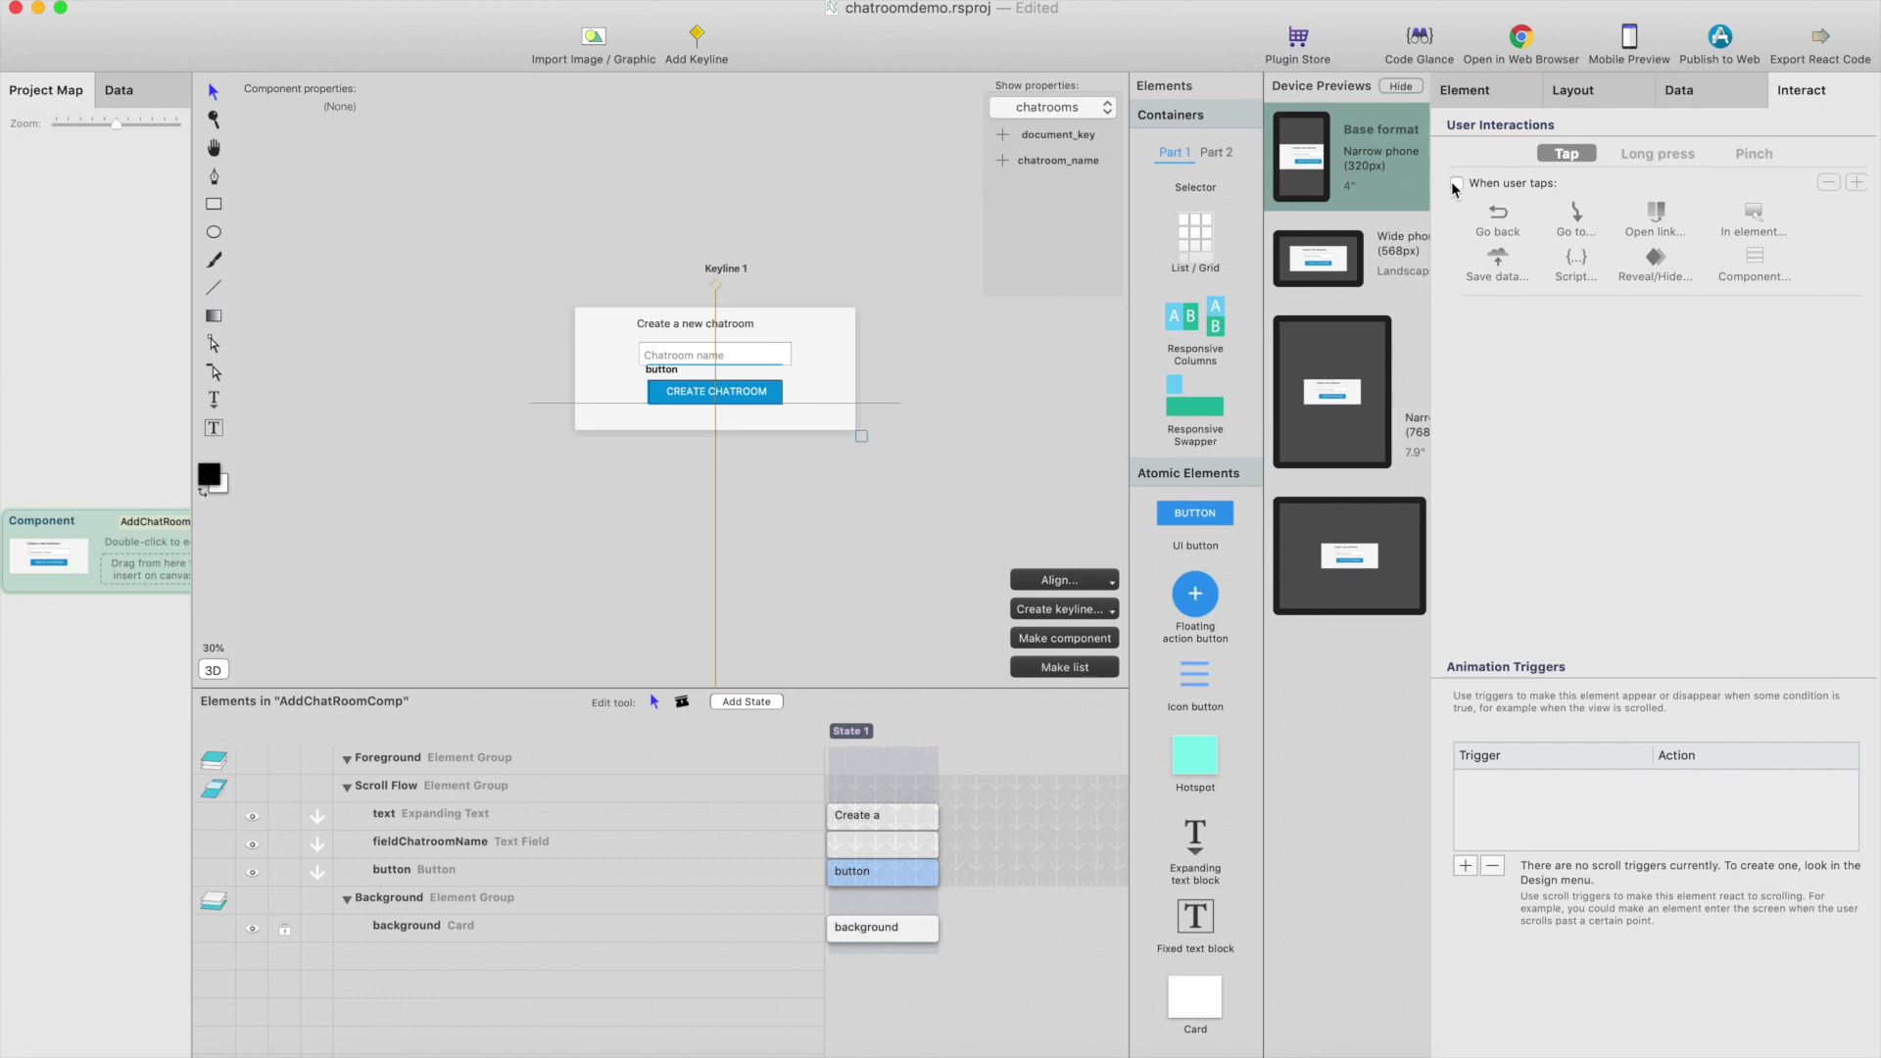
On tap, save data to the chatrooms sheet with fieldChatroomName filling the chatroom_name column
{"action": "left_click", "coordinate": [1456, 182]}
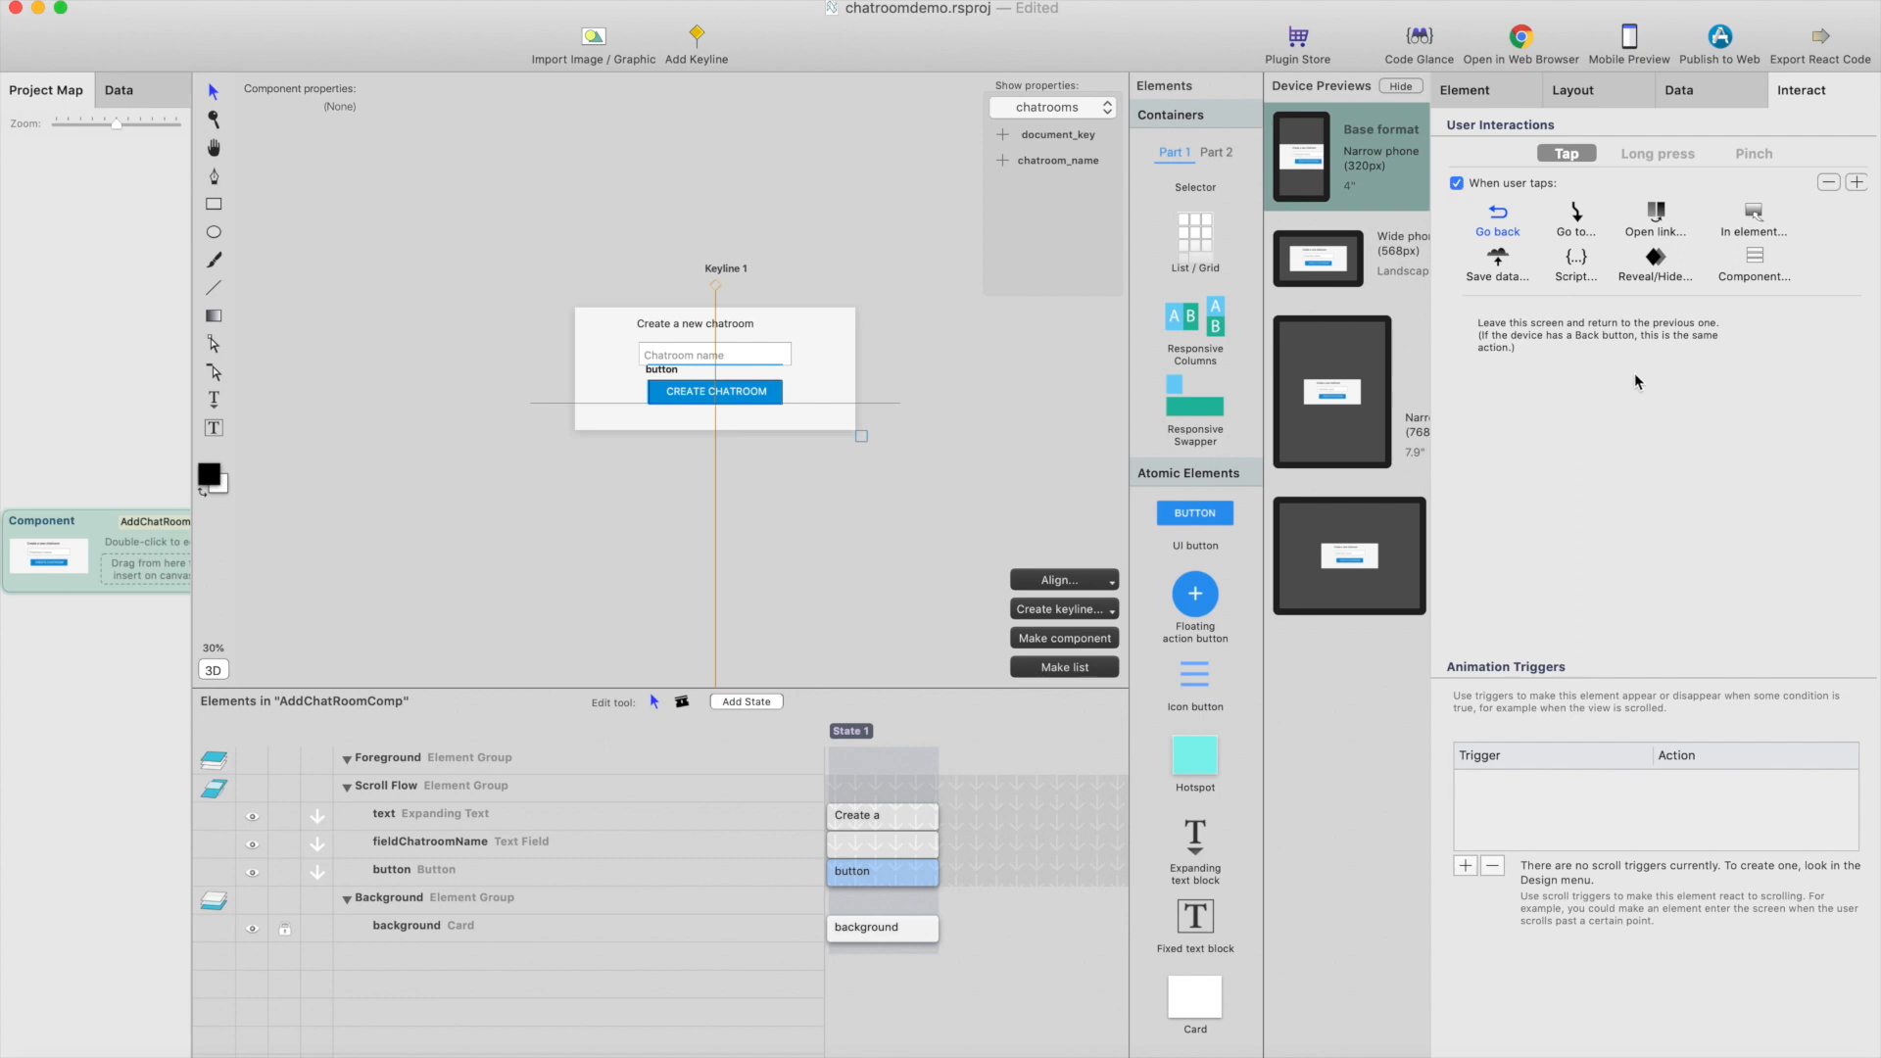
{"action": "left_click", "coordinate": [1497, 261]}
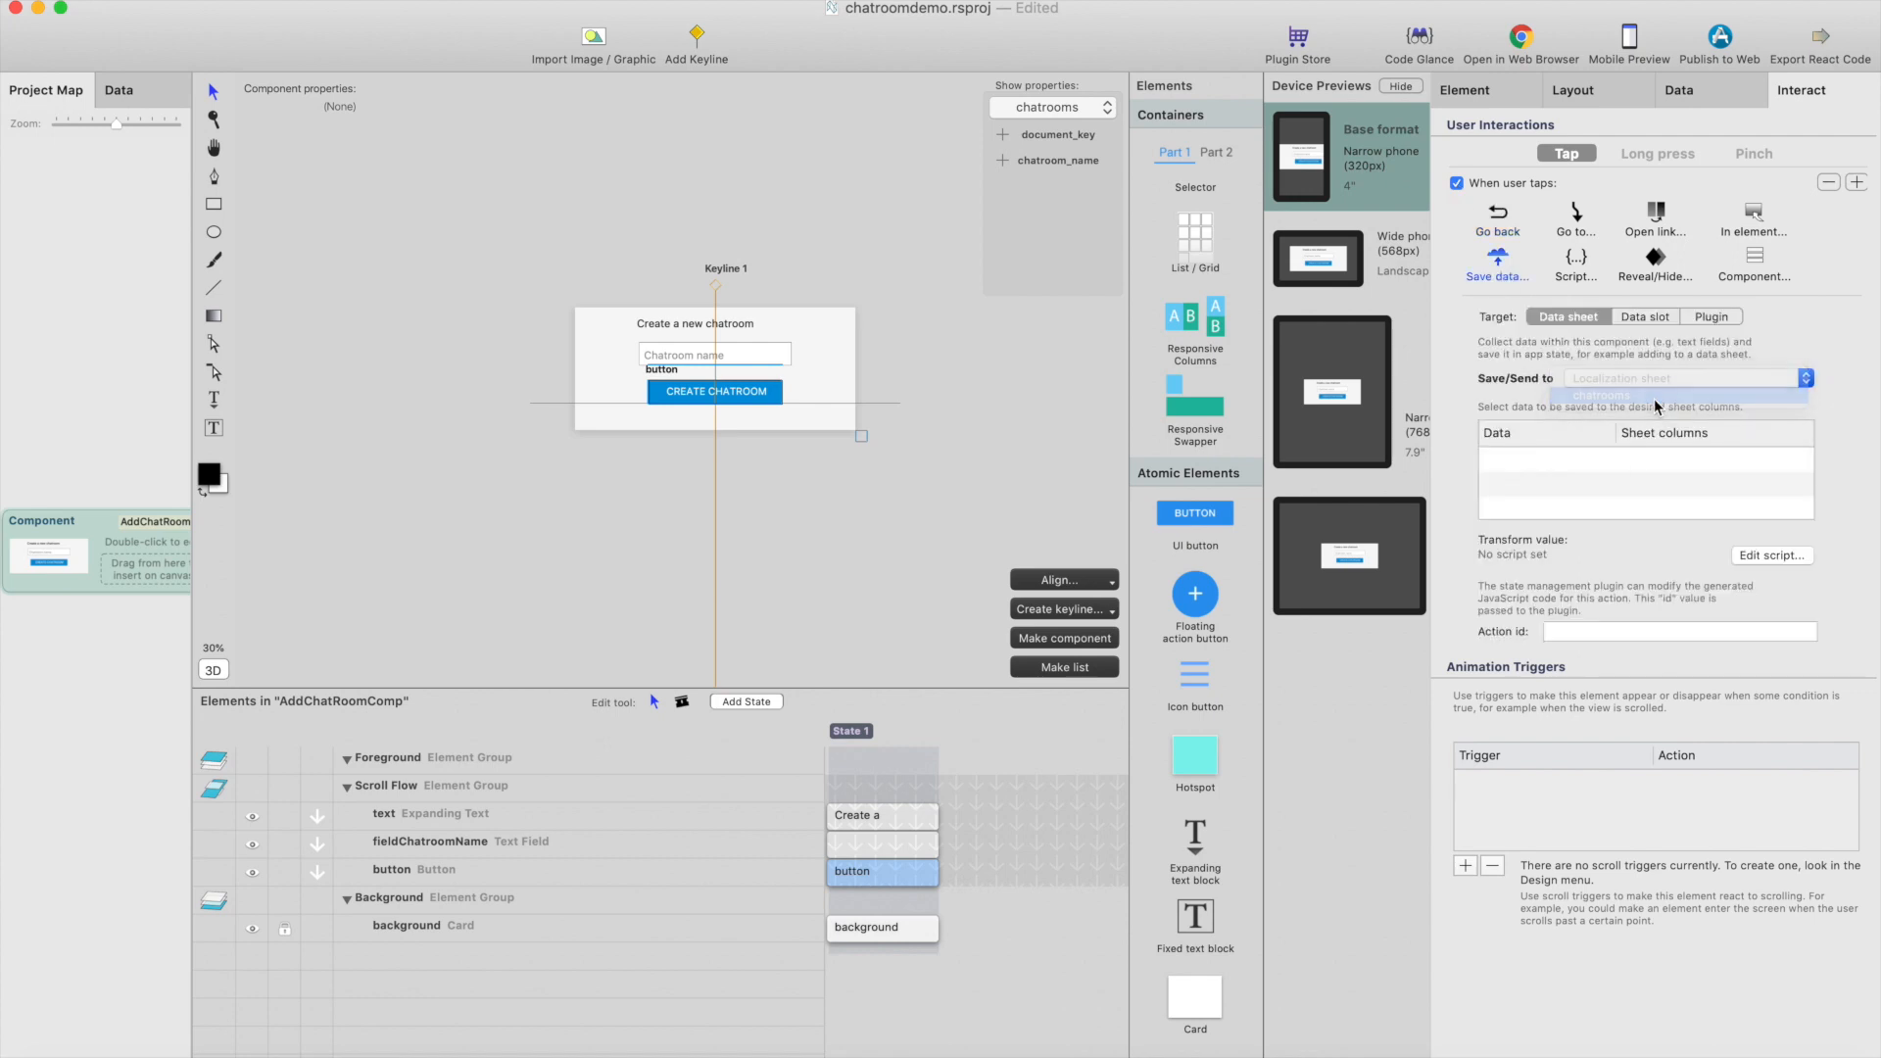
{"action": "left_click", "coordinate": [1541, 459]}
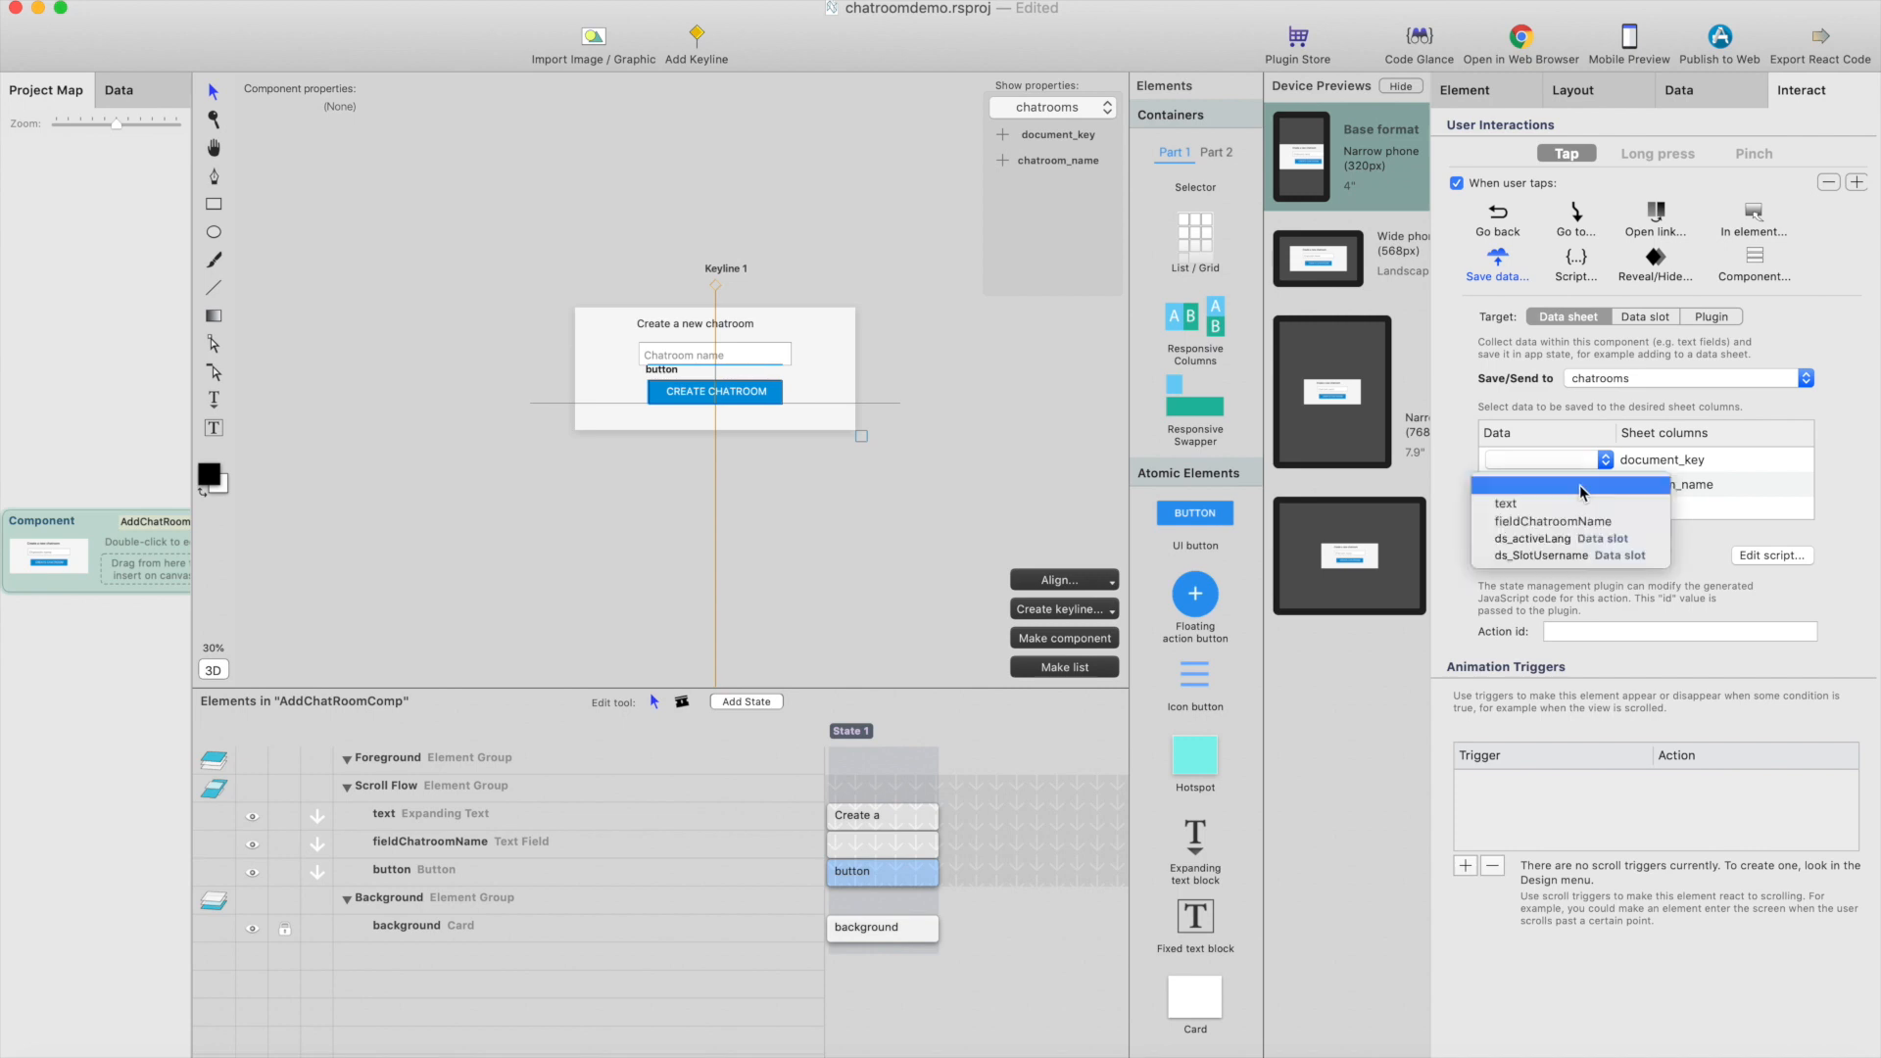
{"action": "mouse_move", "coordinate": [1572, 503]}
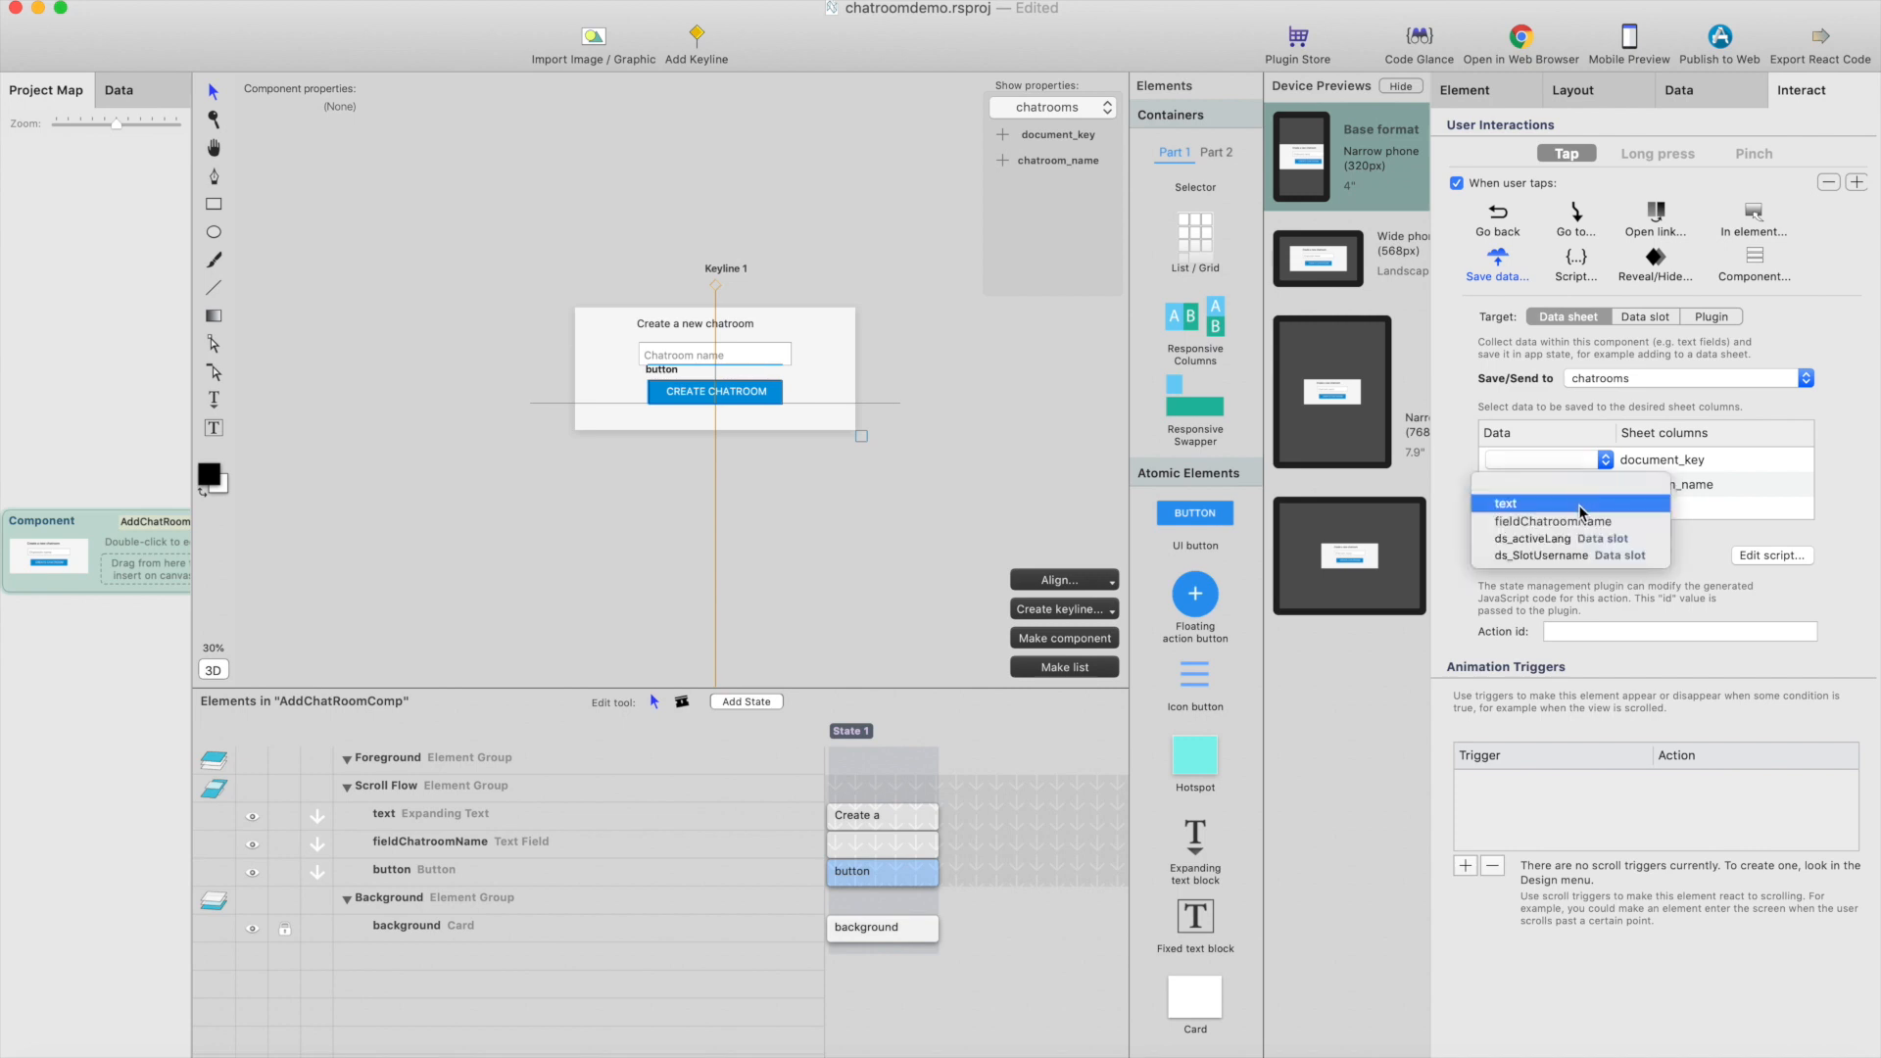
{"action": "left_click", "coordinate": [1507, 504]}
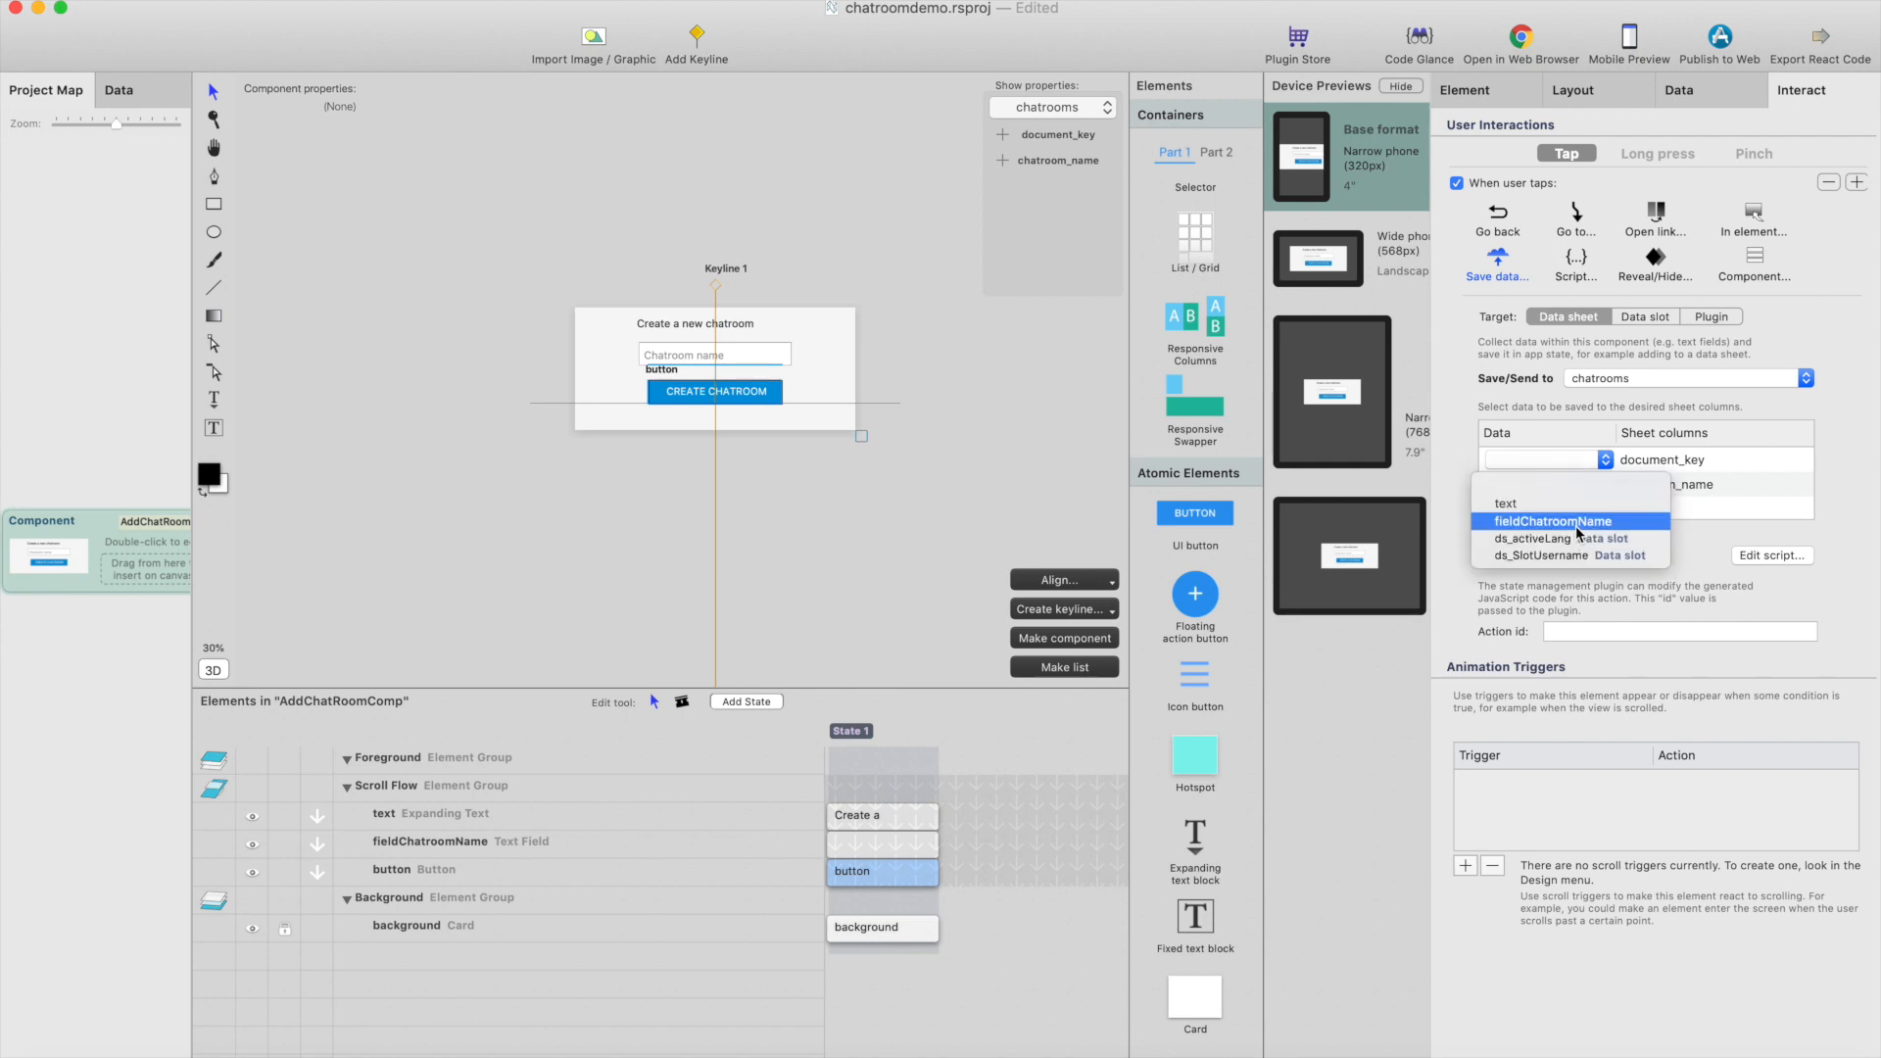
{"action": "left_click", "coordinate": [1548, 521]}
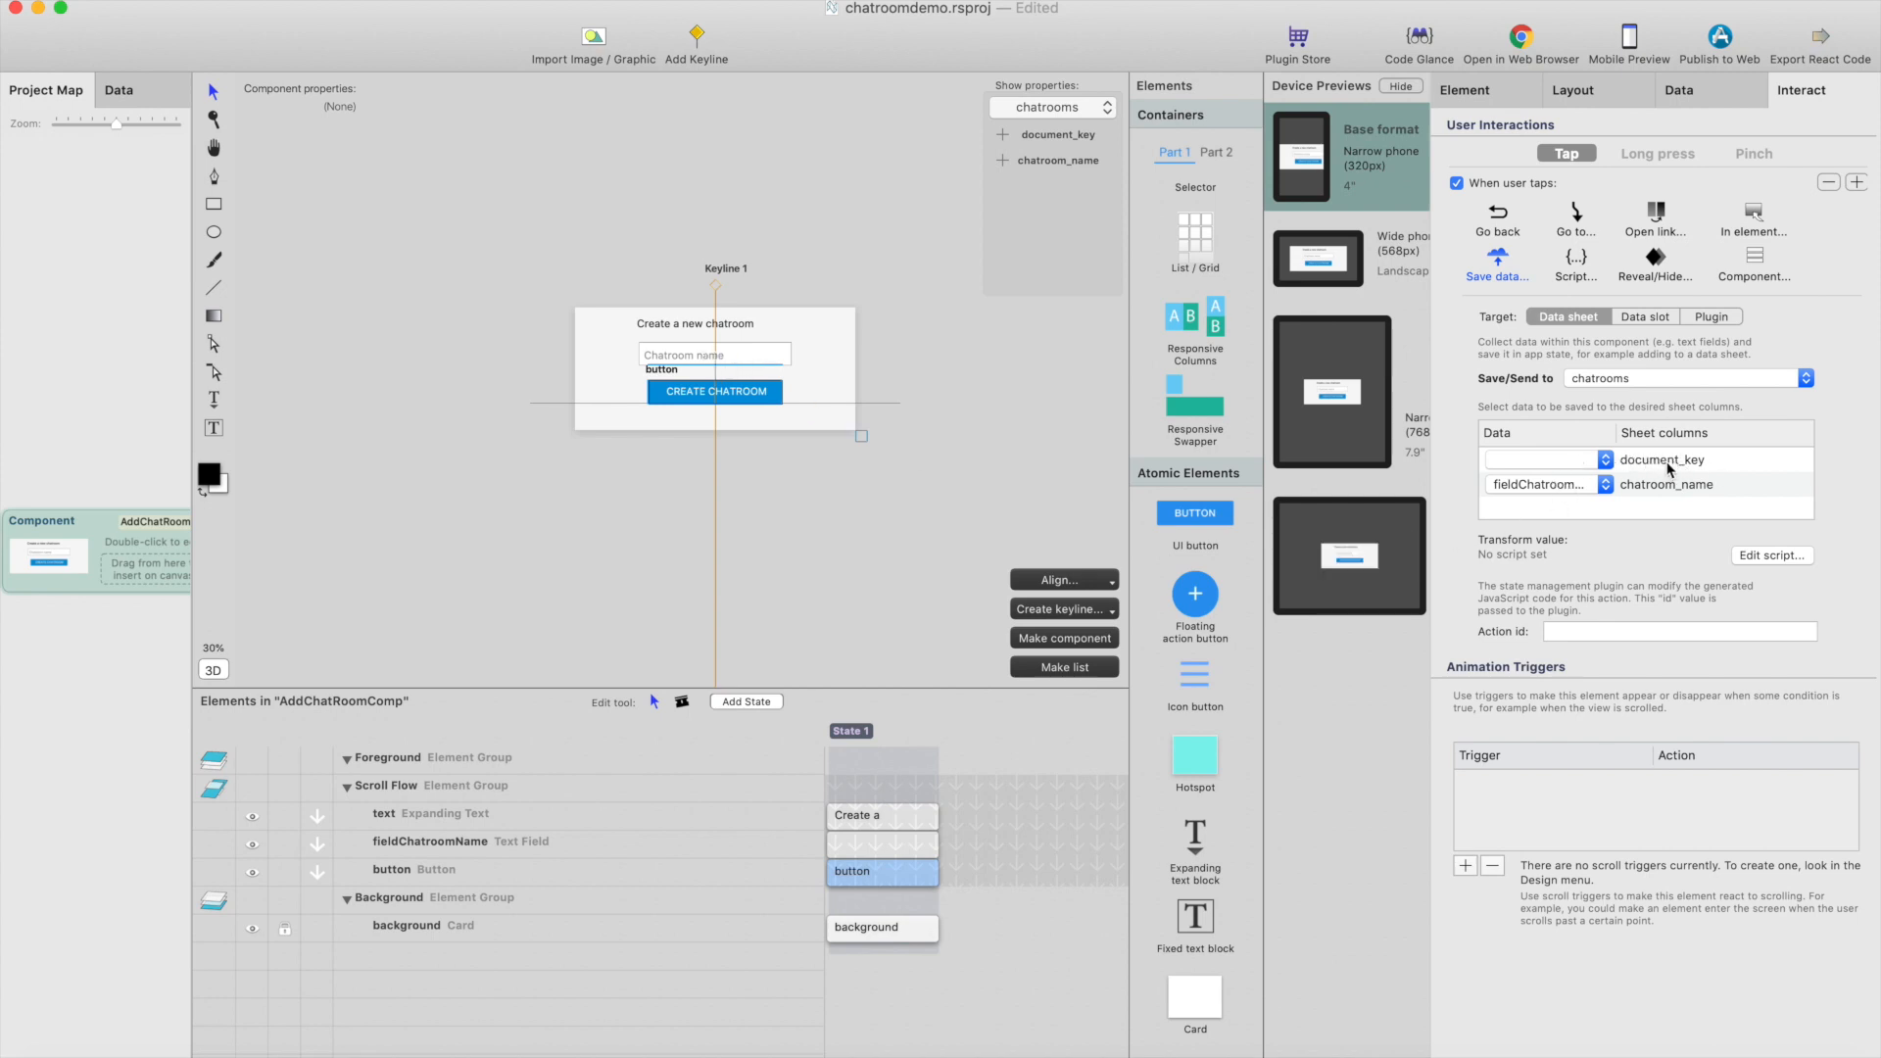
{"action": "mouse_move", "coordinate": [1564, 614]}
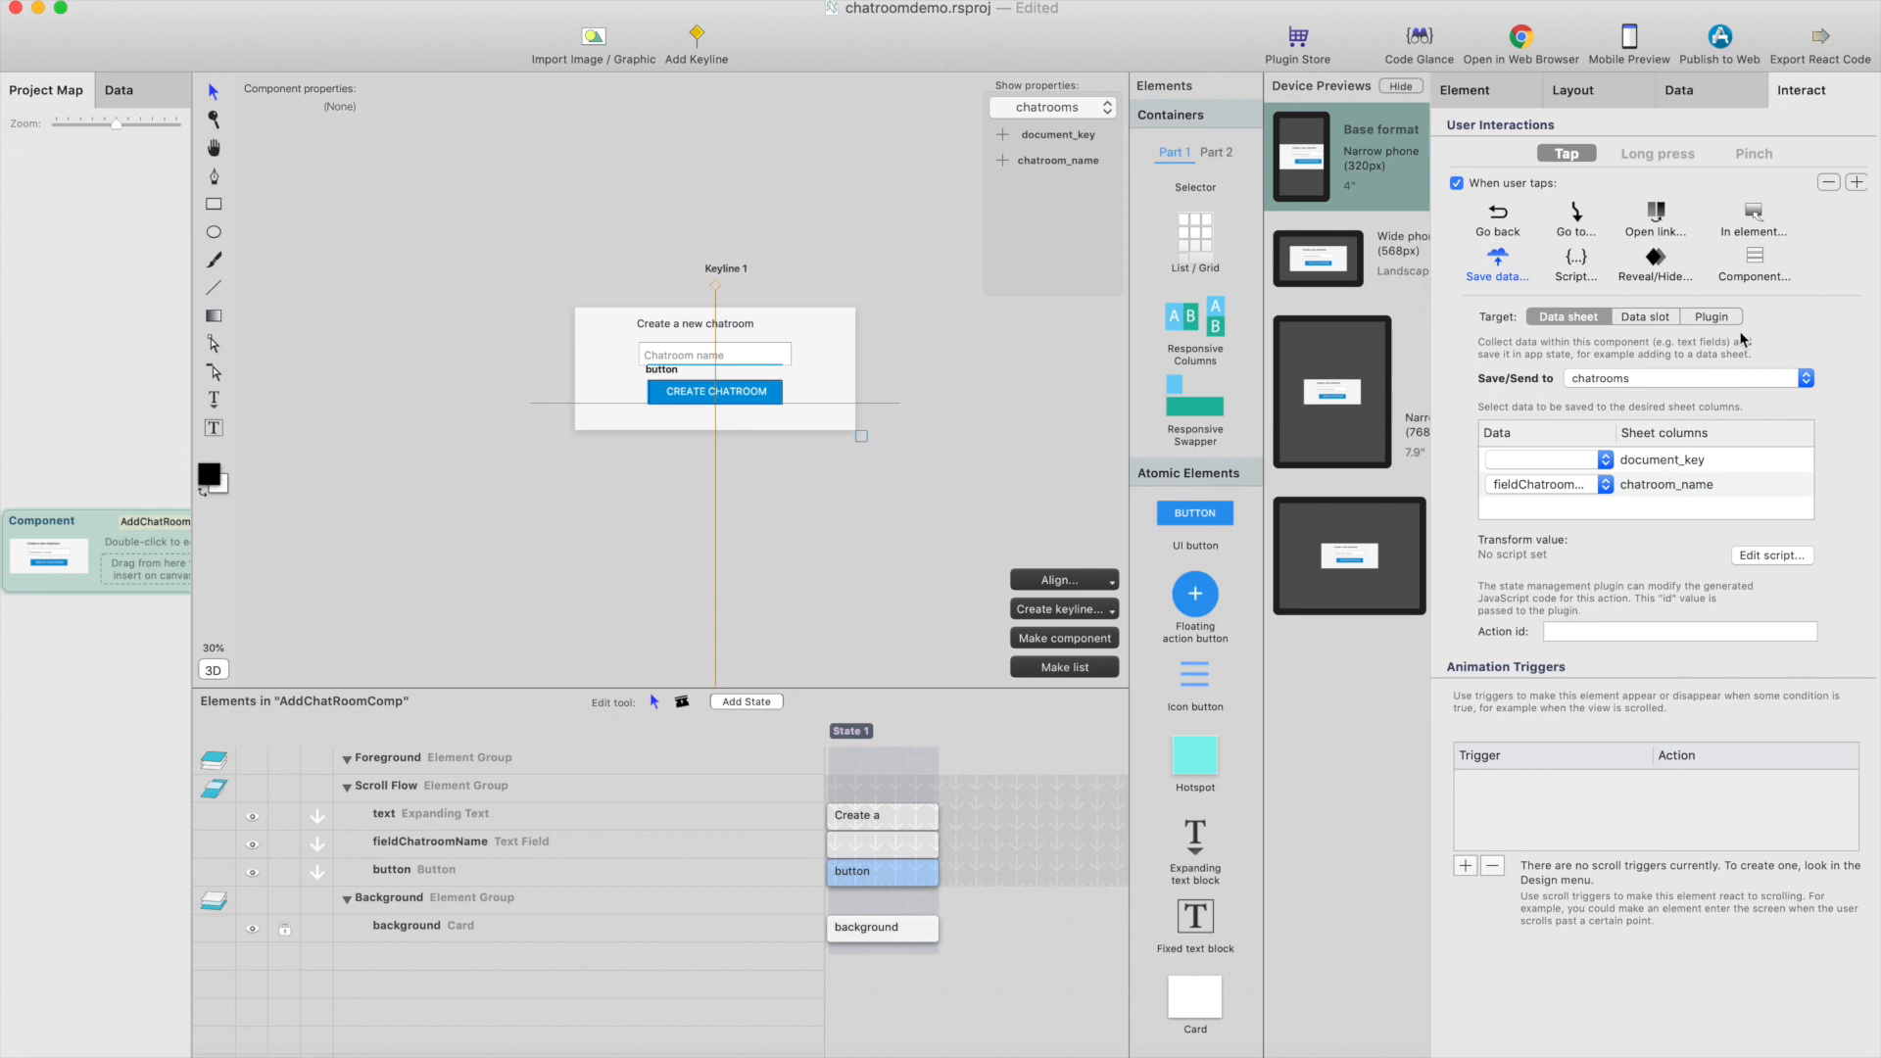
{"action": "mouse_move", "coordinate": [1546, 414]}
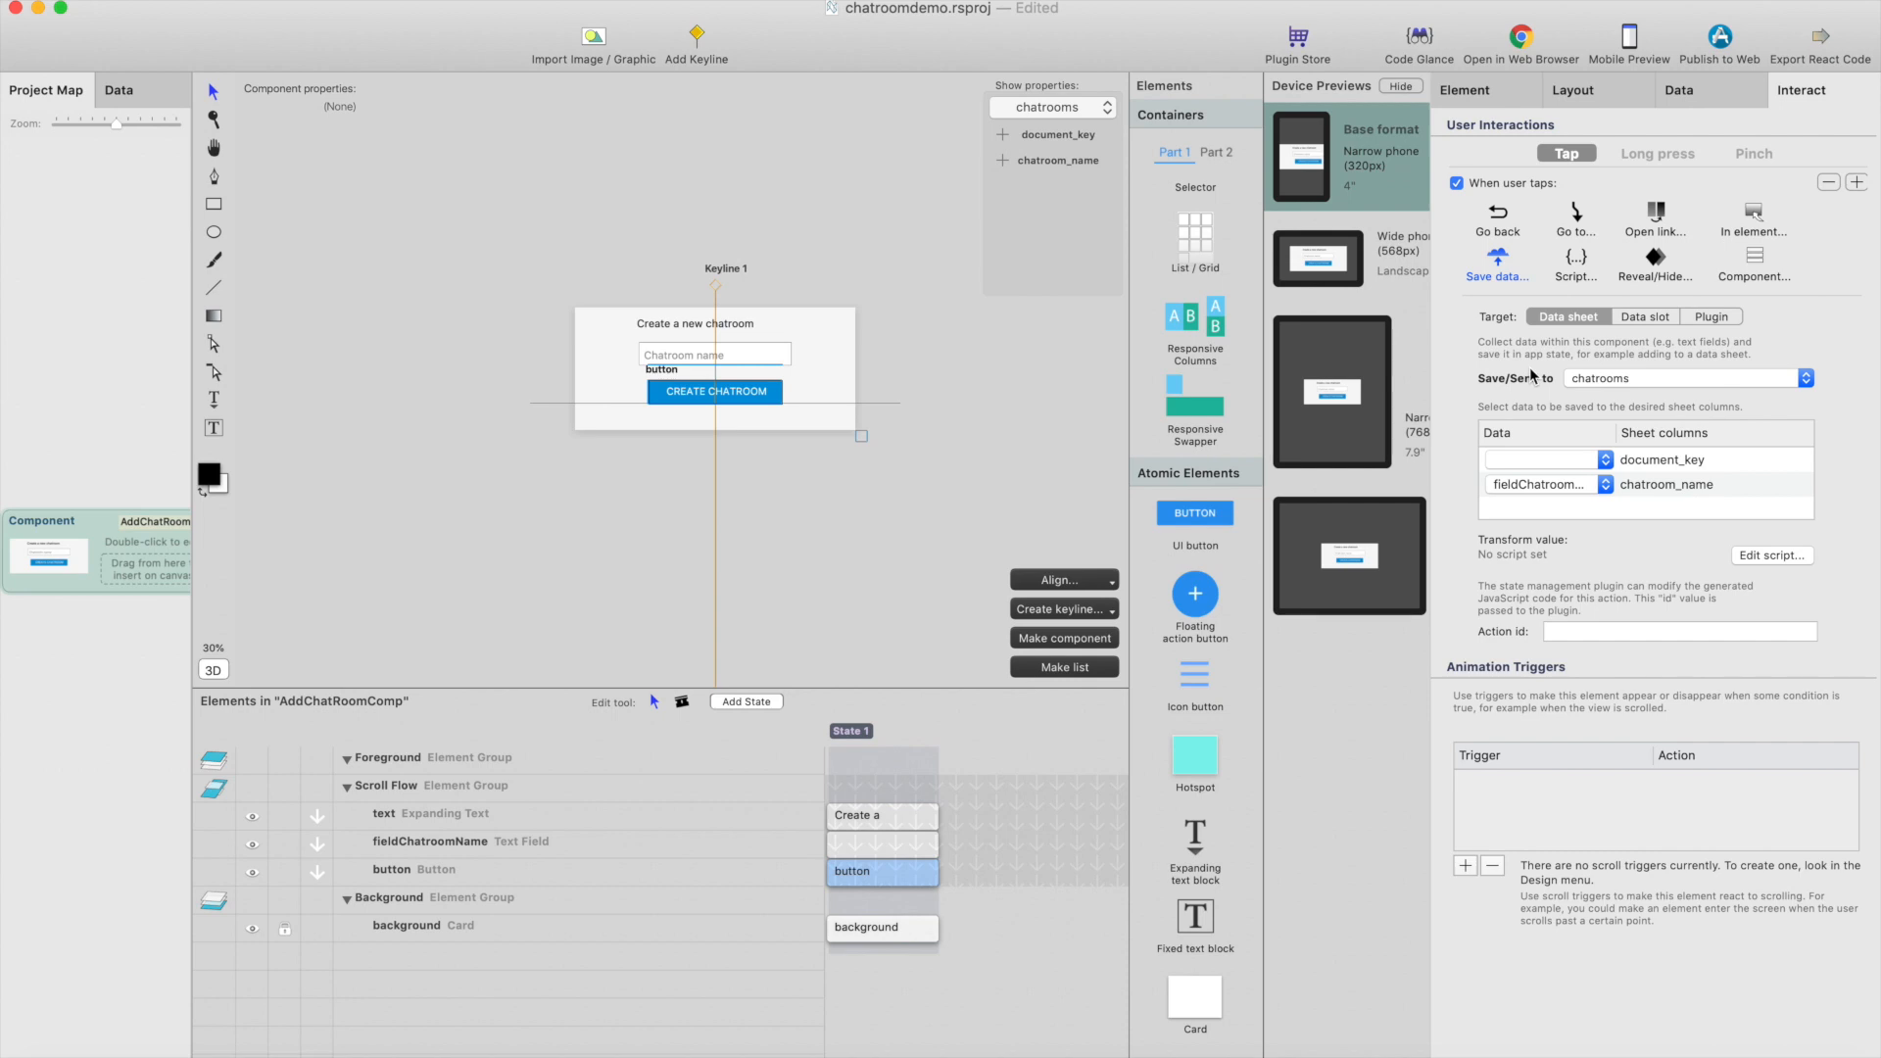
{"action": "mouse_move", "coordinate": [1595, 515]}
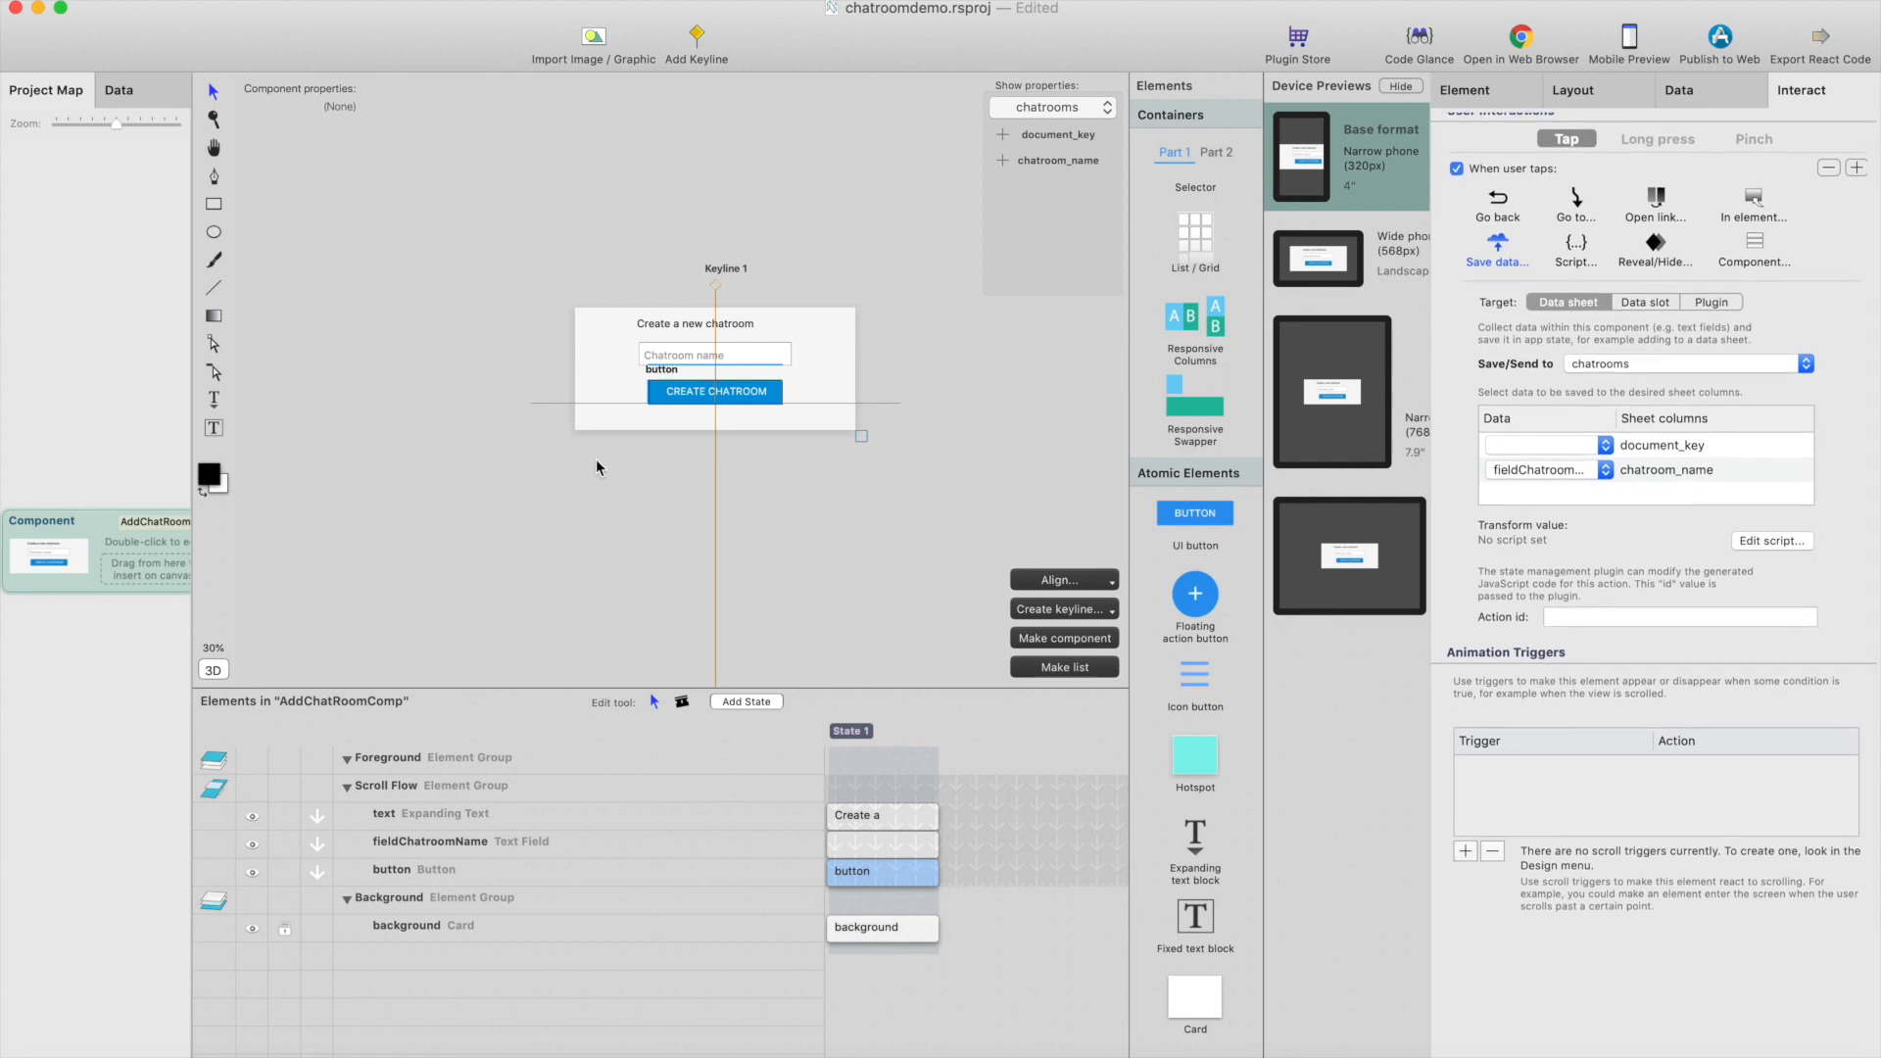
{"action": "left_click", "coordinate": [45, 90]}
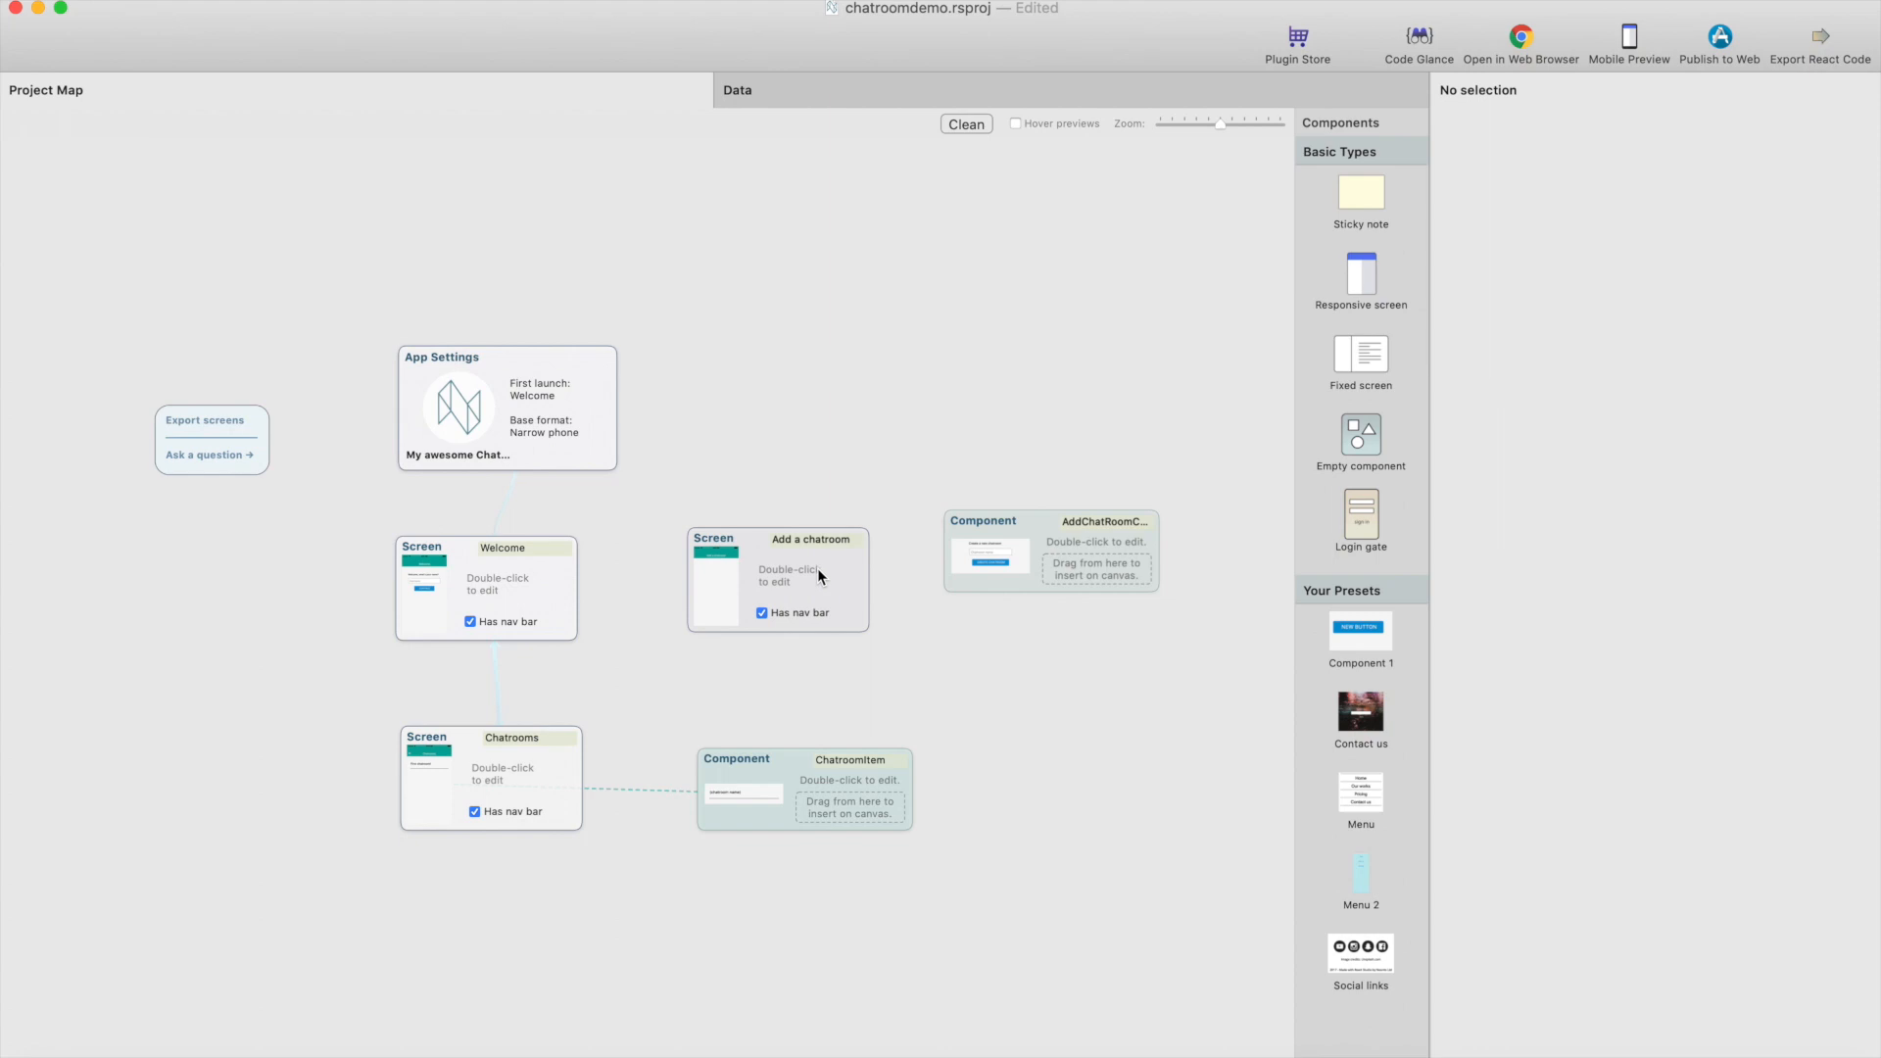
Pin AddChatRoomComp's right edge to the screen so the form spans full width, then open Chatrooms
{"action": "double_click", "coordinate": [778, 578]}
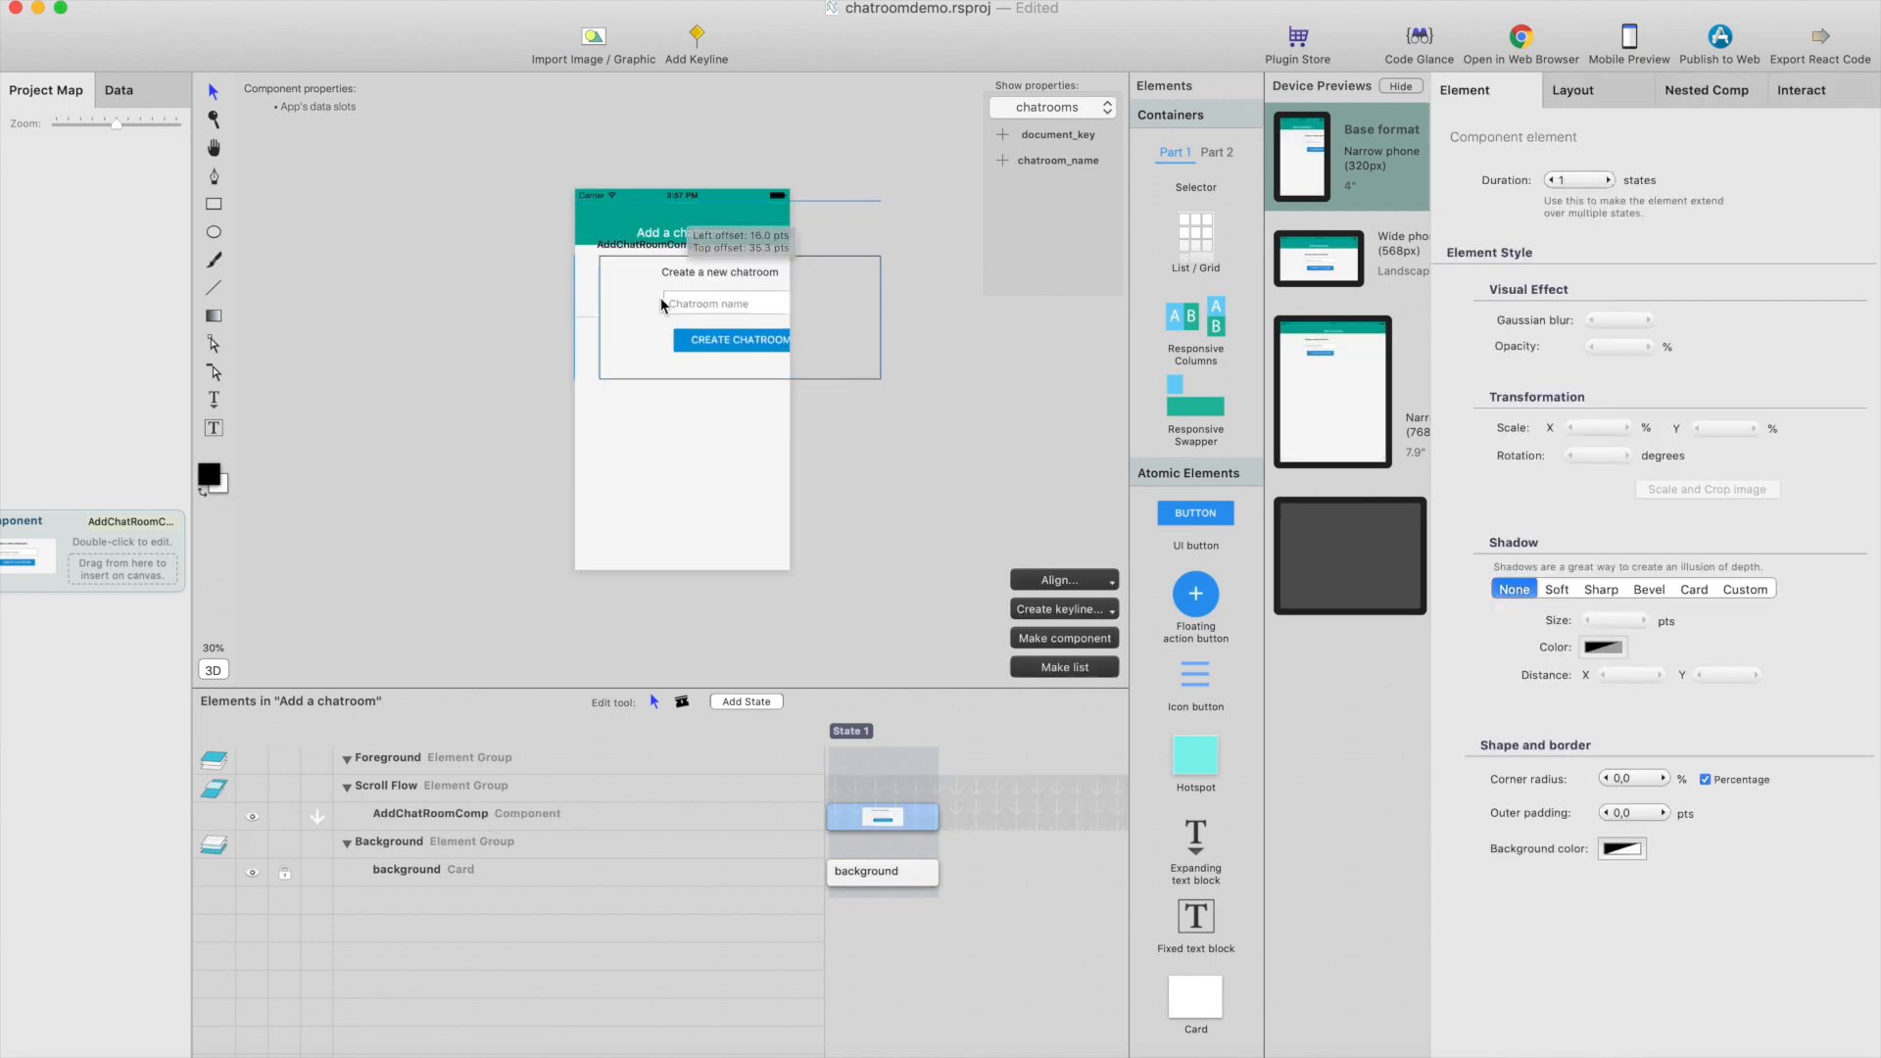
{"action": "left_click", "coordinate": [1574, 90]}
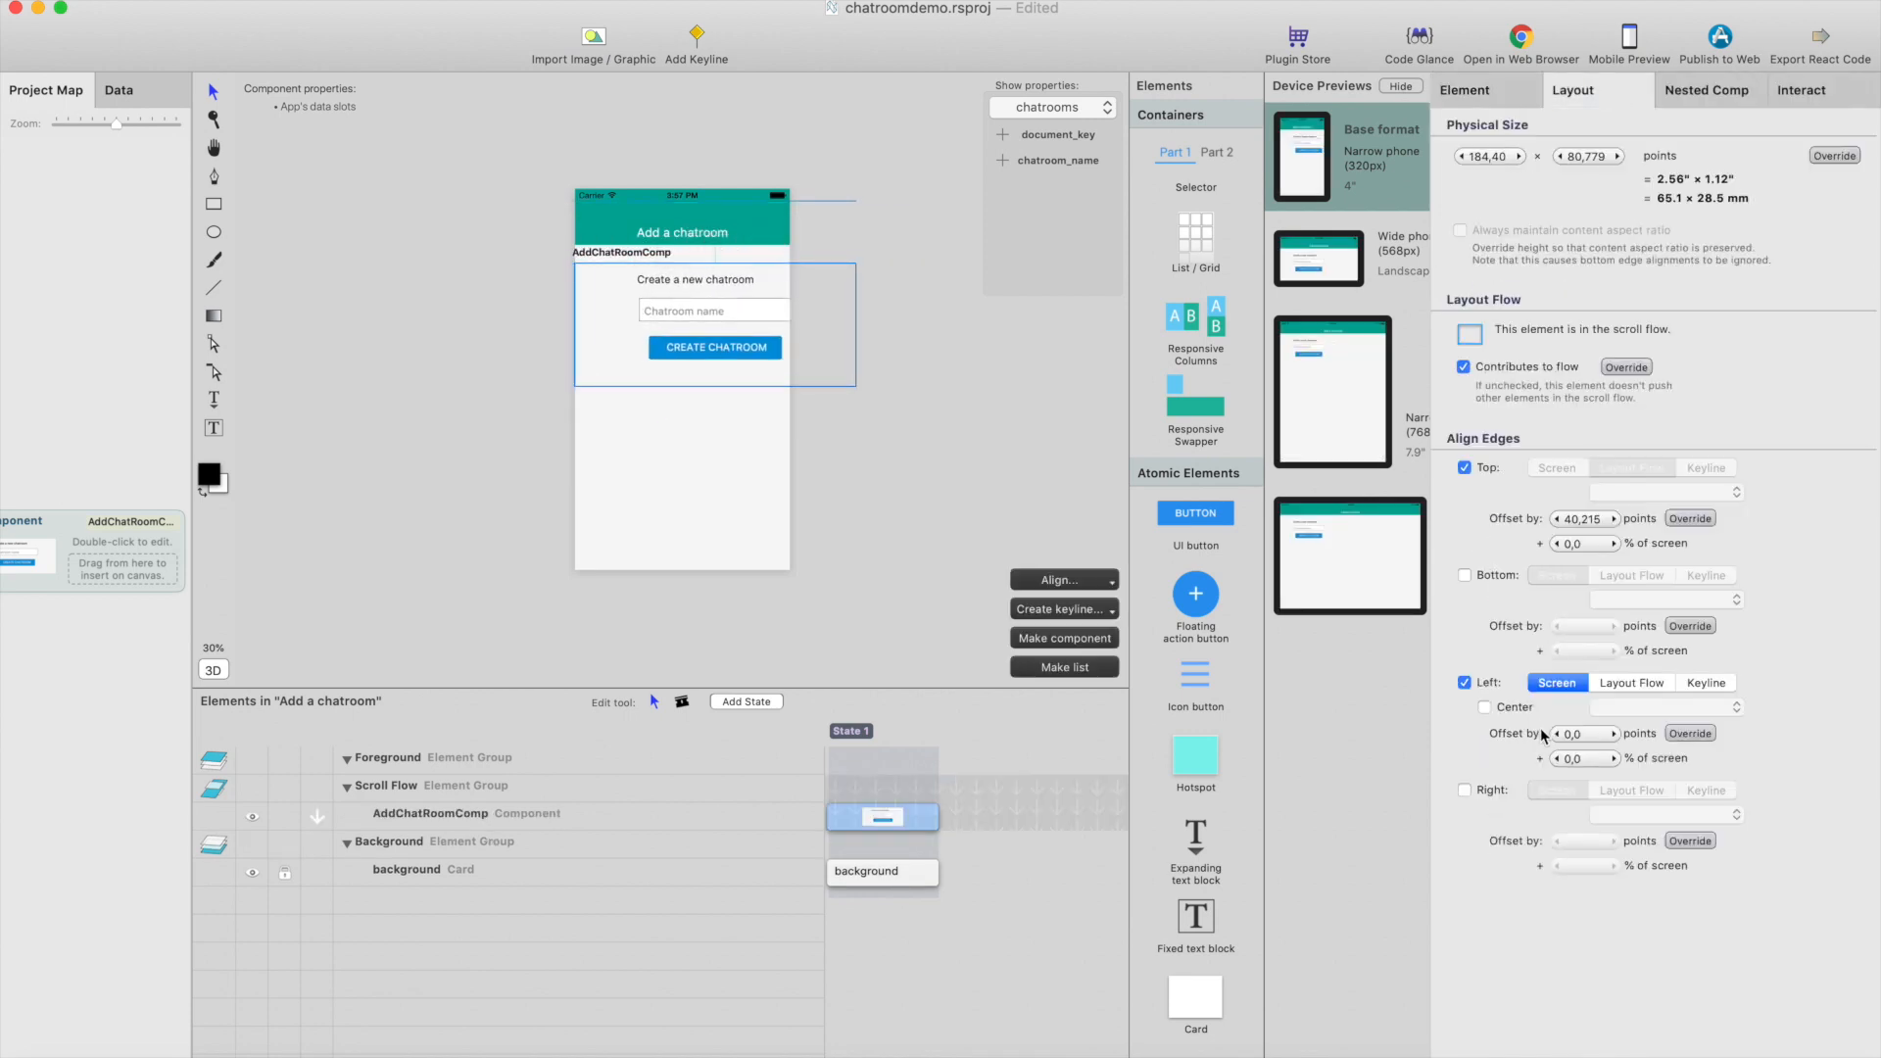
{"action": "left_click", "coordinate": [1464, 790]}
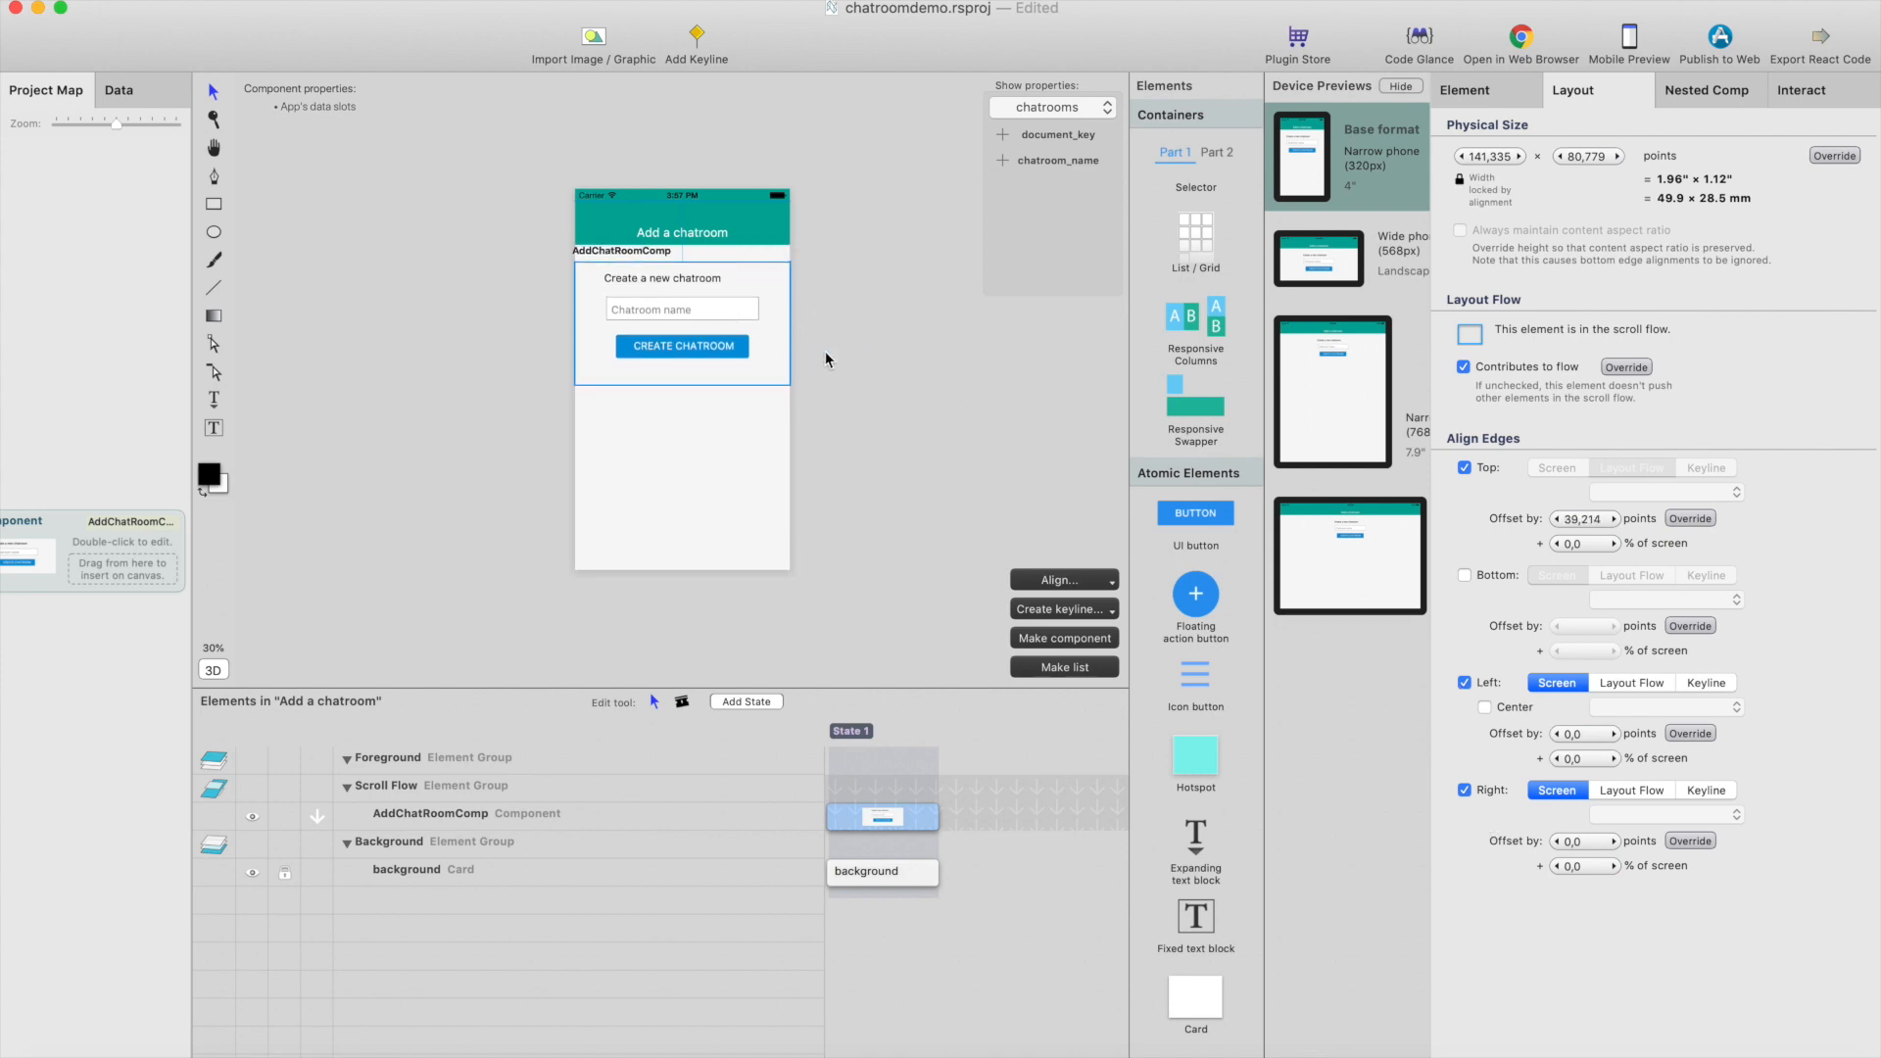
{"action": "left_click", "coordinate": [45, 88]}
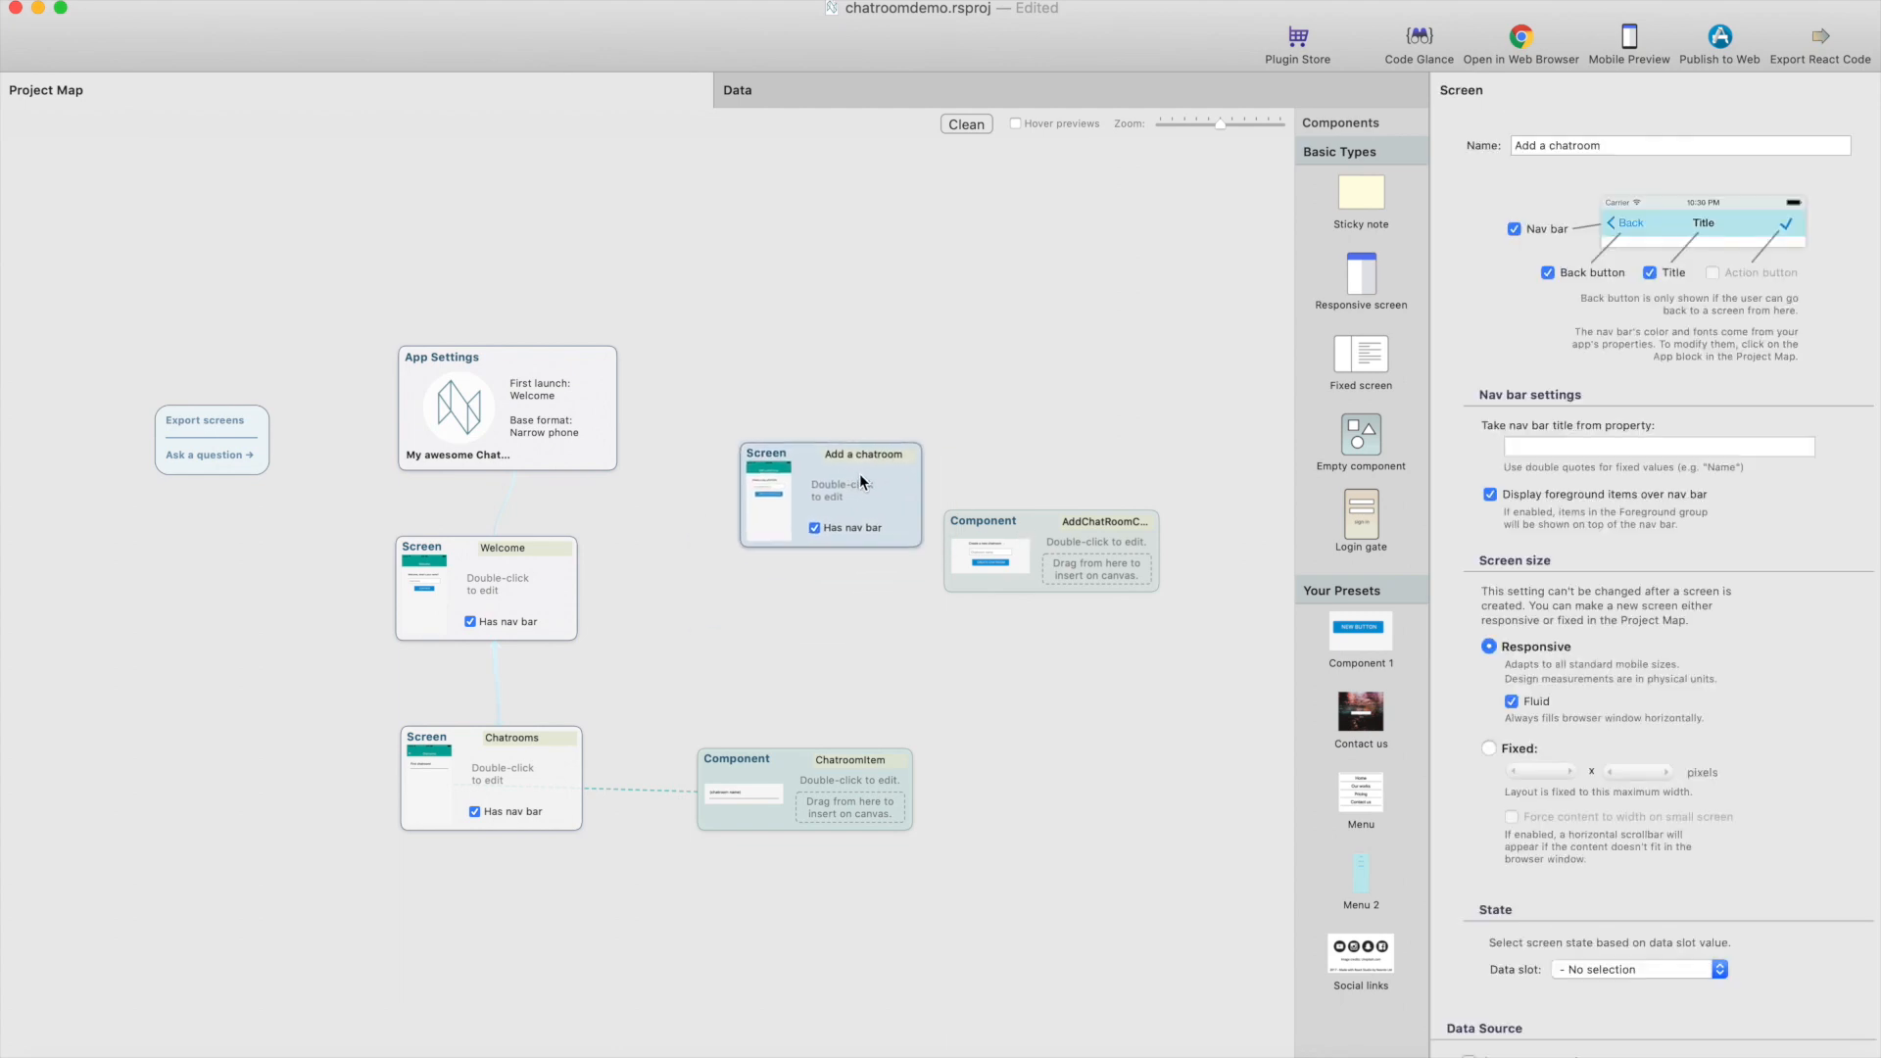
{"action": "mouse_move", "coordinate": [780, 527]}
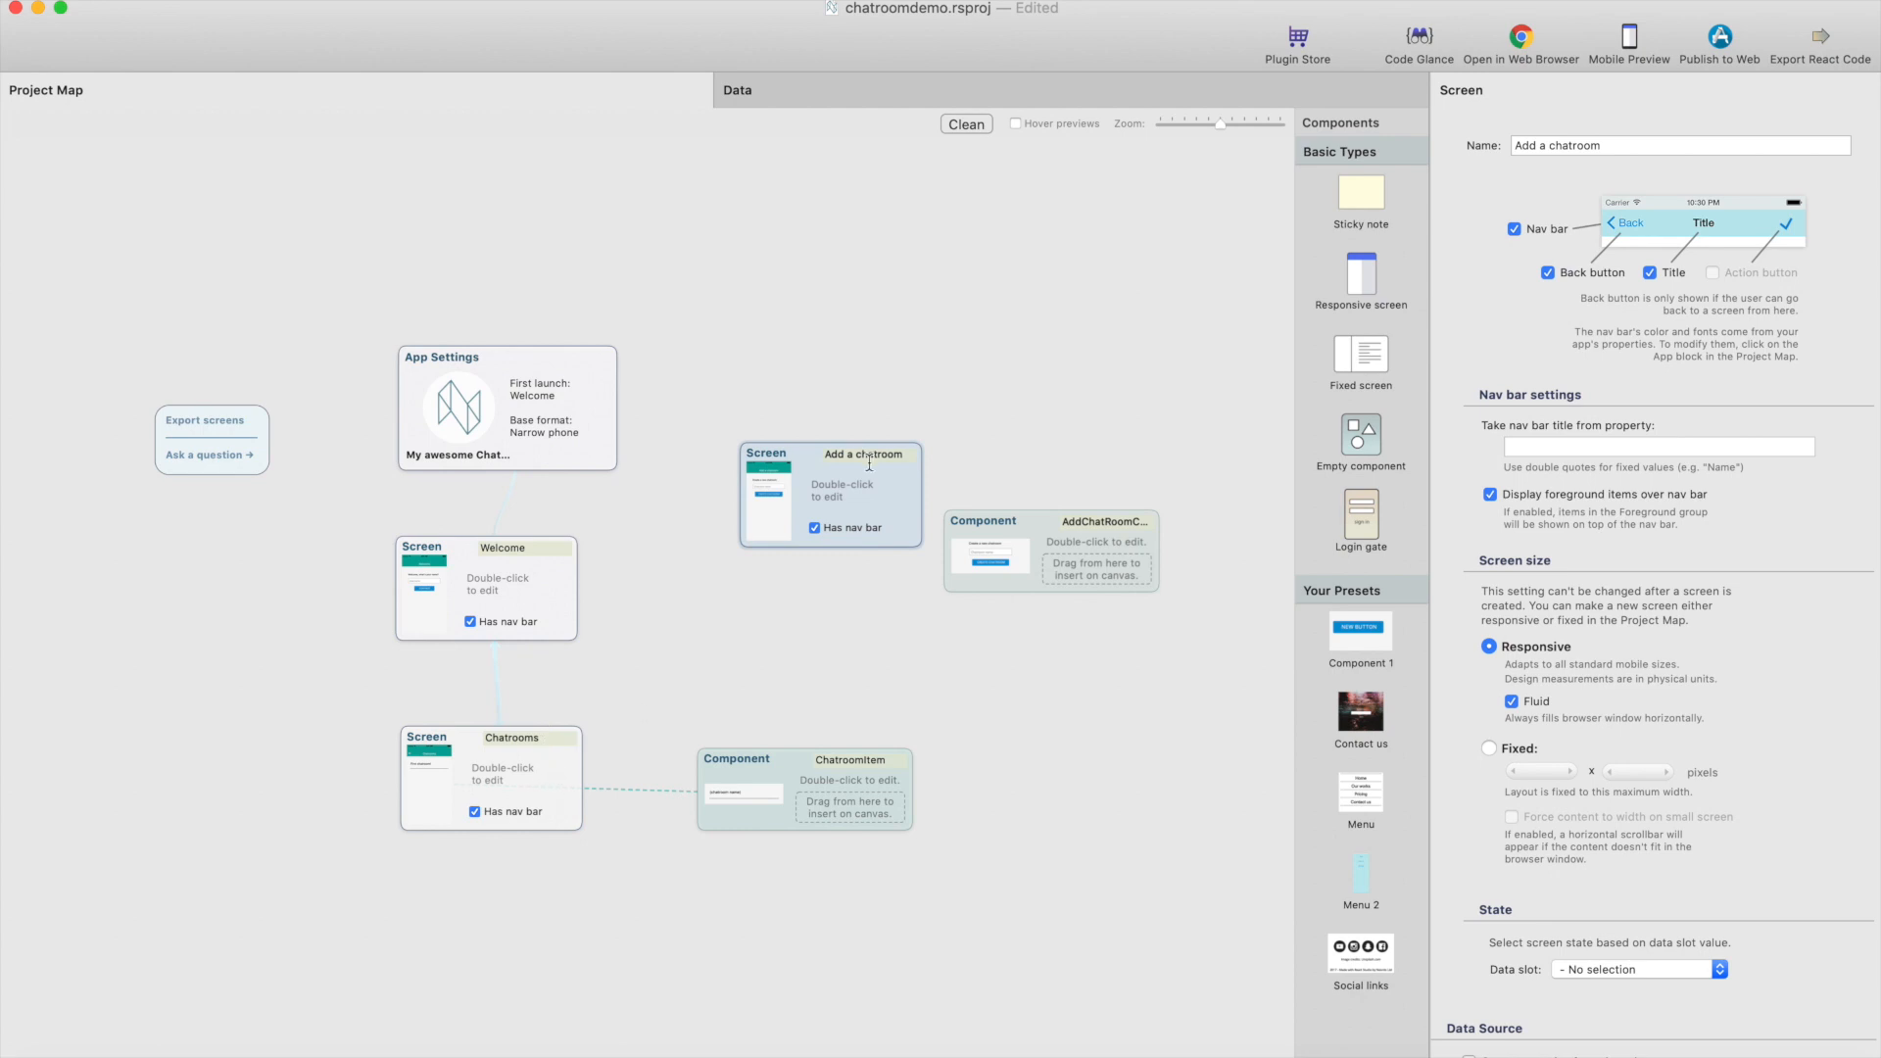
{"action": "mouse_move", "coordinate": [883, 484]}
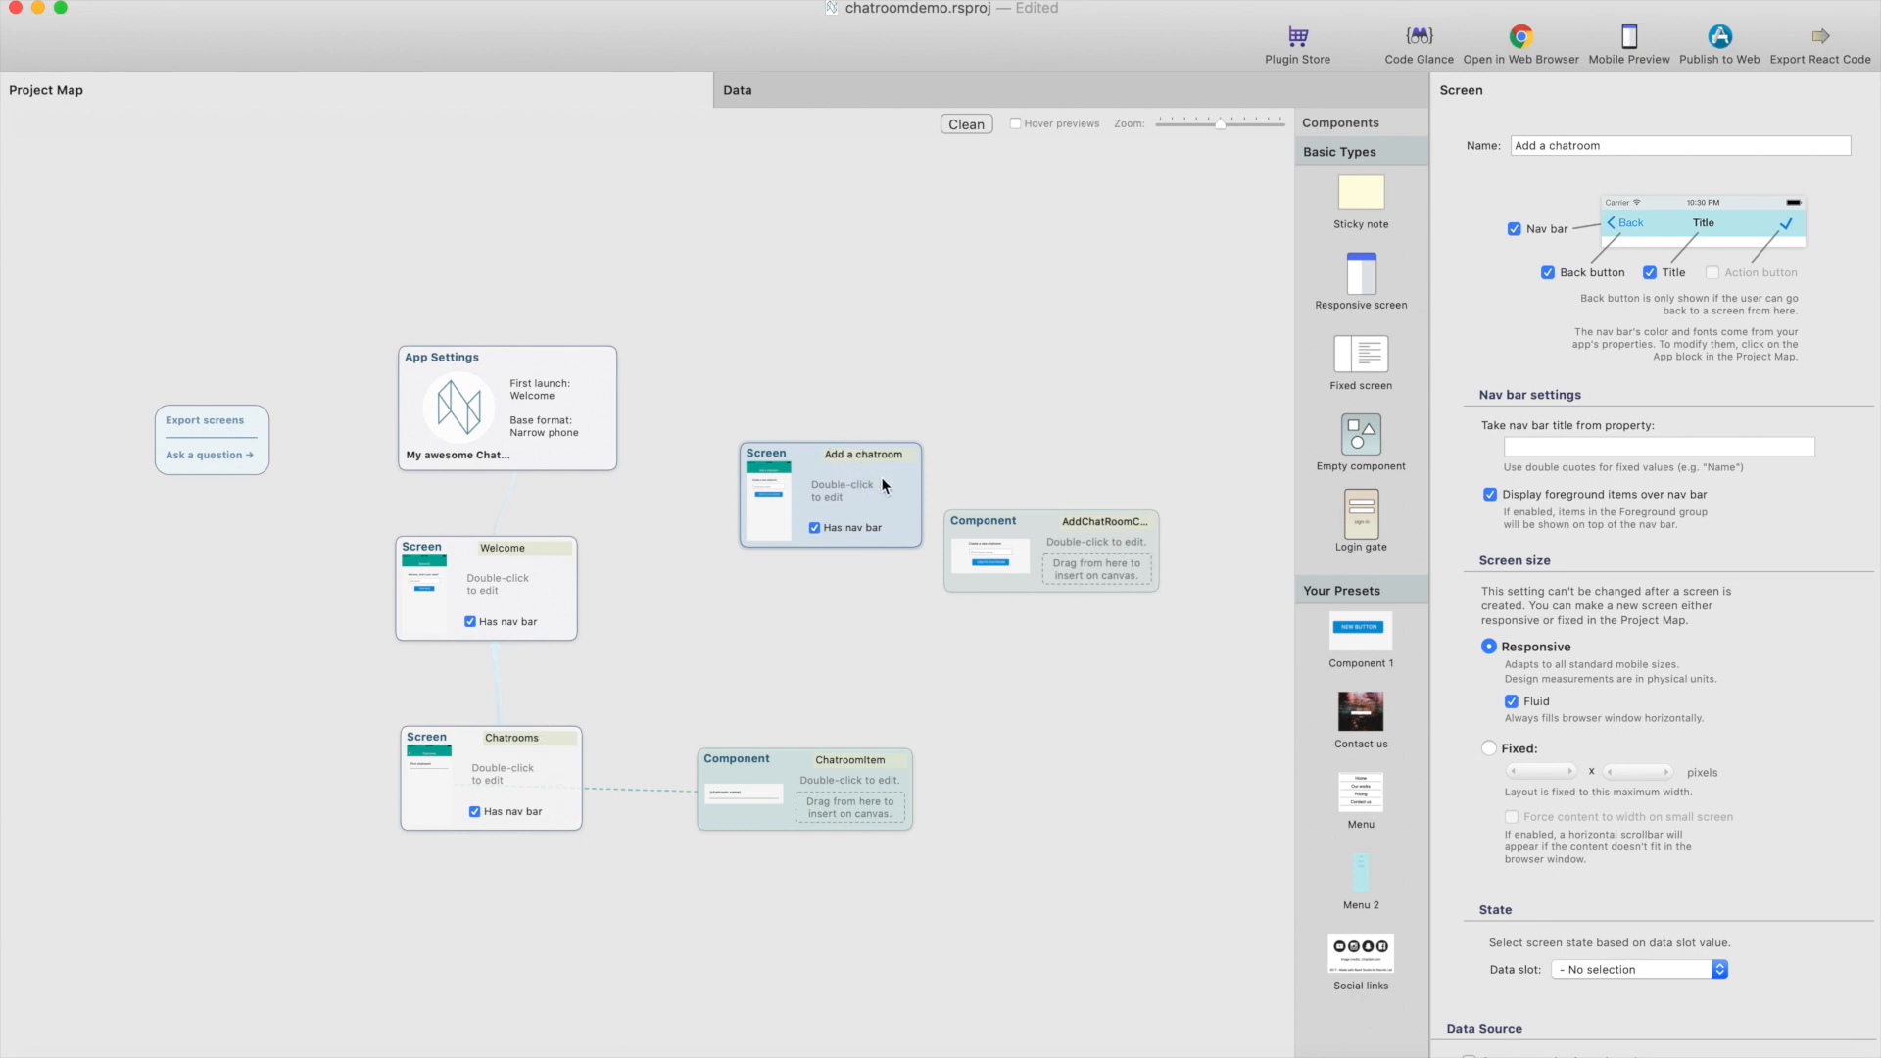
{"action": "mouse_move", "coordinate": [529, 782]}
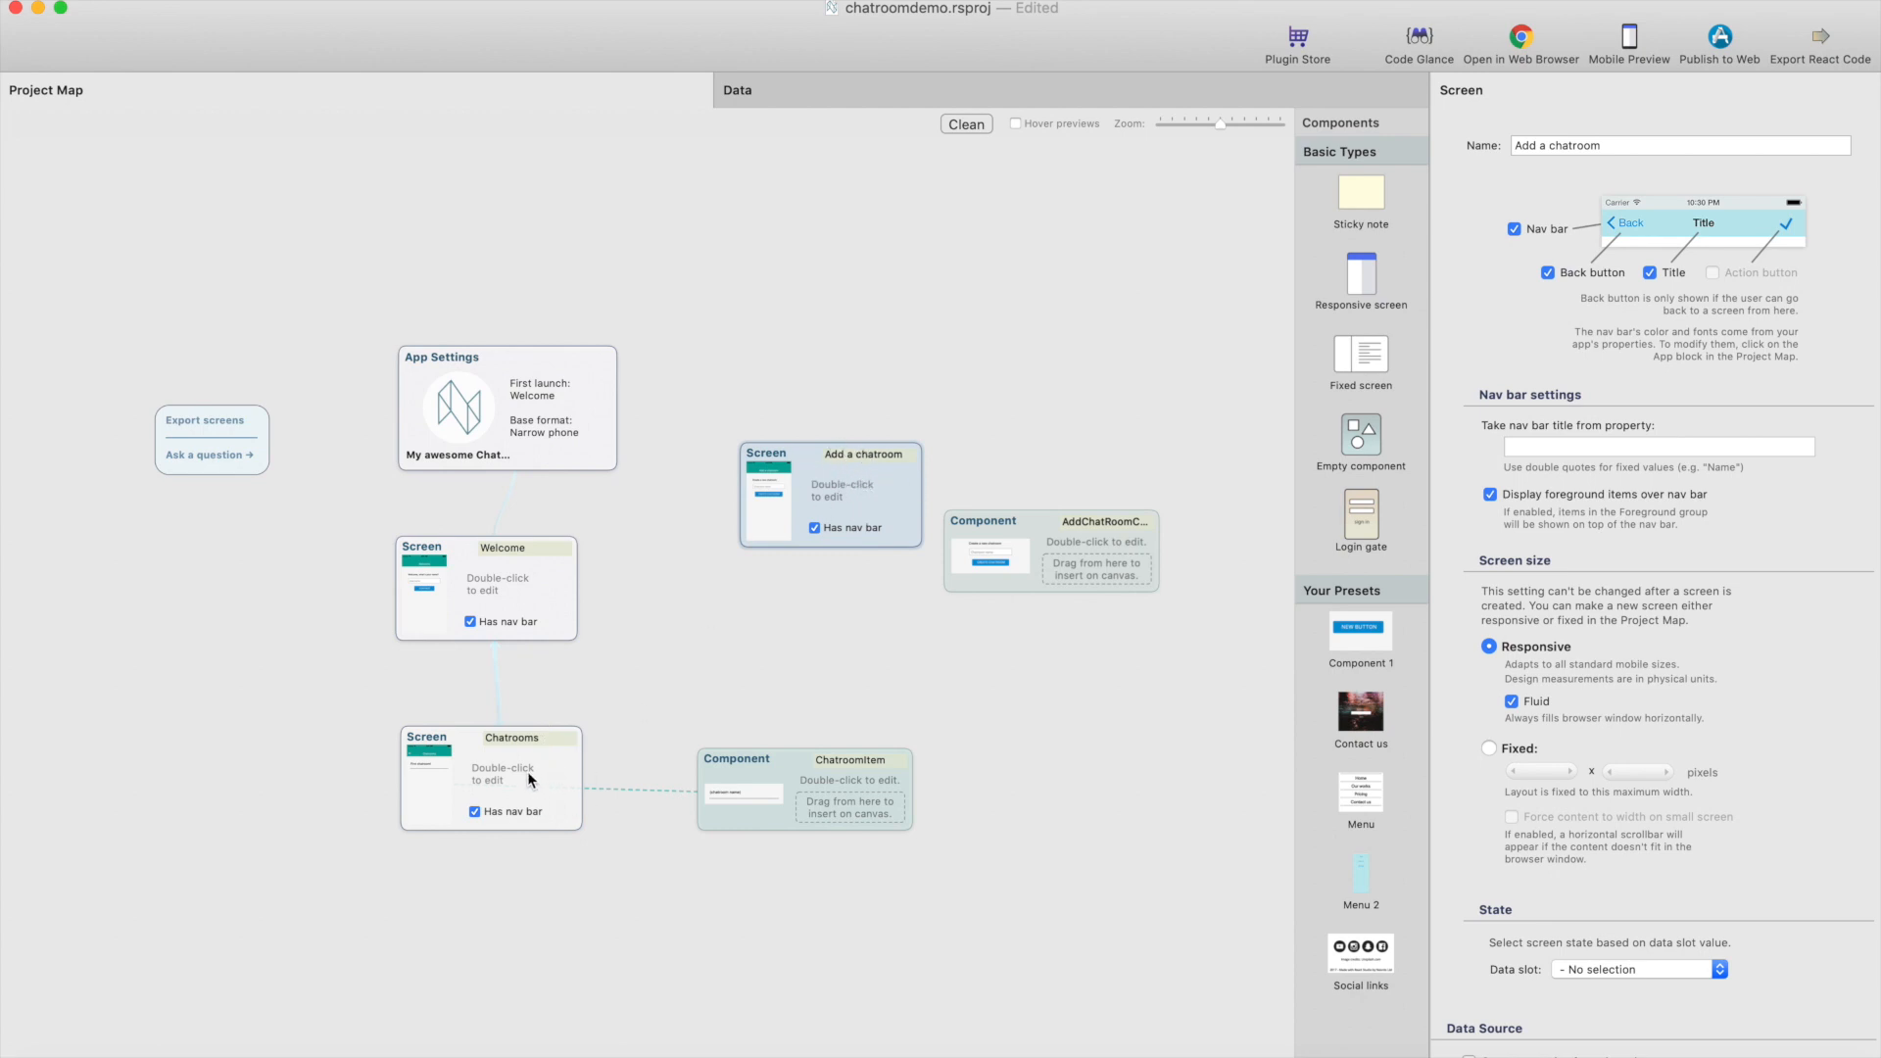
{"action": "double_click", "coordinate": [503, 774]}
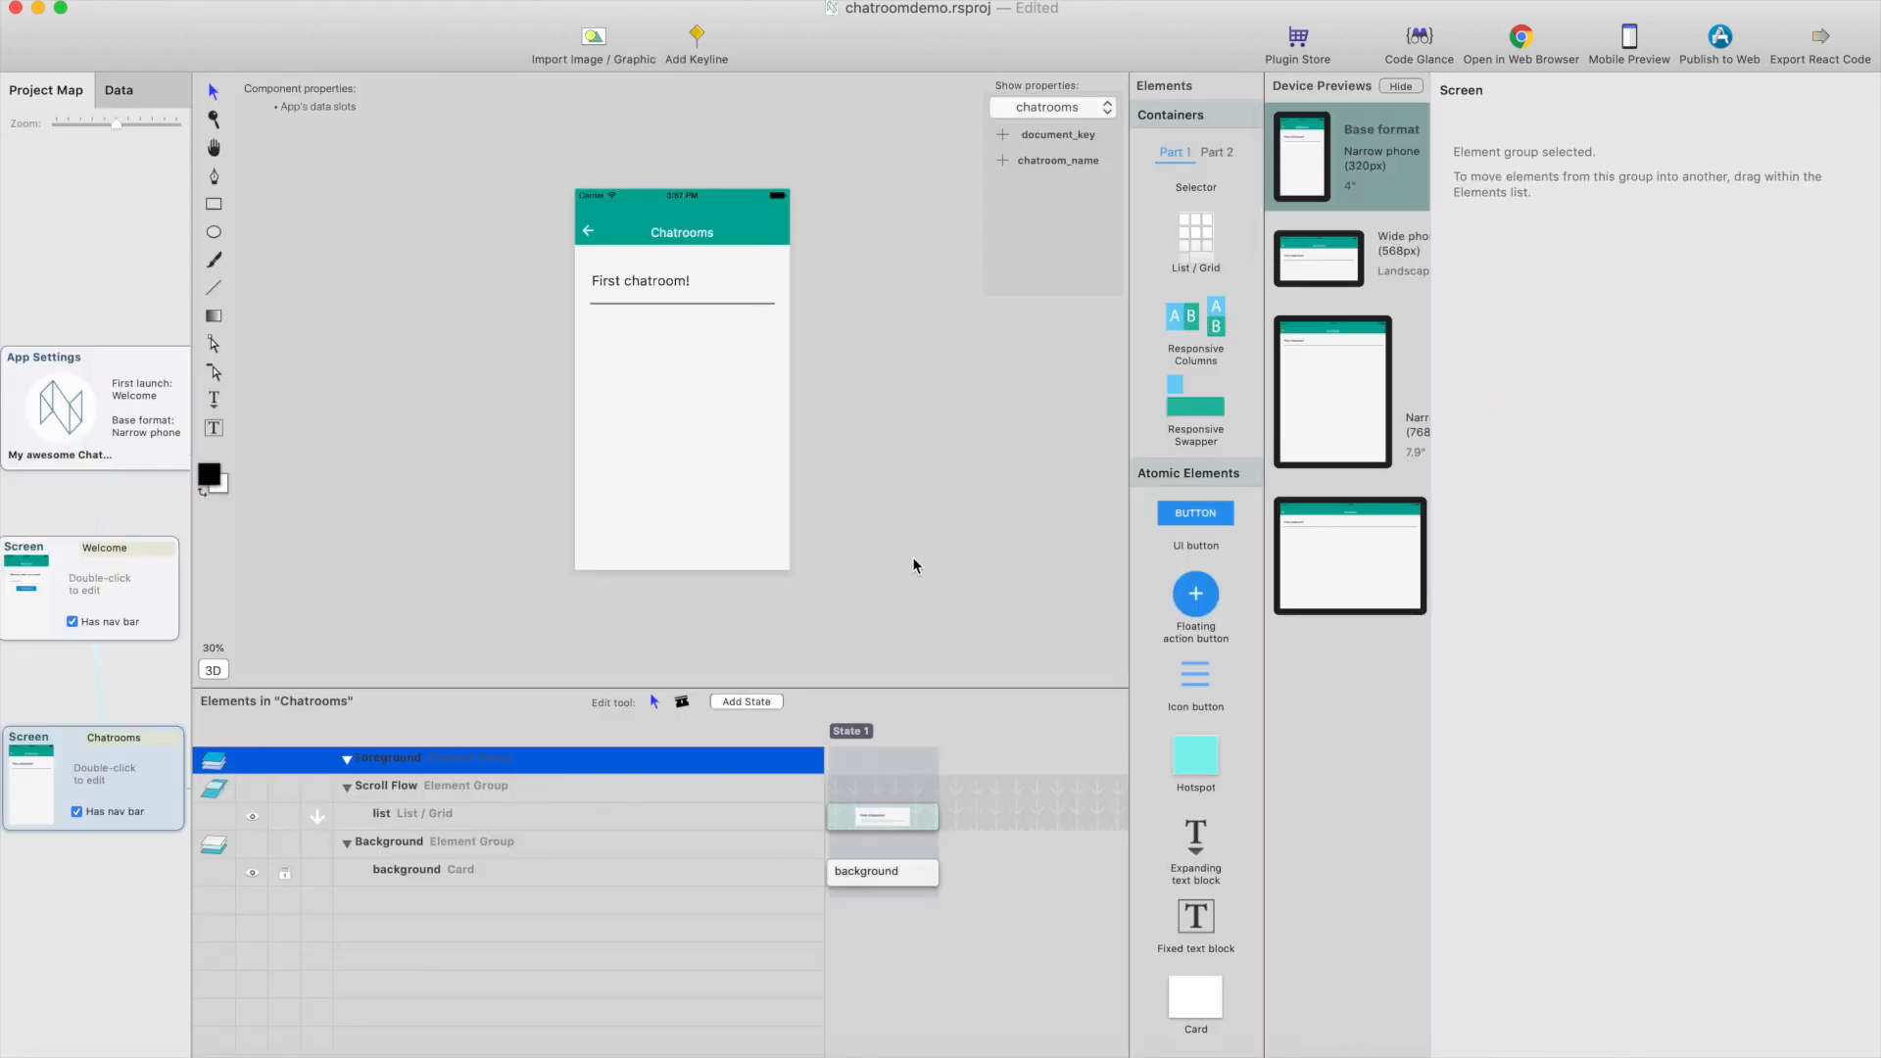
{"action": "mouse_move", "coordinate": [1195, 682]}
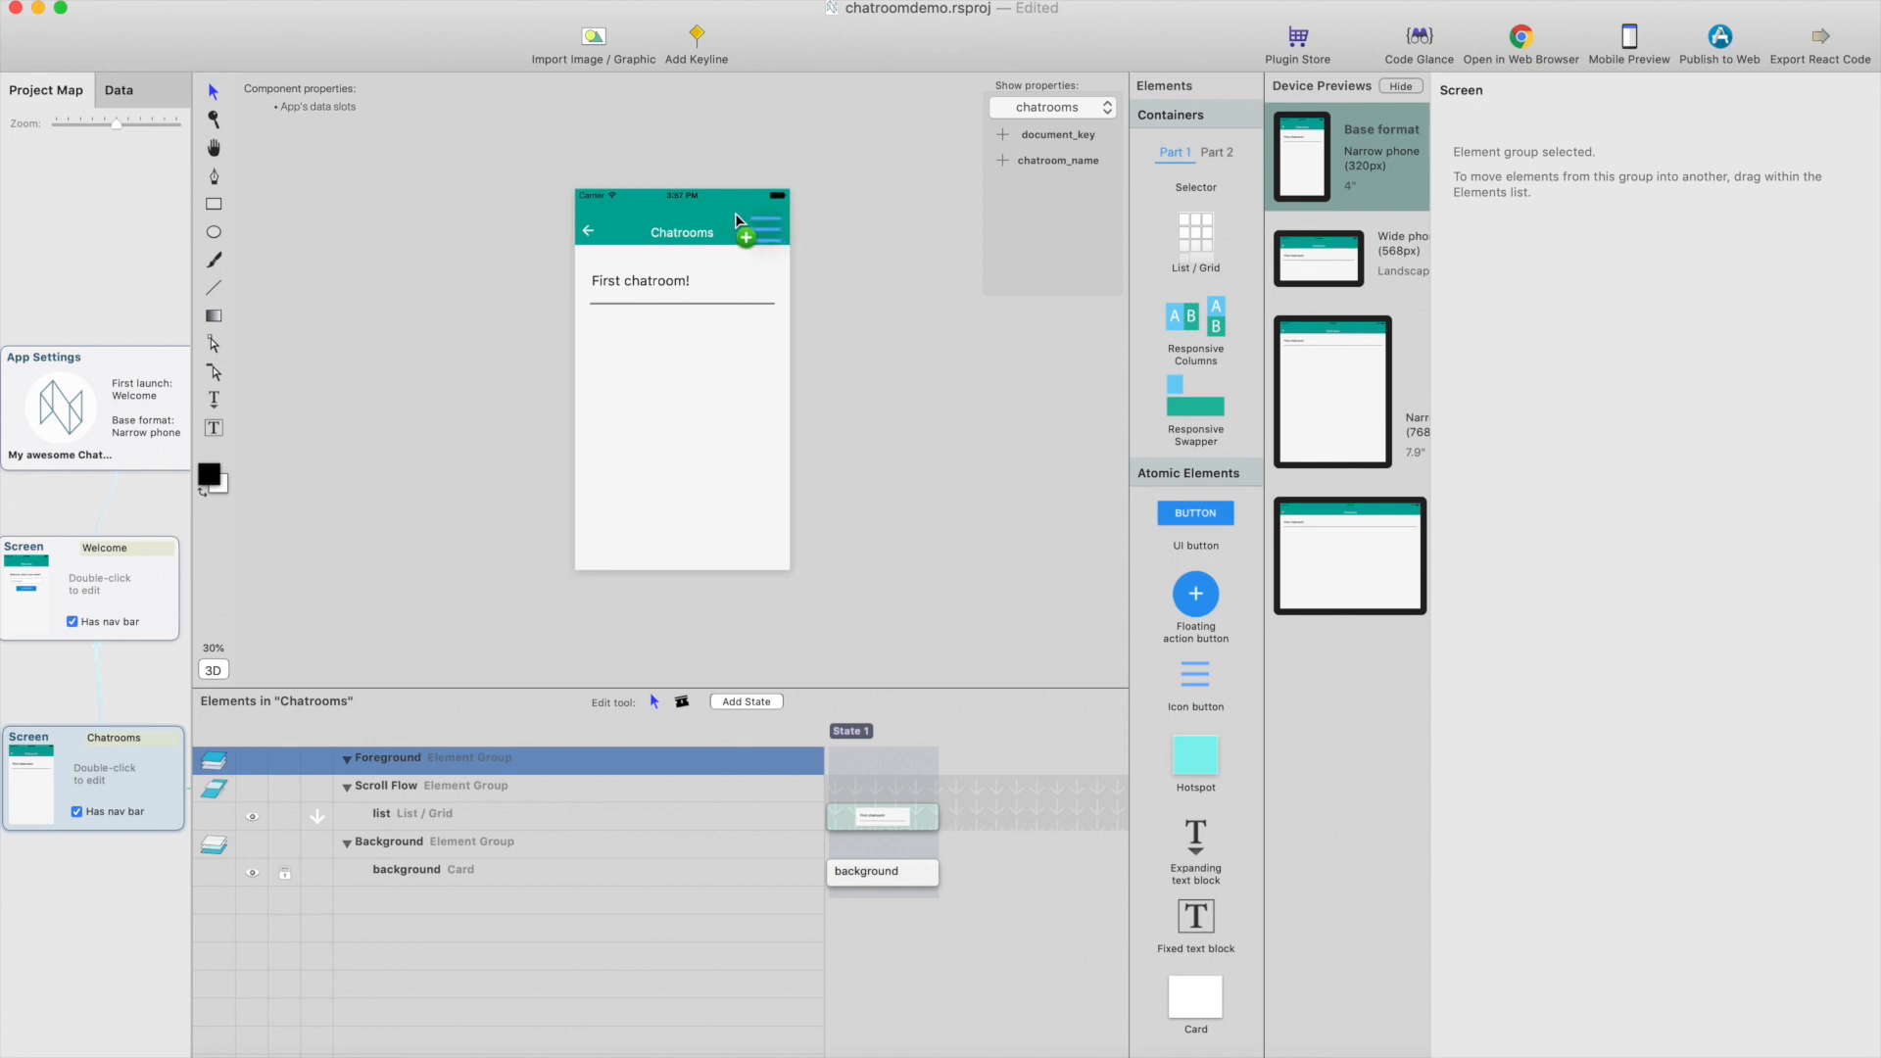
{"action": "mouse_move", "coordinate": [738, 231]}
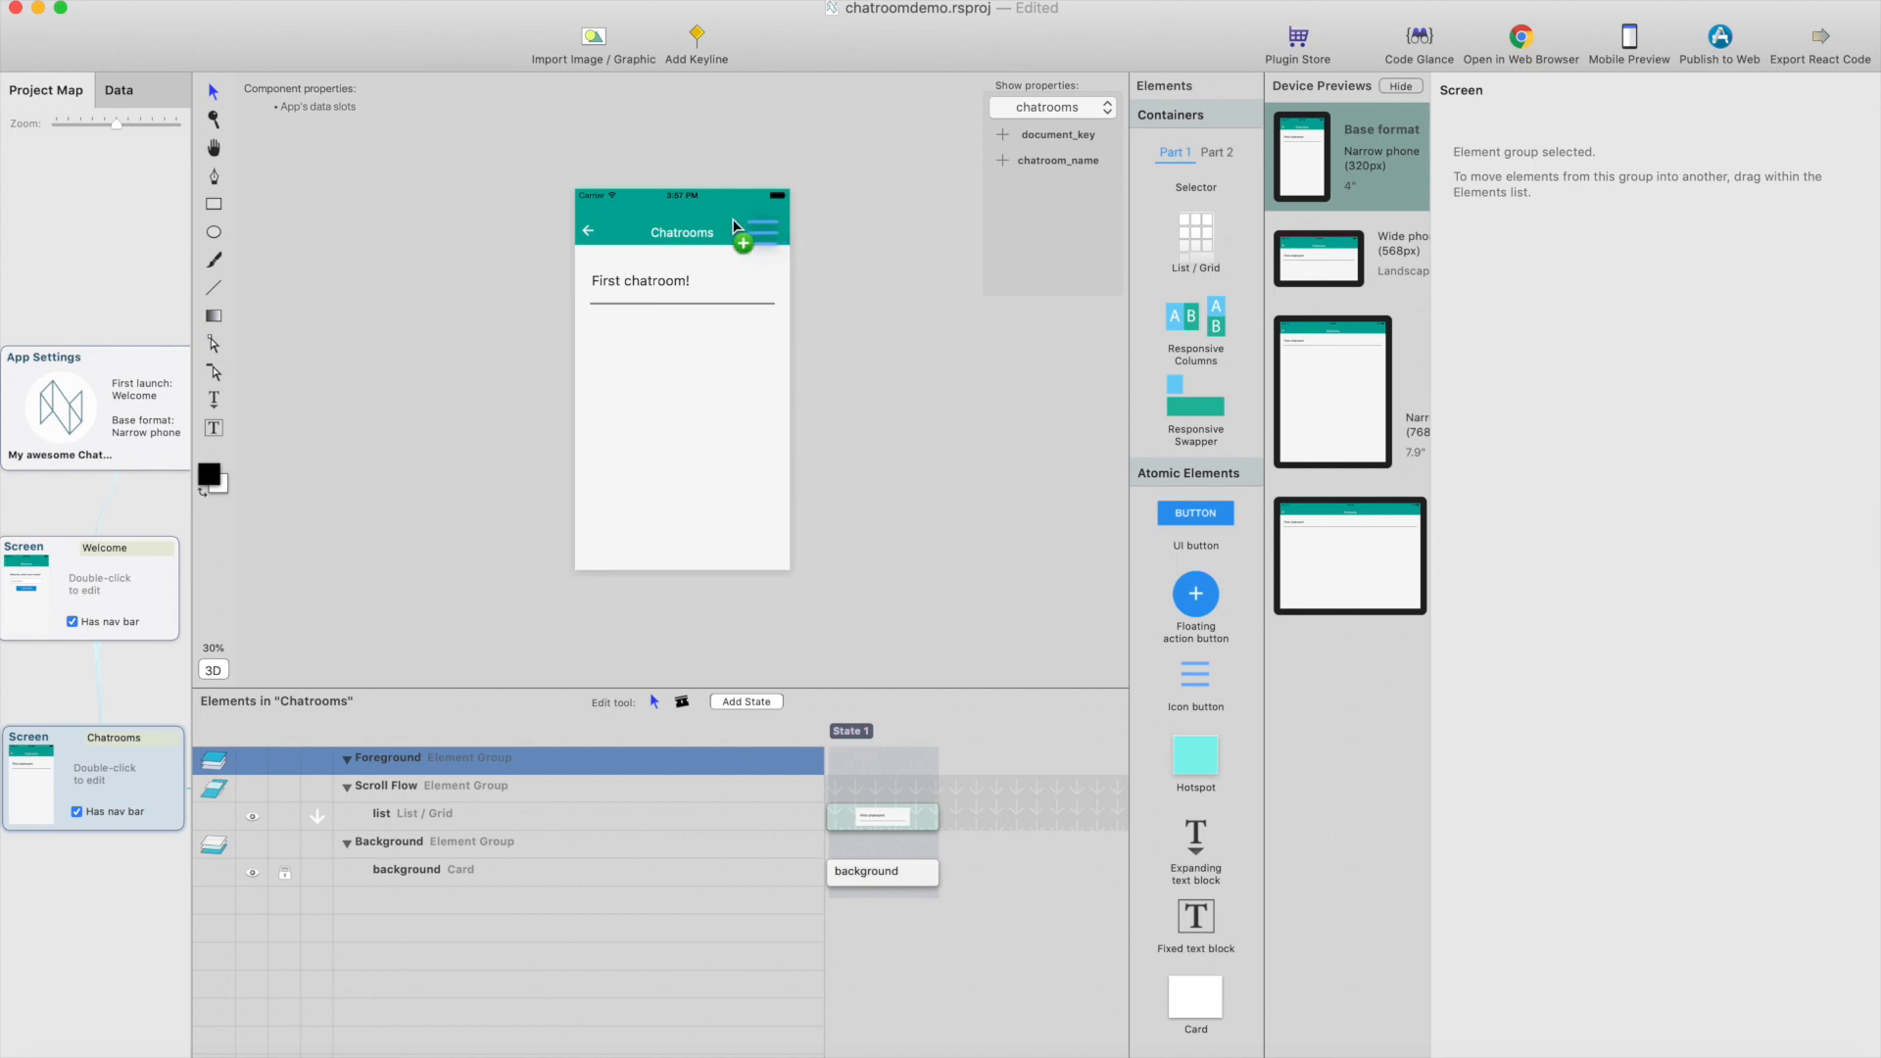
Place an icon button in the Chatrooms header anchored to the right screen edge, with custom colour
{"action": "left_click", "coordinate": [749, 231]}
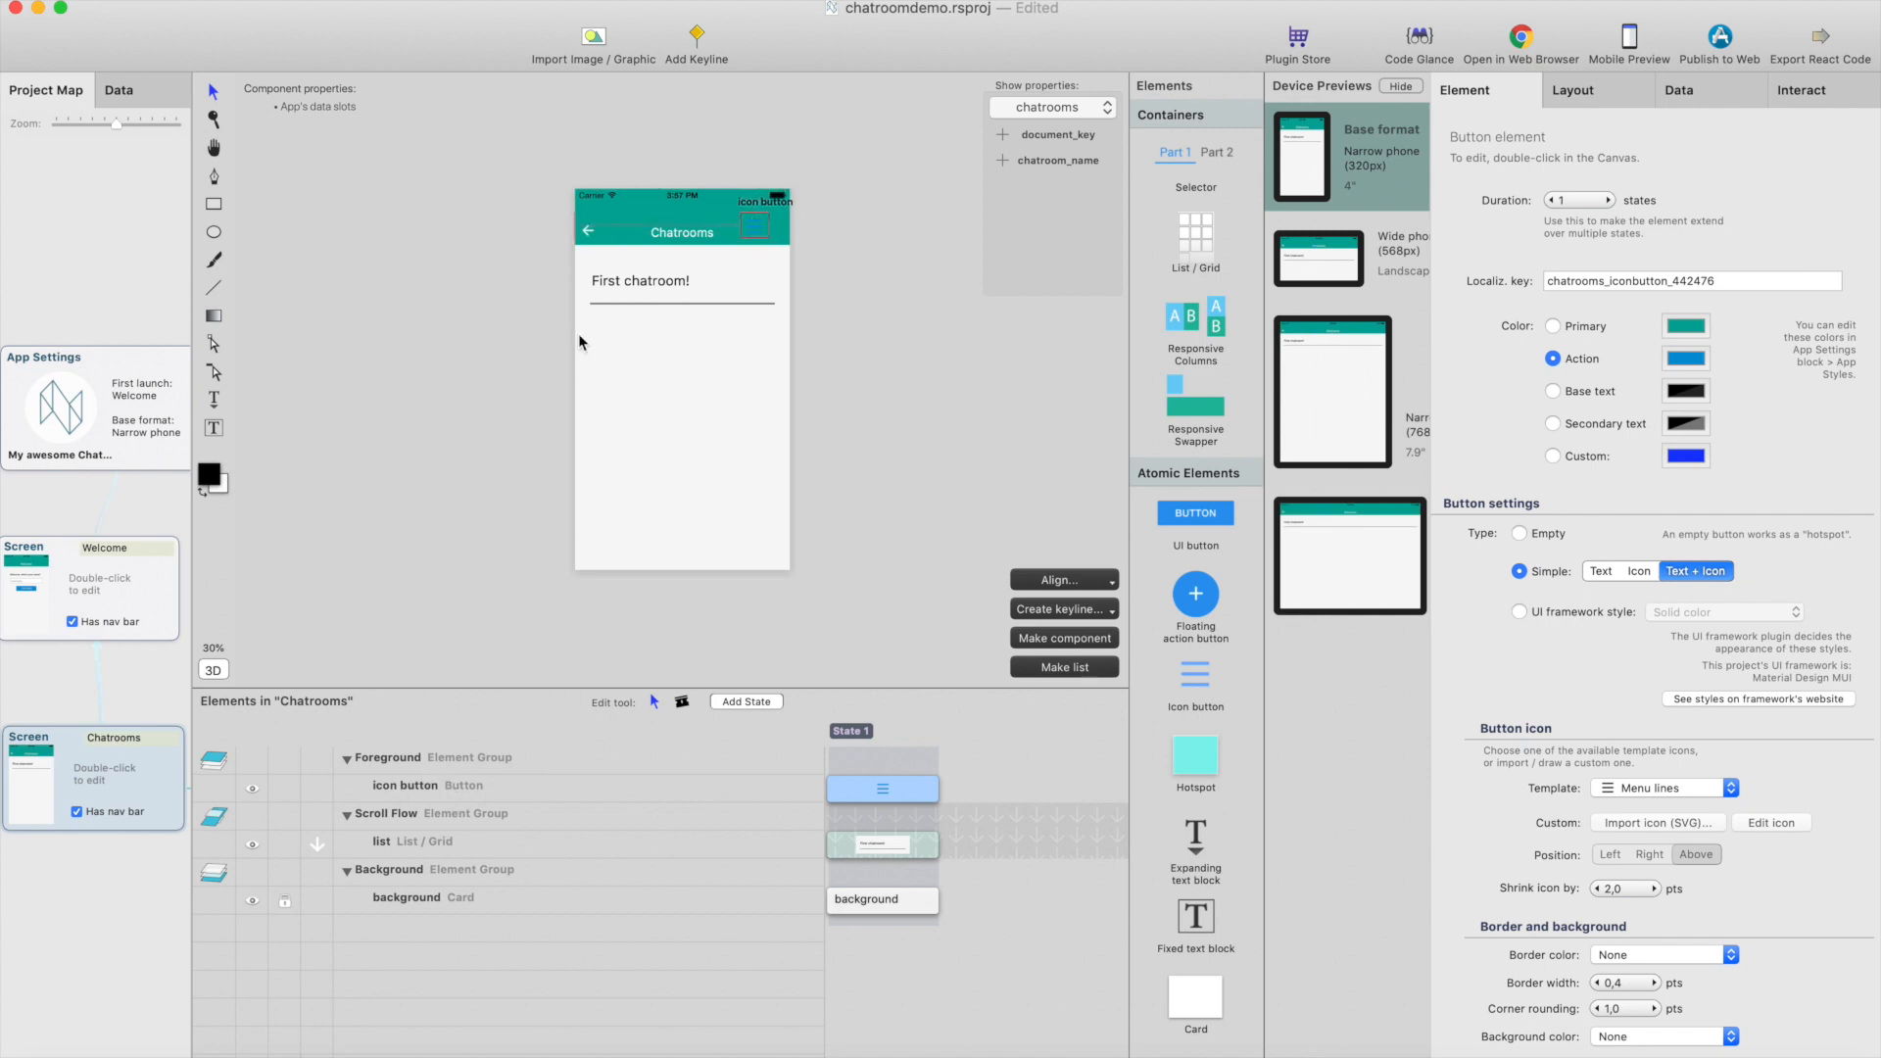
{"action": "mouse_move", "coordinate": [584, 231]}
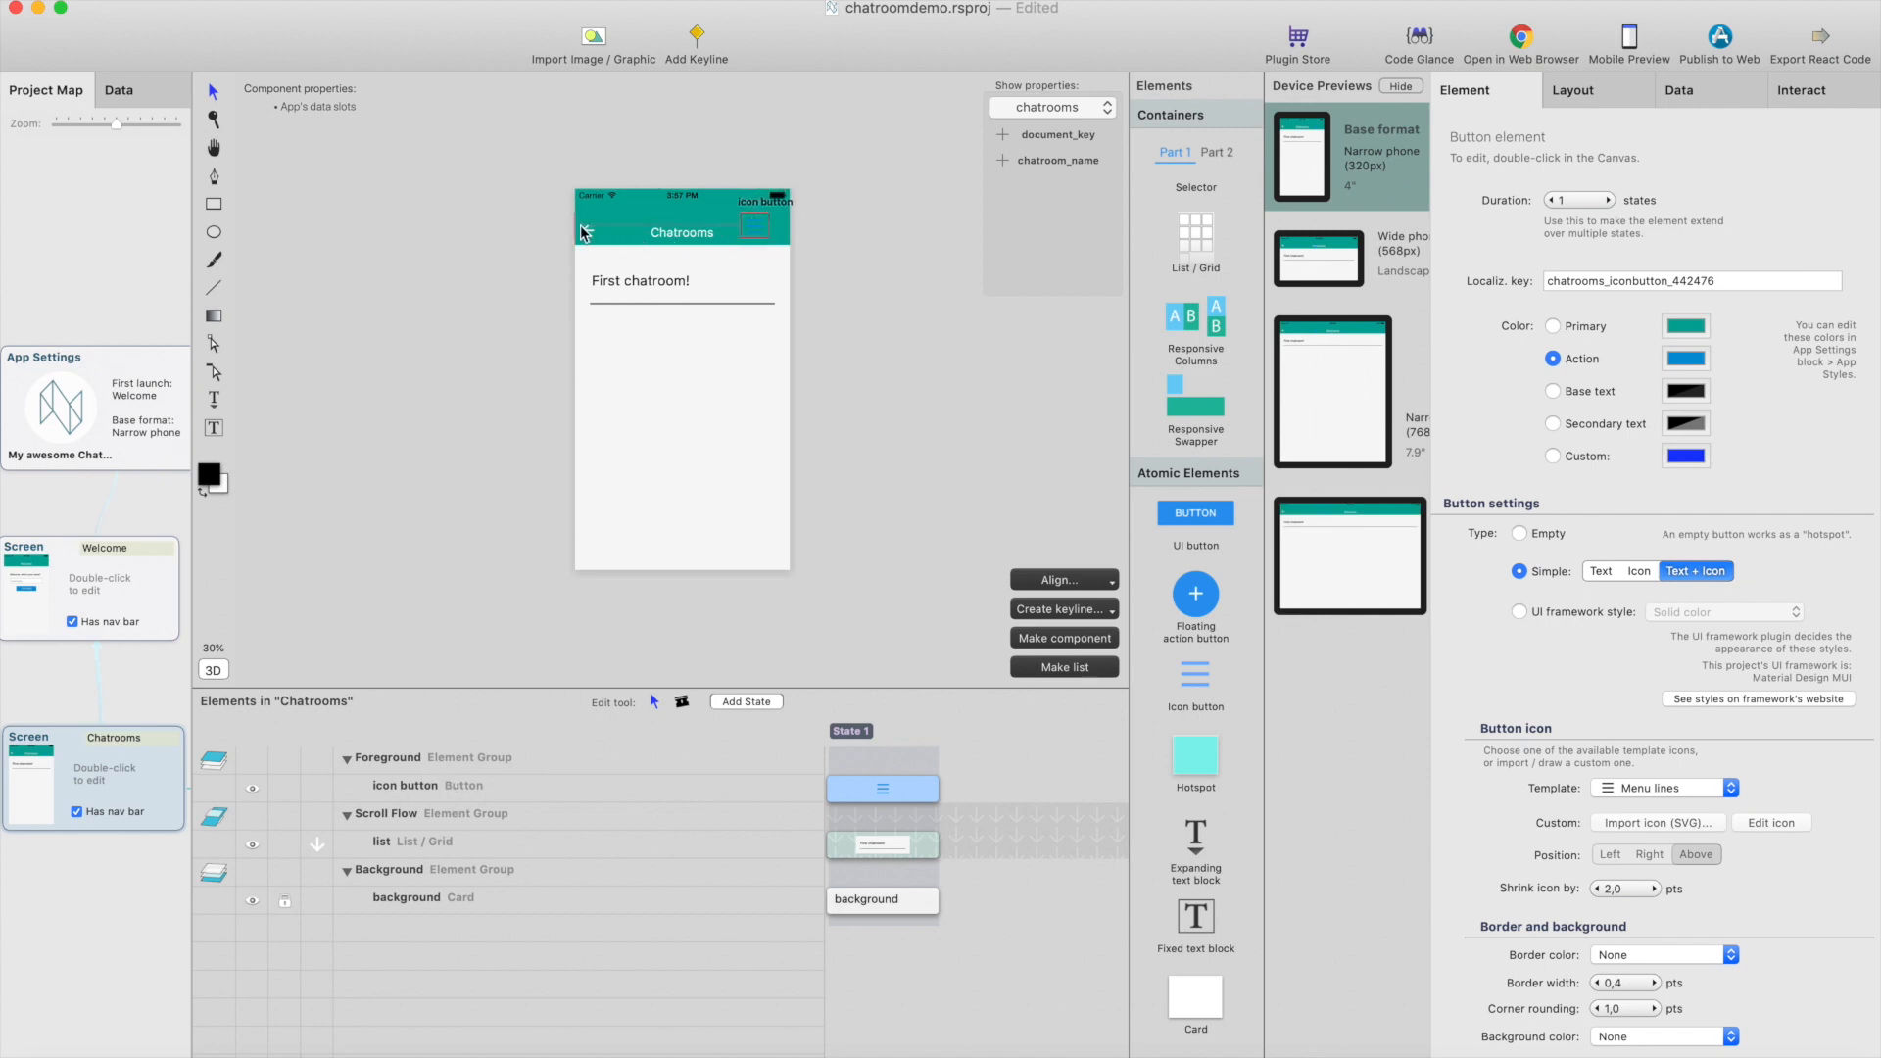
{"action": "left_click", "coordinate": [1574, 91]}
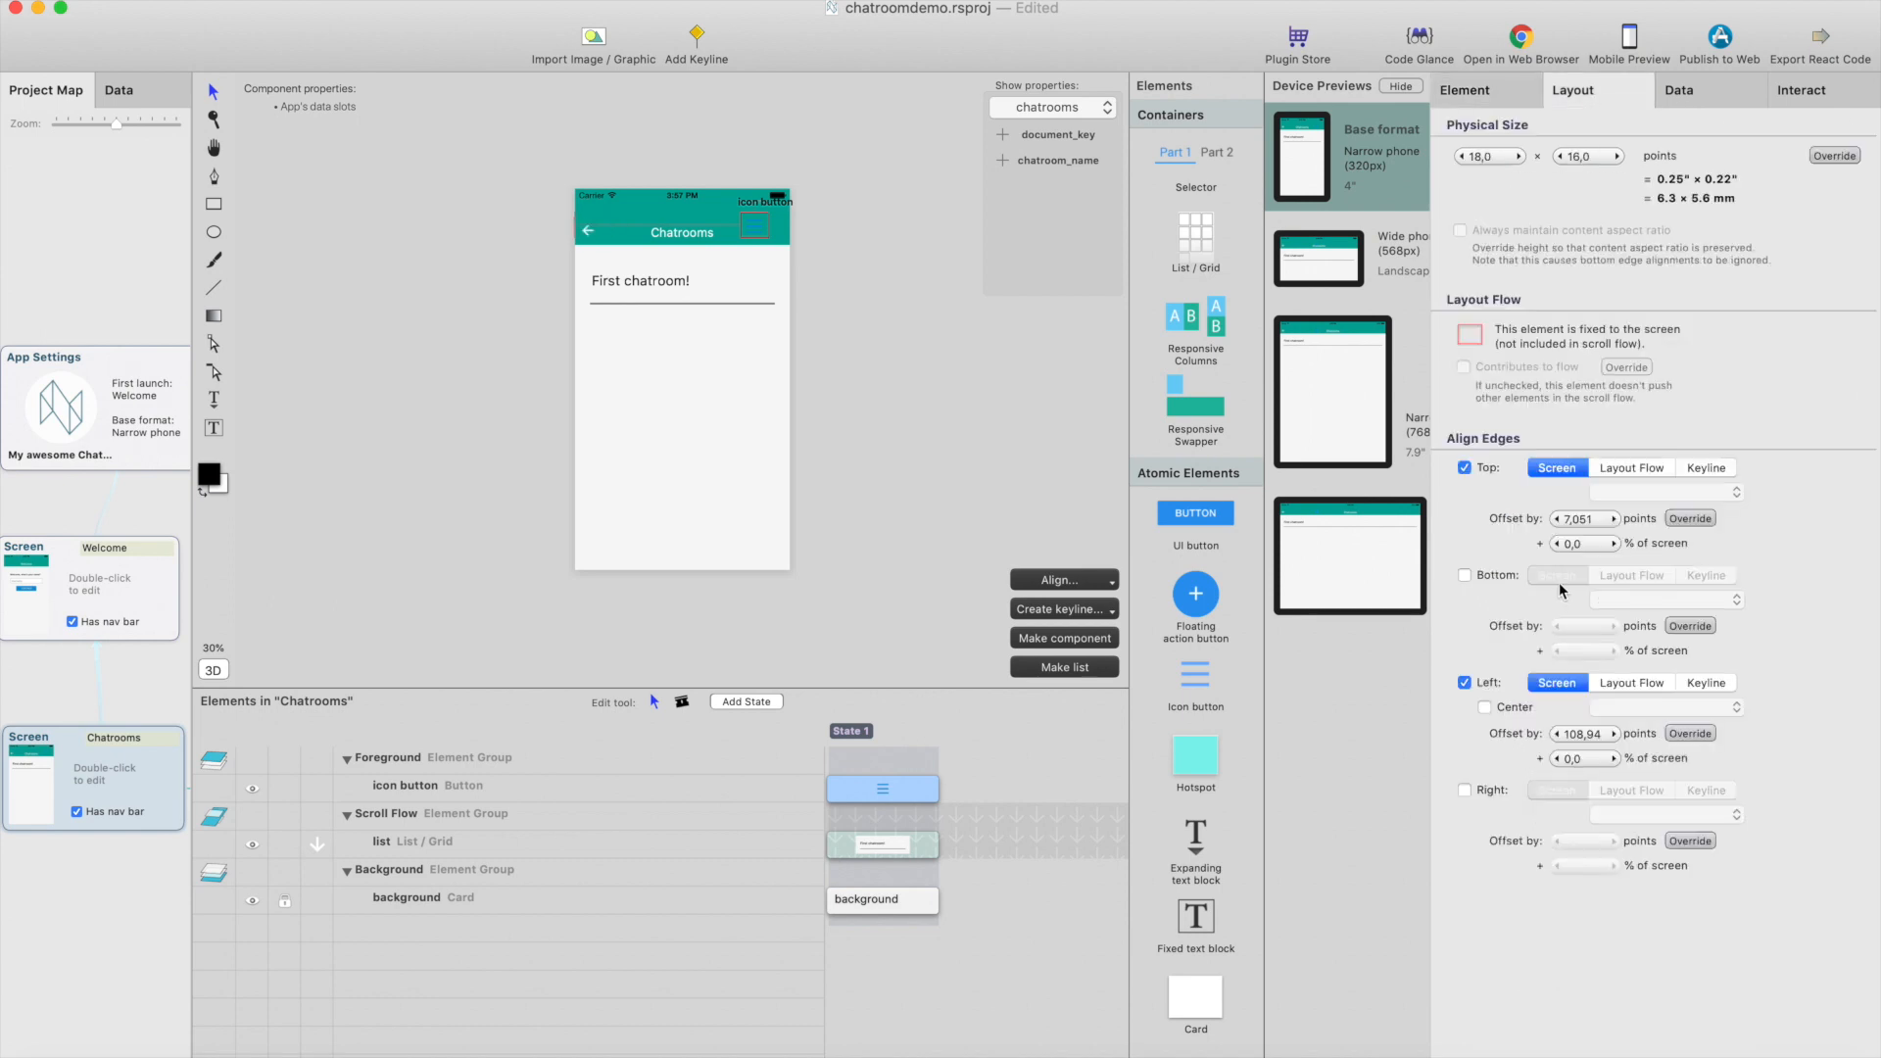
{"action": "left_click", "coordinate": [1466, 682]}
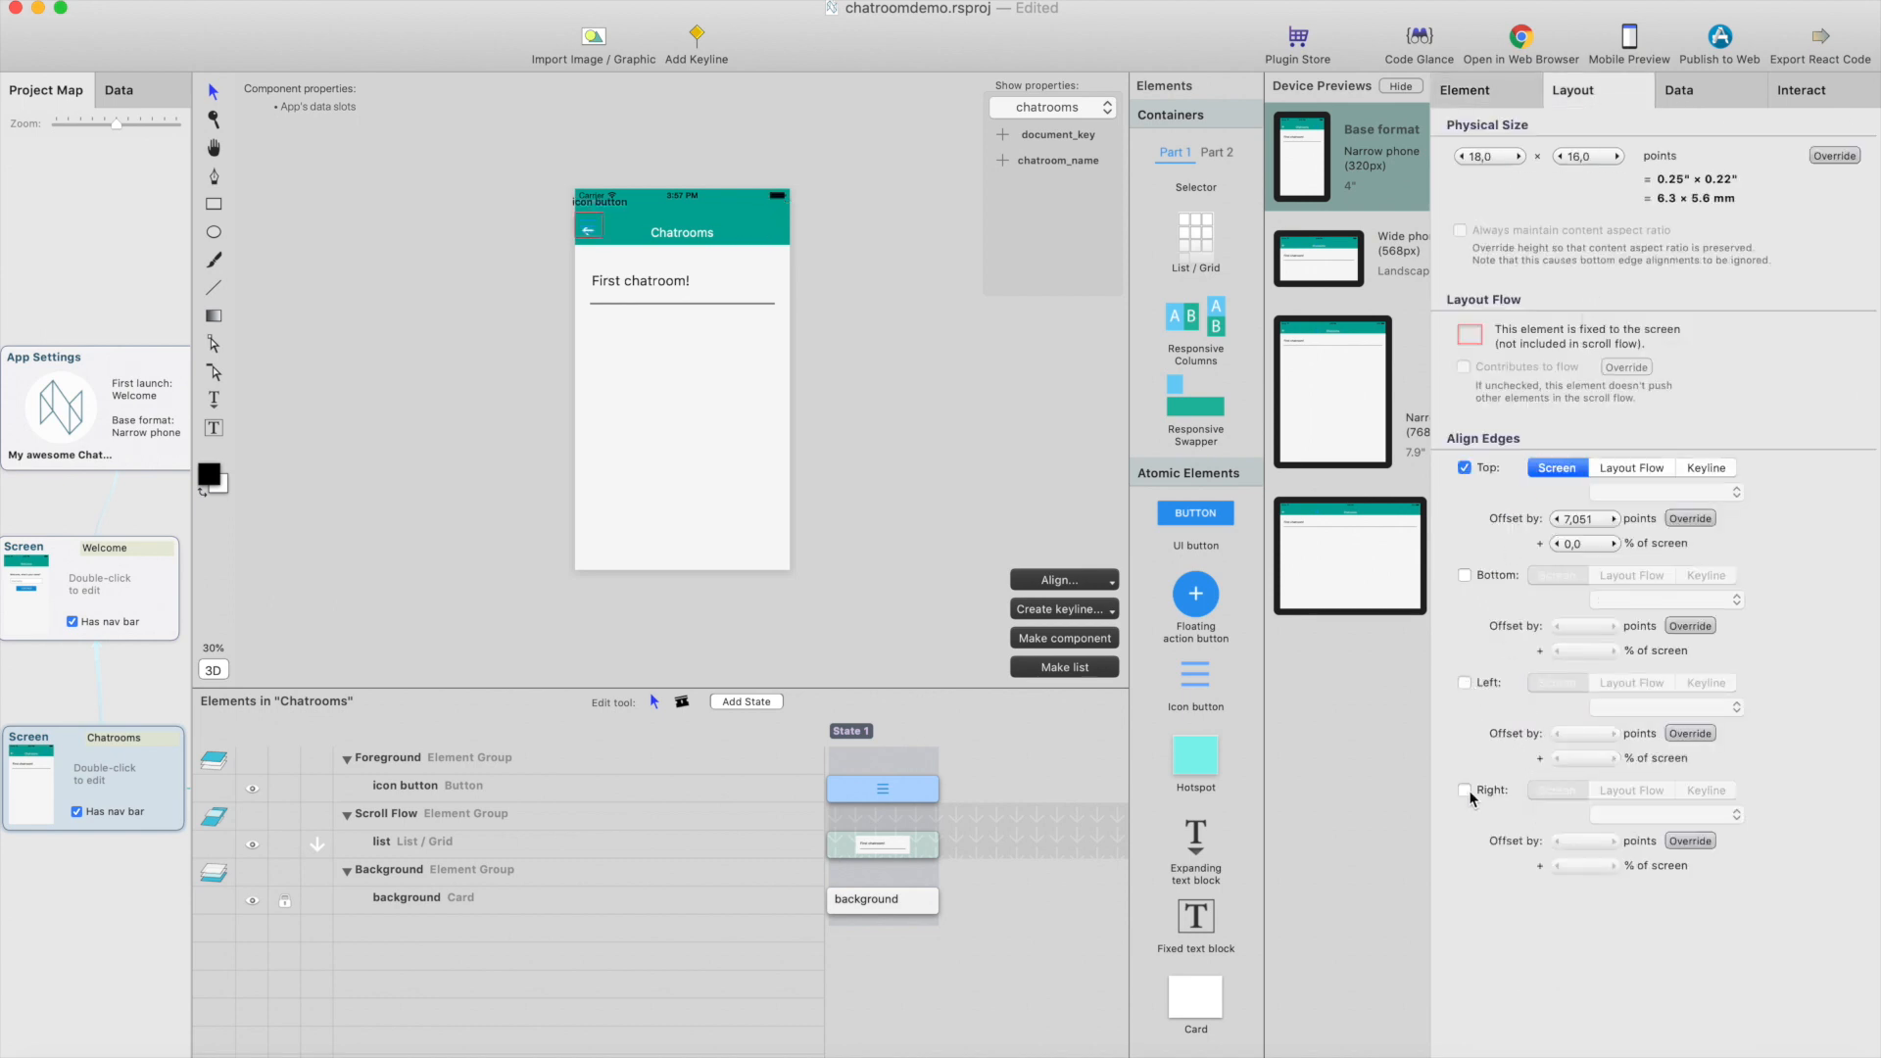
{"action": "left_click", "coordinate": [1464, 789]}
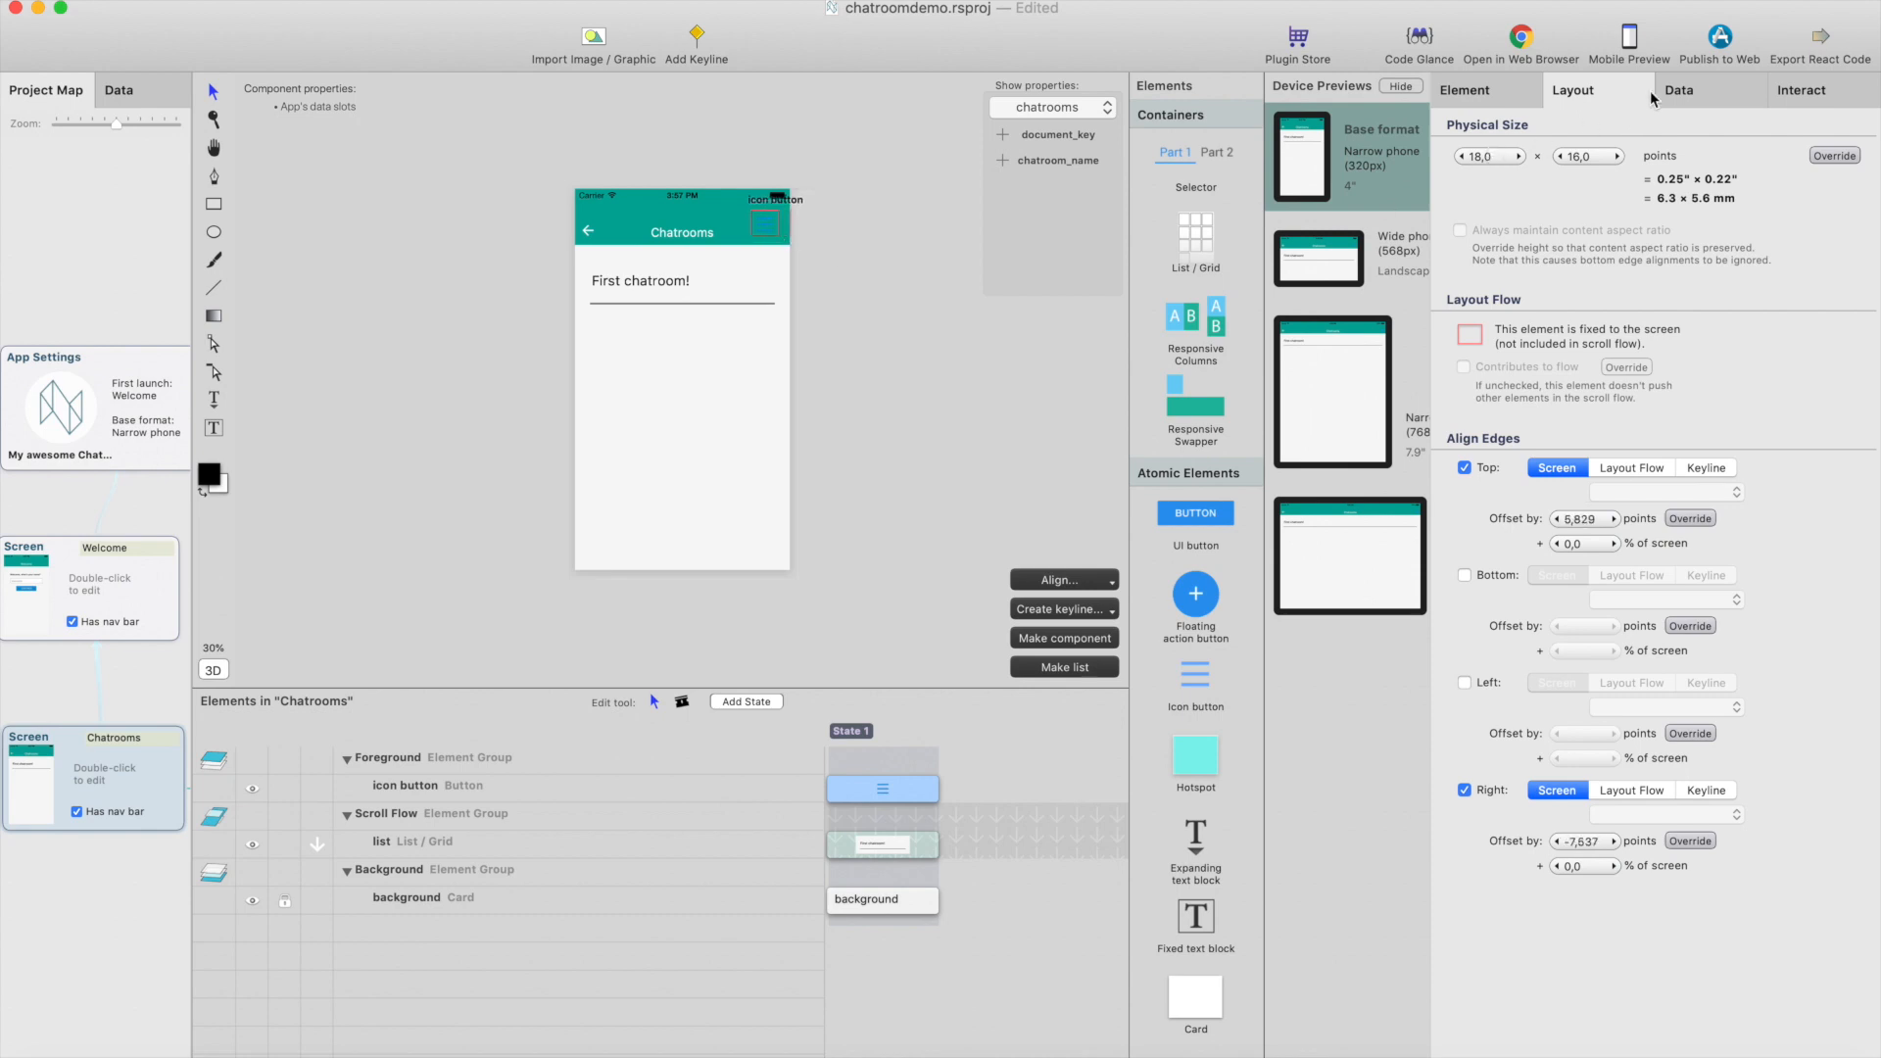
{"action": "left_click", "coordinate": [1465, 90]}
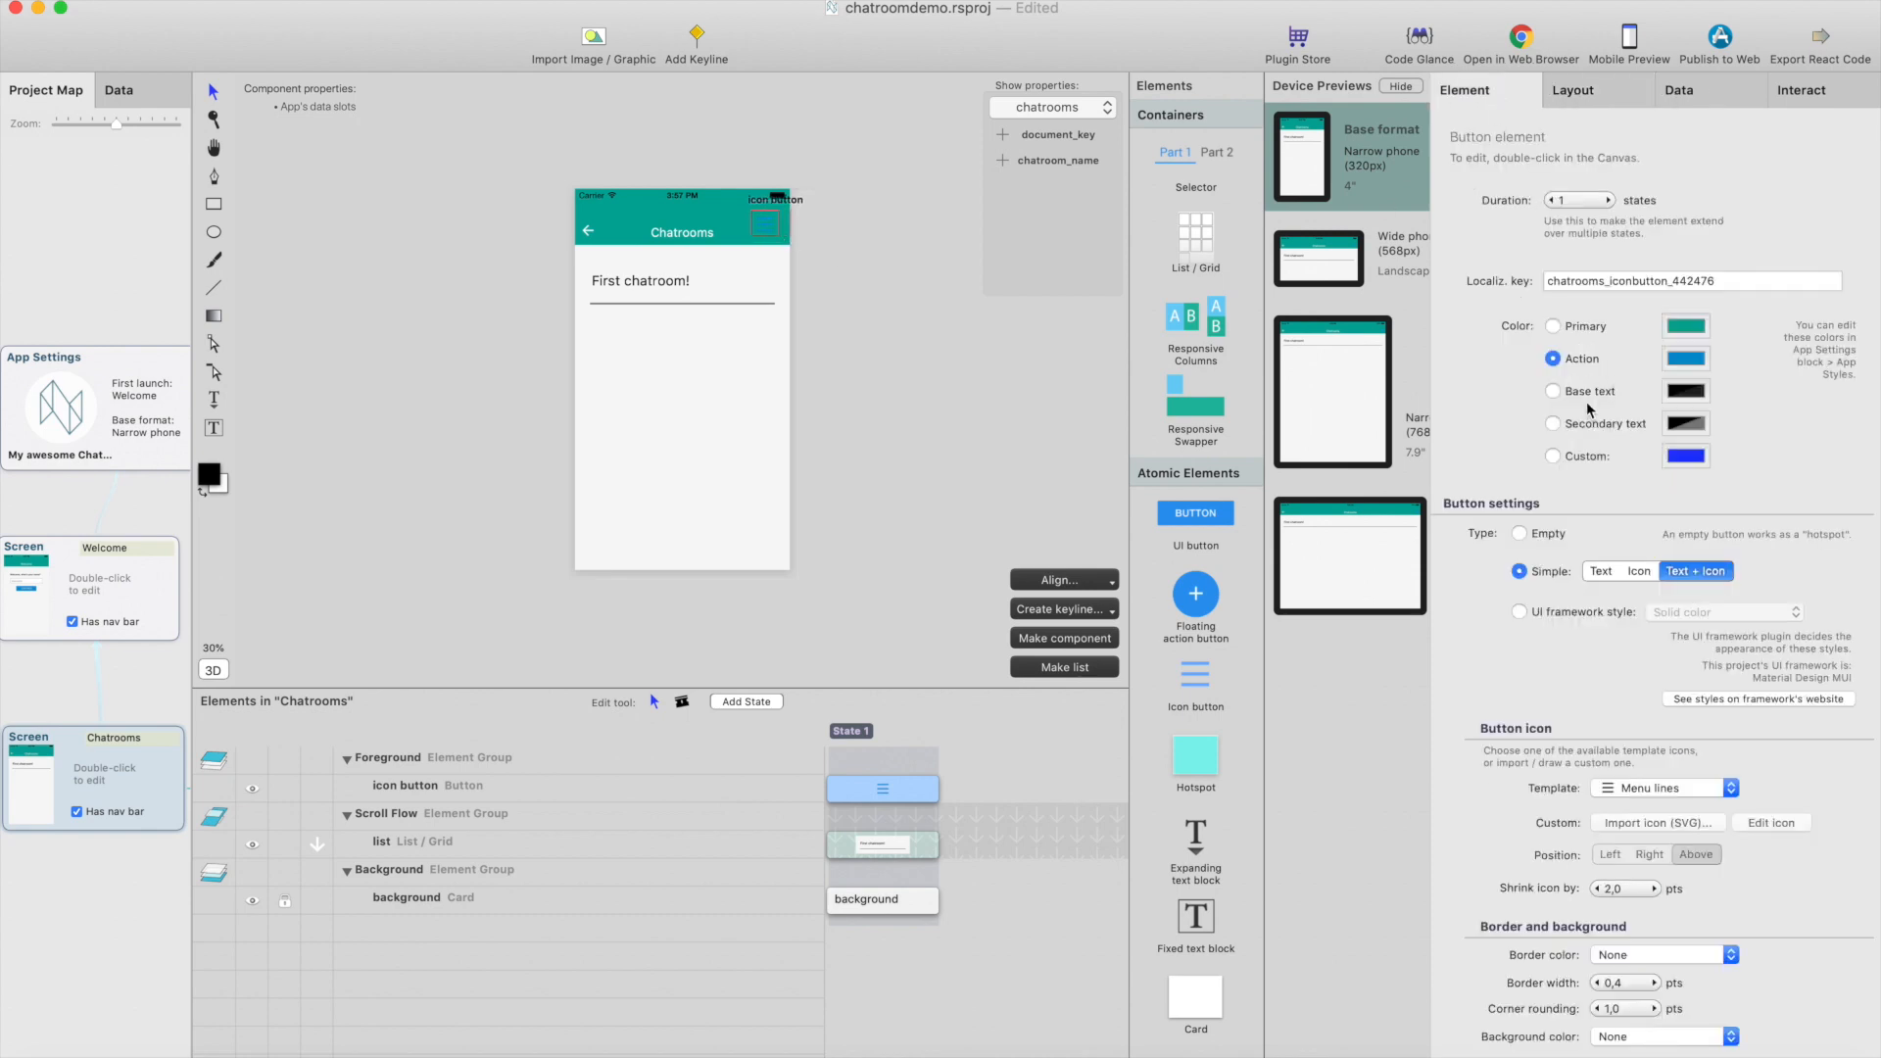
{"action": "left_click", "coordinate": [1553, 456]}
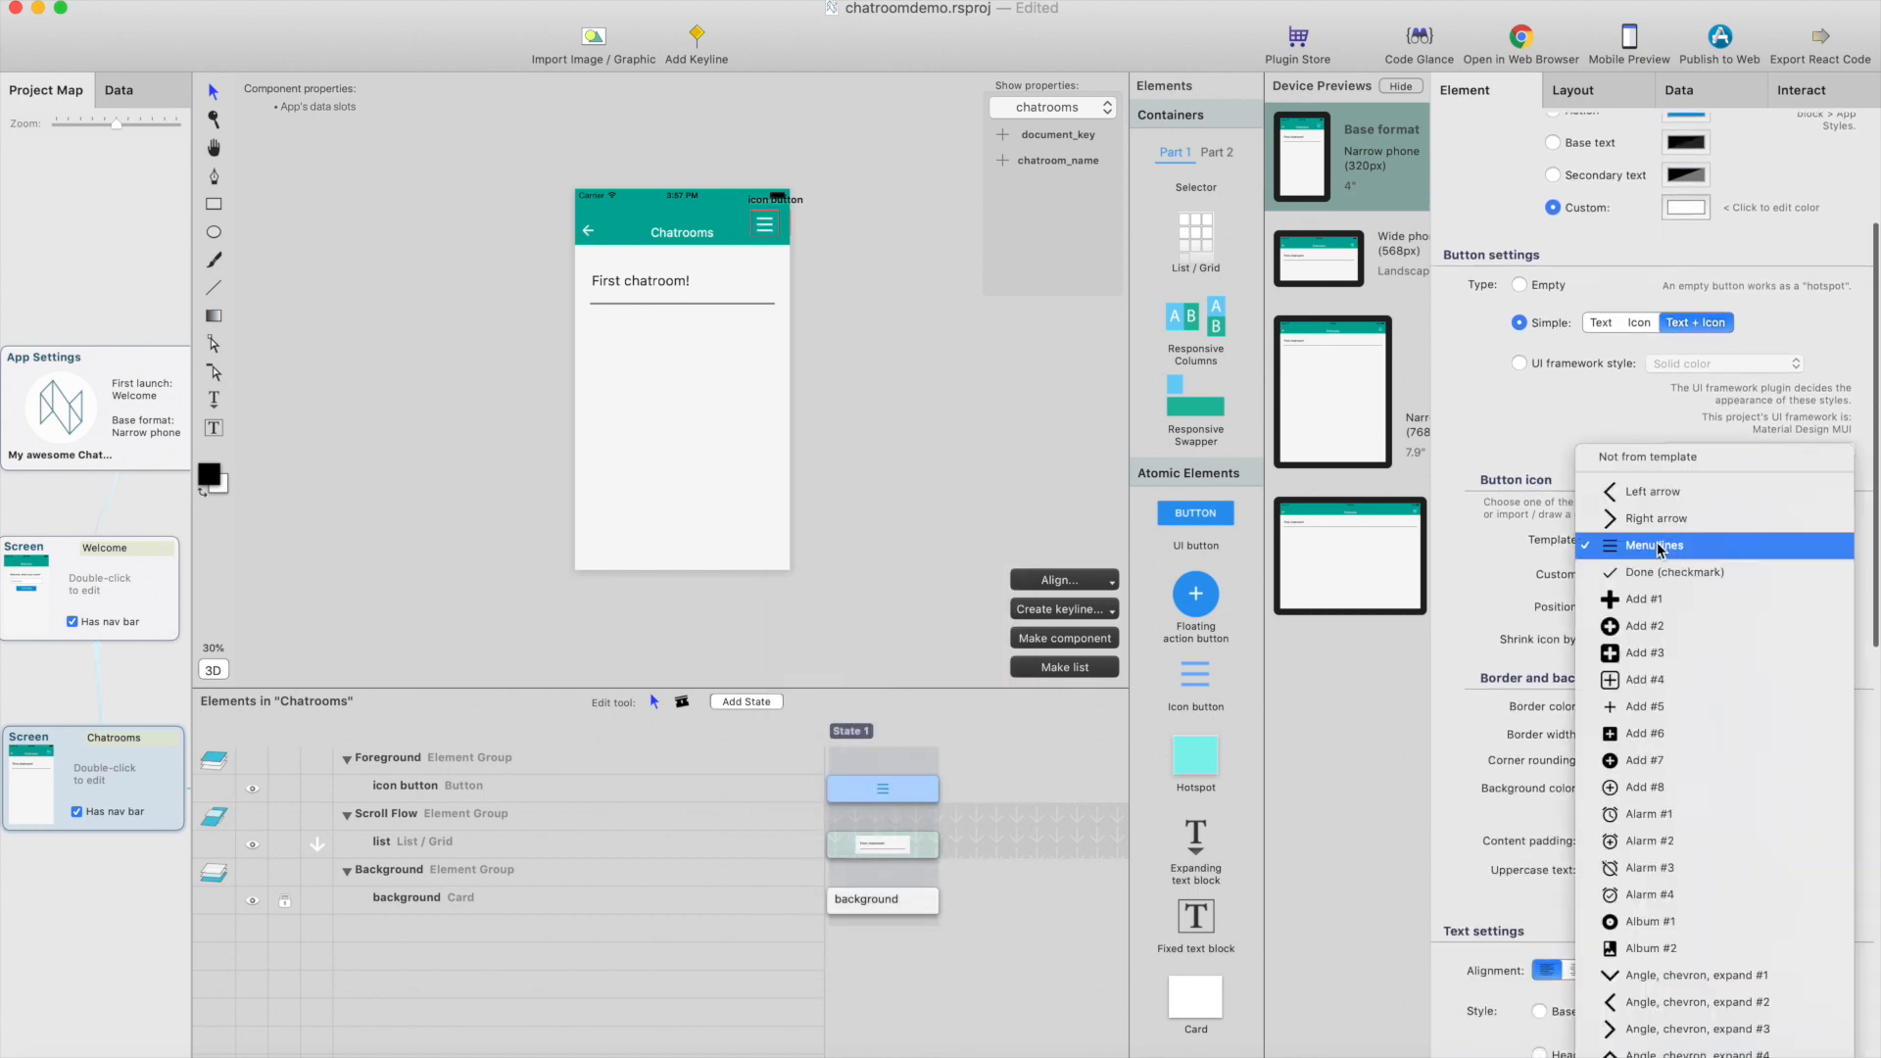
{"action": "mouse_move", "coordinate": [1692, 600]}
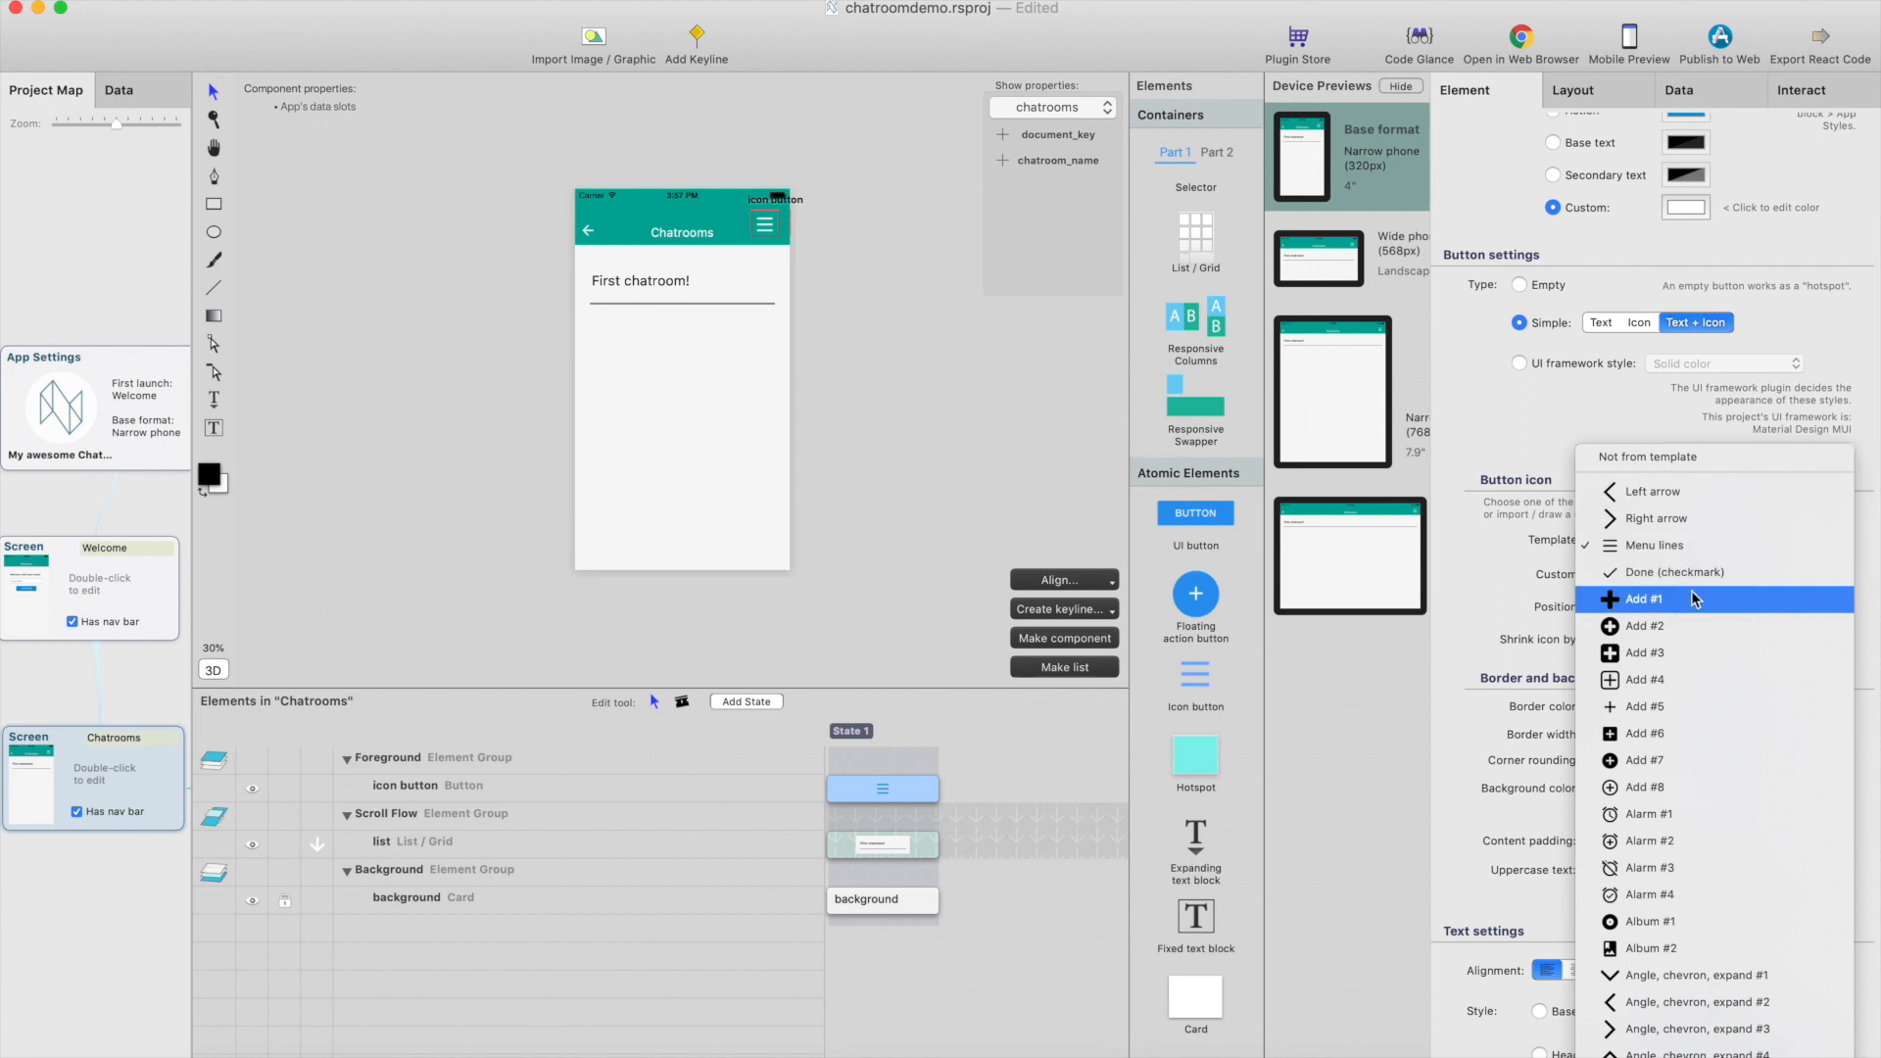
Set the header button's icon template to the Add #1 plus sign
{"action": "left_click", "coordinate": [1644, 600]}
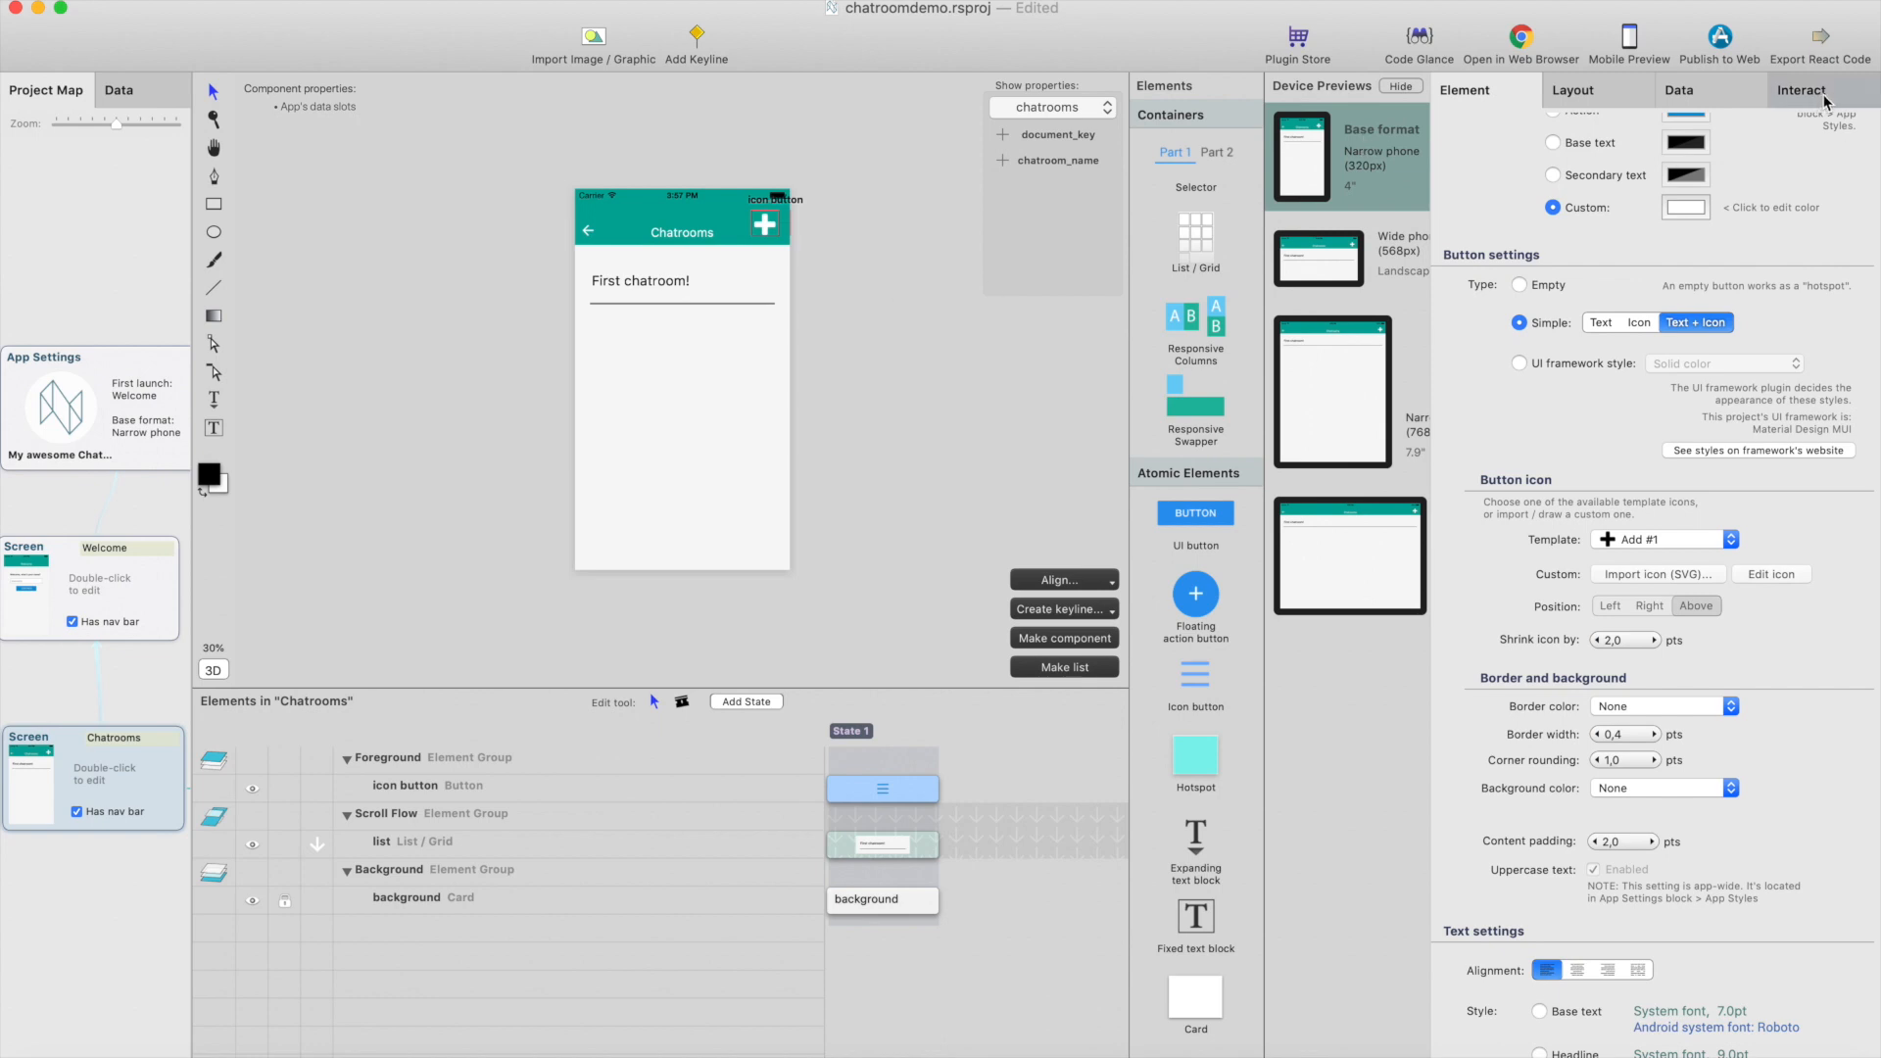
{"action": "left_click", "coordinate": [1801, 88]}
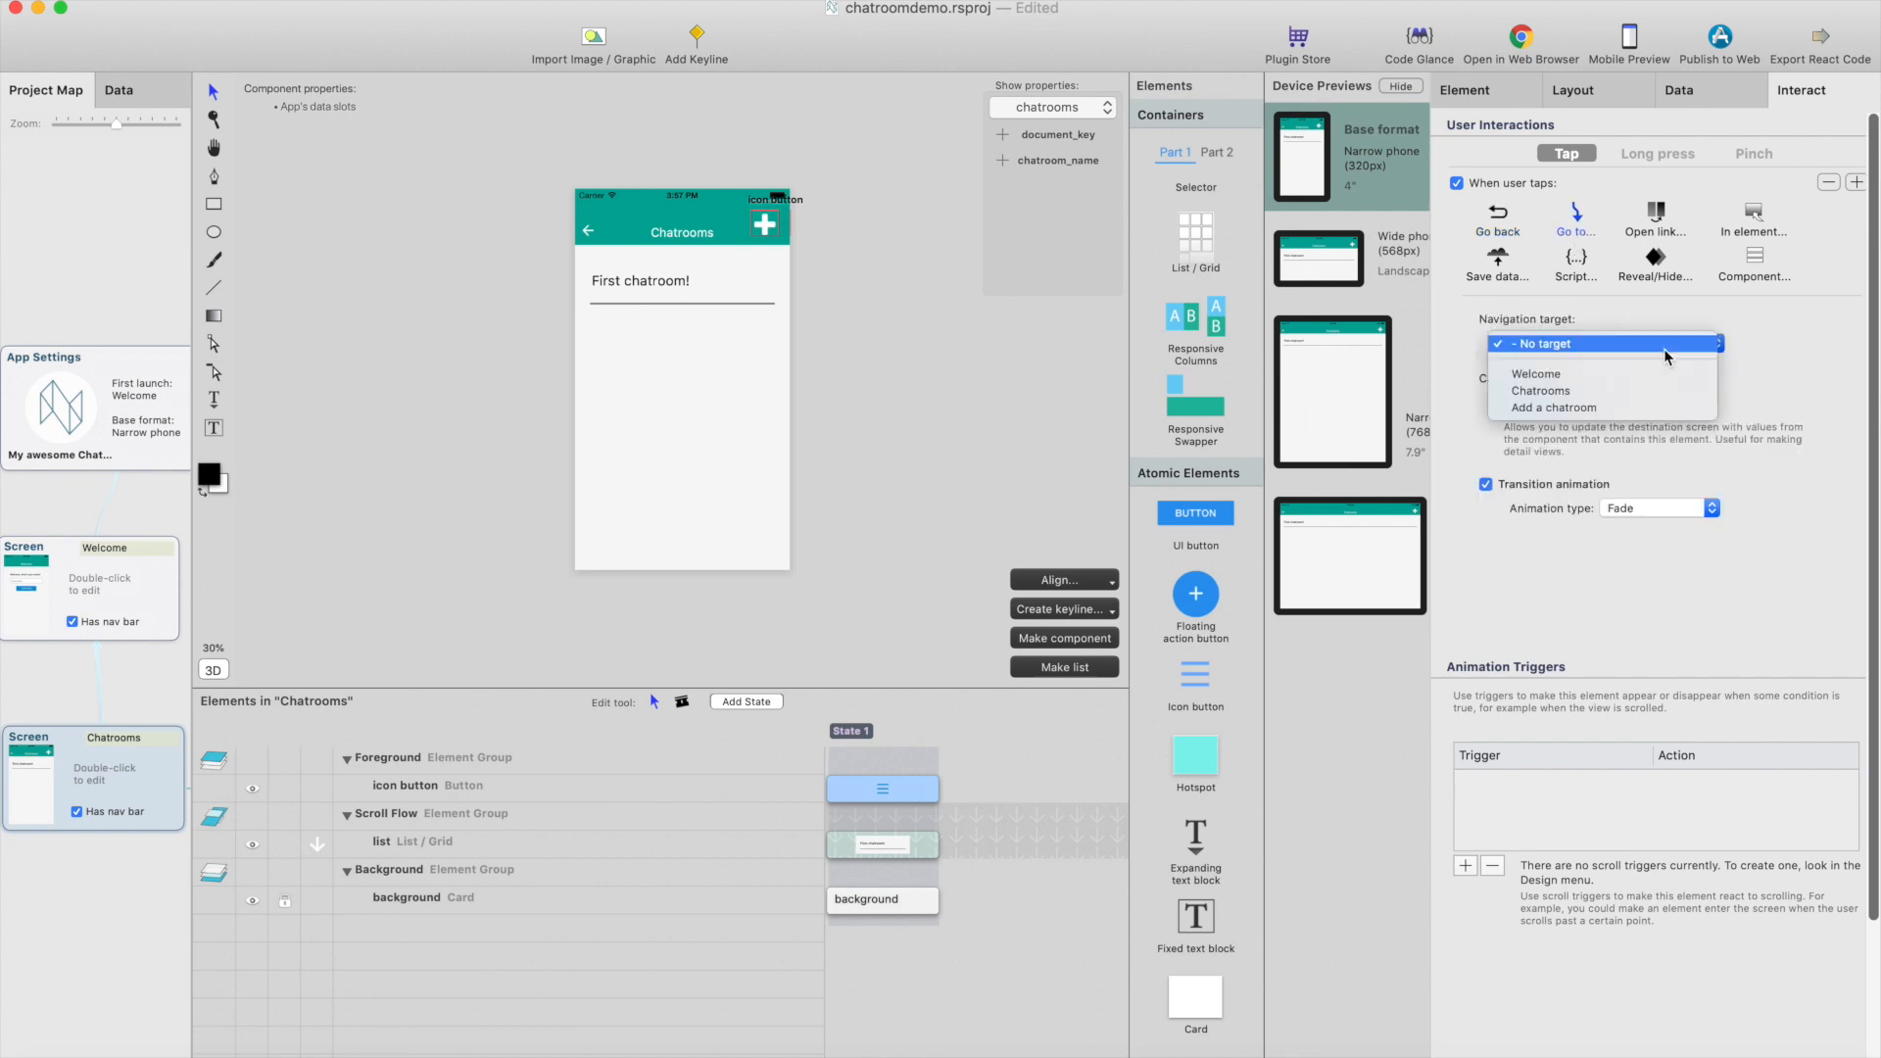
{"action": "mouse_move", "coordinate": [1644, 408]}
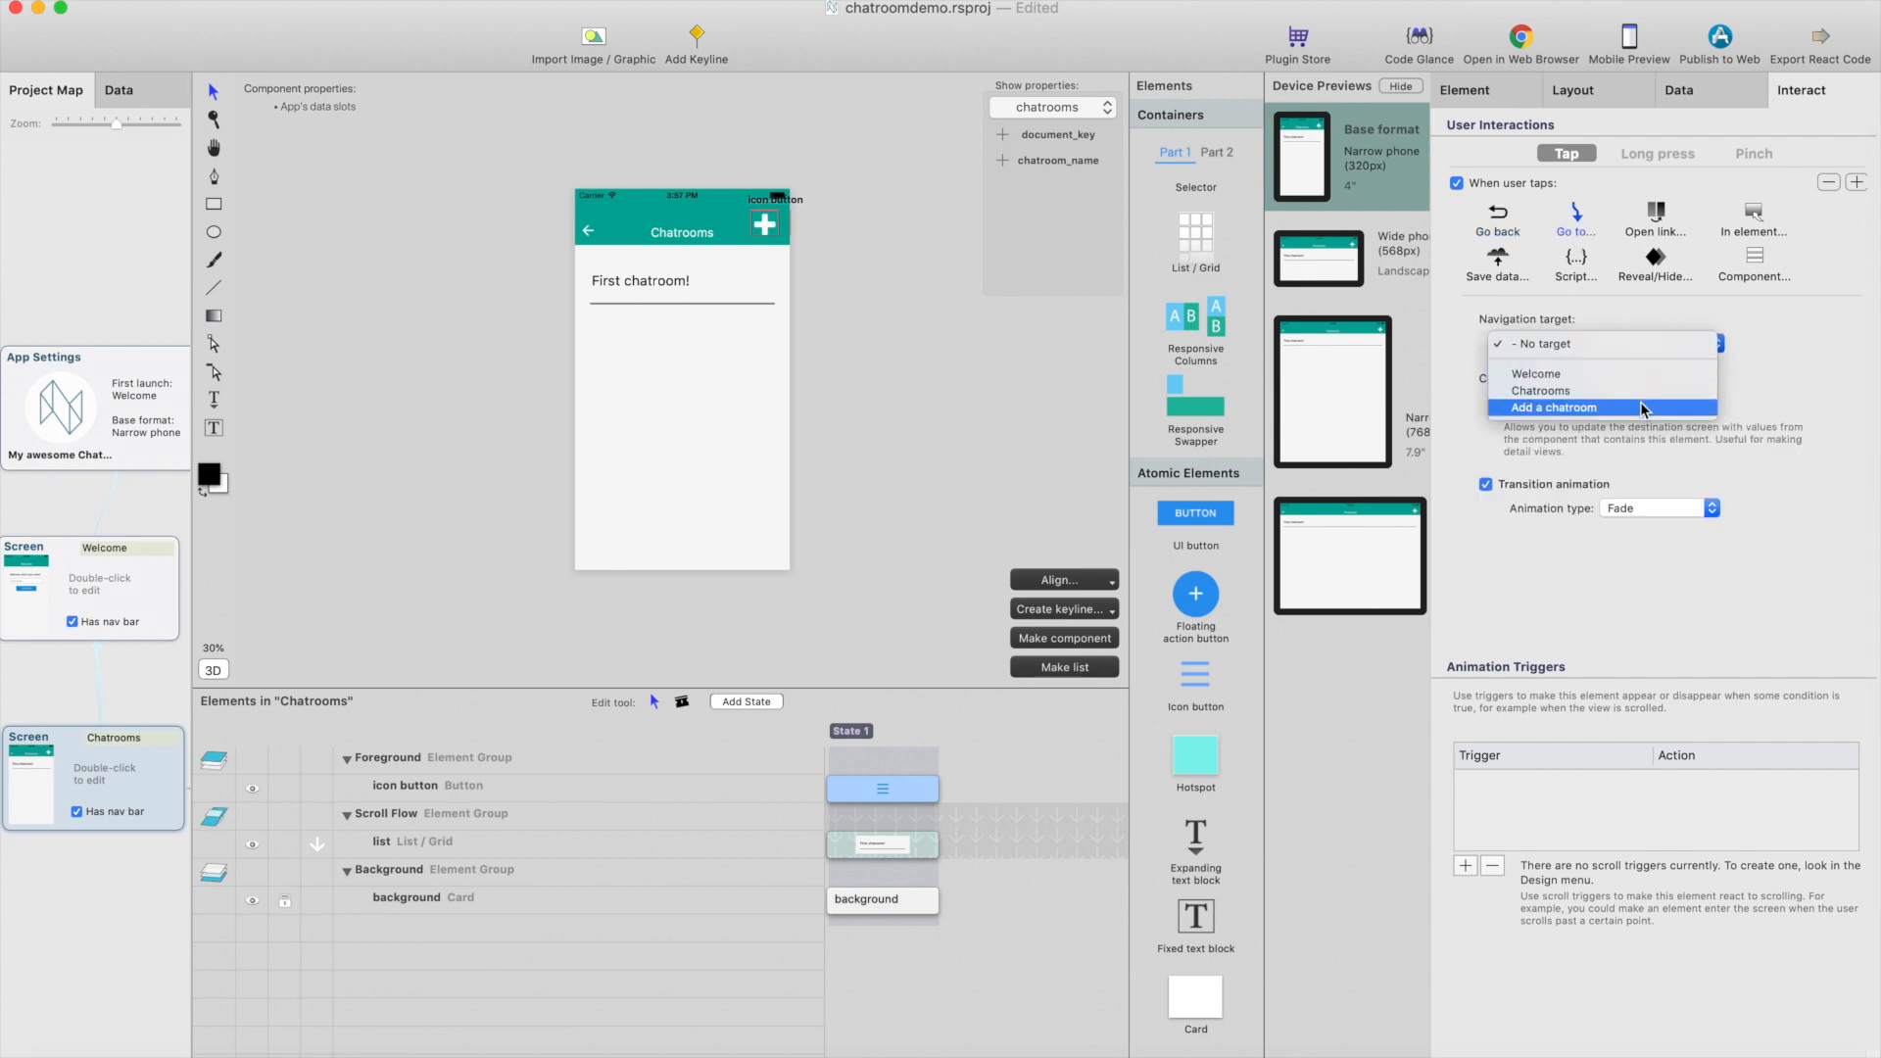
Set the plus button's tap navigation target to the Add a chatroom screen
{"action": "left_click", "coordinate": [1554, 408]}
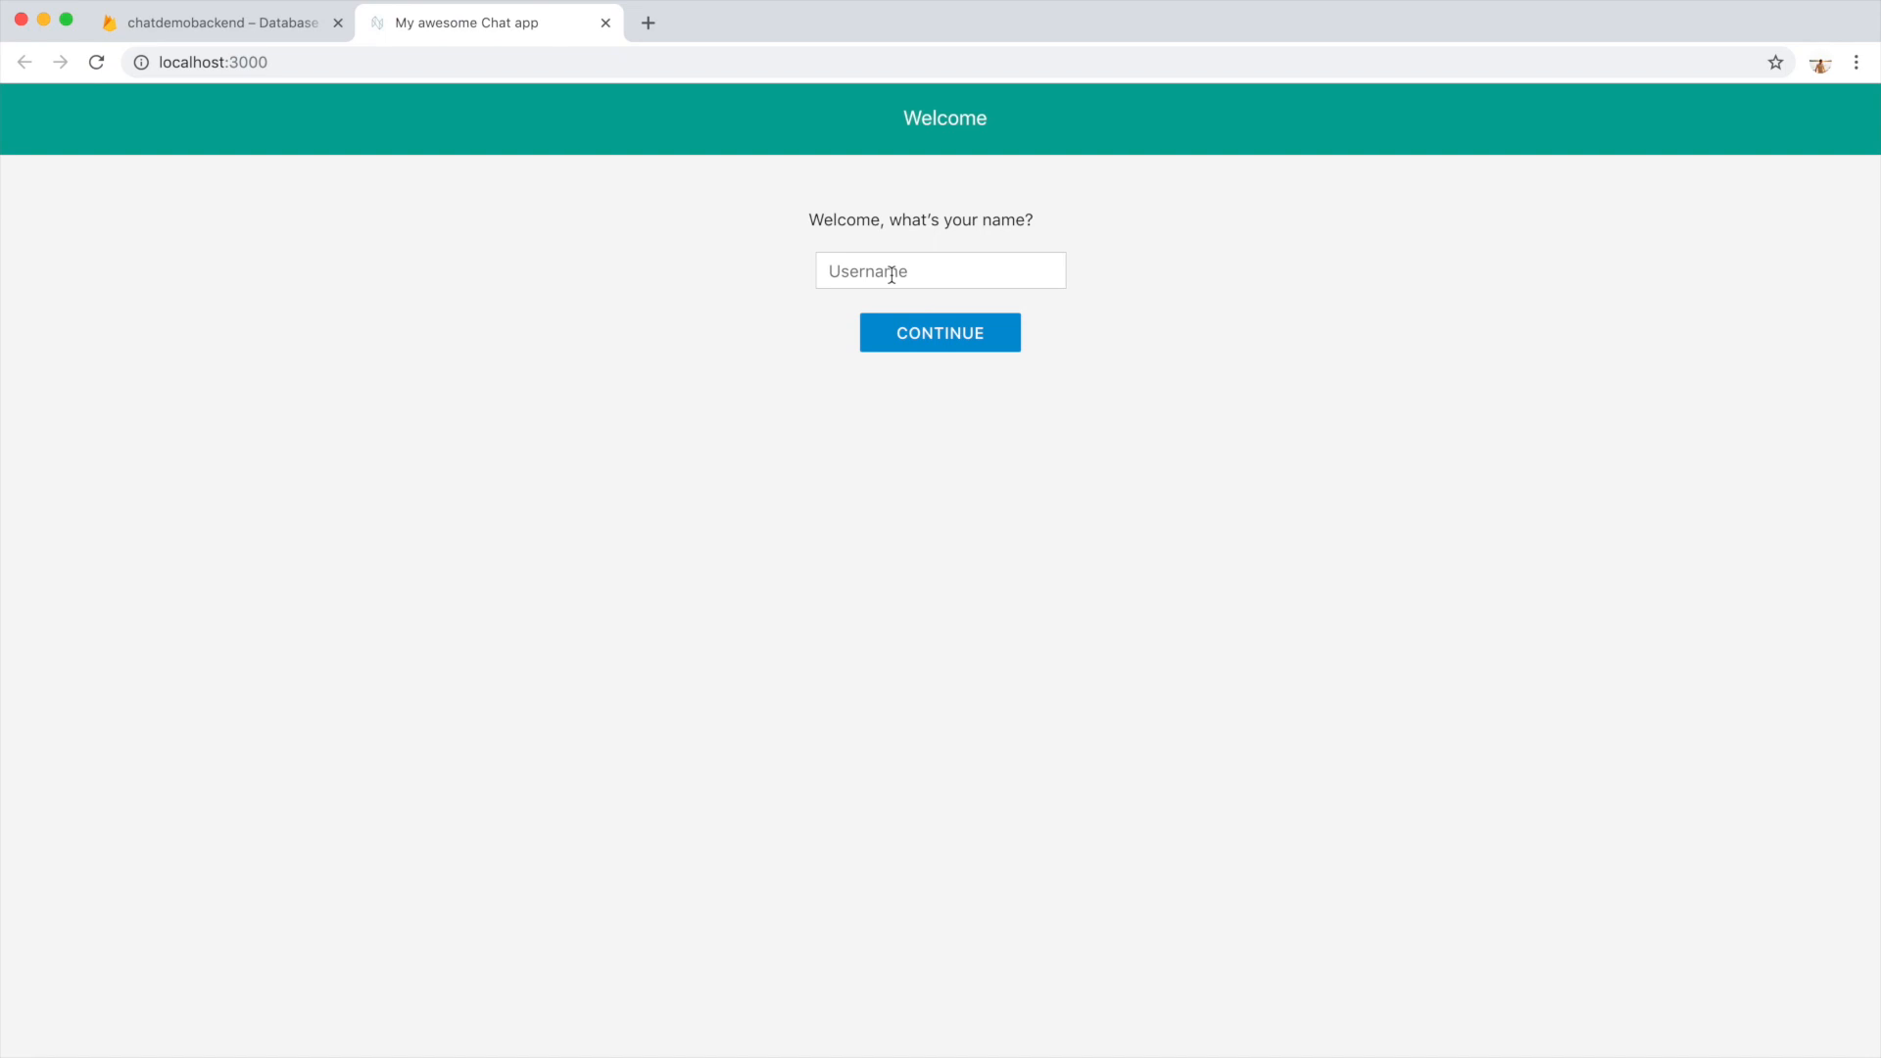
Enter username 'Antt', continue to Chatrooms, and glance at the Firestore chatrooms collection
{"action": "type", "text": "Antti test"}
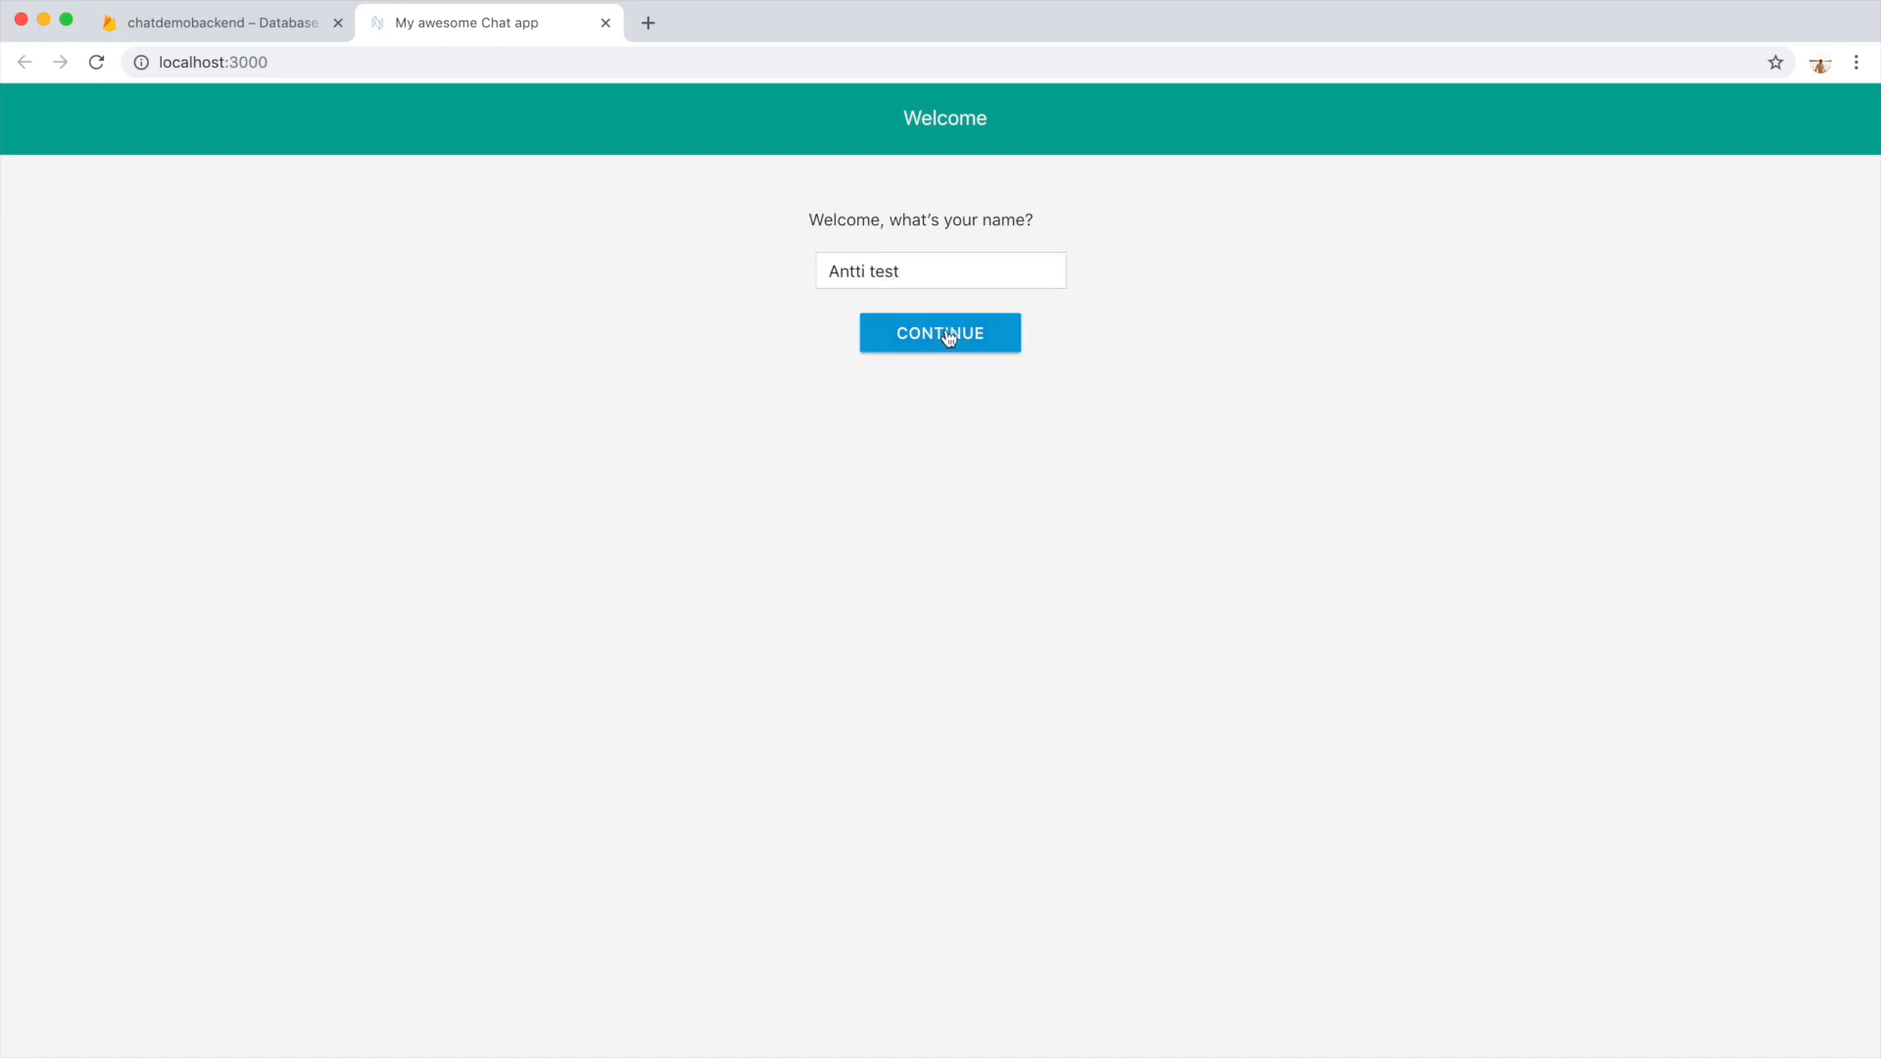
{"action": "left_click", "coordinate": [939, 333]}
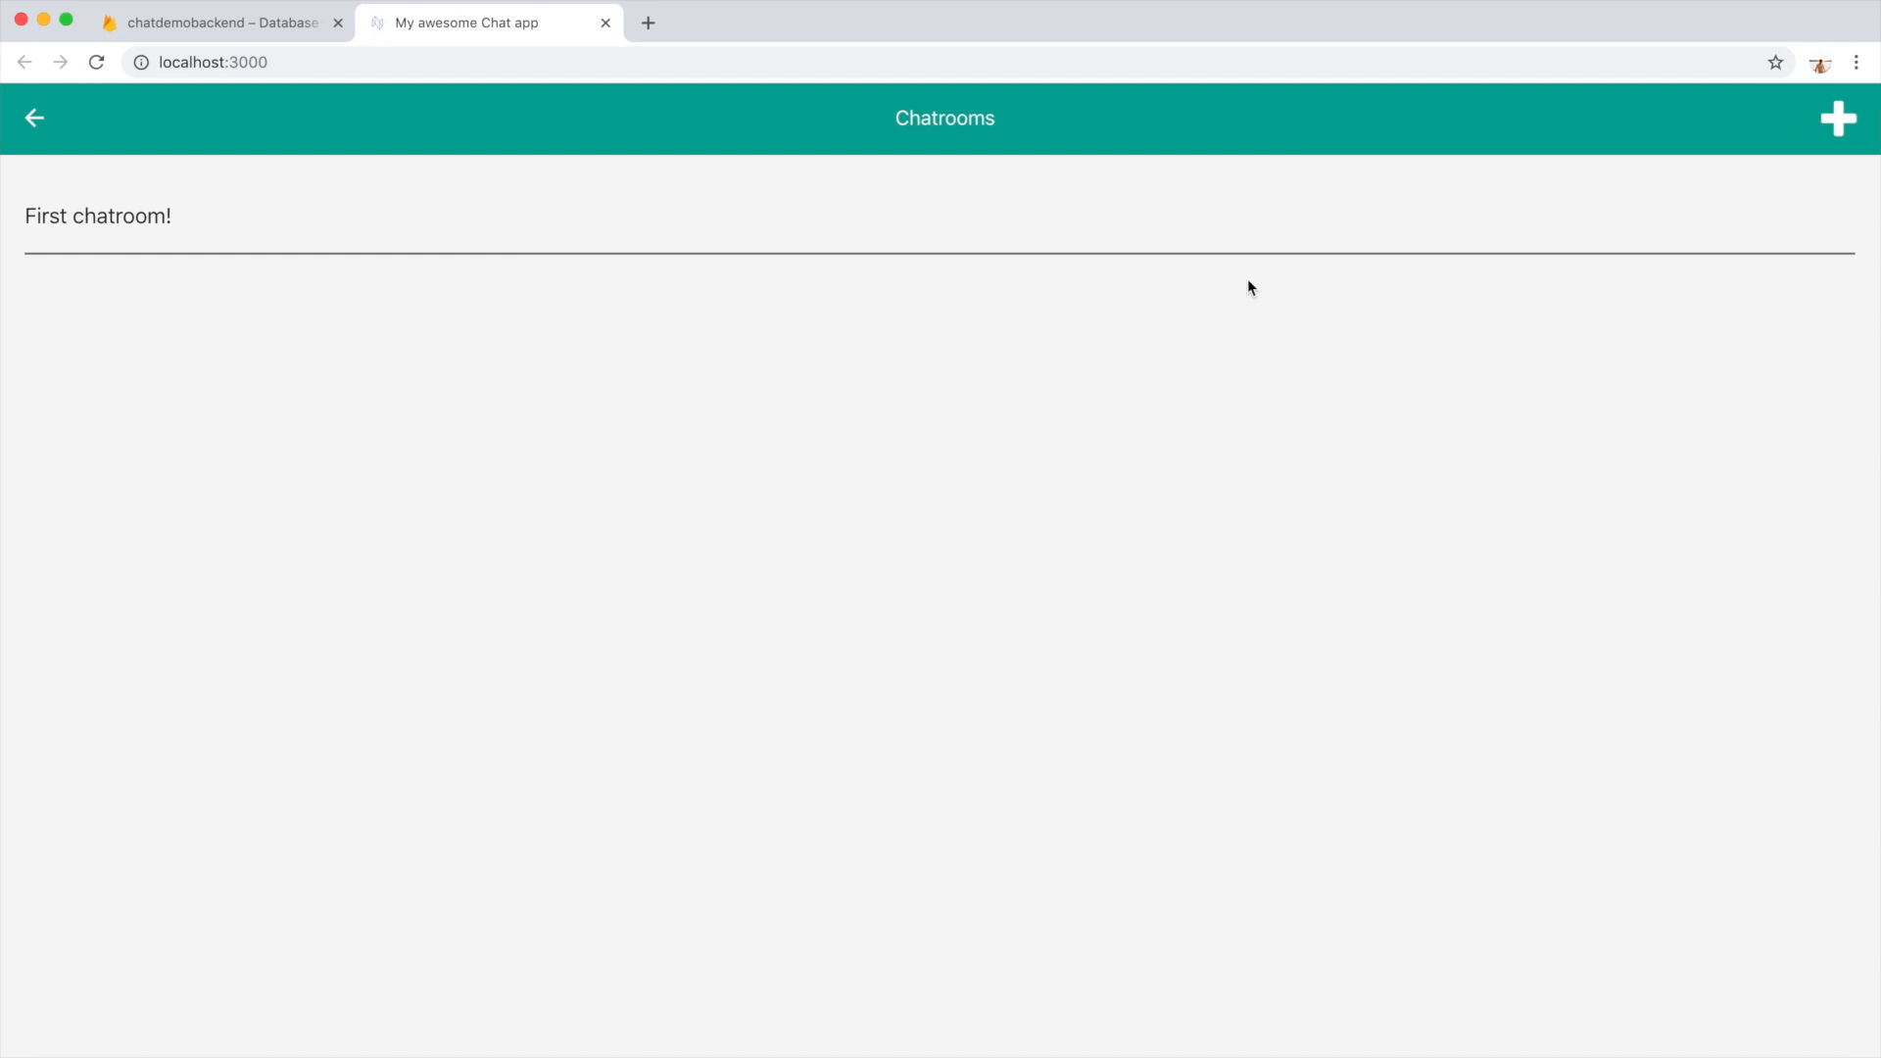
{"action": "left_click", "coordinate": [222, 23]}
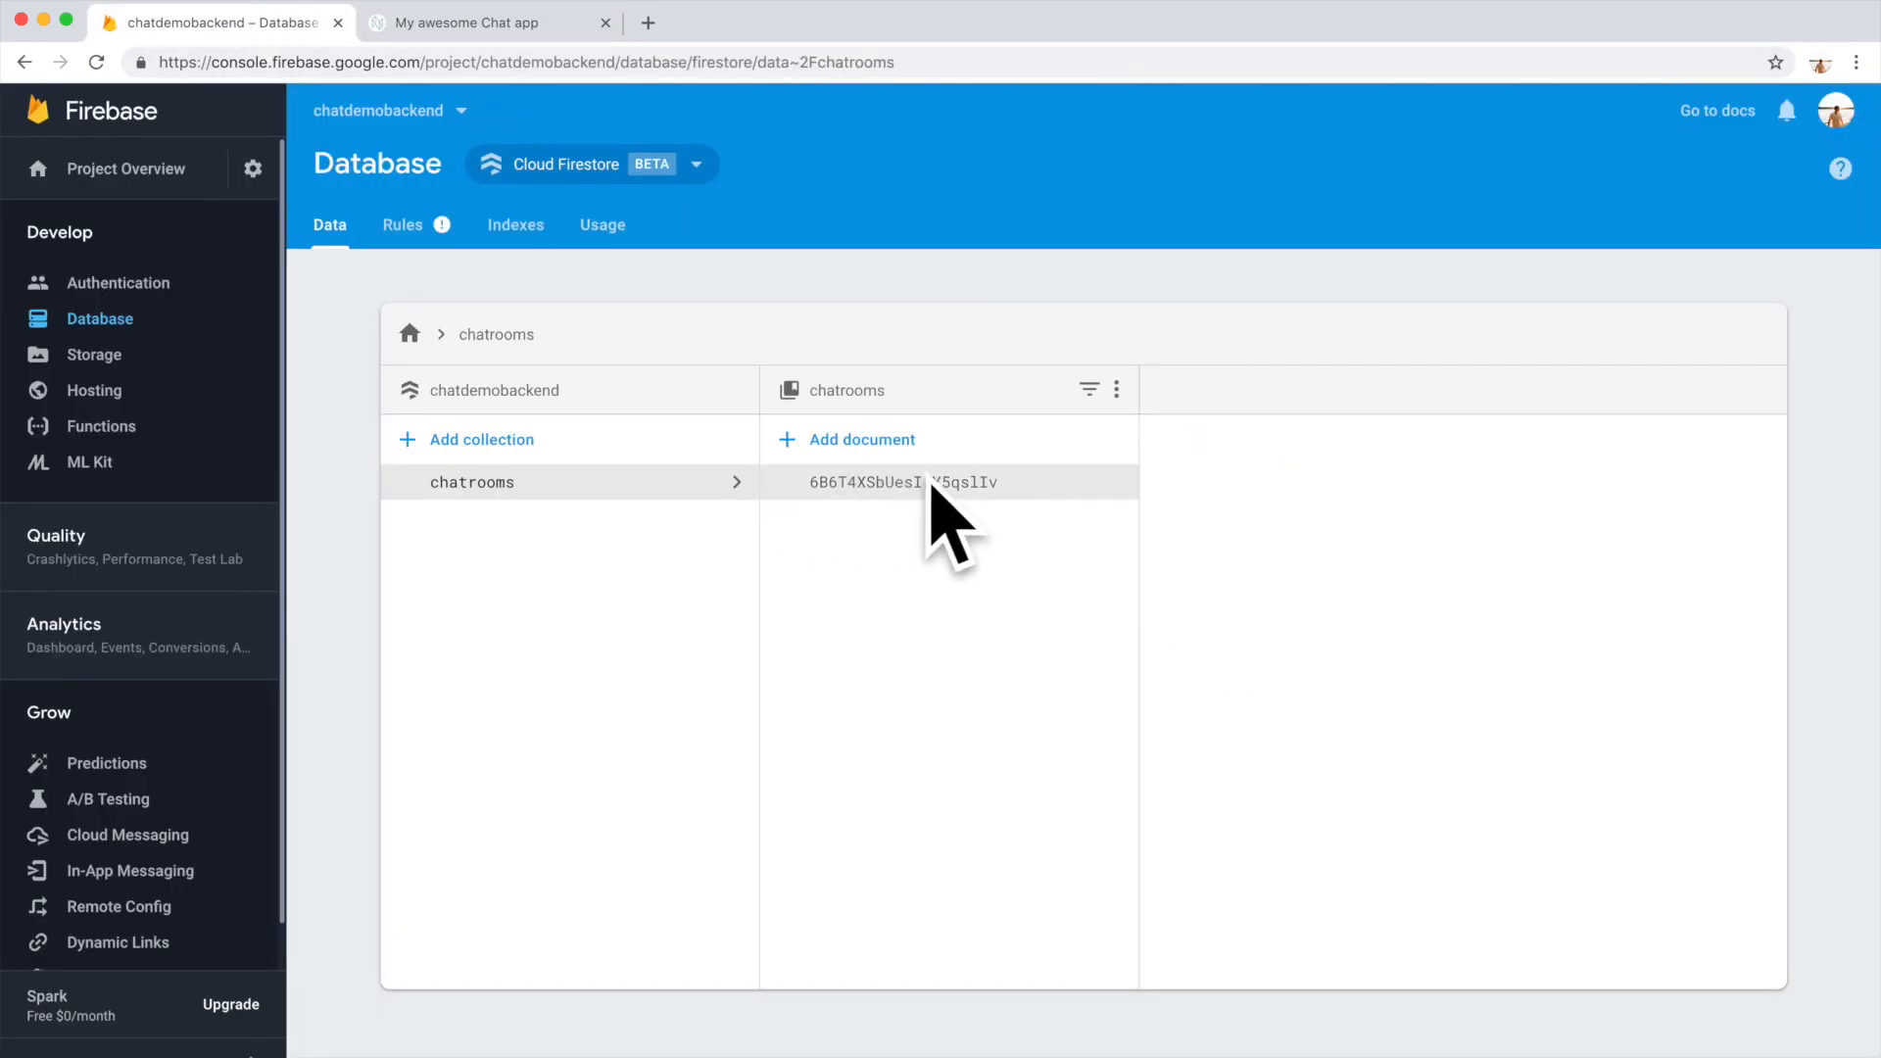
{"action": "left_click", "coordinate": [486, 24]}
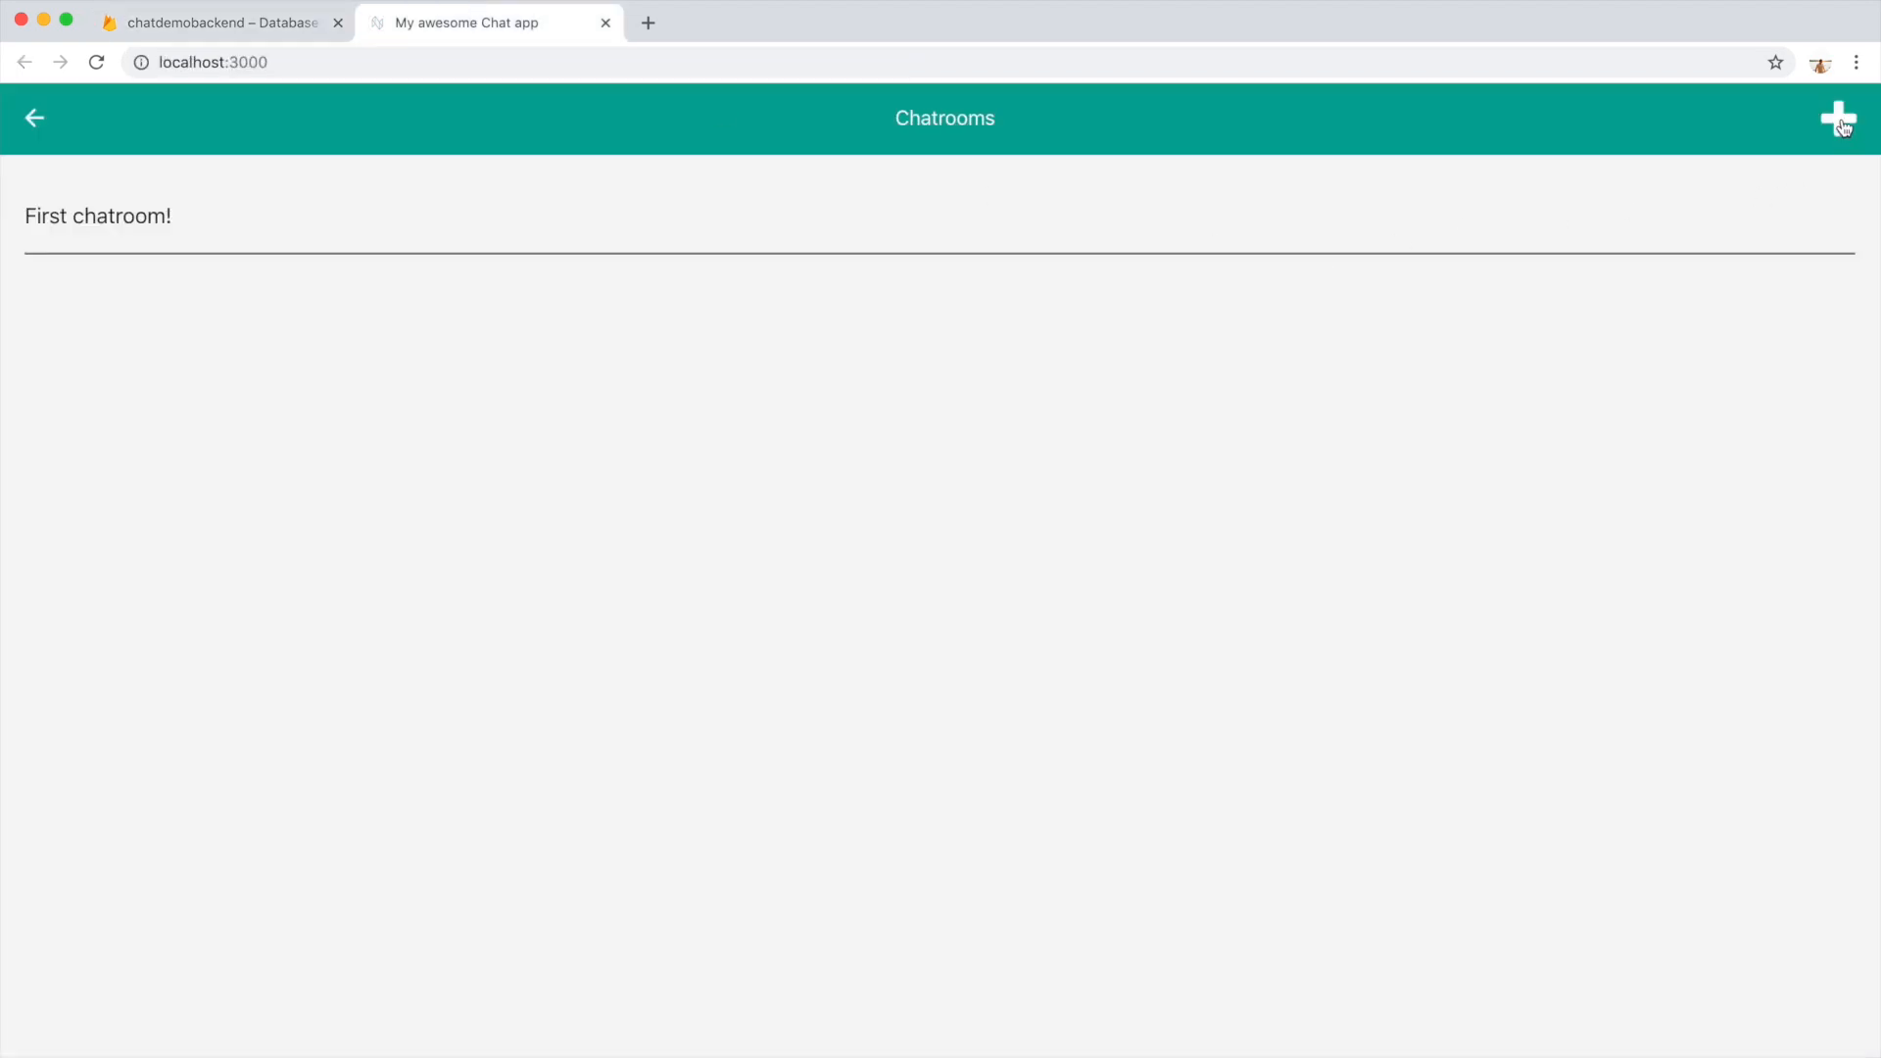
Go to Add a chatroom via the plus button and enter 'Photographers' as the room name
{"action": "left_click", "coordinate": [1838, 117]}
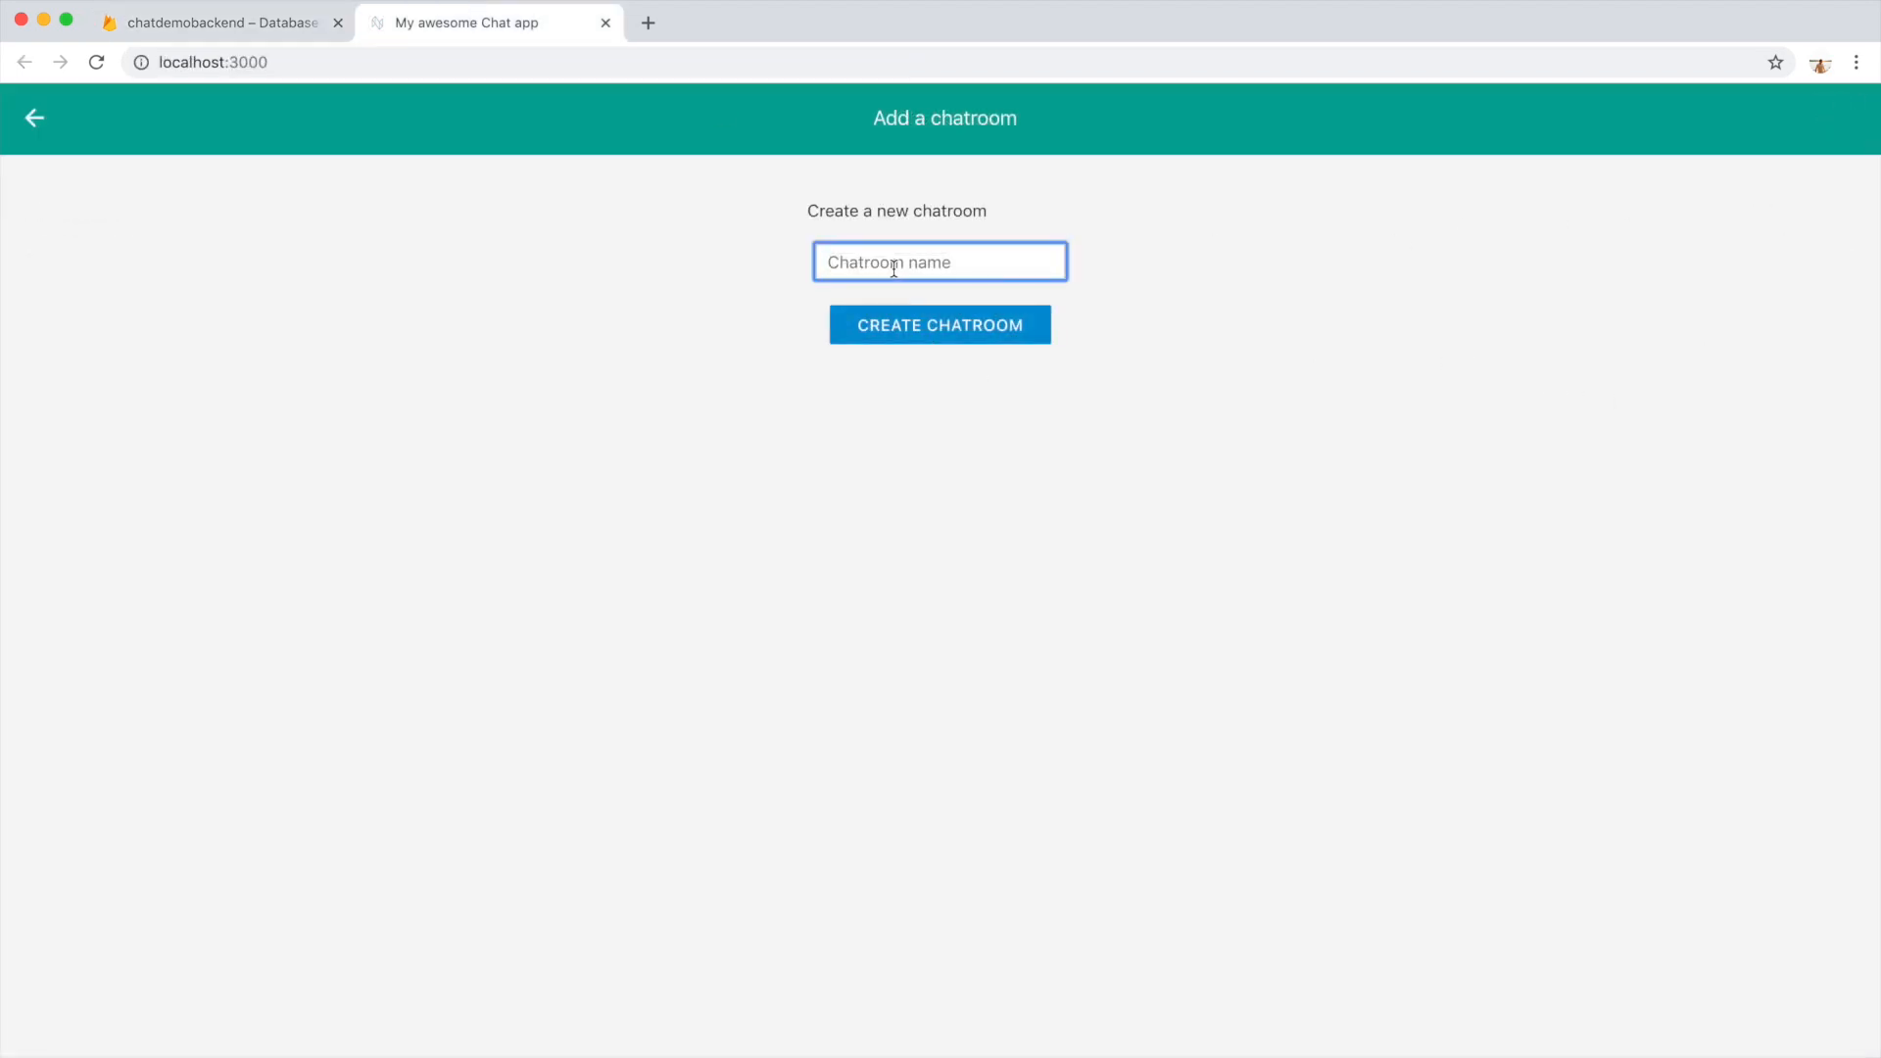
{"action": "type", "text": "Photogr"}
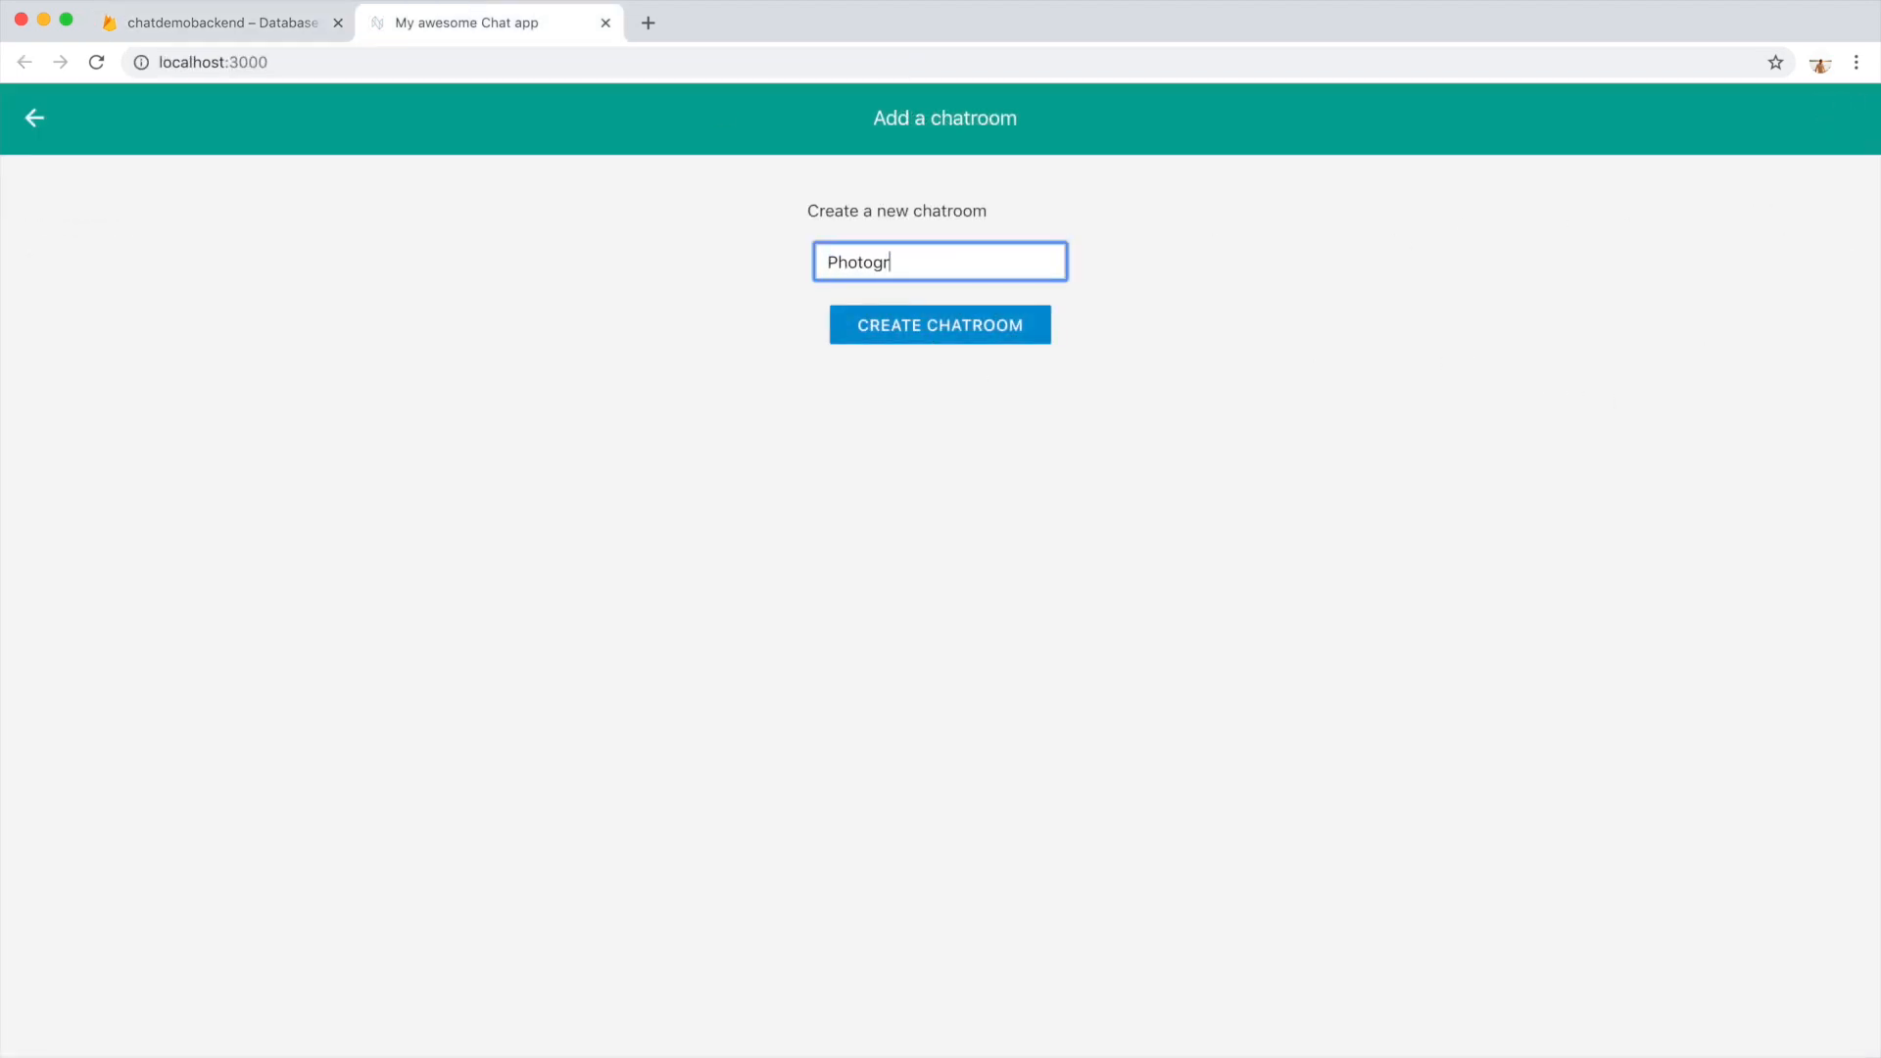
{"action": "type", "text": "apher"}
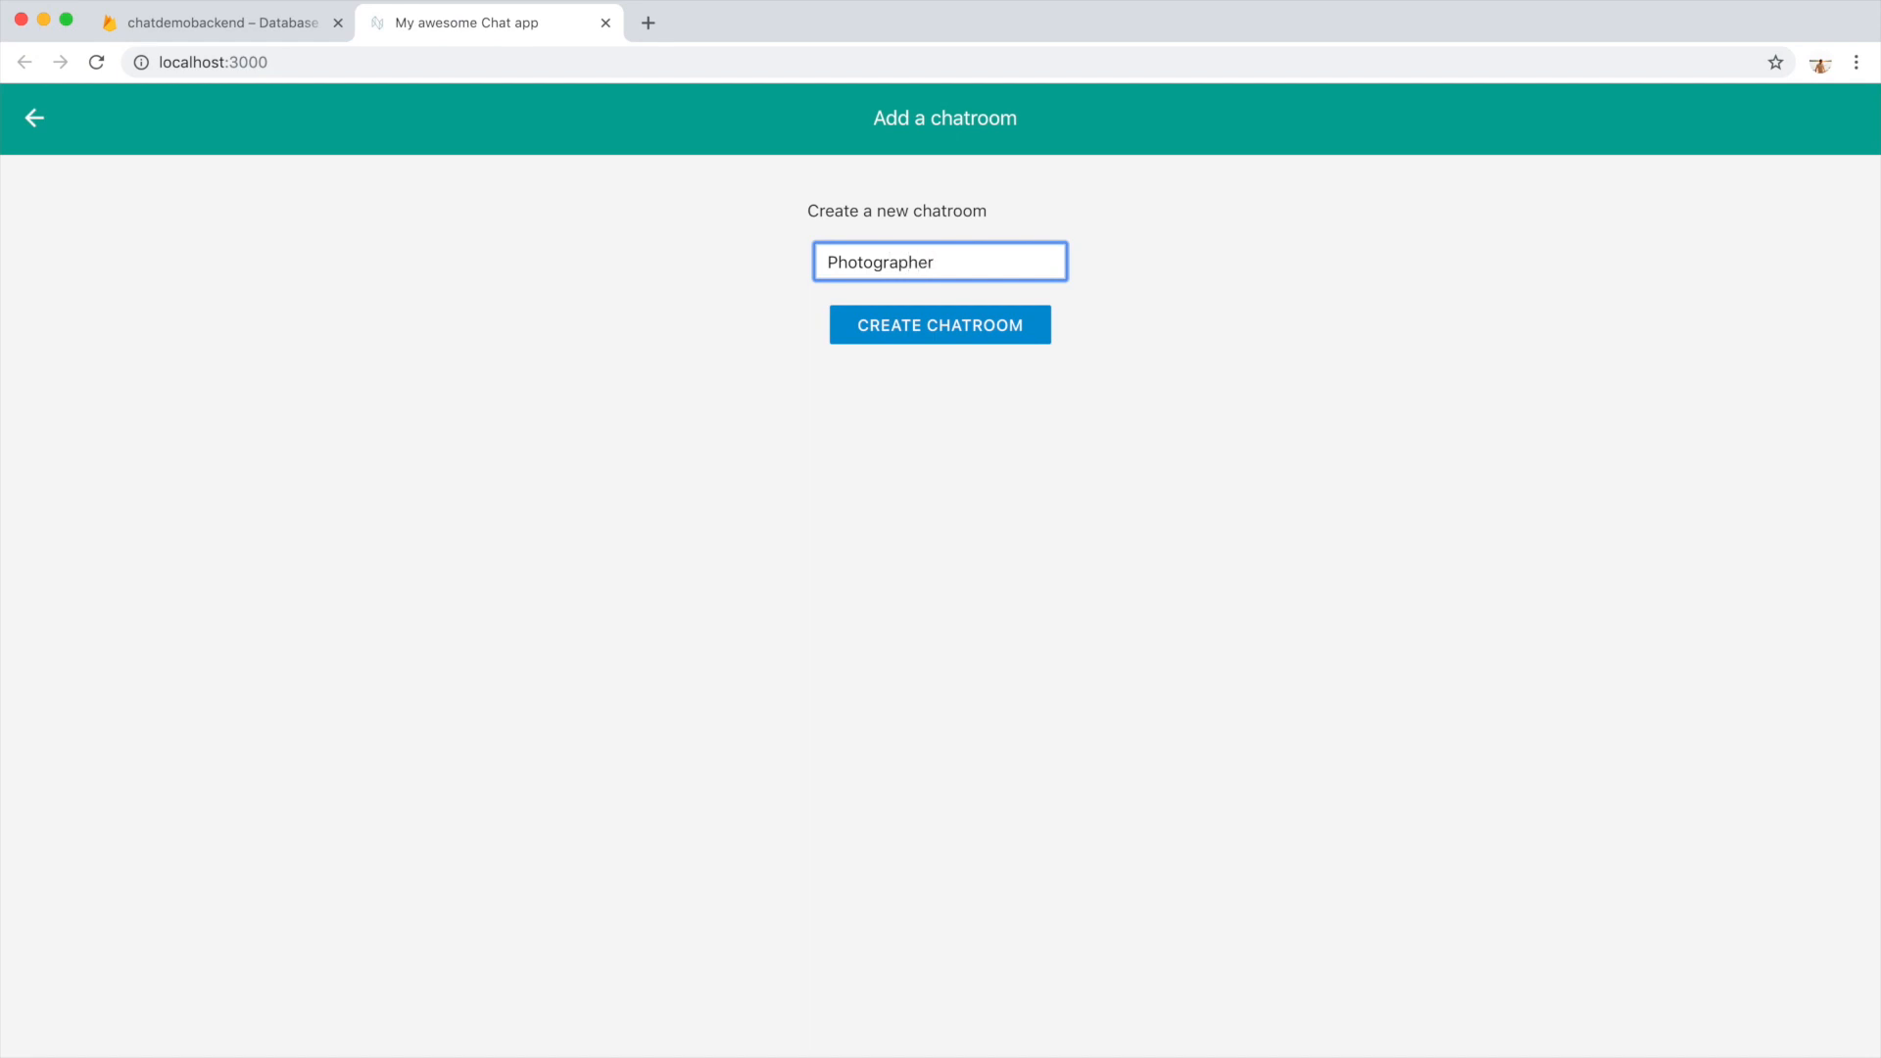
{"action": "type", "text": "s"}
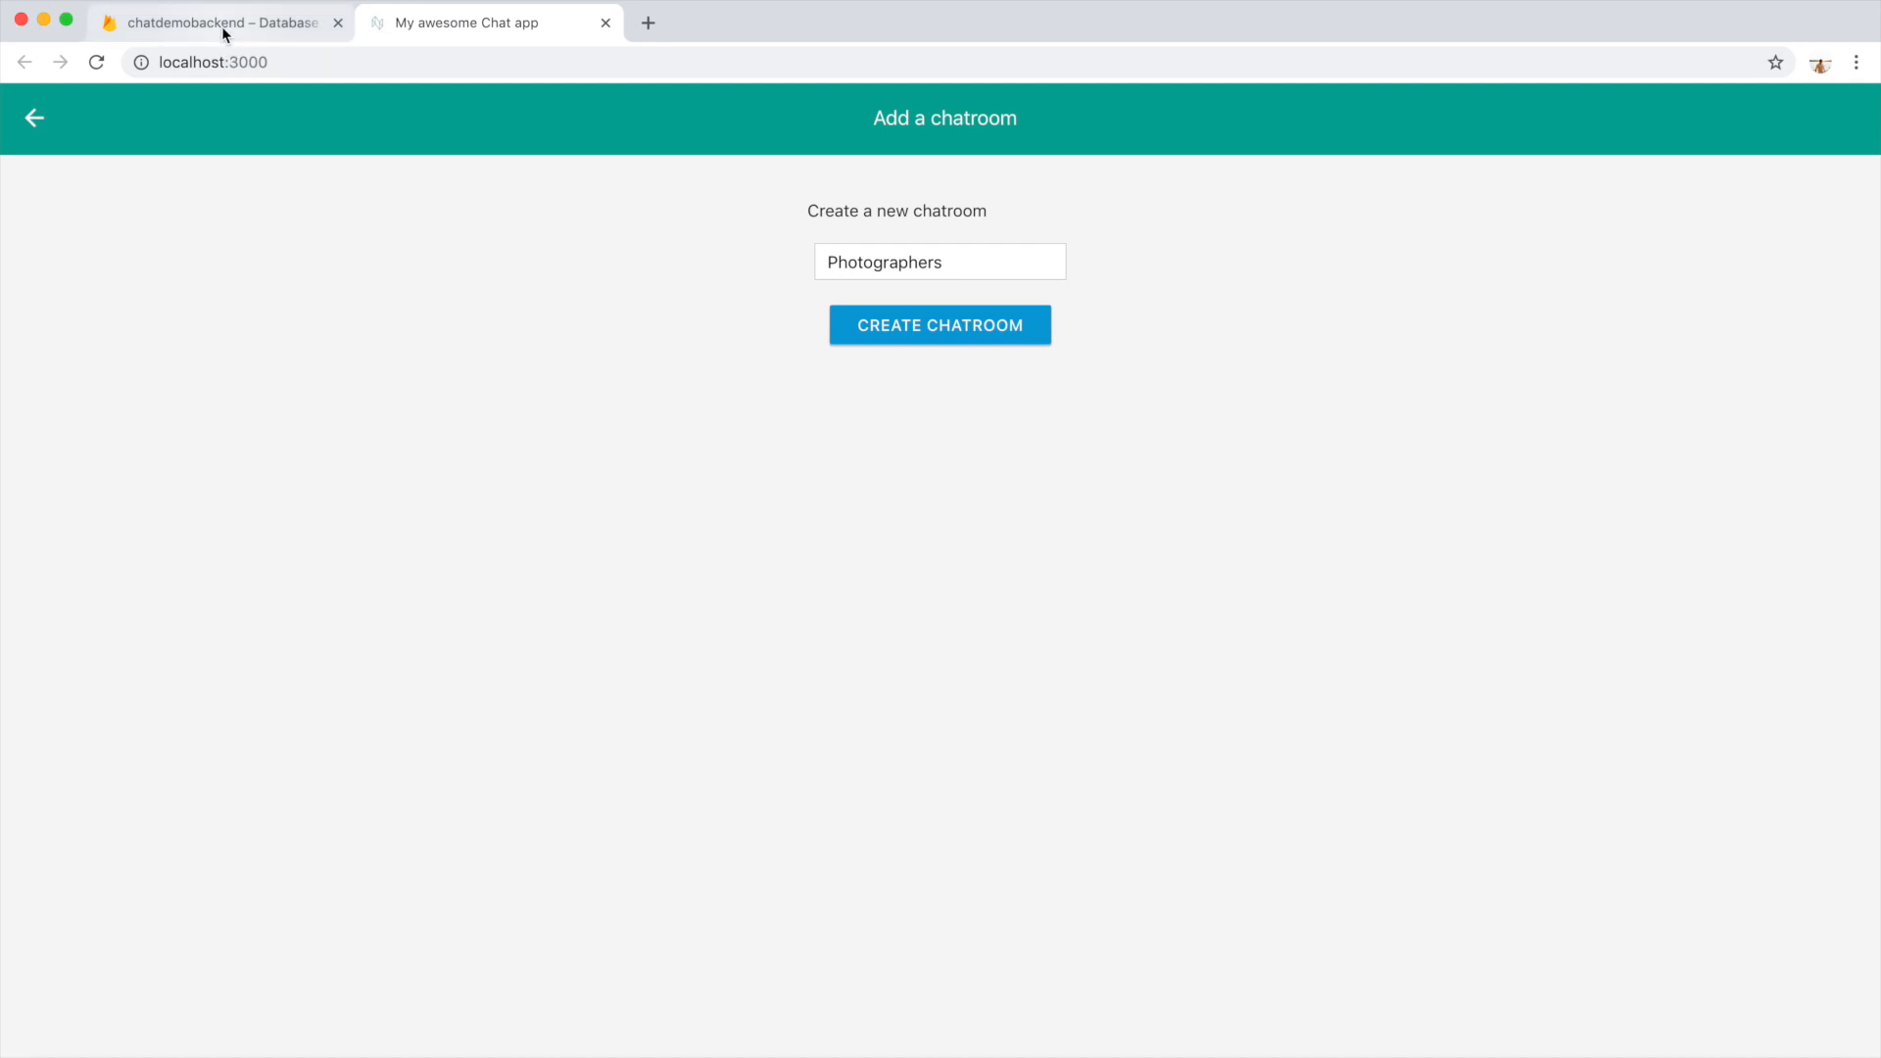
Inspect the new chatrooms document's chatroom_name 'Photographers' in Firestore, then return to the app
{"action": "left_click", "coordinate": [216, 22]}
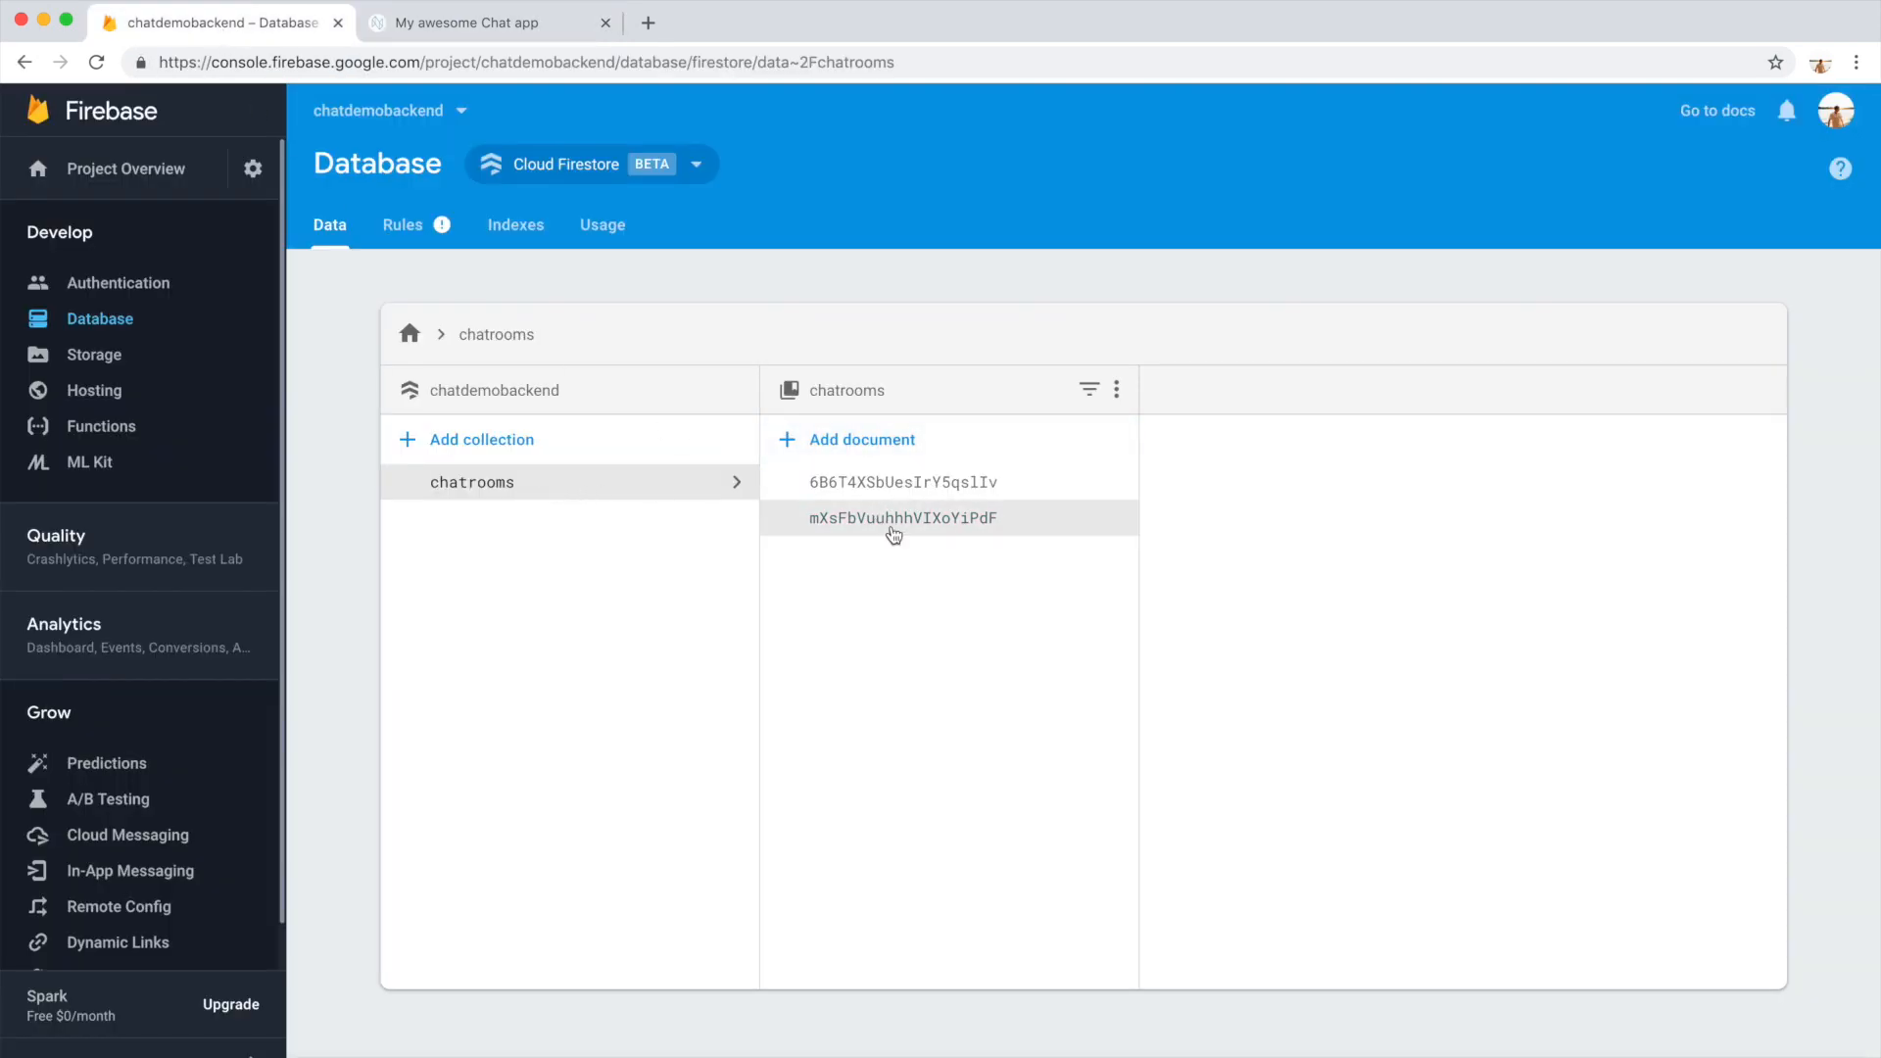
{"action": "left_click", "coordinate": [901, 517]}
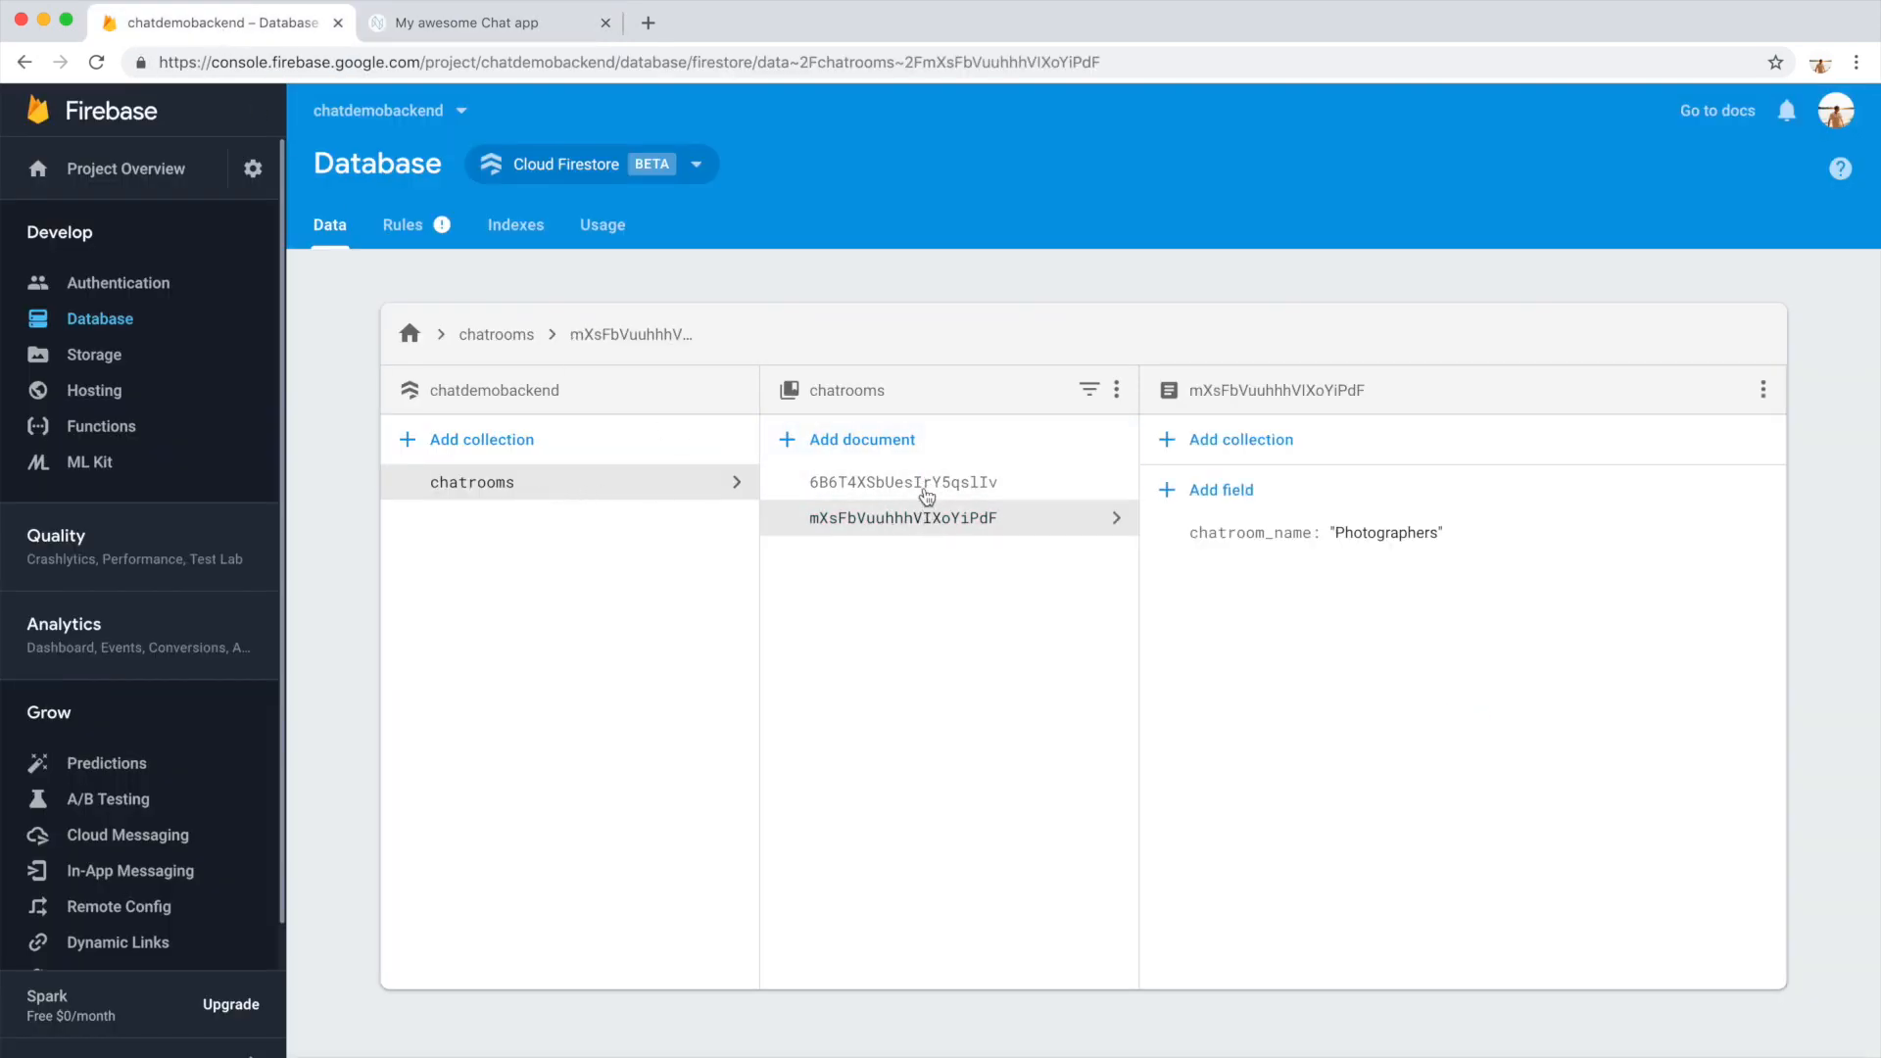
{"action": "mouse_move", "coordinate": [1347, 548]}
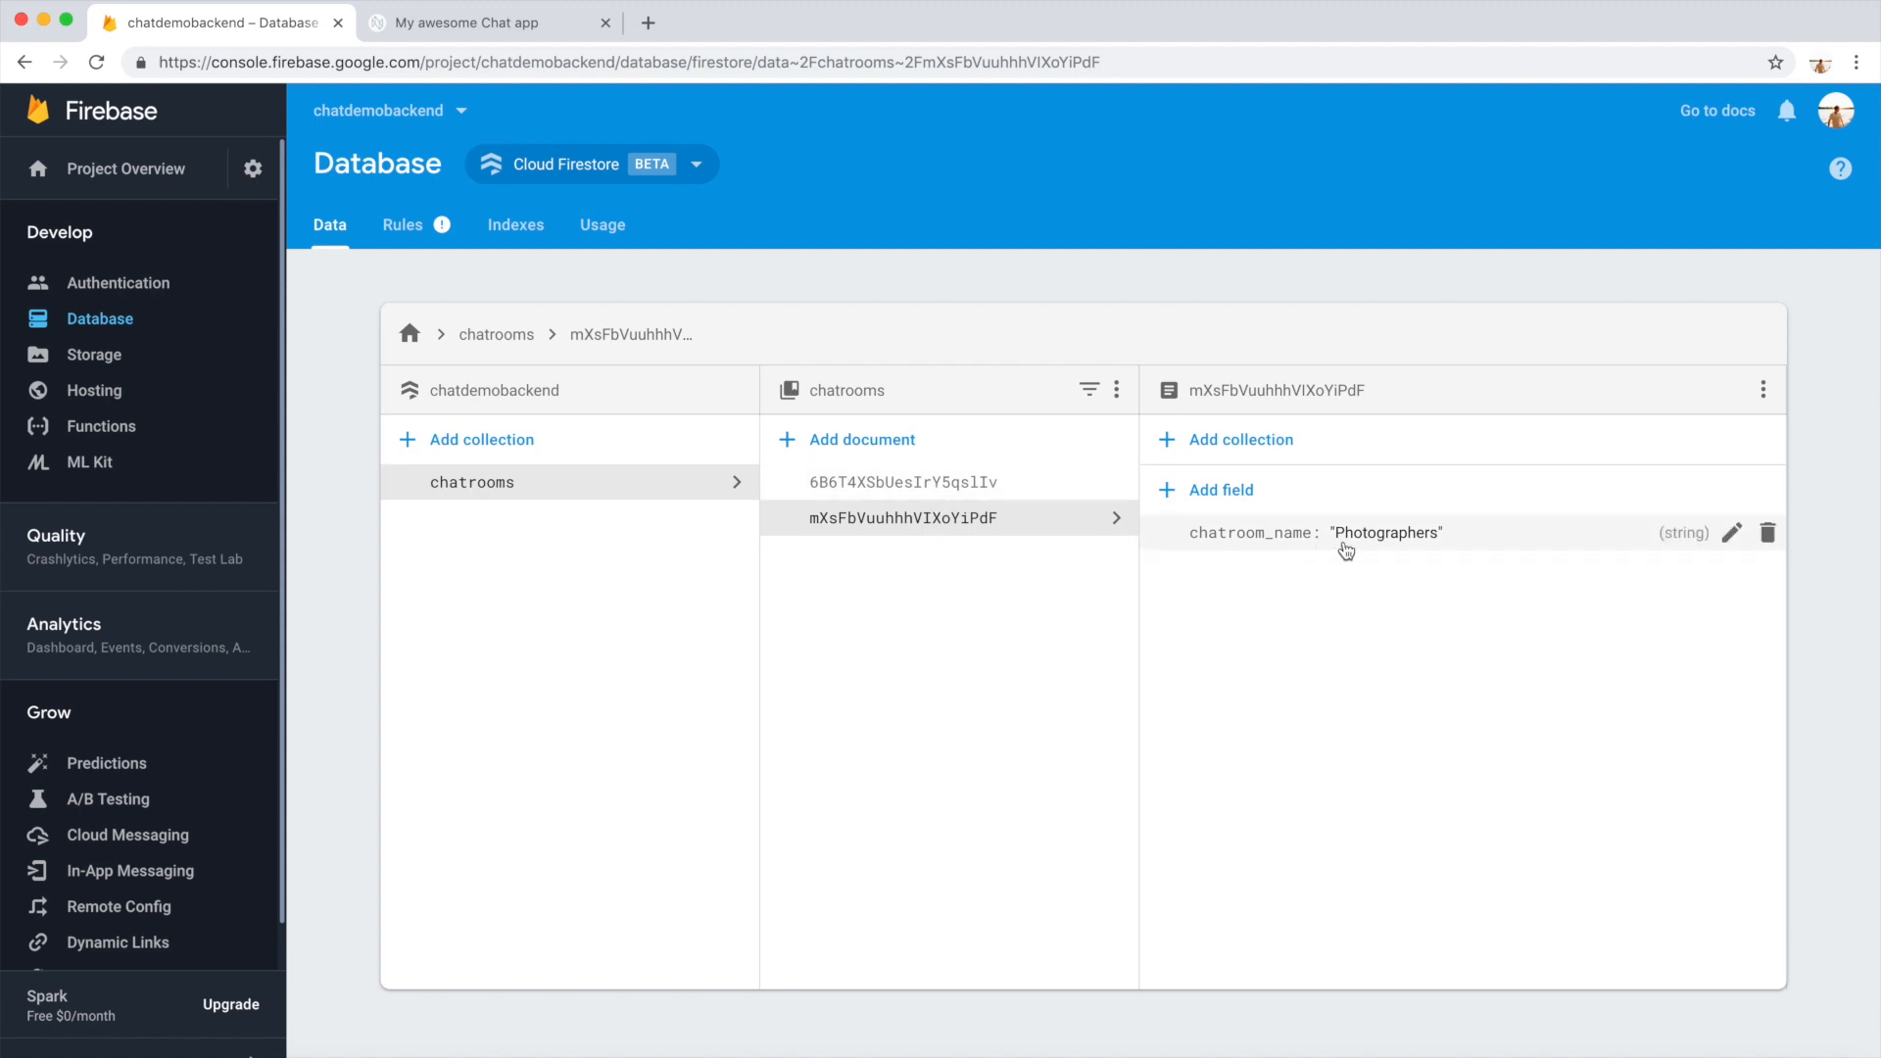
{"action": "left_click", "coordinate": [488, 23]}
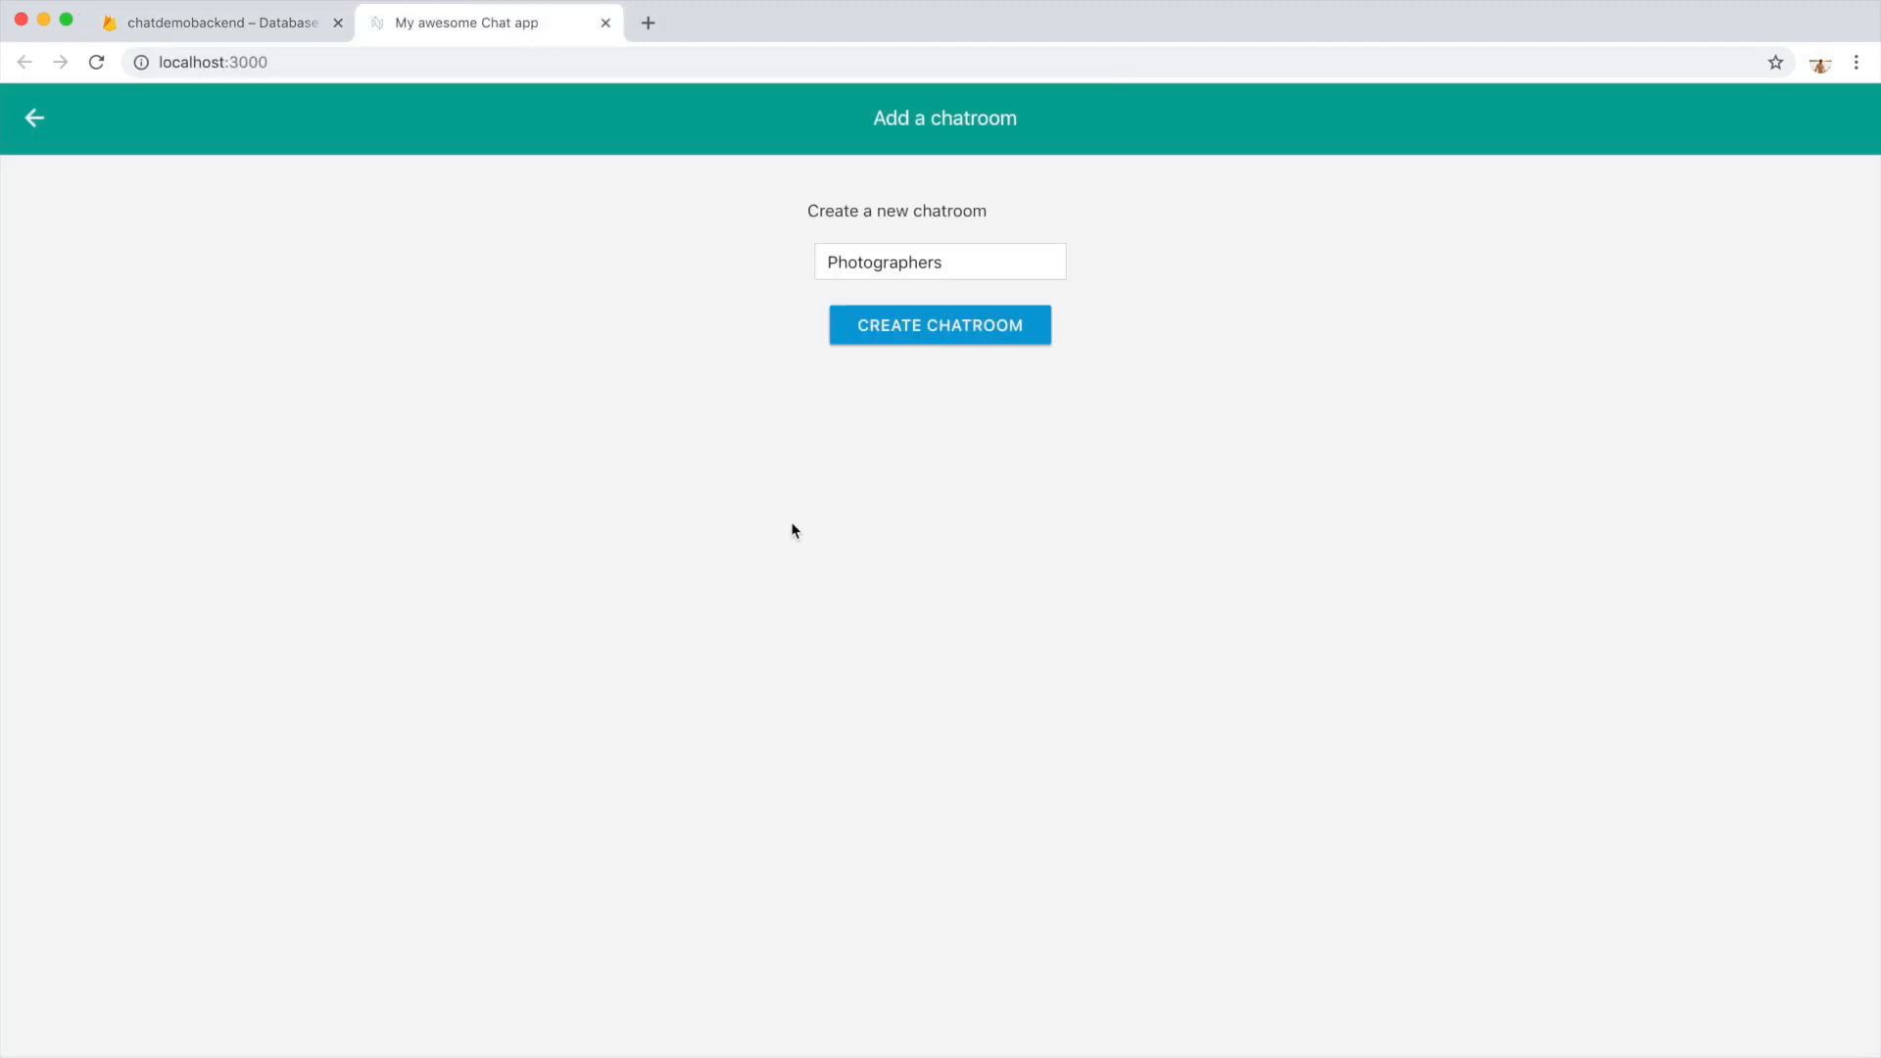
{"action": "mouse_move", "coordinate": [976, 341]}
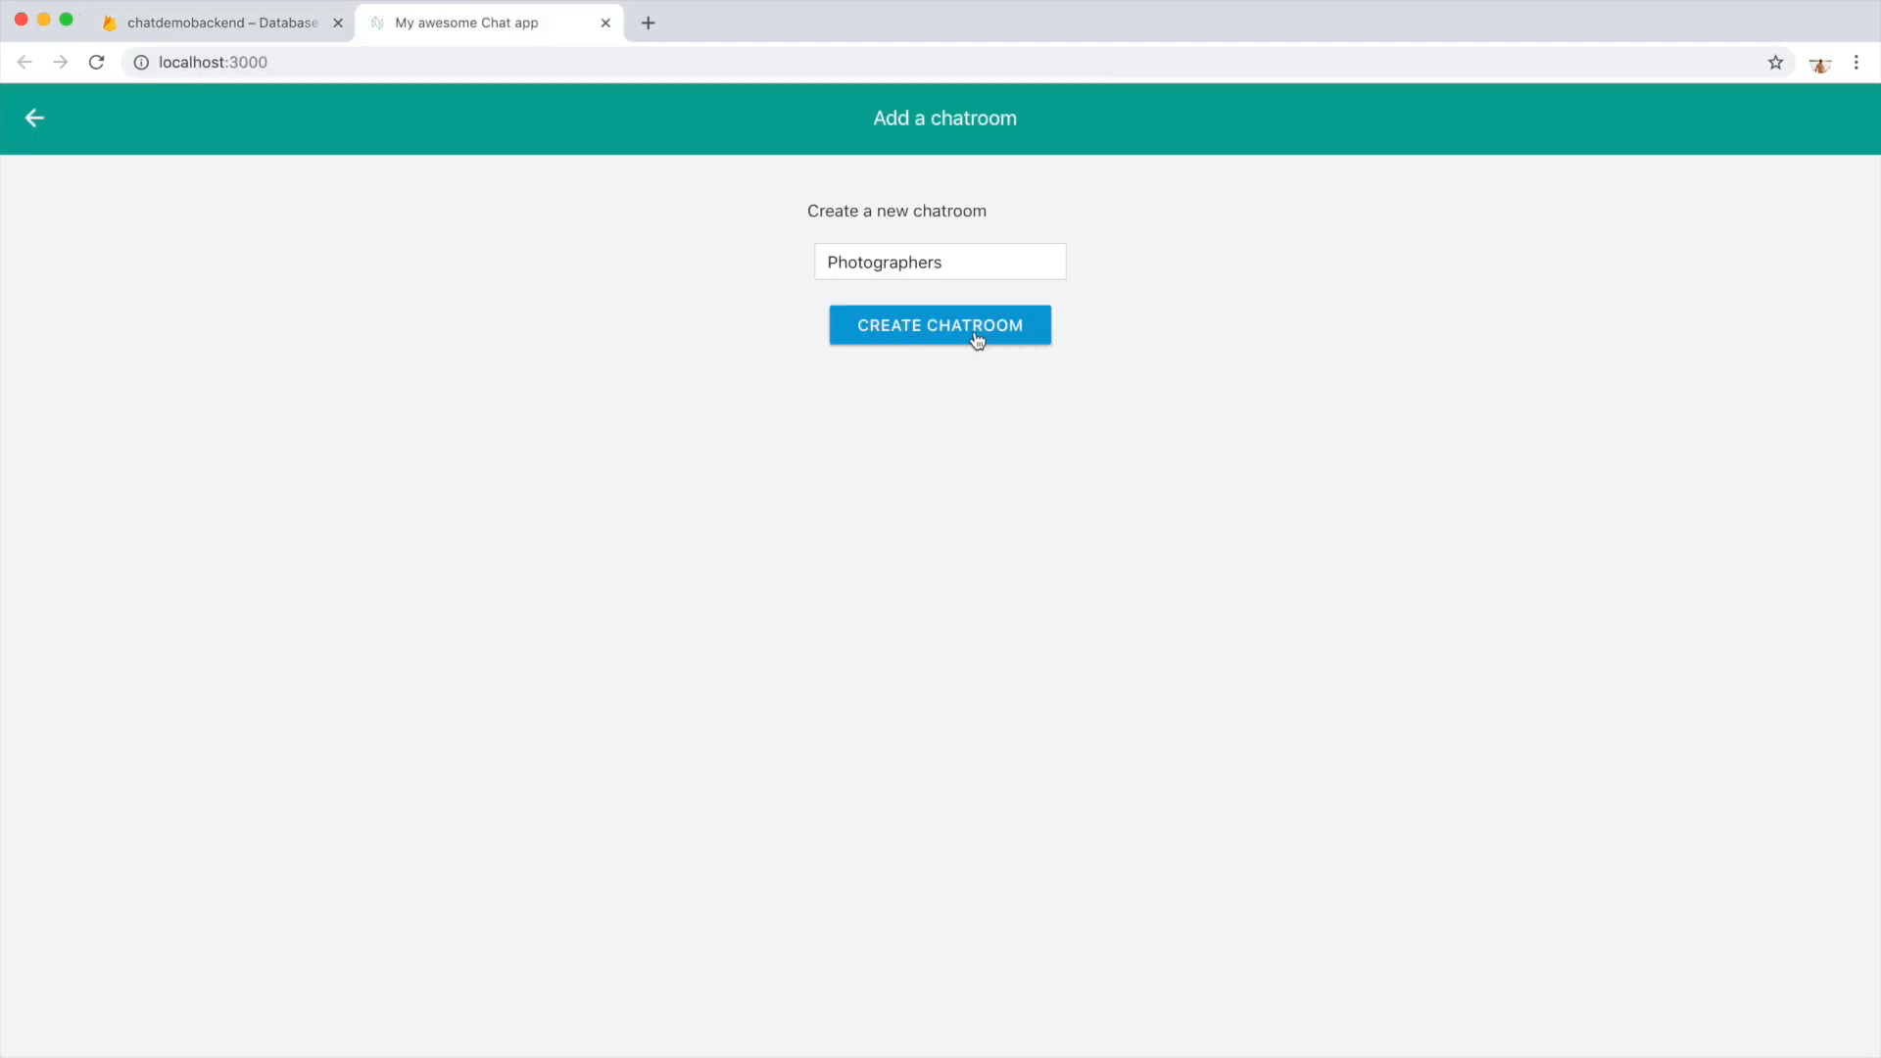
{"action": "mouse_move", "coordinate": [991, 348]}
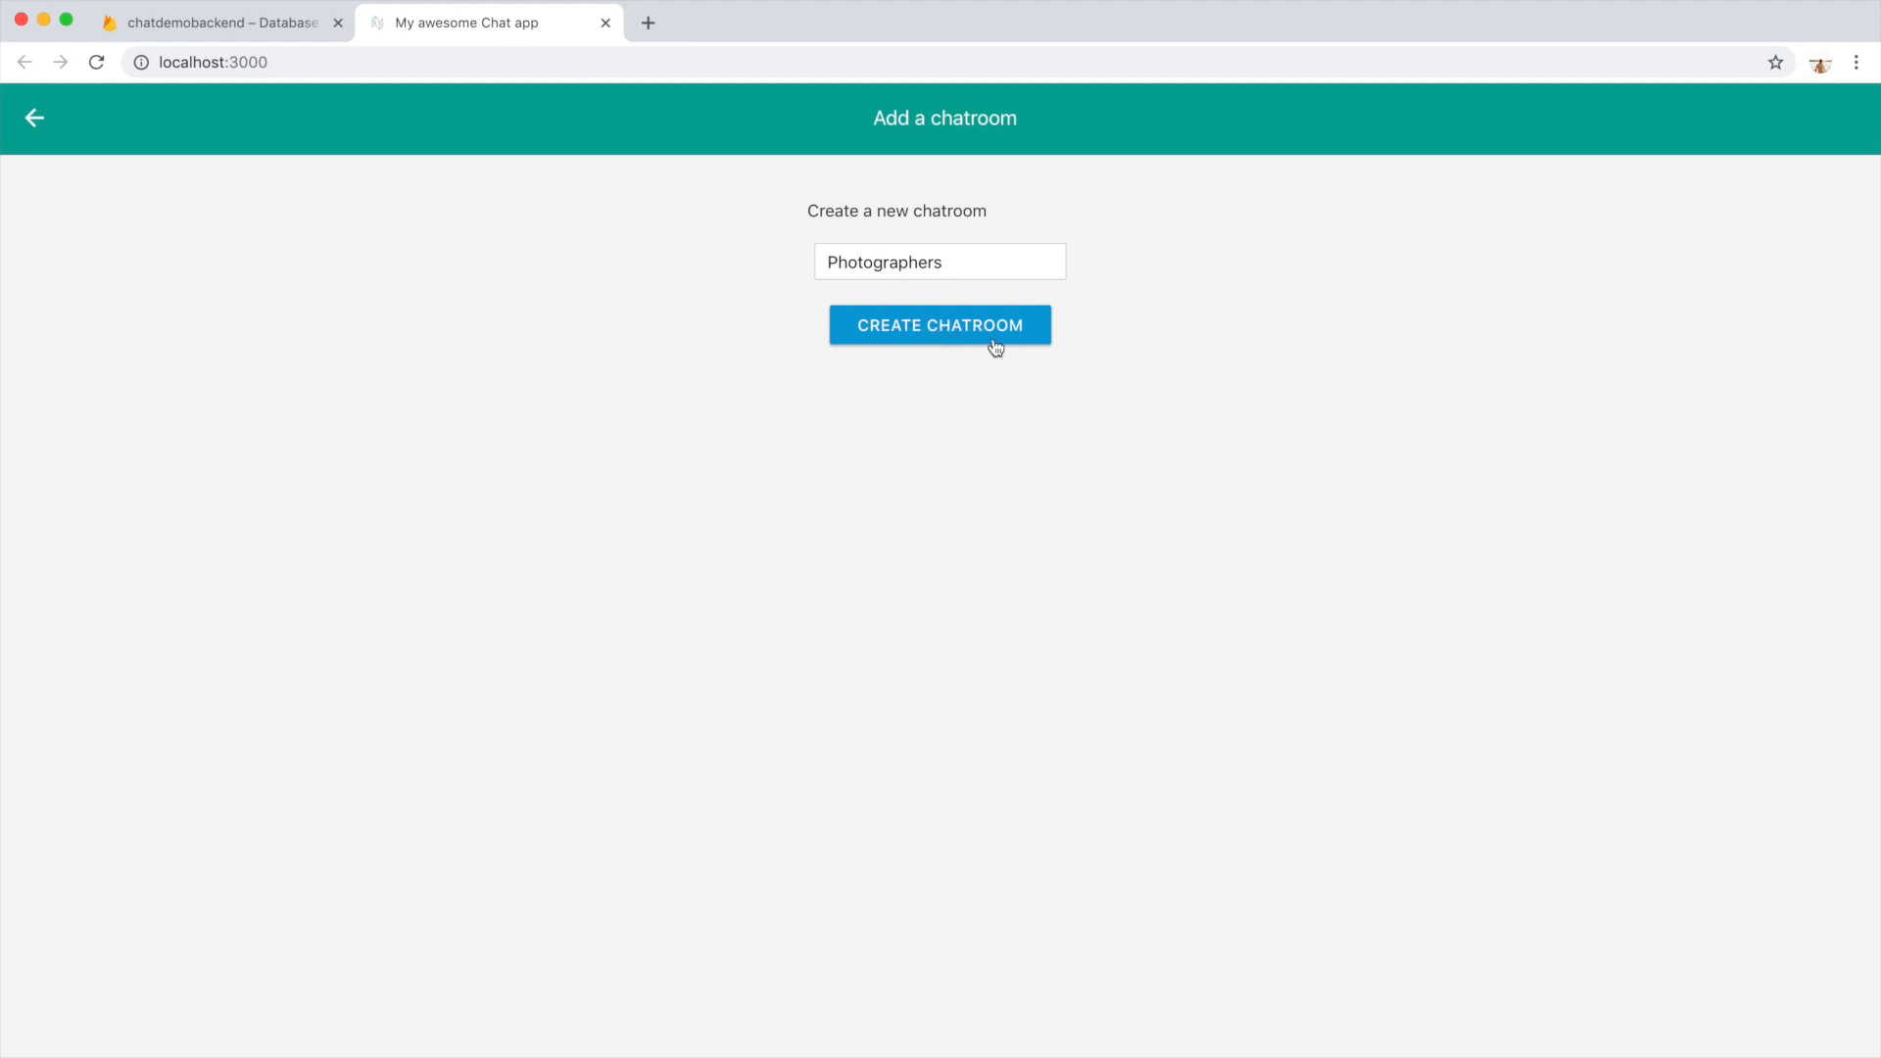
{"action": "mouse_move", "coordinate": [968, 351]}
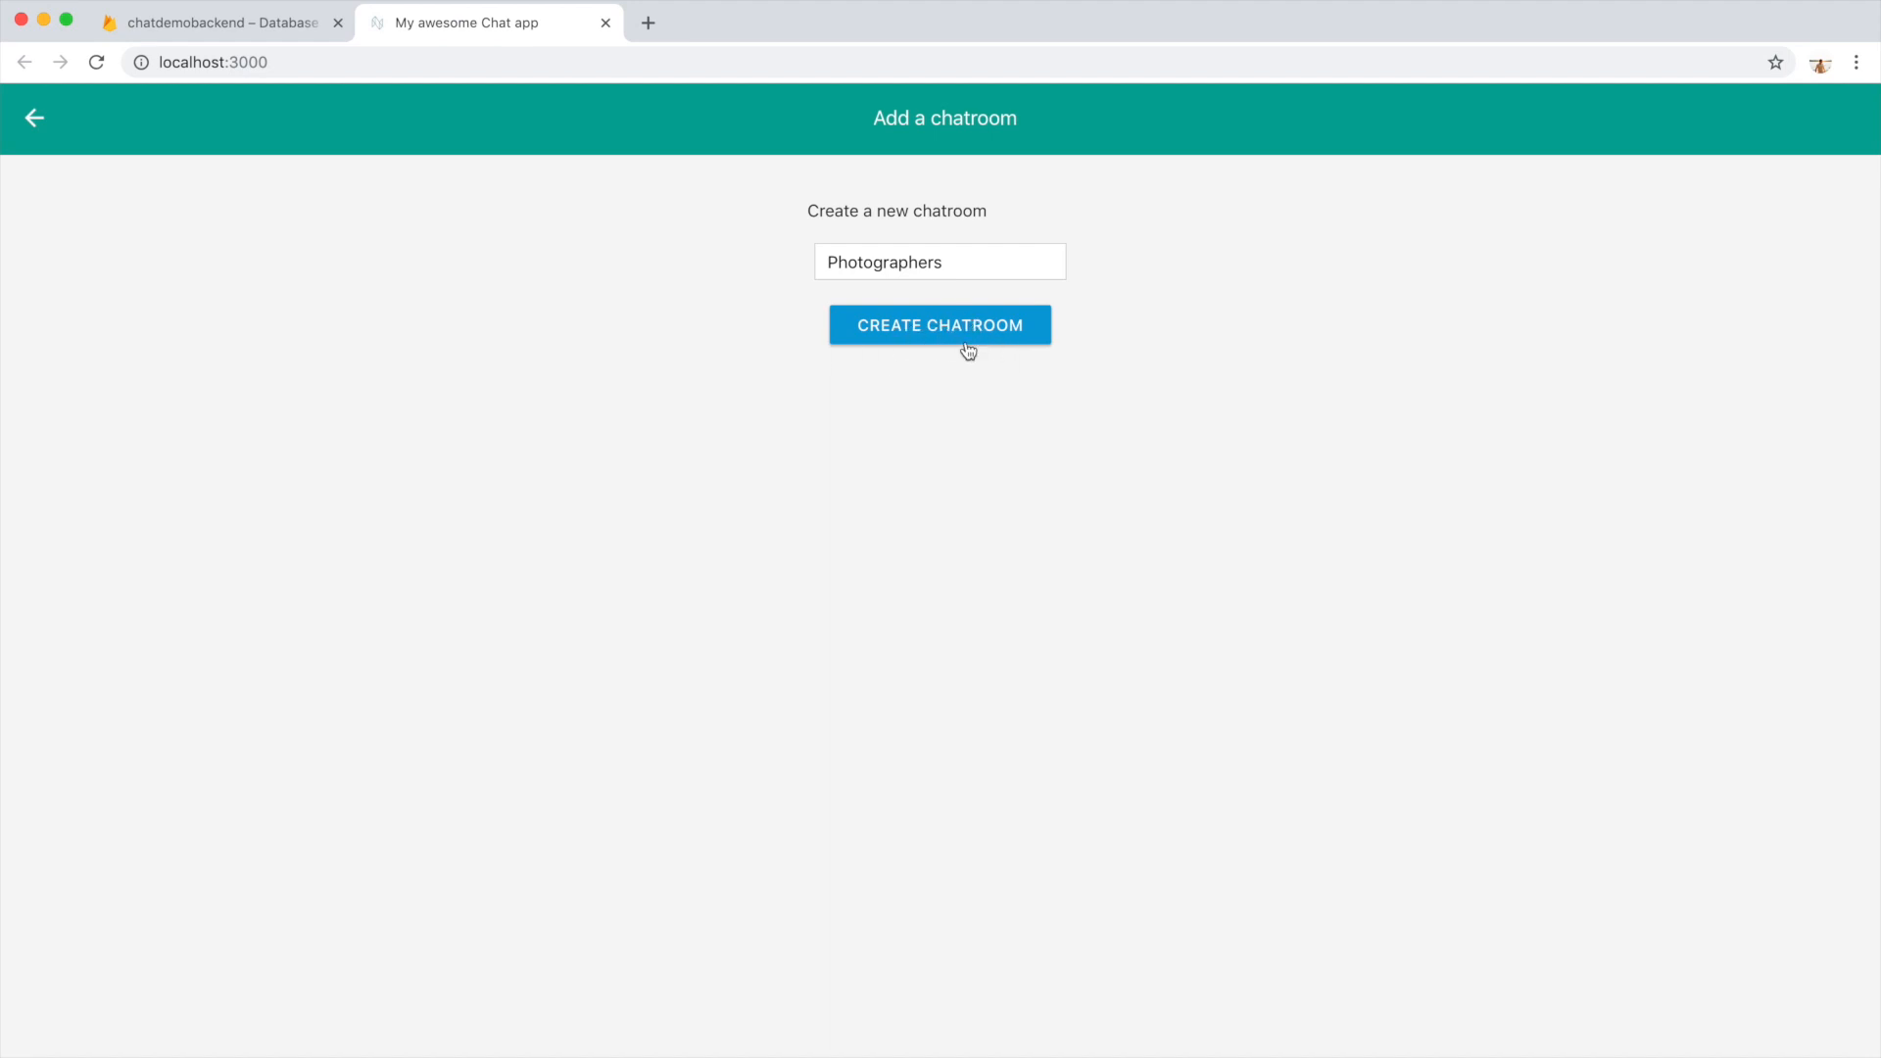
{"action": "mouse_move", "coordinate": [868, 333]}
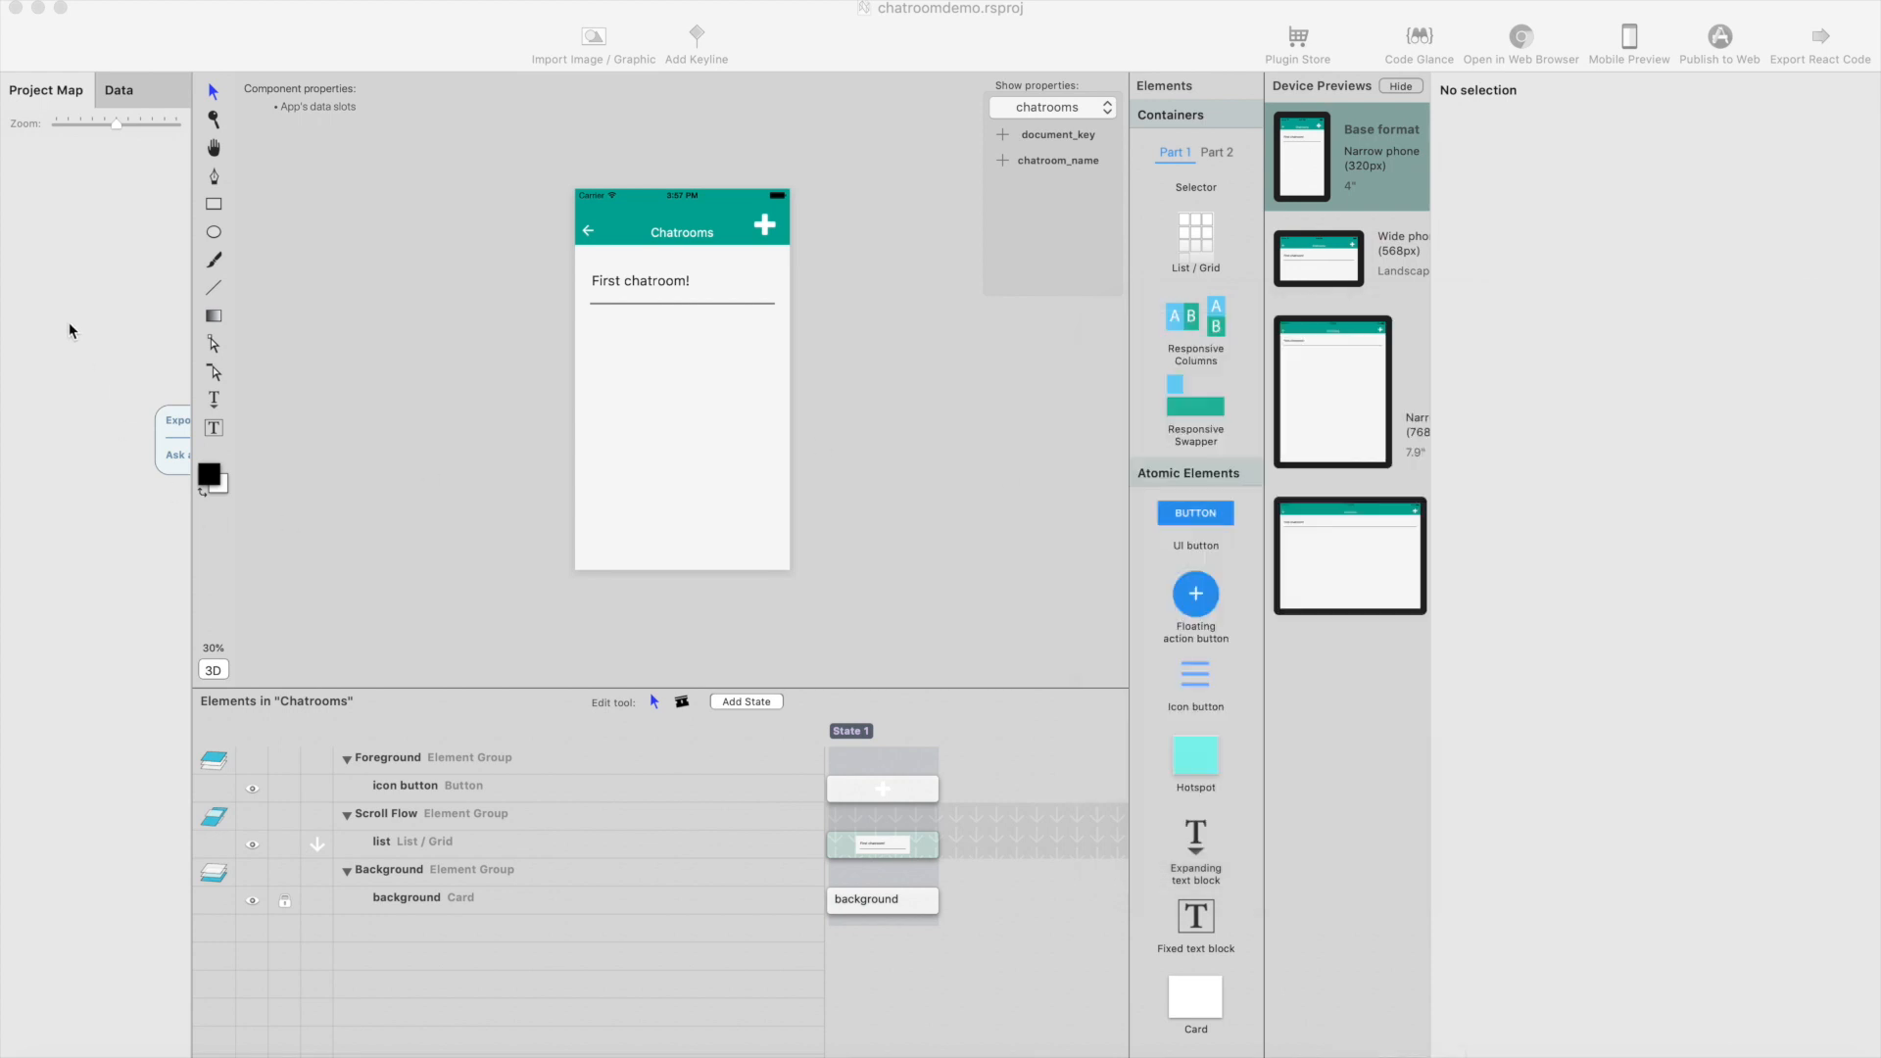
From the Project Map, edit AddChatRoomComp and show the button's Interact settings
{"action": "left_click", "coordinate": [45, 88]}
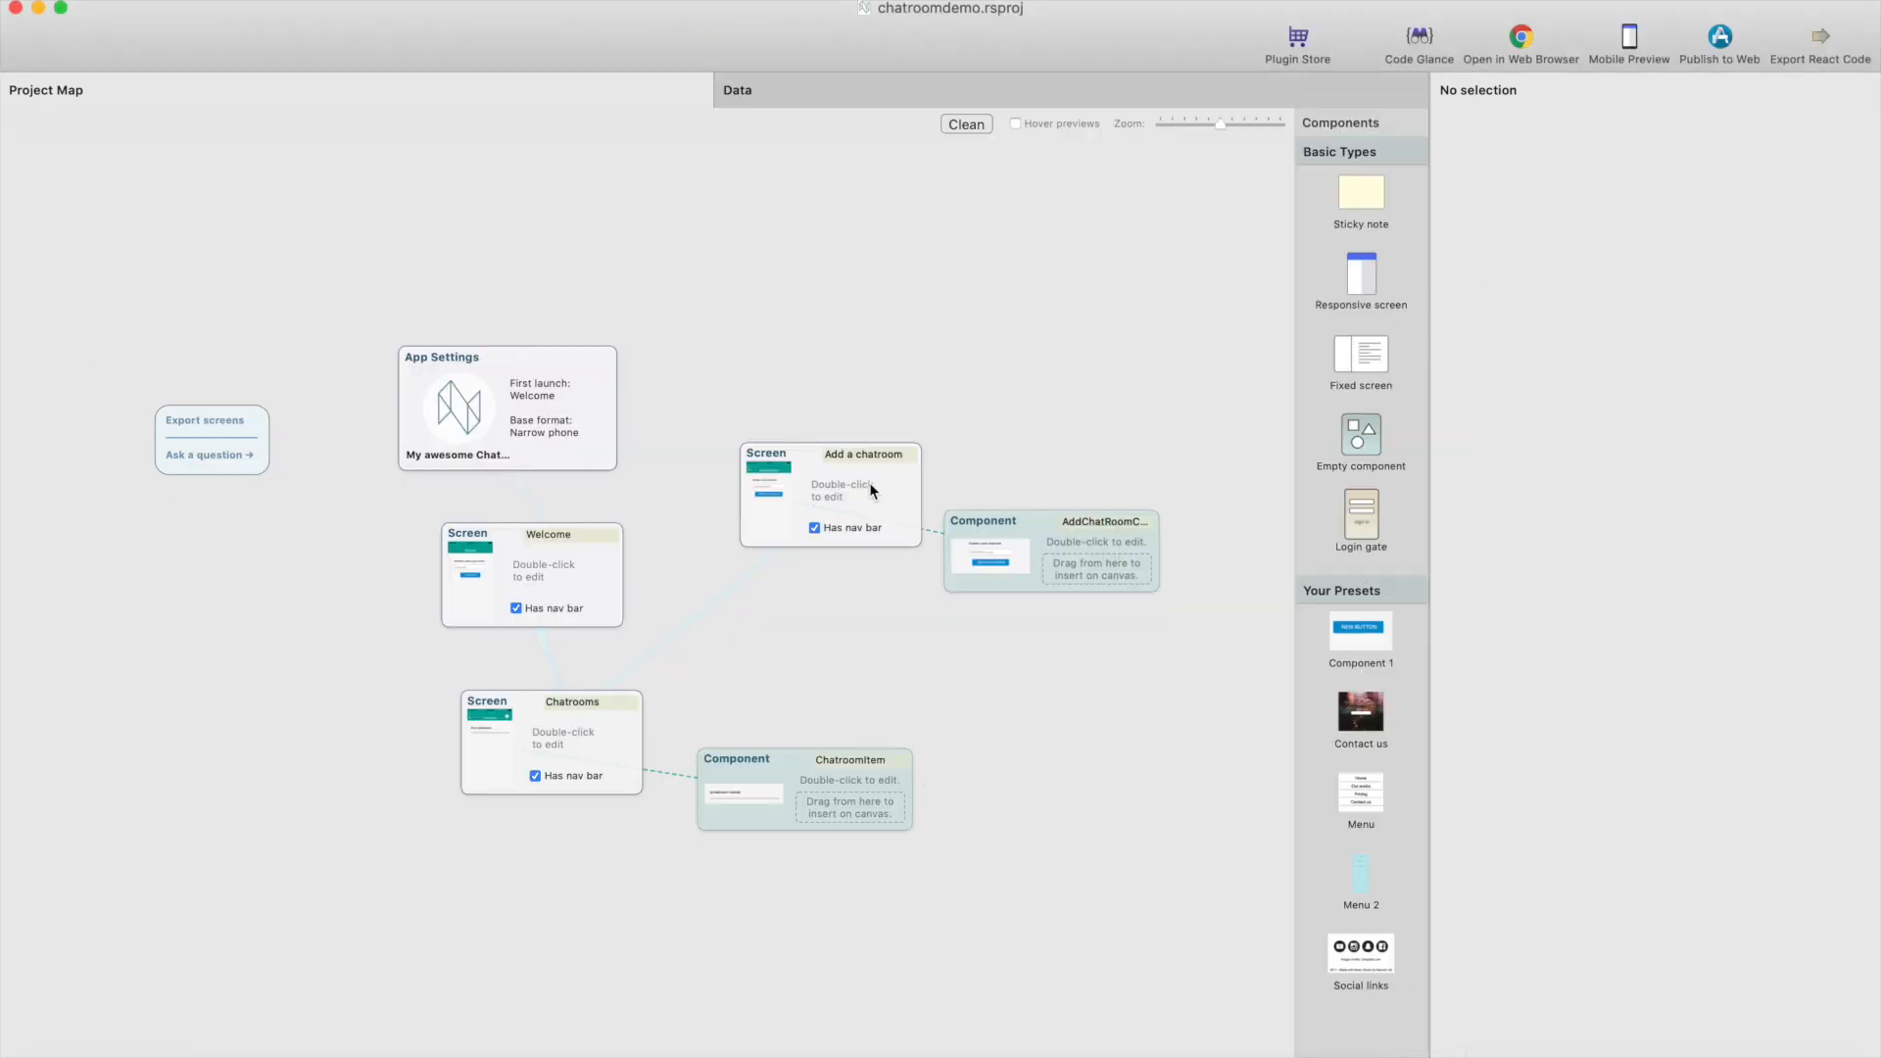
{"action": "double_click", "coordinate": [1051, 551]}
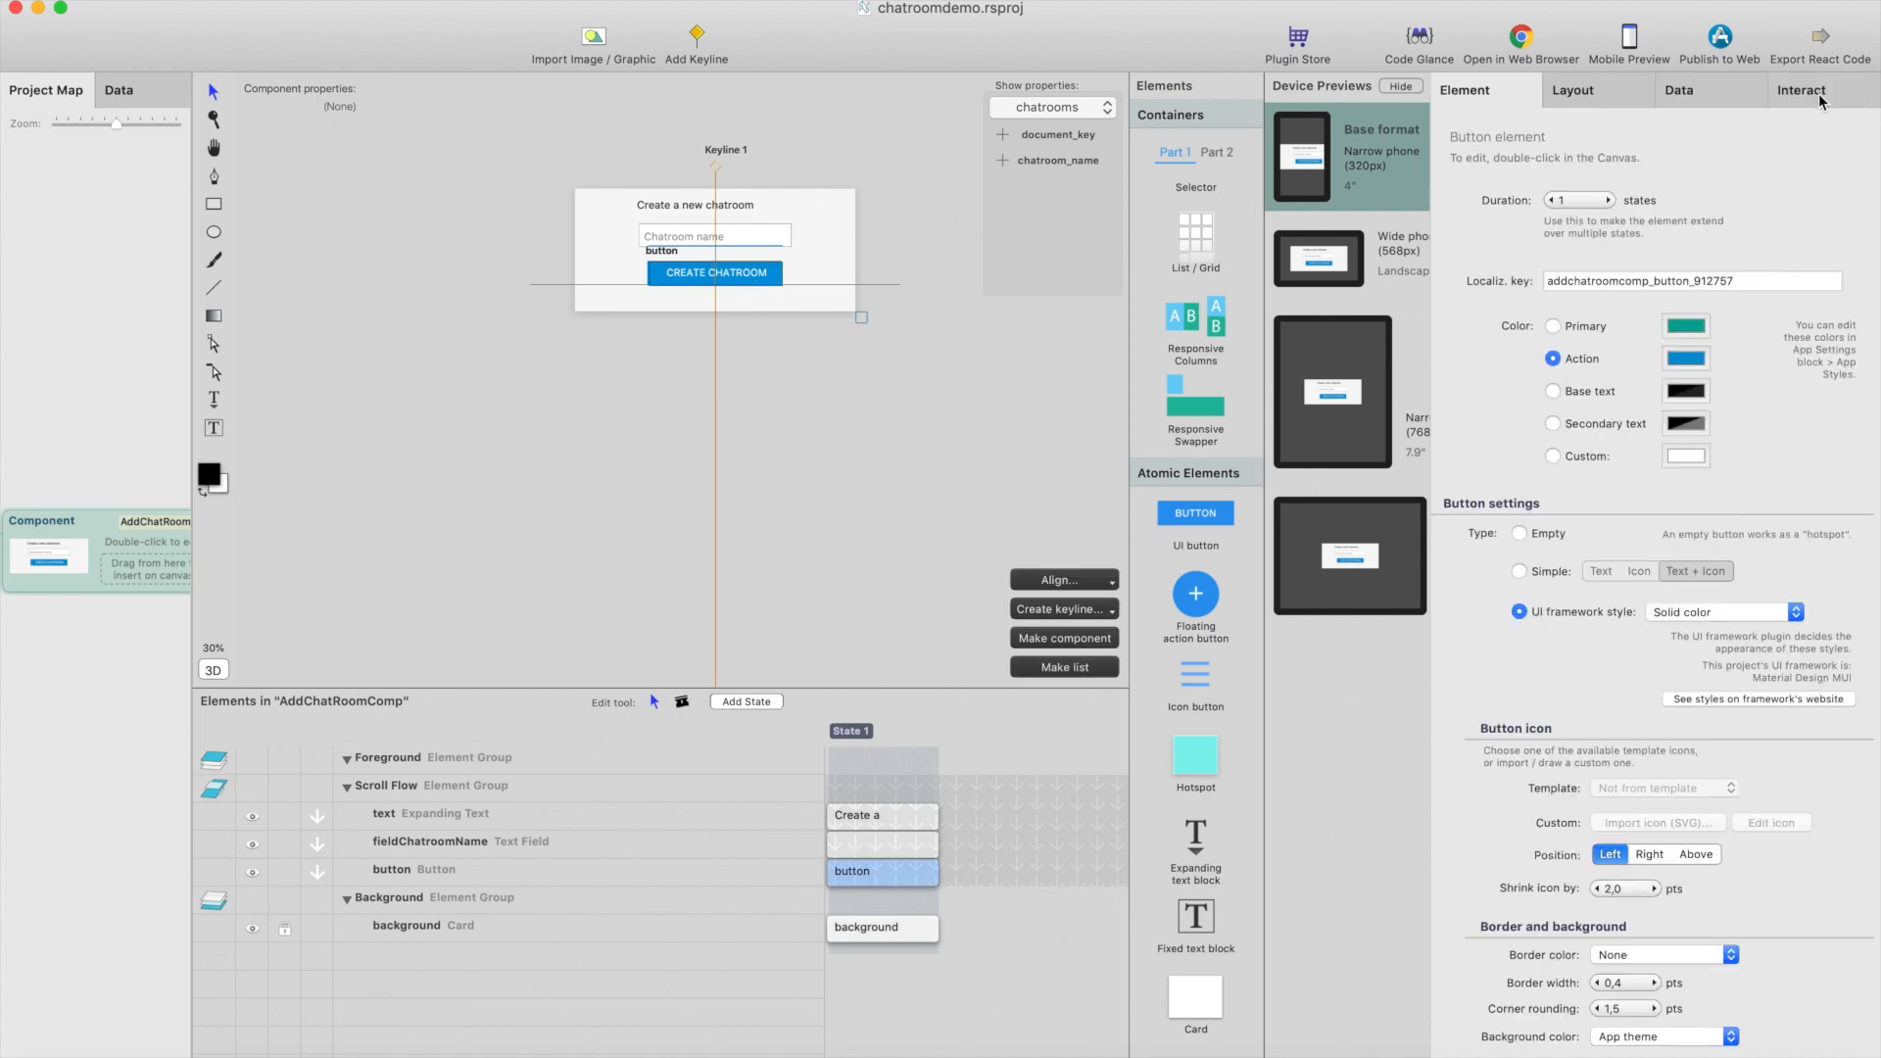
{"action": "left_click", "coordinate": [1799, 90]}
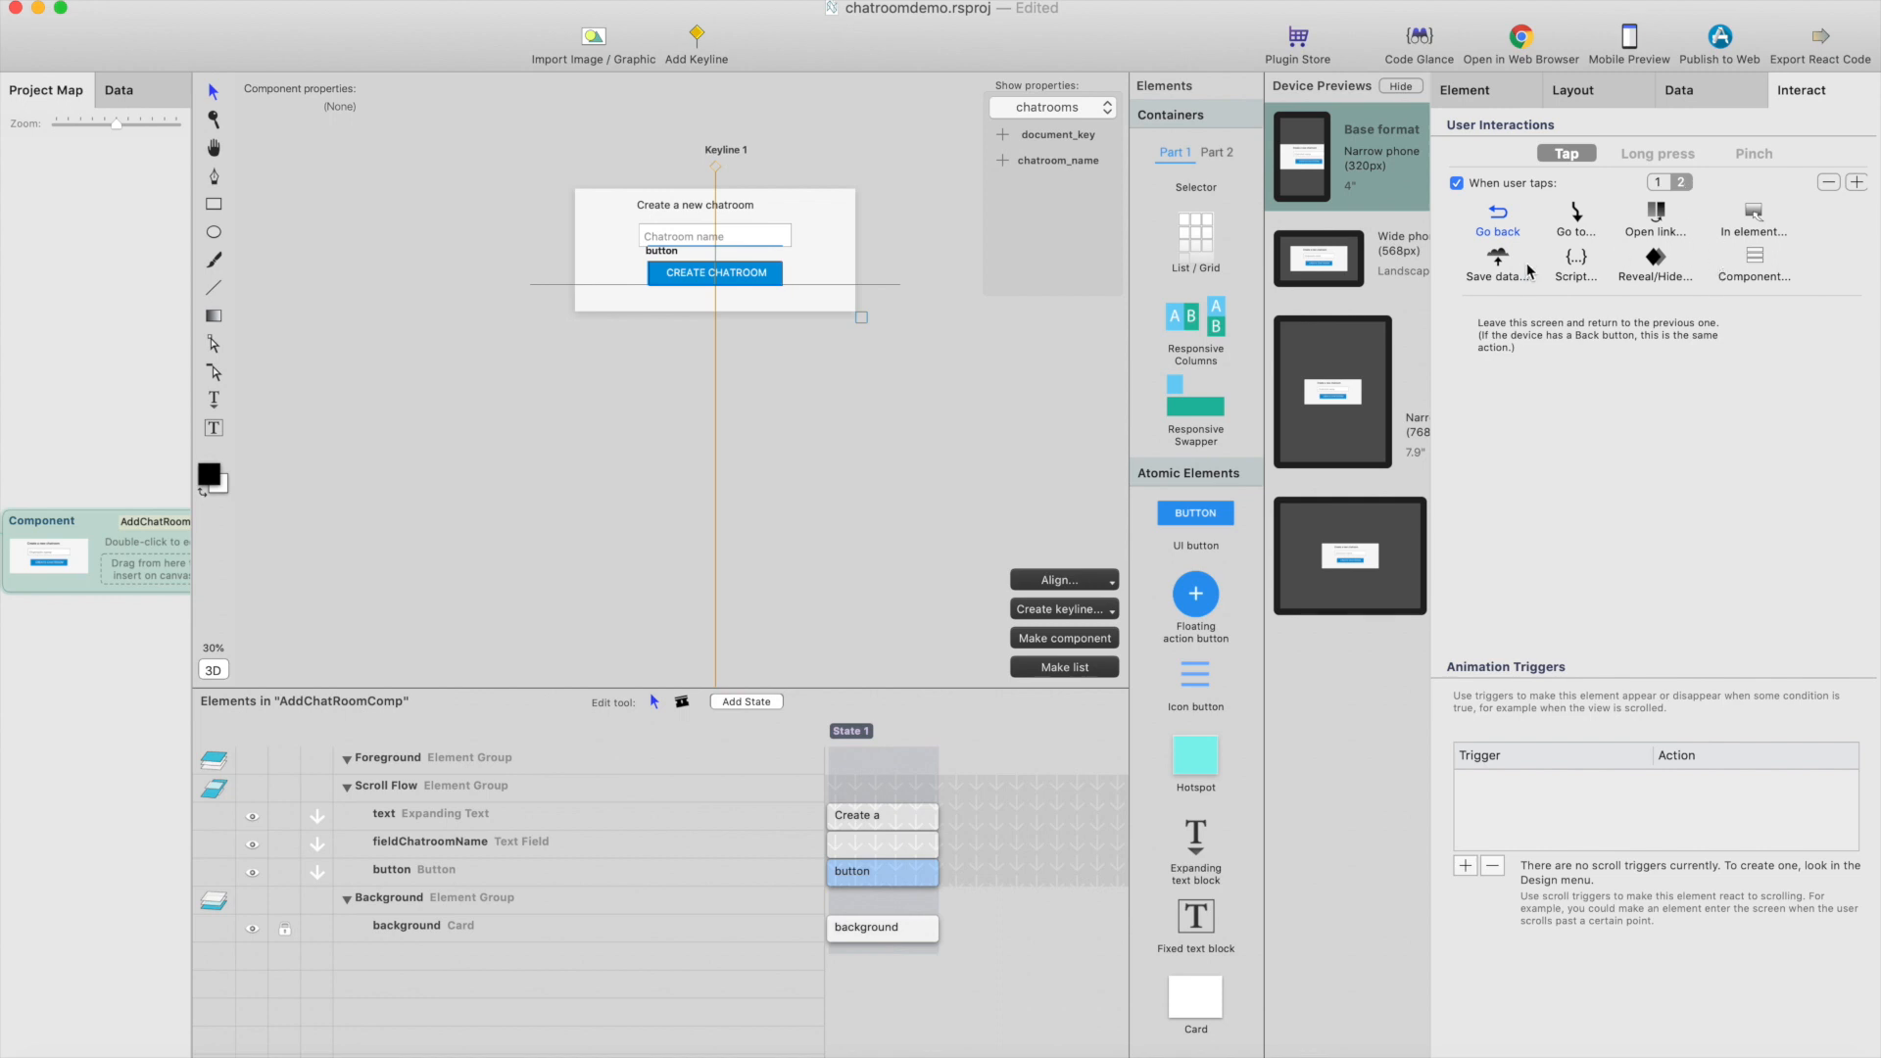
Set the Create Chatroom button to Go to Chatrooms, then build and open the app in the browser
{"action": "left_click", "coordinate": [1575, 226]}
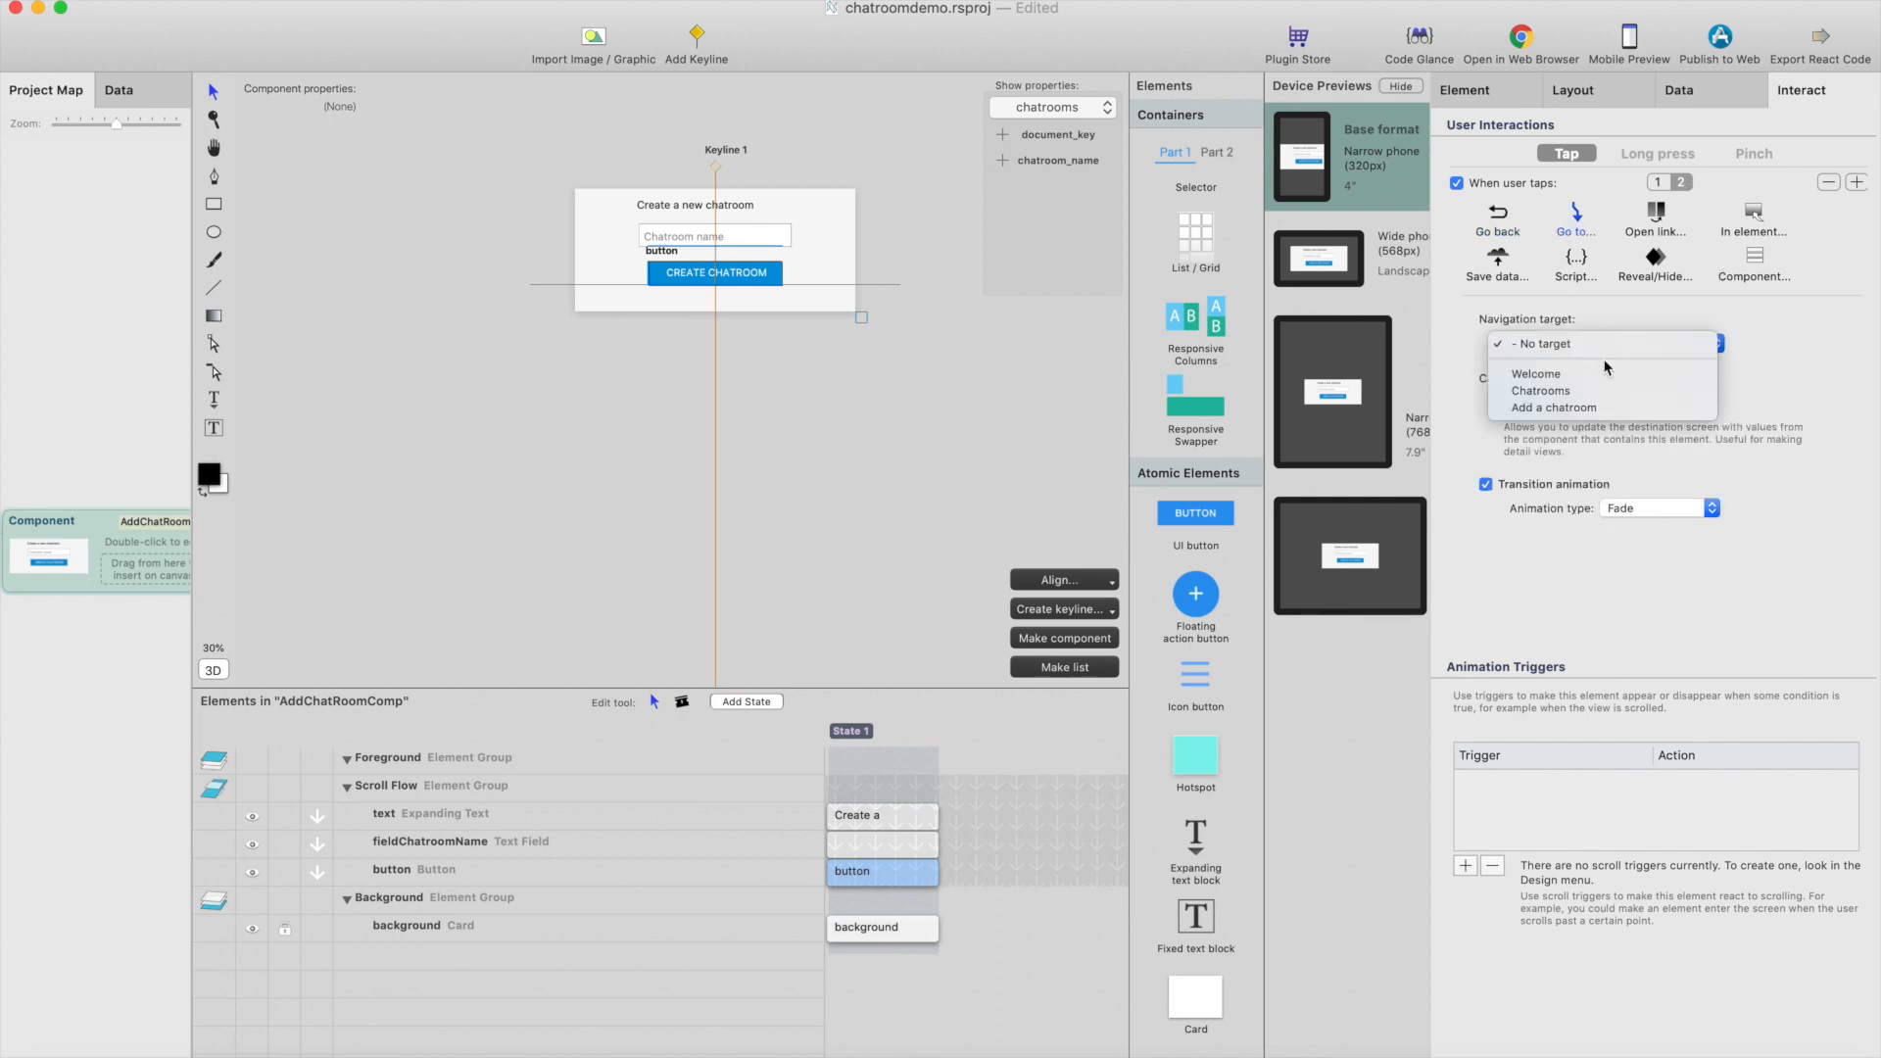
{"action": "left_click", "coordinate": [1540, 390]}
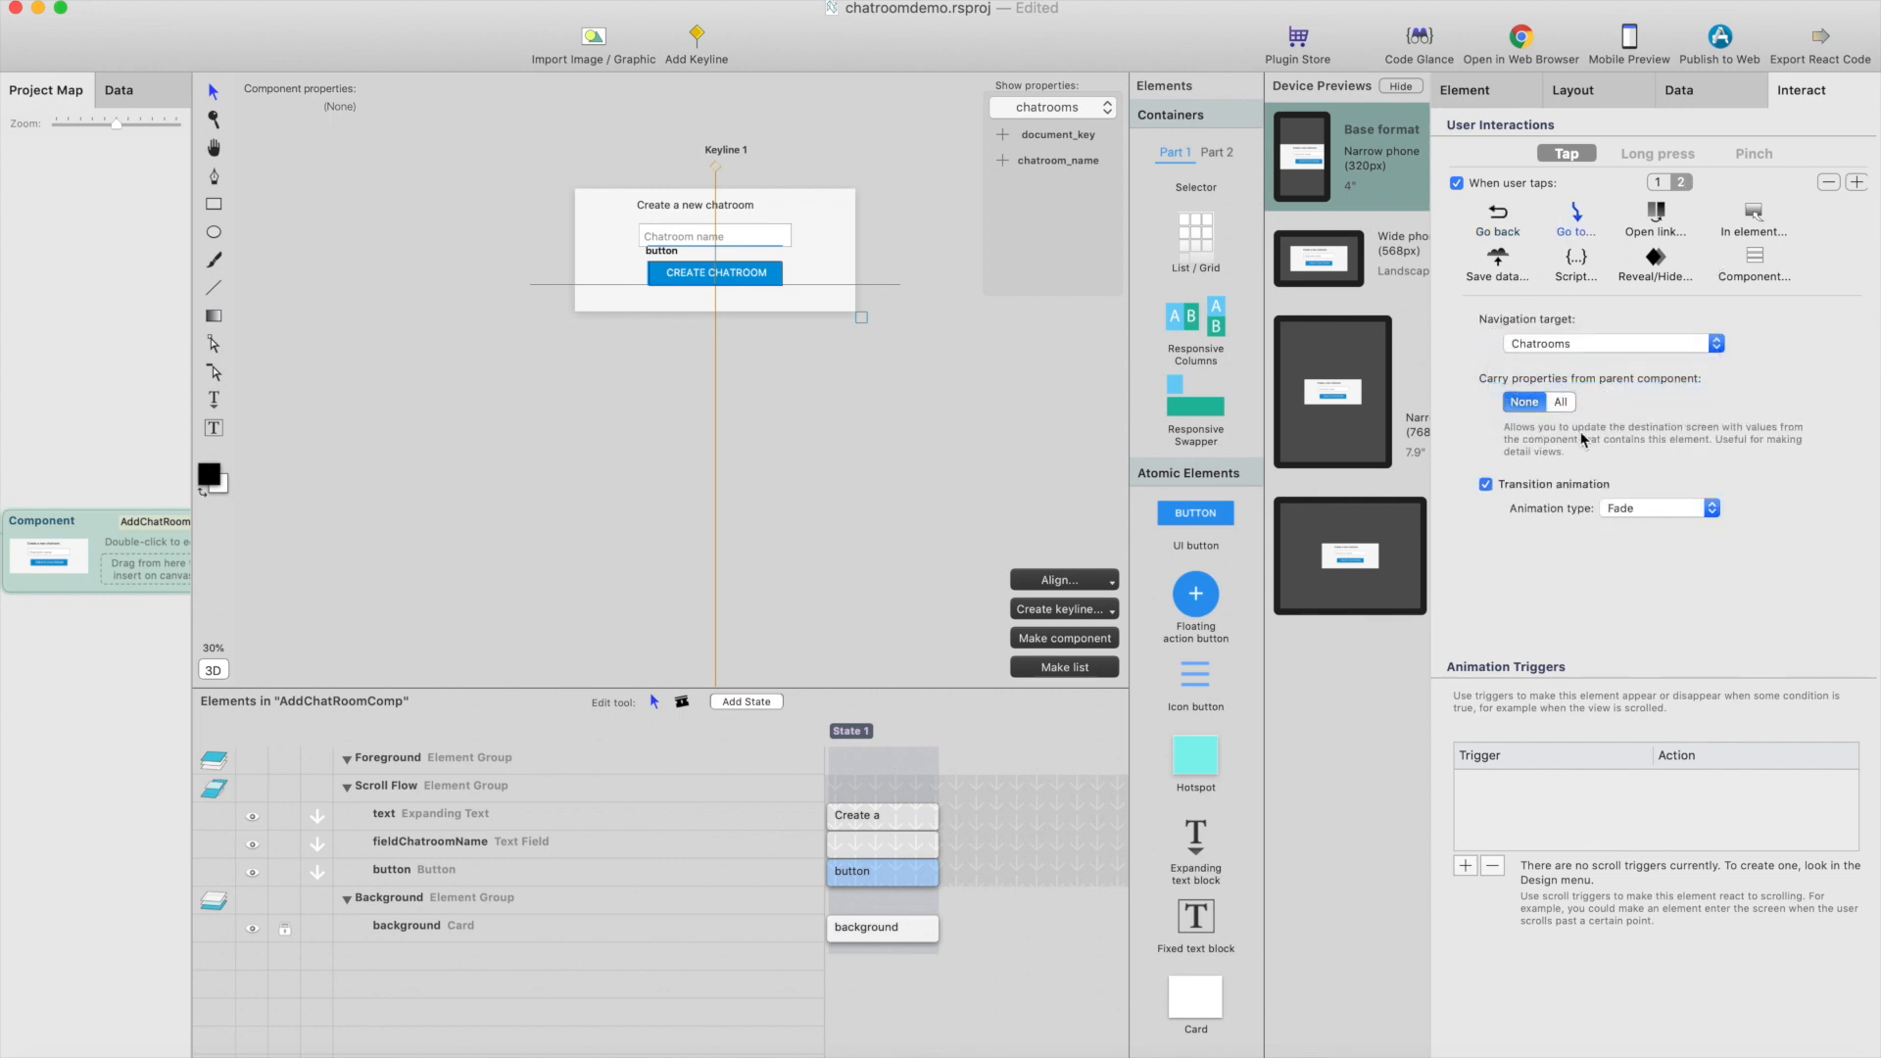
{"action": "left_click", "coordinate": [1521, 39]}
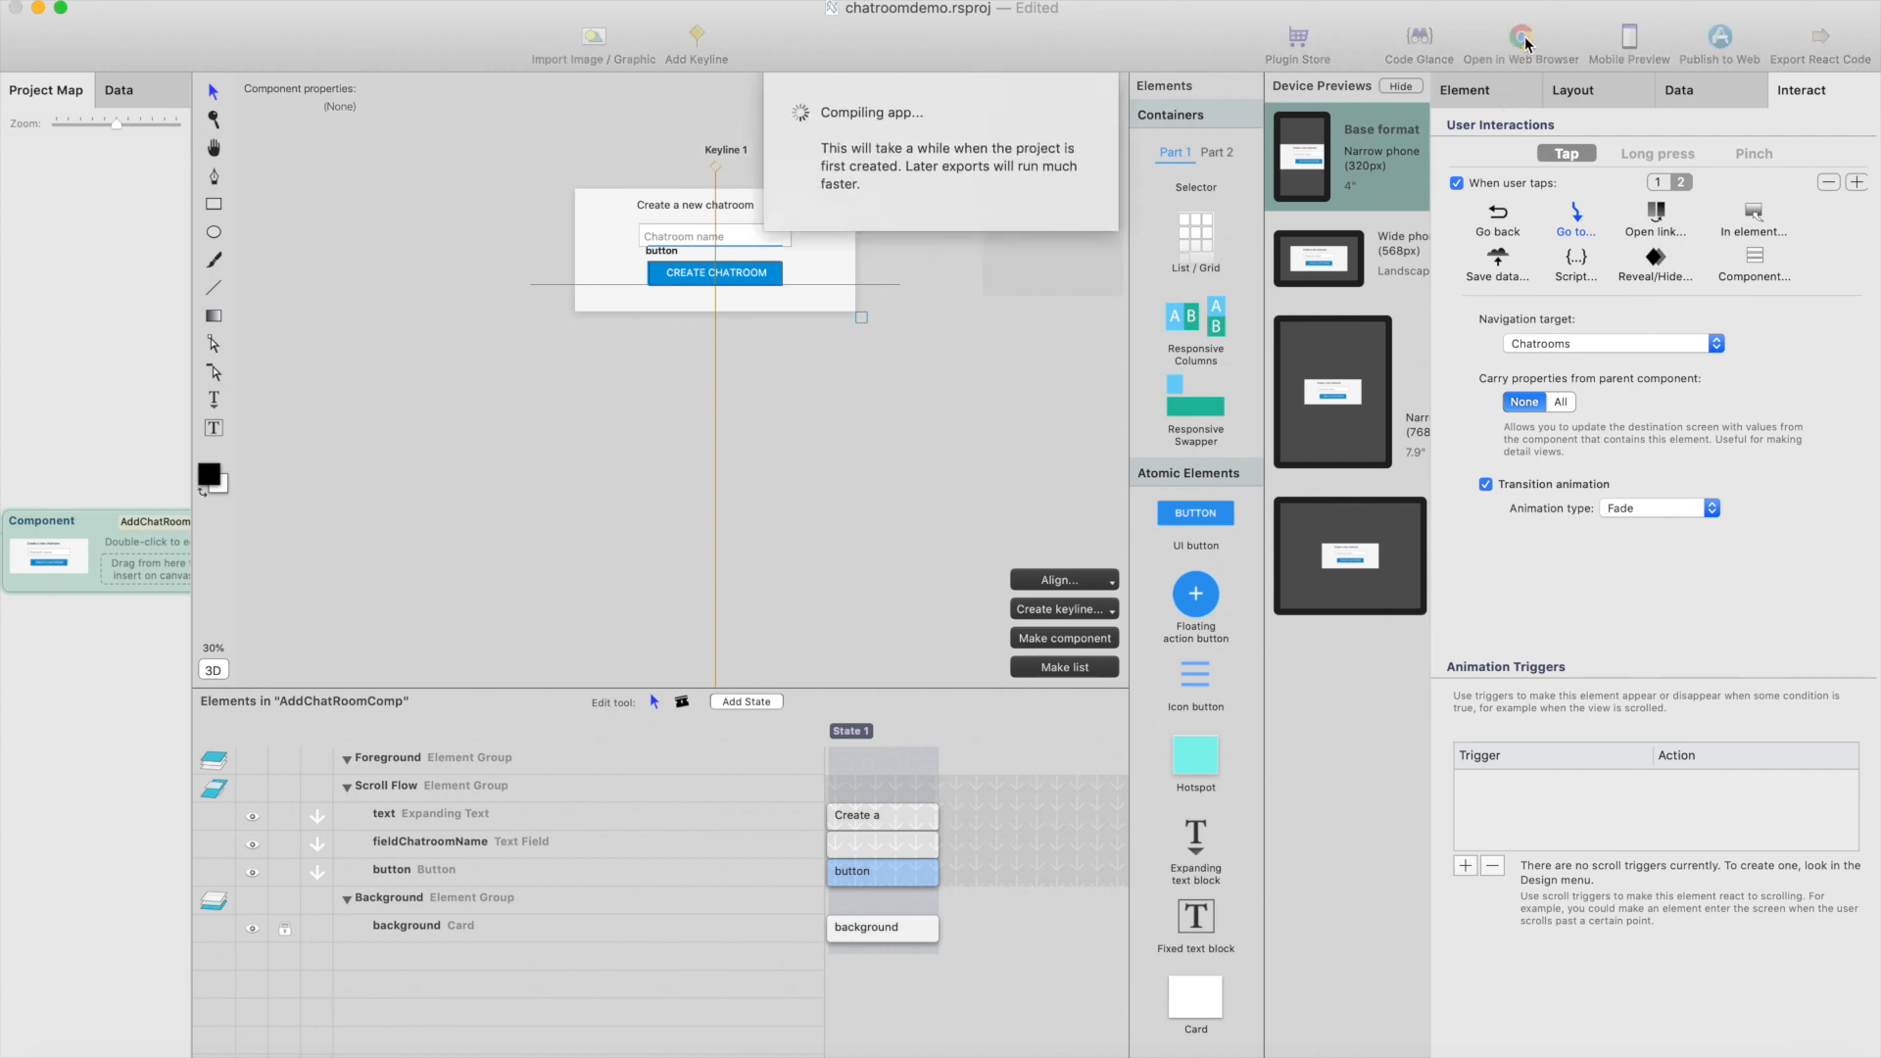
{"action": "left_click", "coordinate": [1521, 36]}
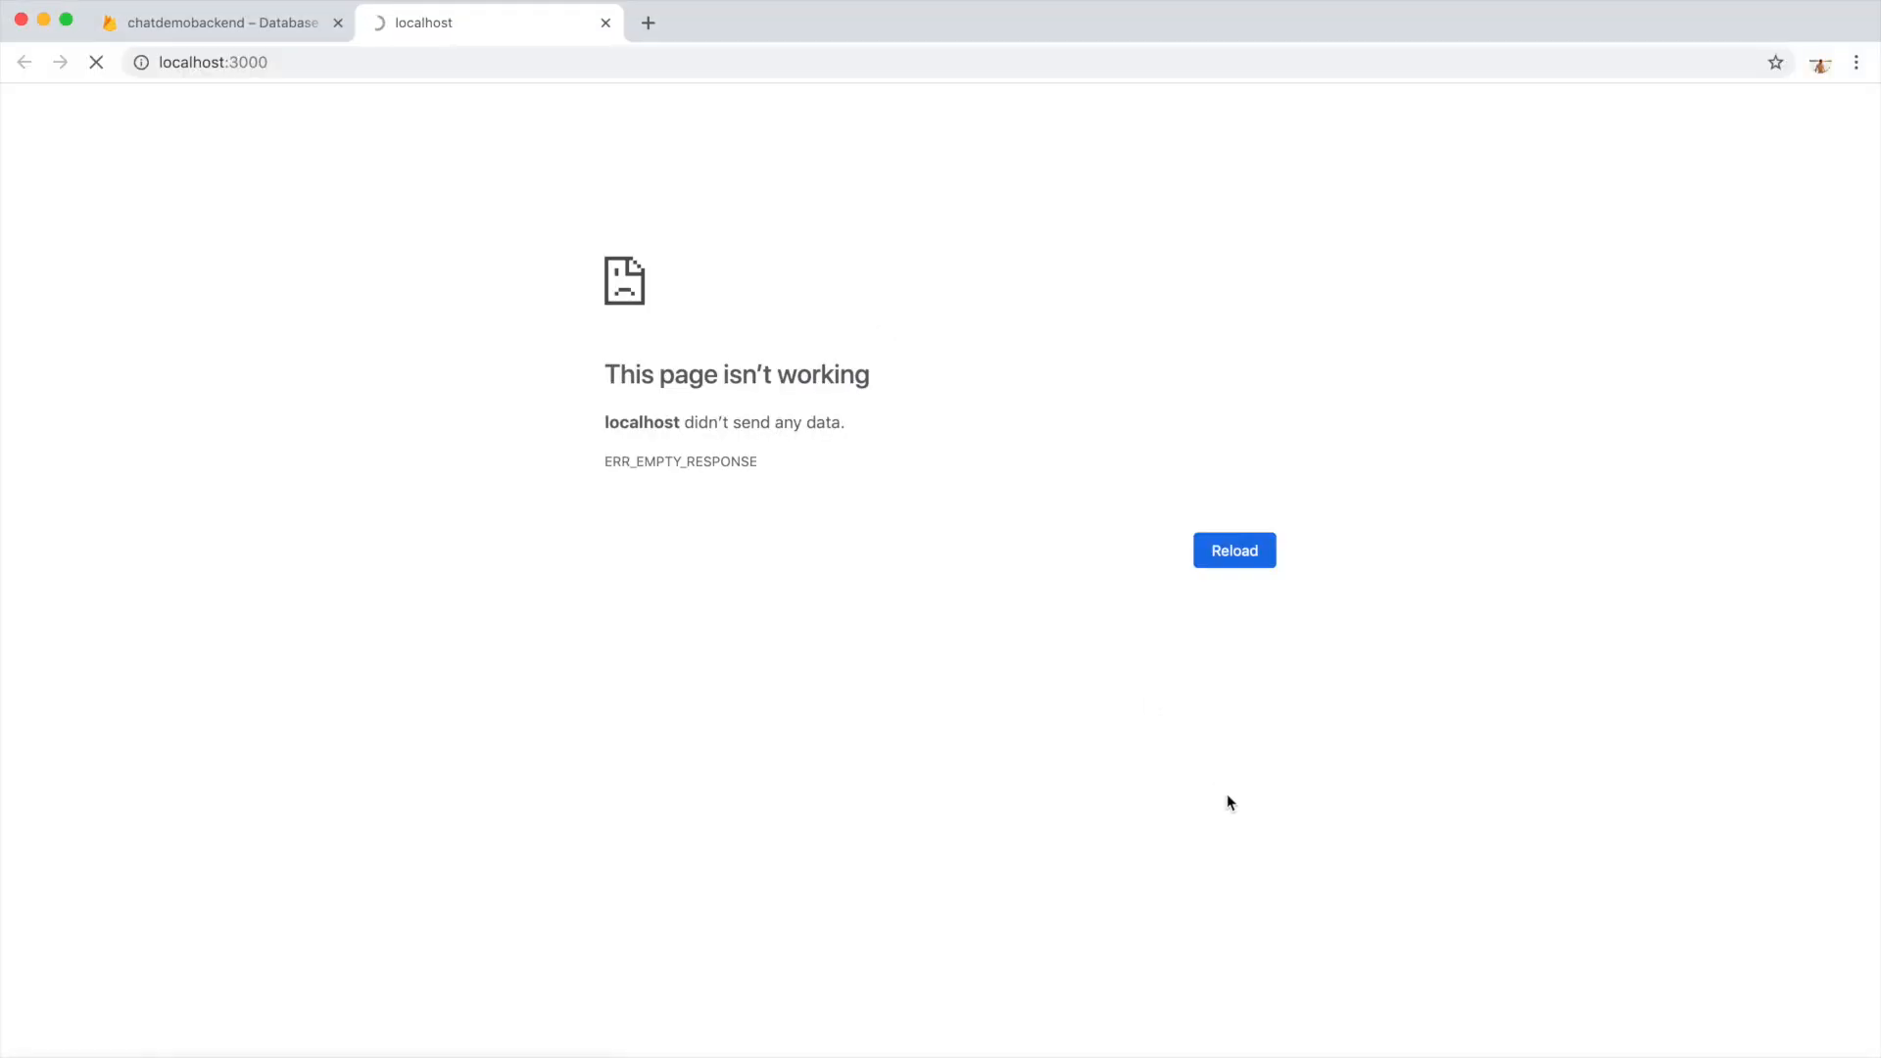
Reload localhost:3000, enter username 'Antti Test' and continue to the Chatrooms list
{"action": "left_click", "coordinate": [1232, 549]}
{"action": "type", "text": "A"}
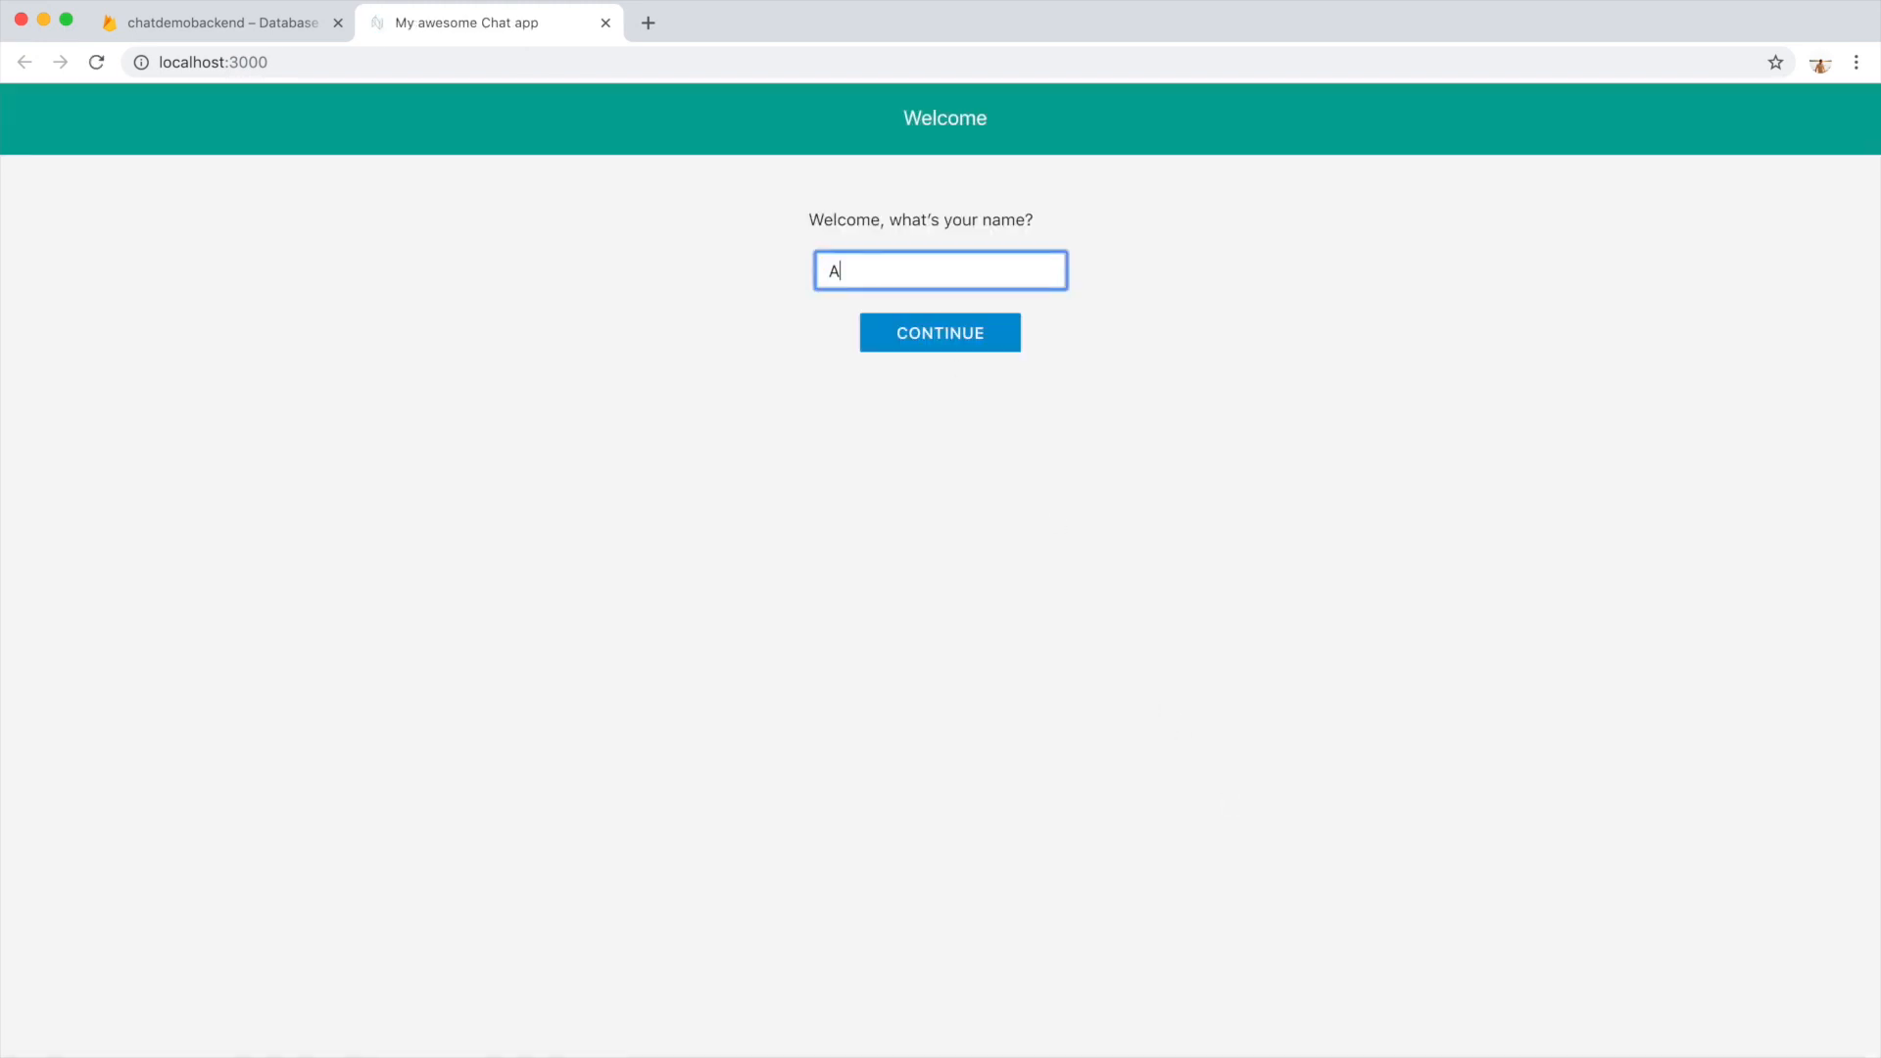
{"action": "type", "text": "ntti Test"}
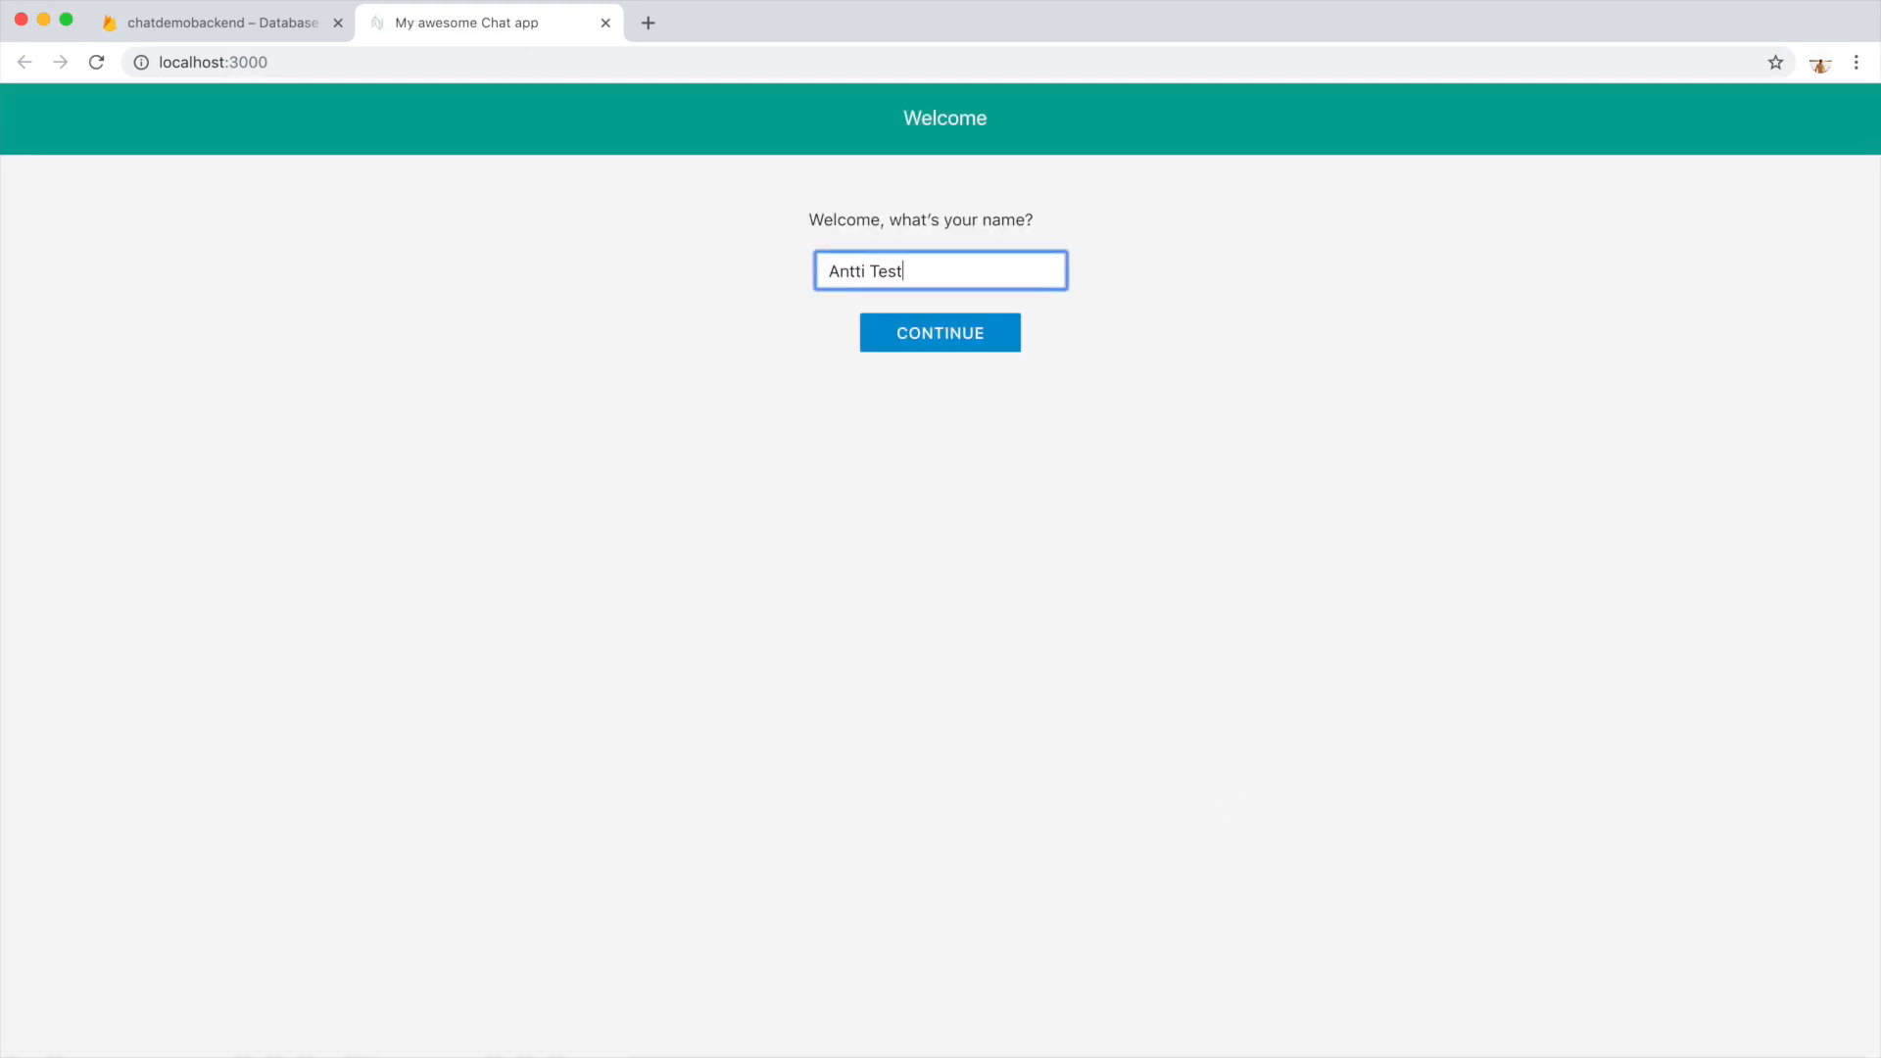
{"action": "left_click", "coordinate": [941, 333]}
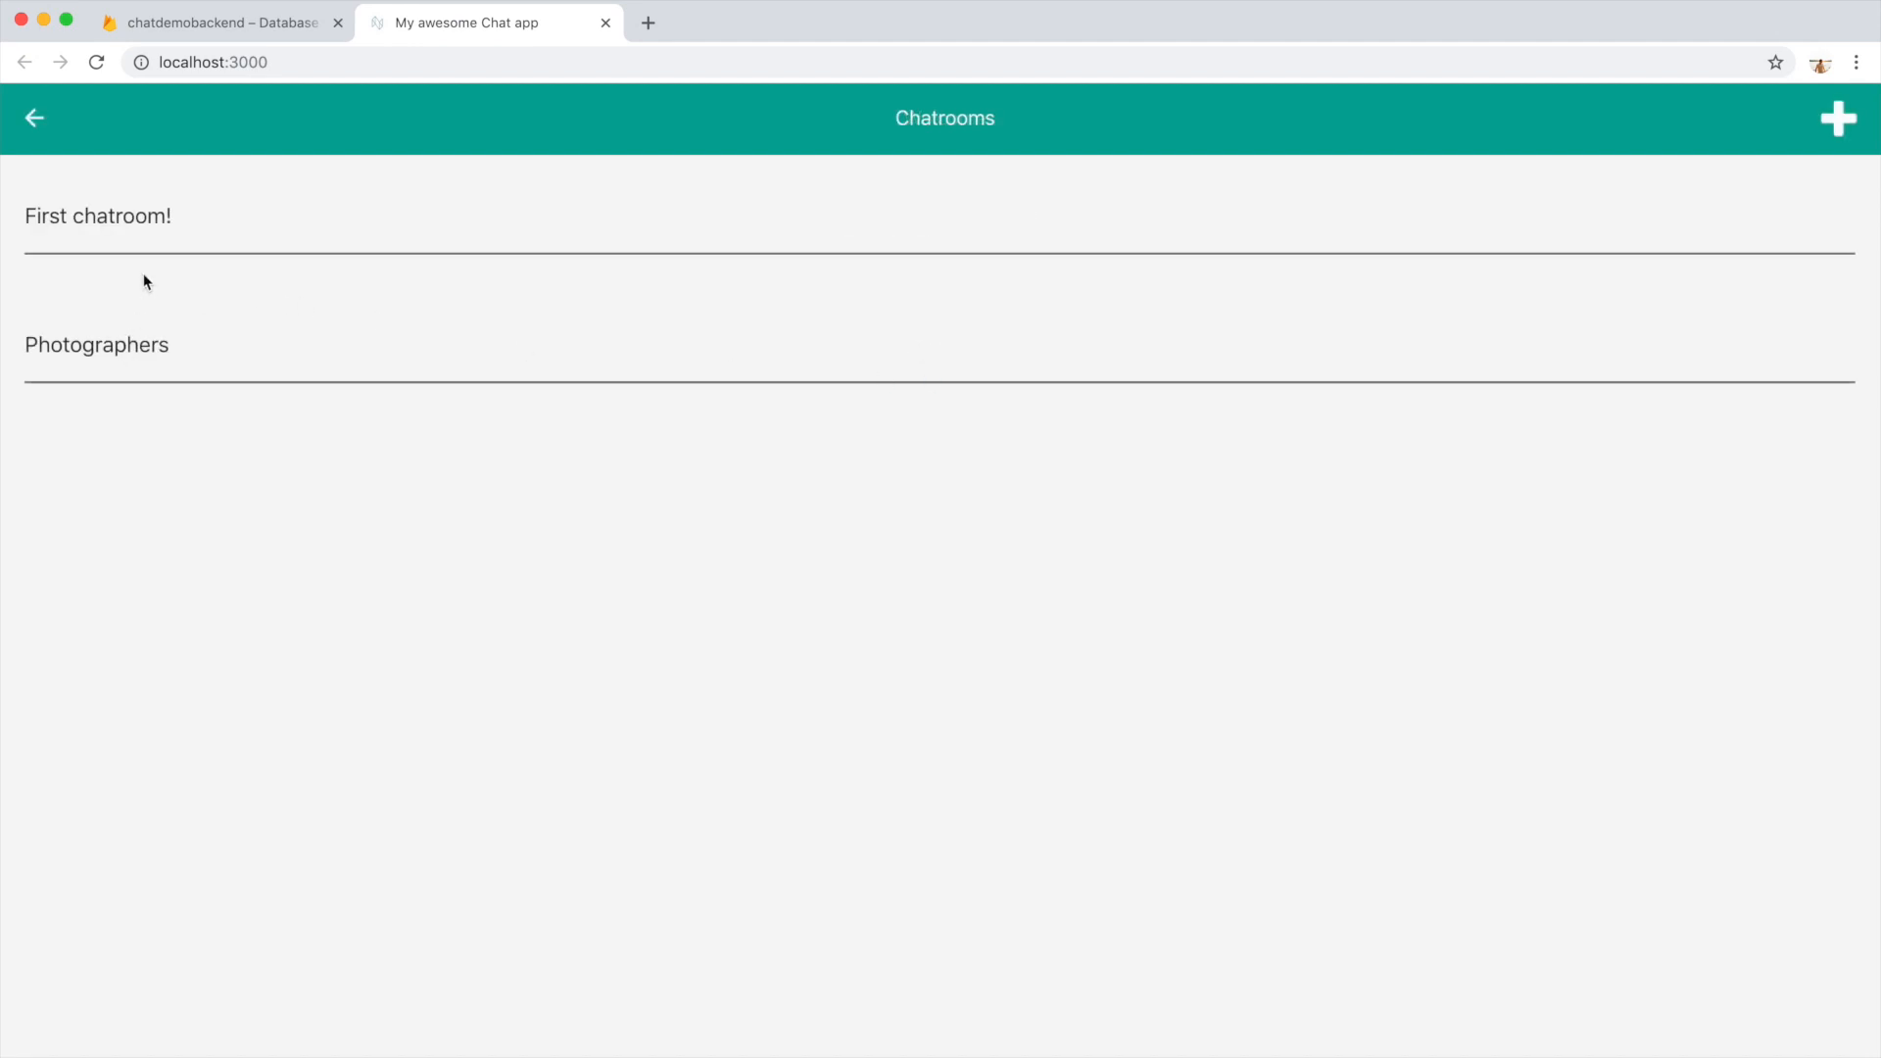
Add a chatroom named 'Cars' and create it, returning to the Chatrooms list showing Cars
{"action": "left_click", "coordinate": [1838, 119]}
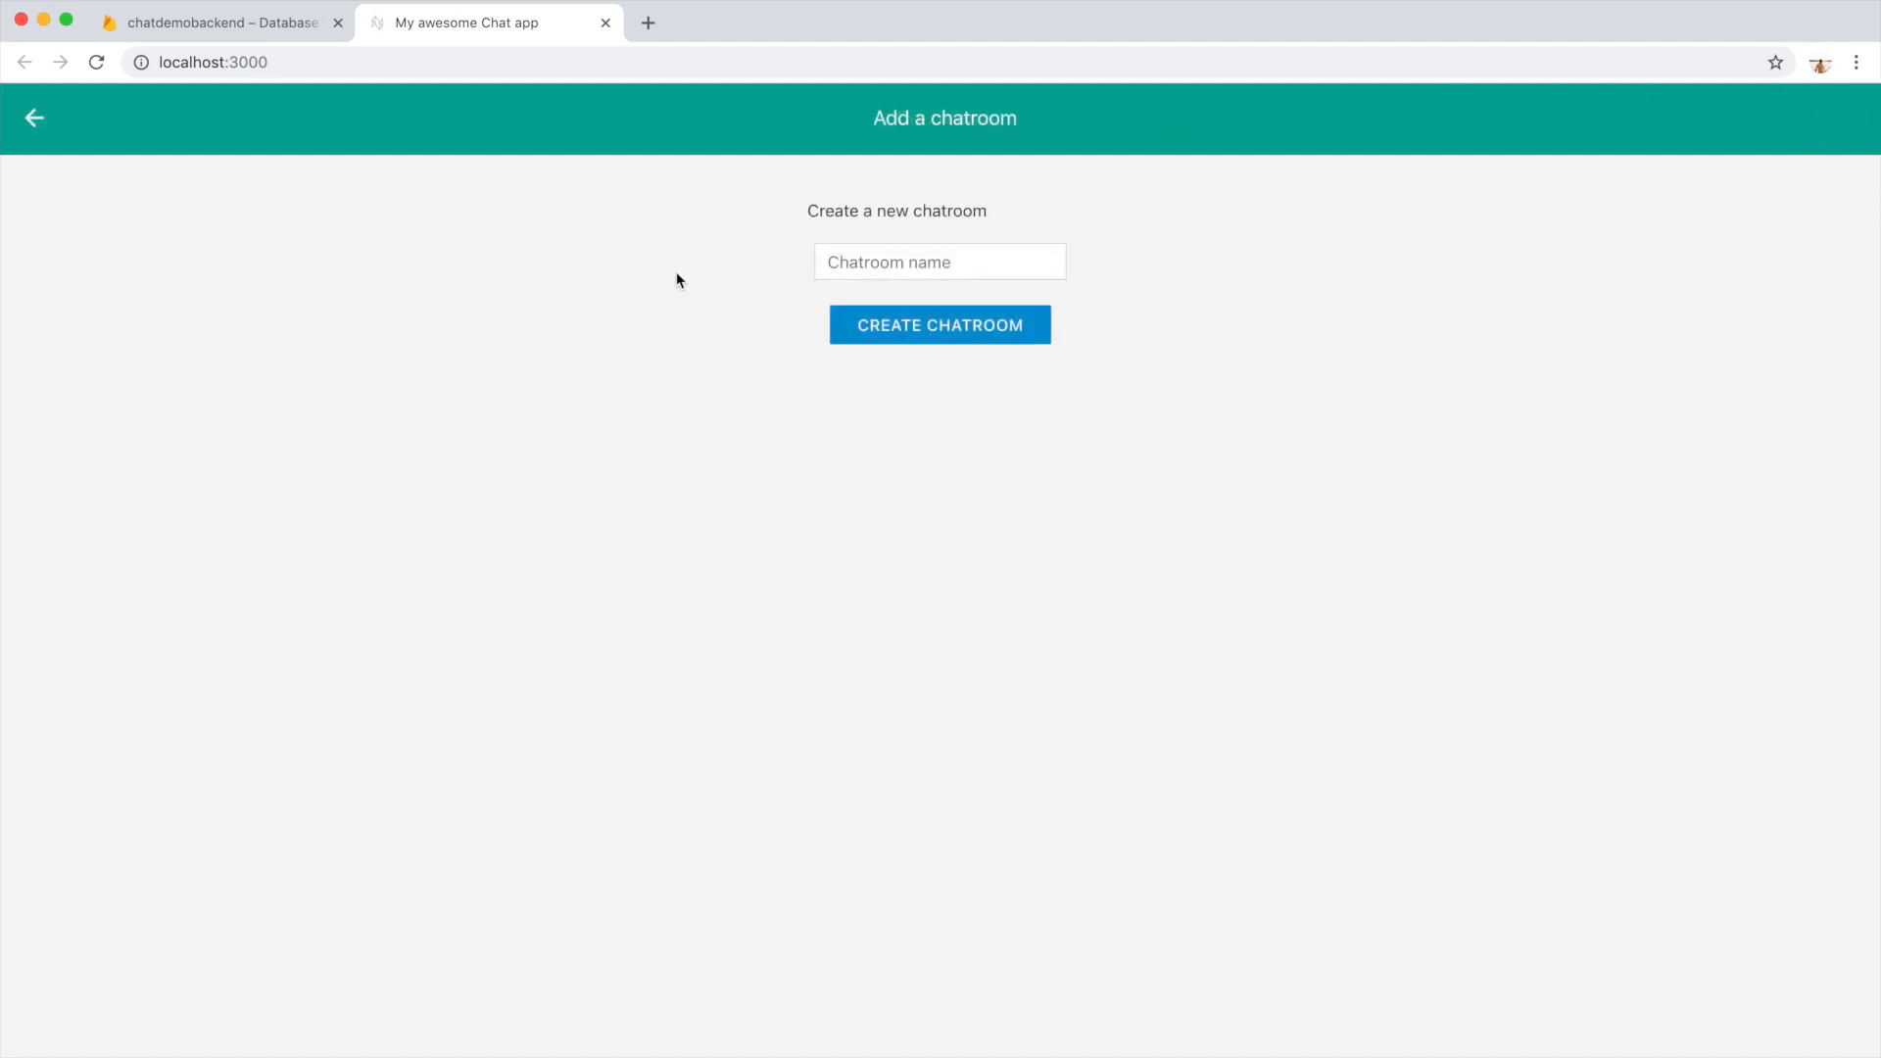
{"action": "left_click", "coordinate": [939, 260]}
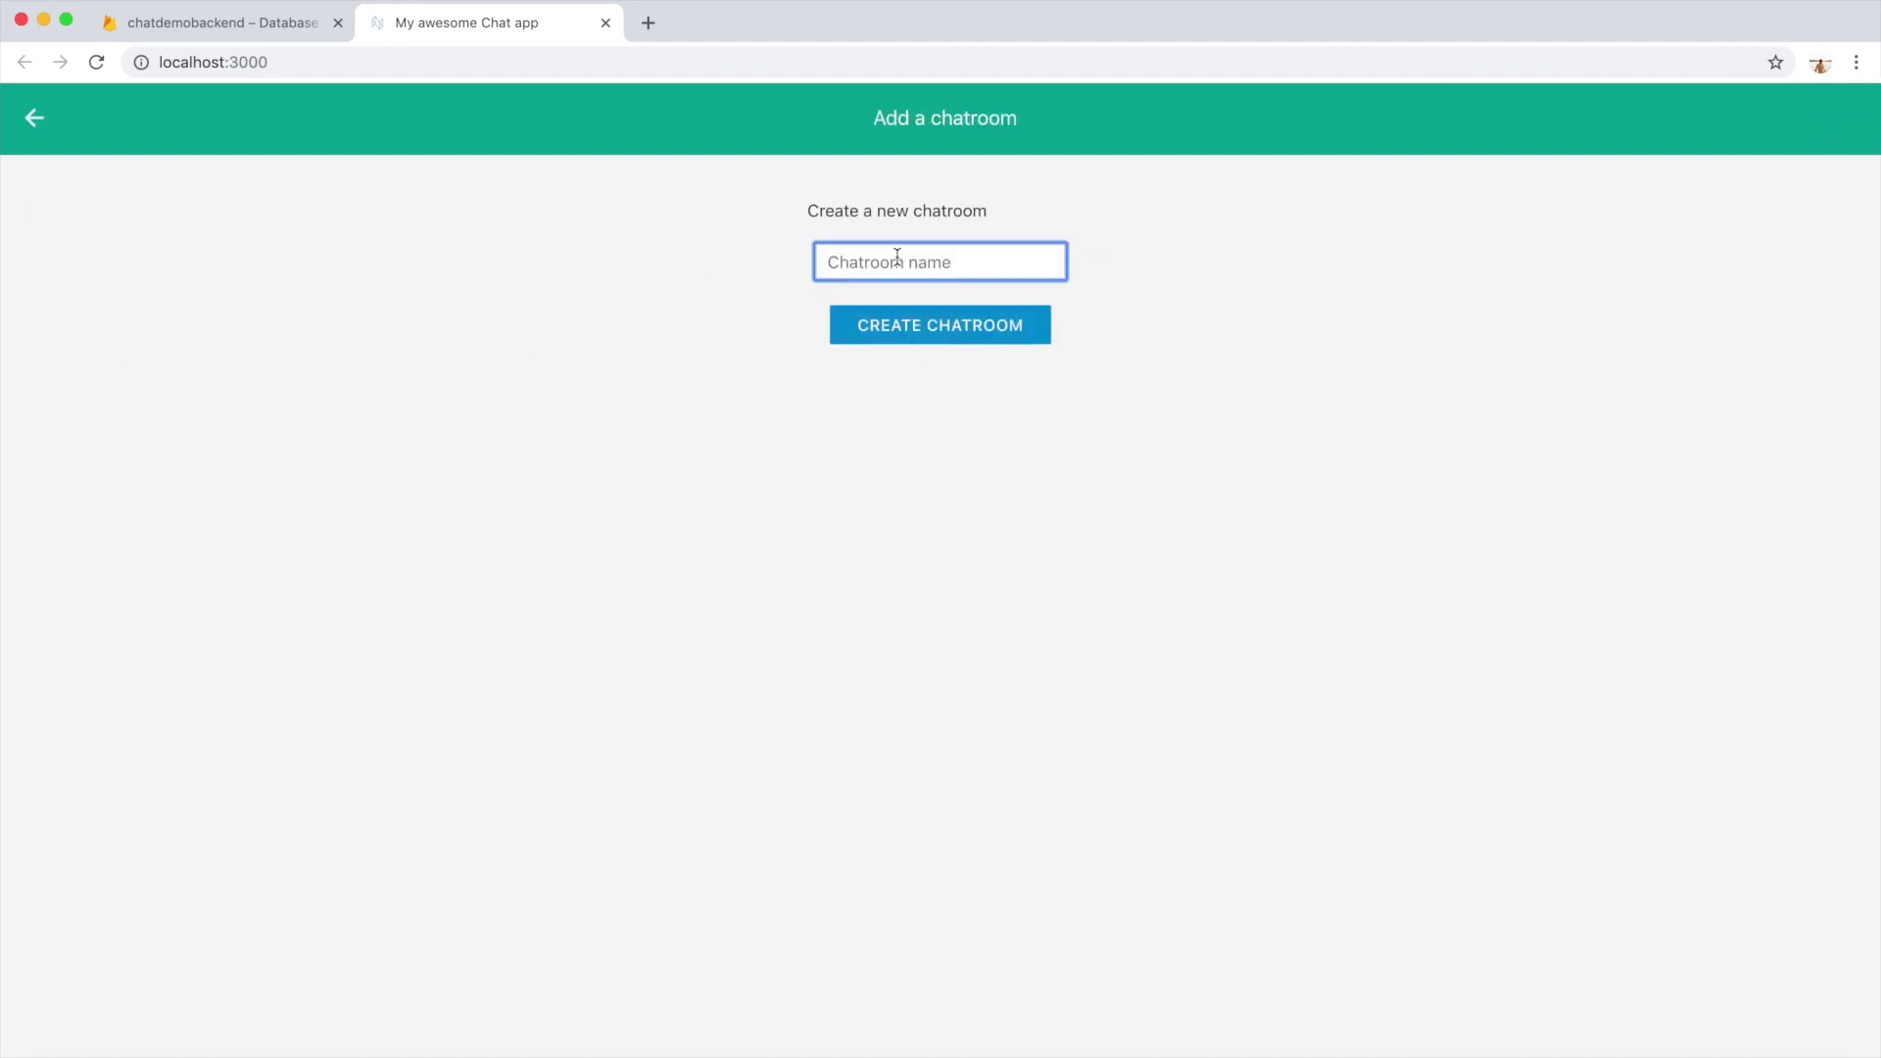
{"action": "type", "text": "Card"}
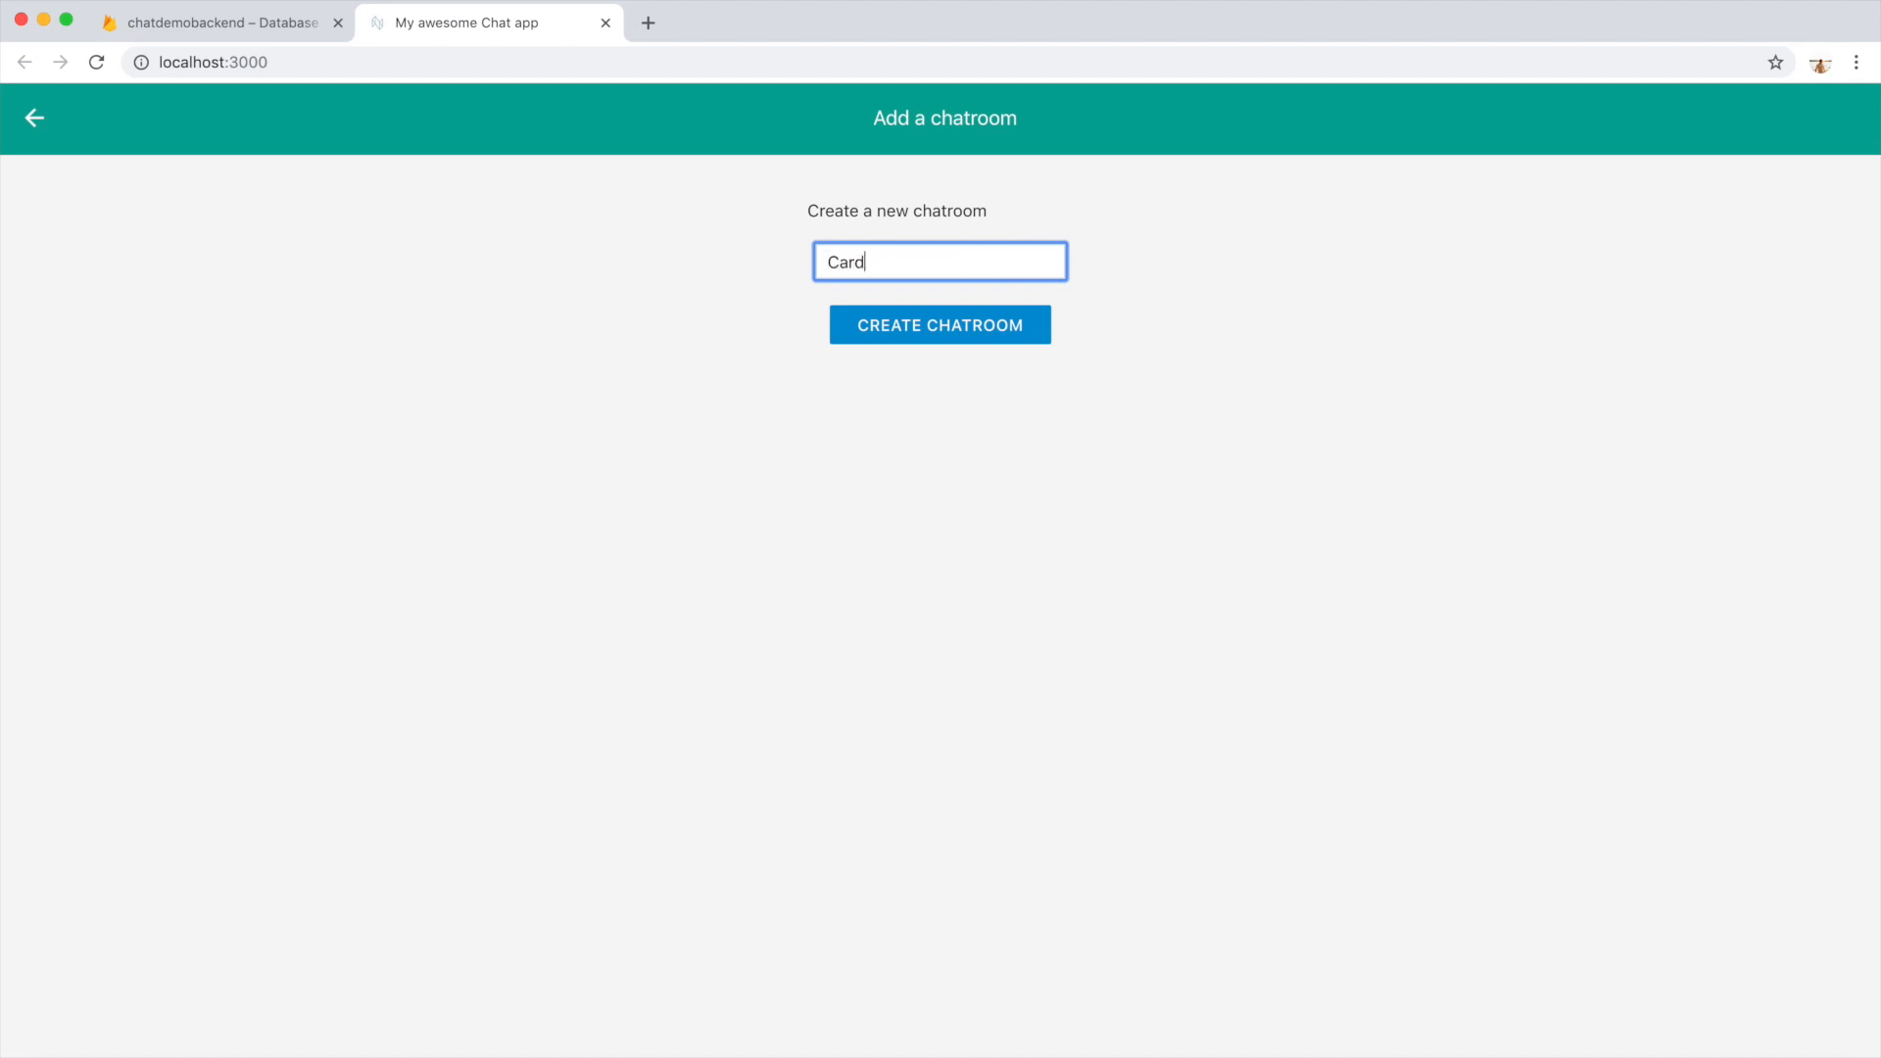
{"action": "left_click", "coordinate": [939, 323]}
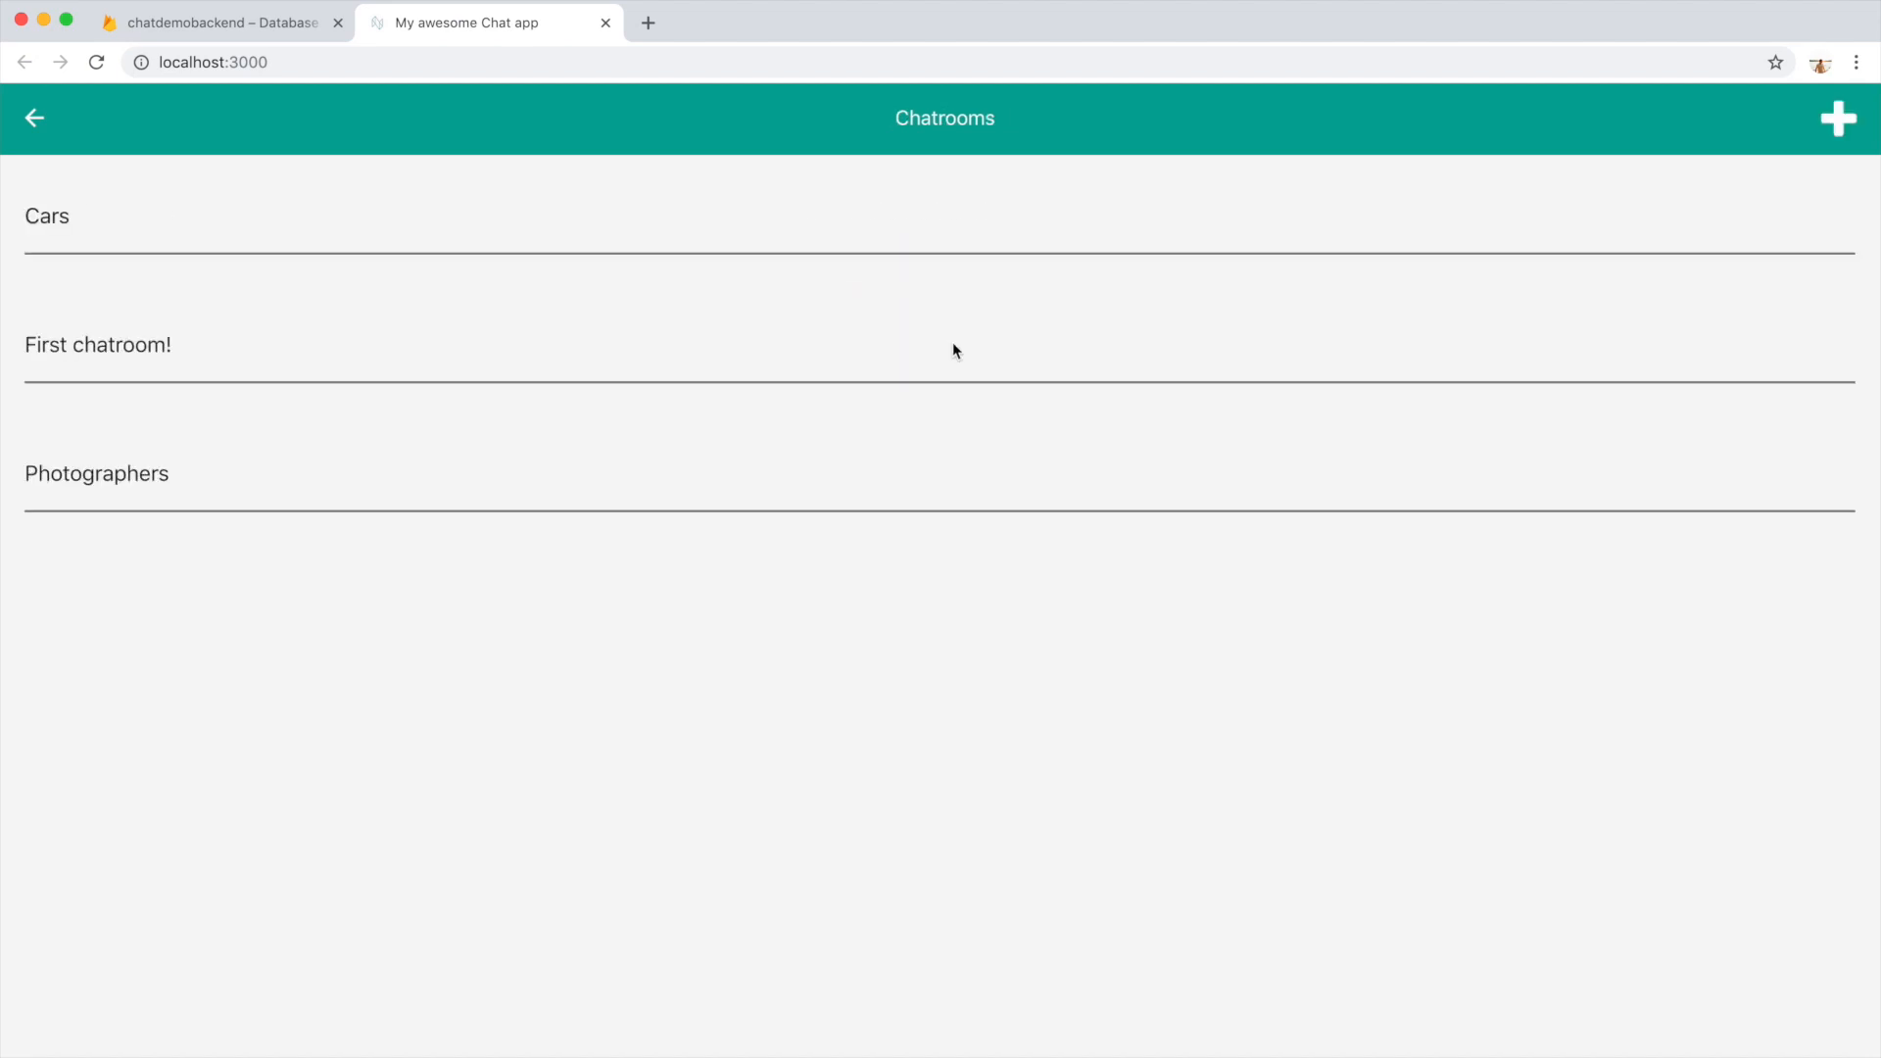
{"action": "mouse_move", "coordinate": [109, 219]}
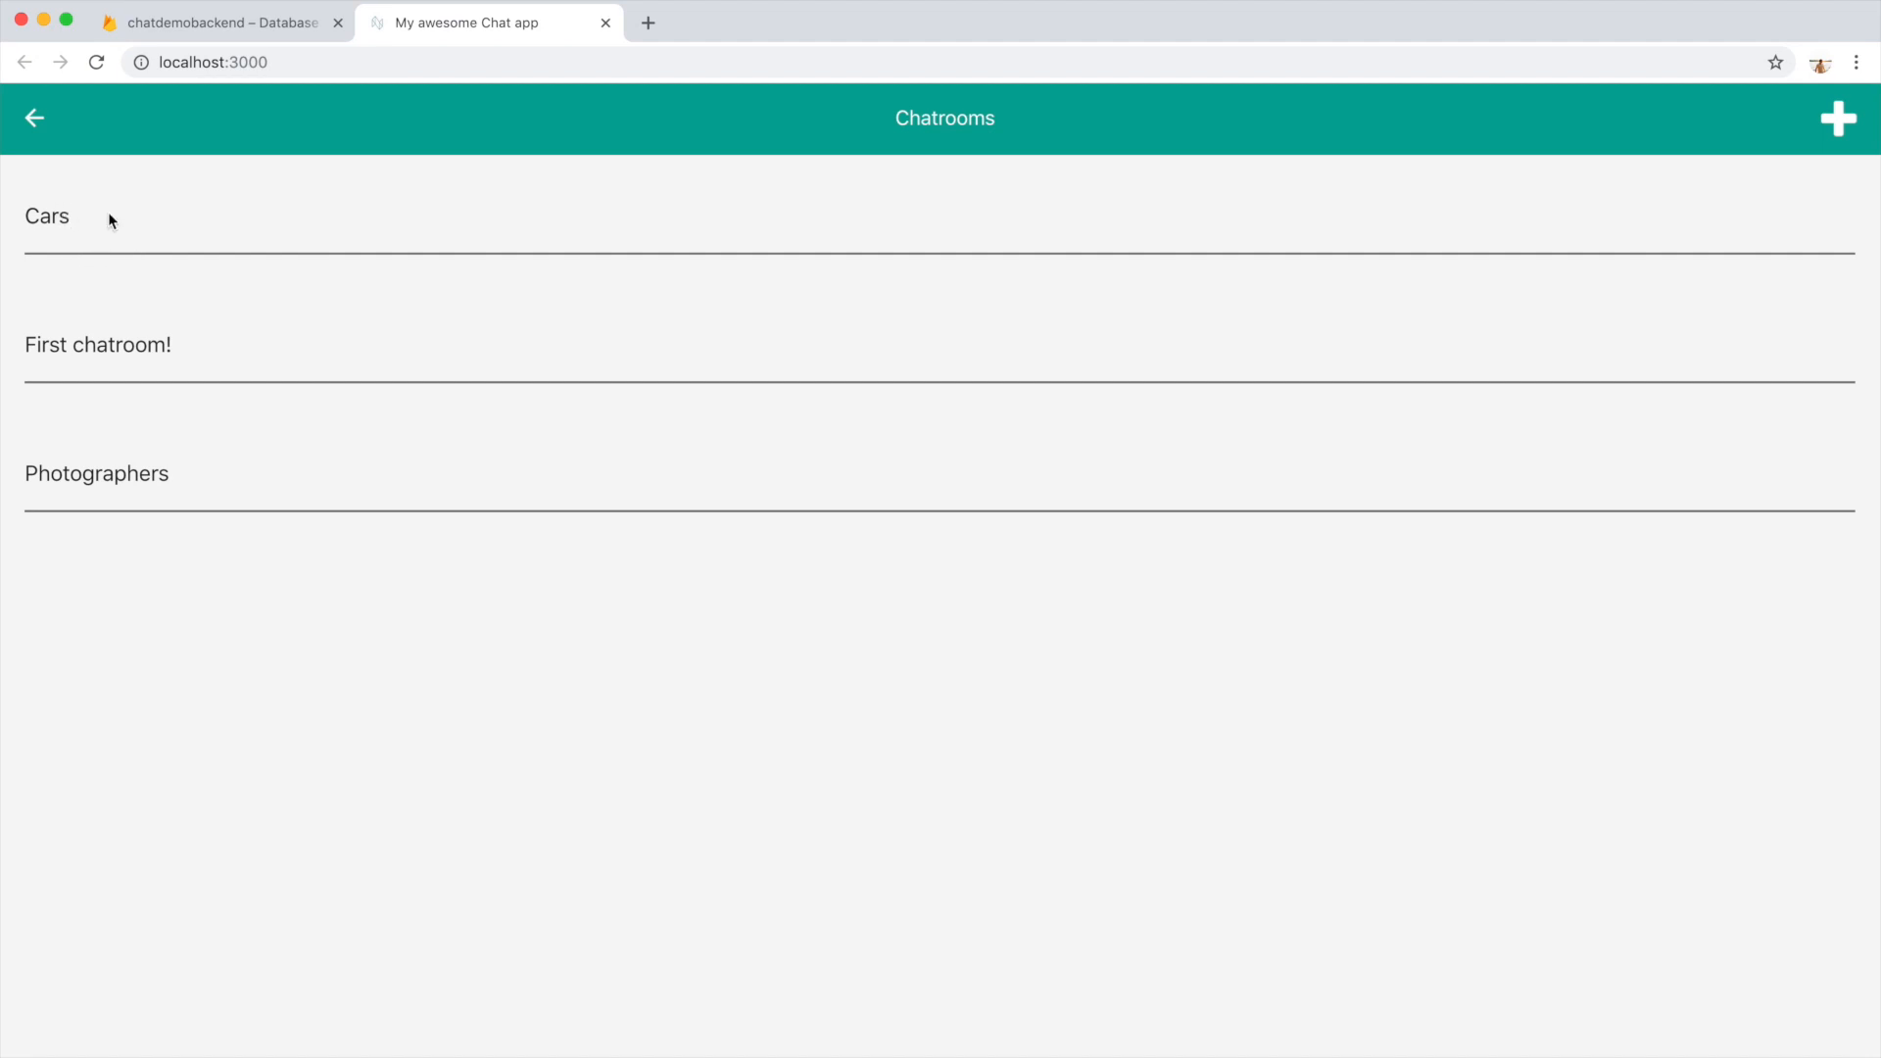
{"action": "mouse_move", "coordinate": [106, 247]}
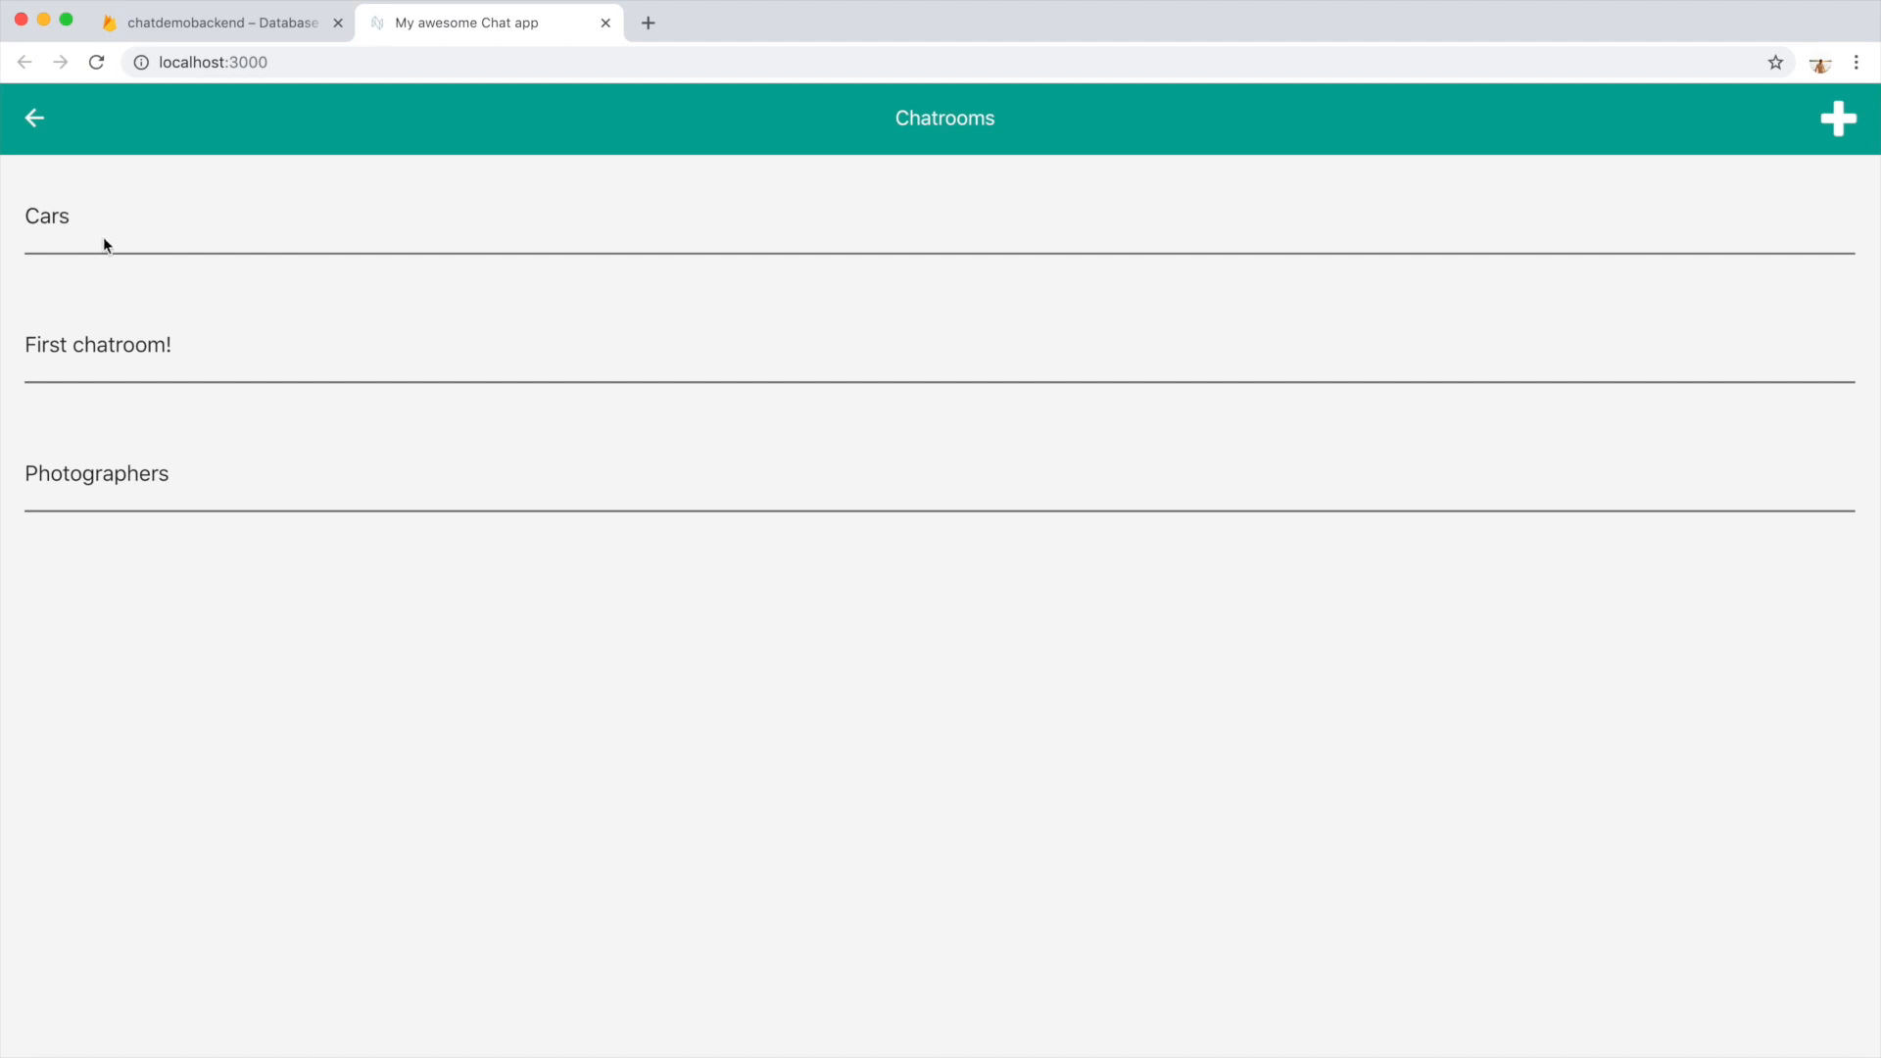
{"action": "mouse_move", "coordinate": [277, 254]}
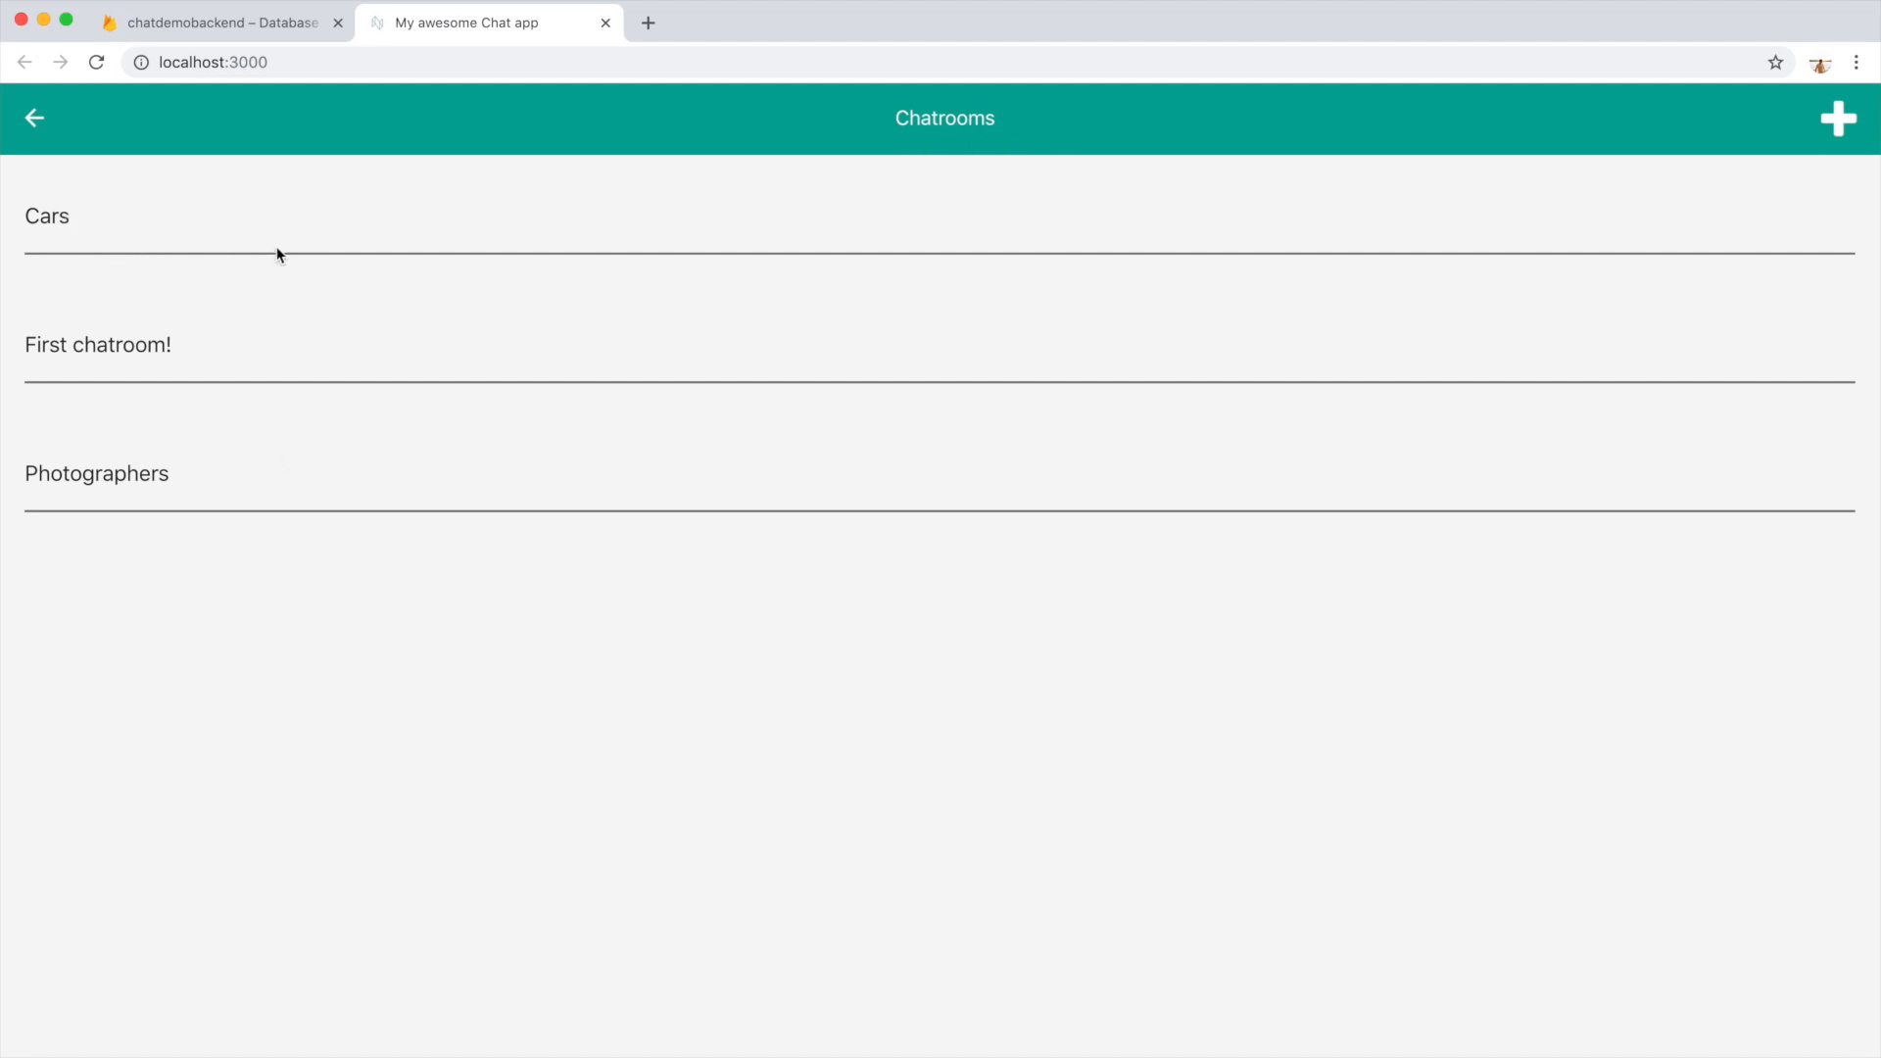
{"action": "mouse_move", "coordinate": [1213, 917]}
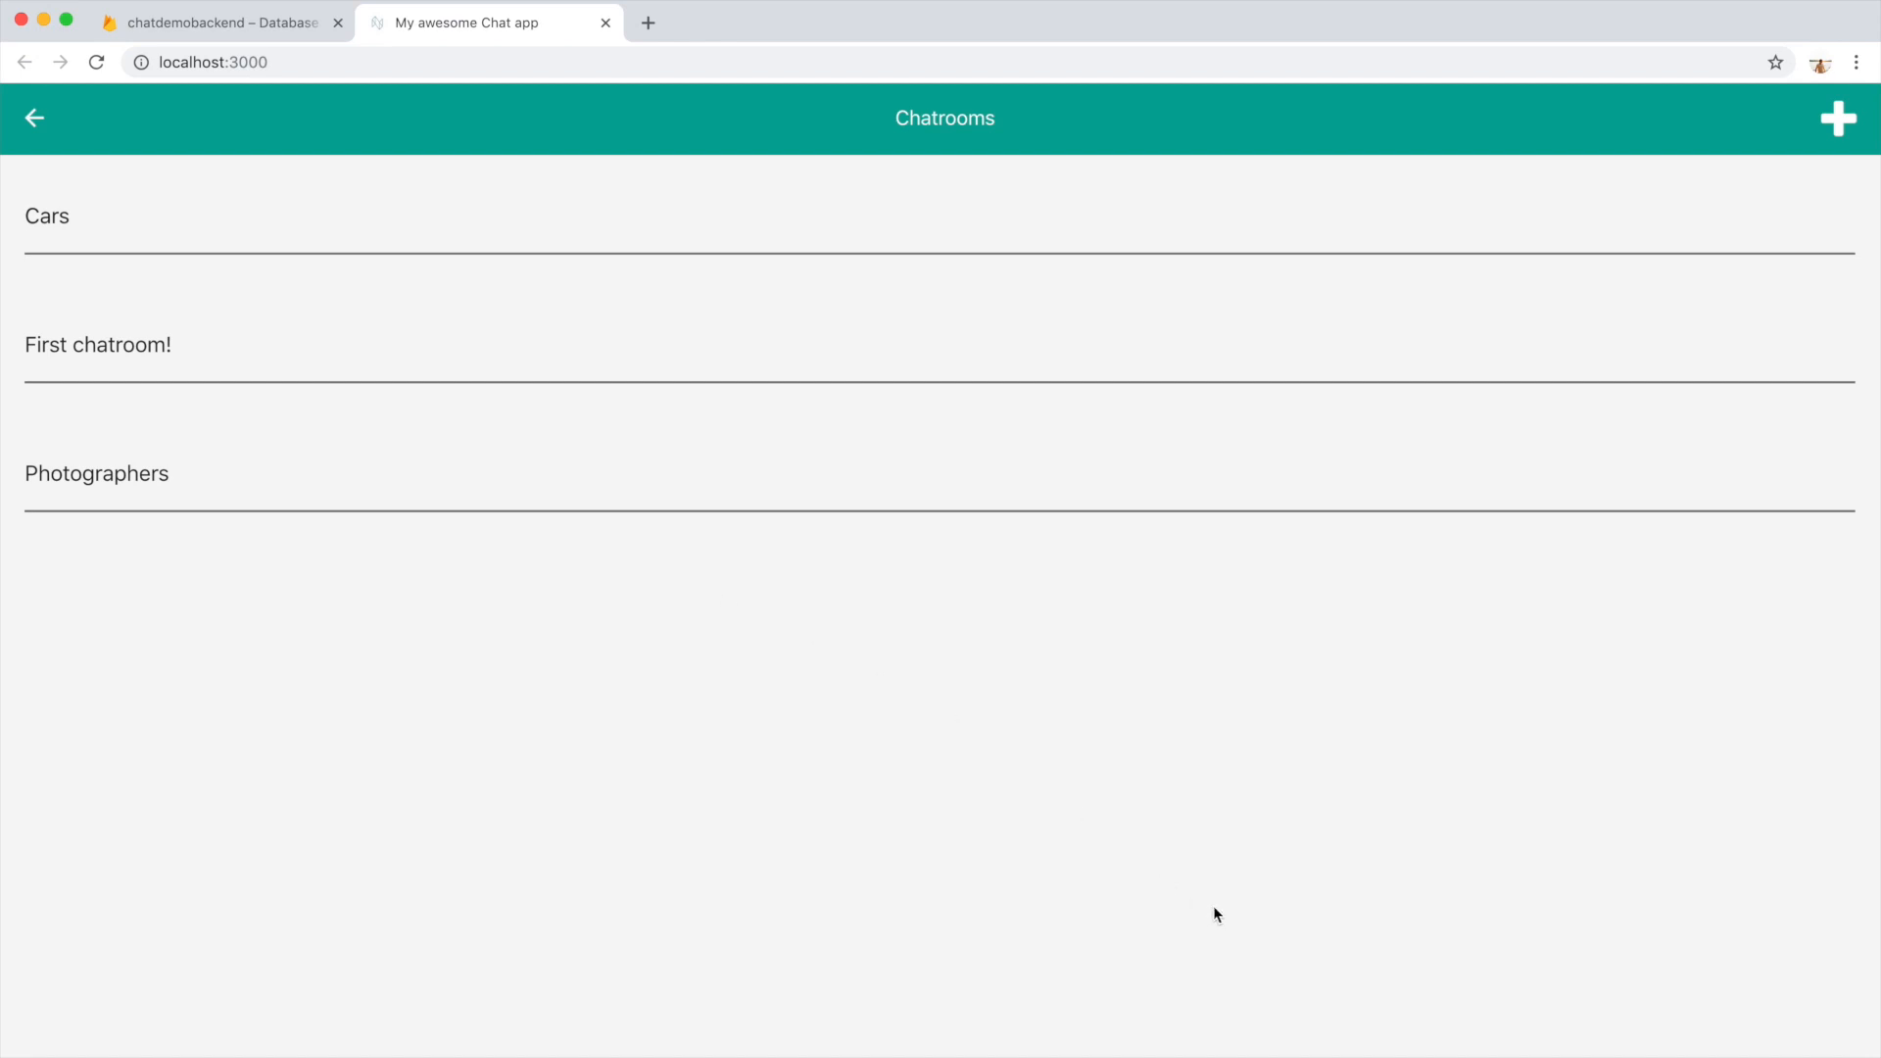
{"action": "mouse_move", "coordinate": [1264, 890]}
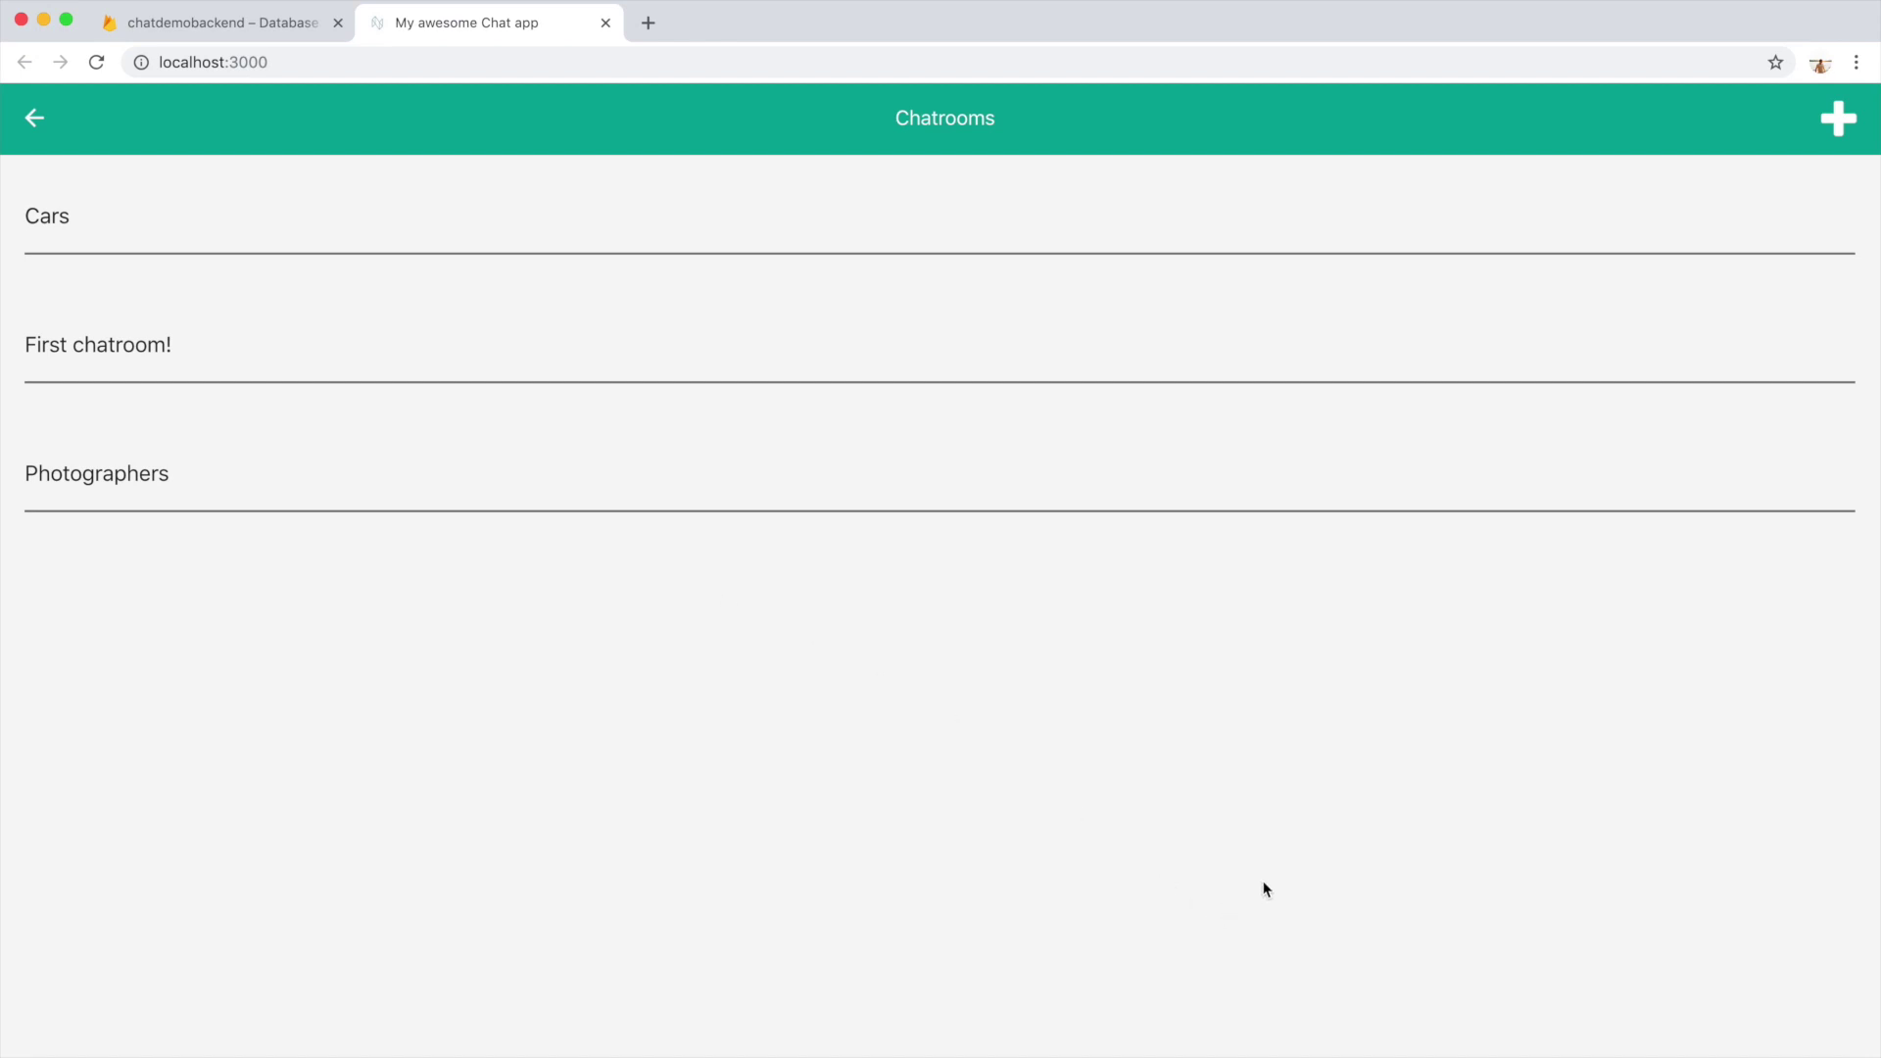
{"action": "mouse_move", "coordinate": [1232, 729]}
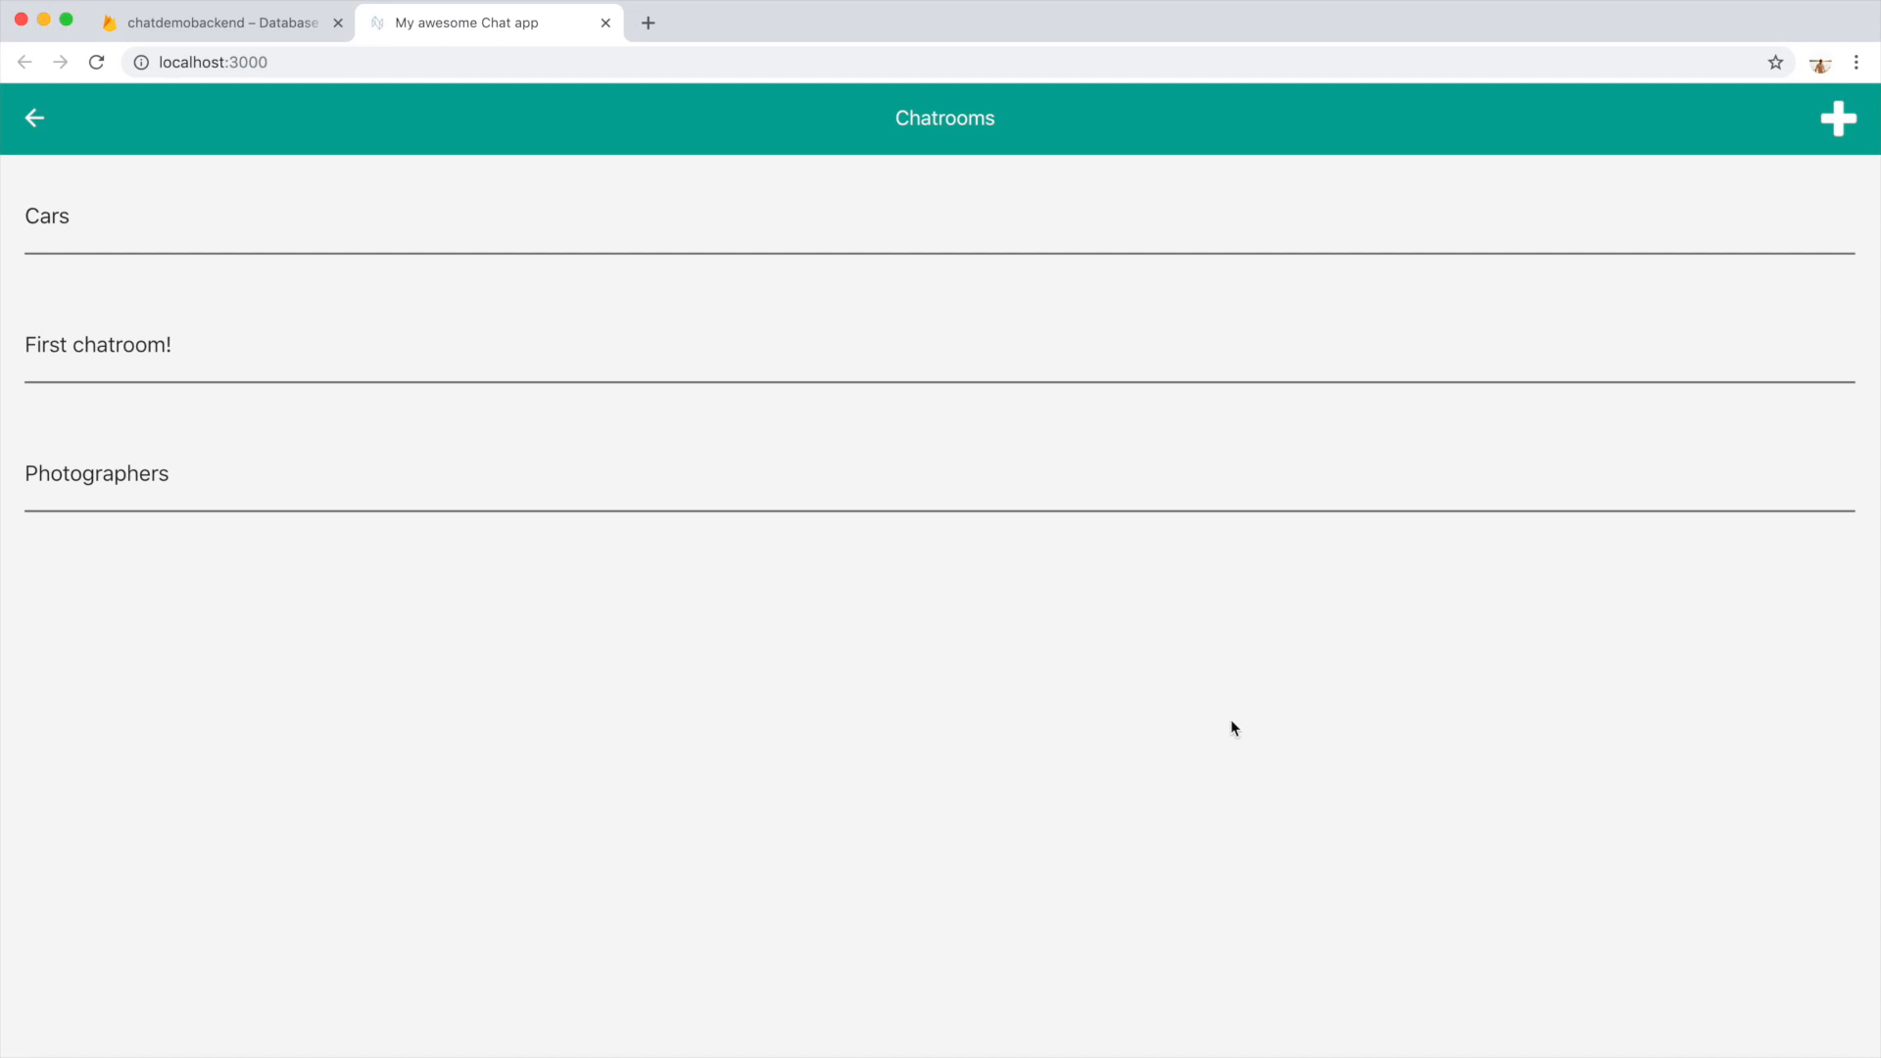
{"action": "mouse_move", "coordinate": [1387, 864]}
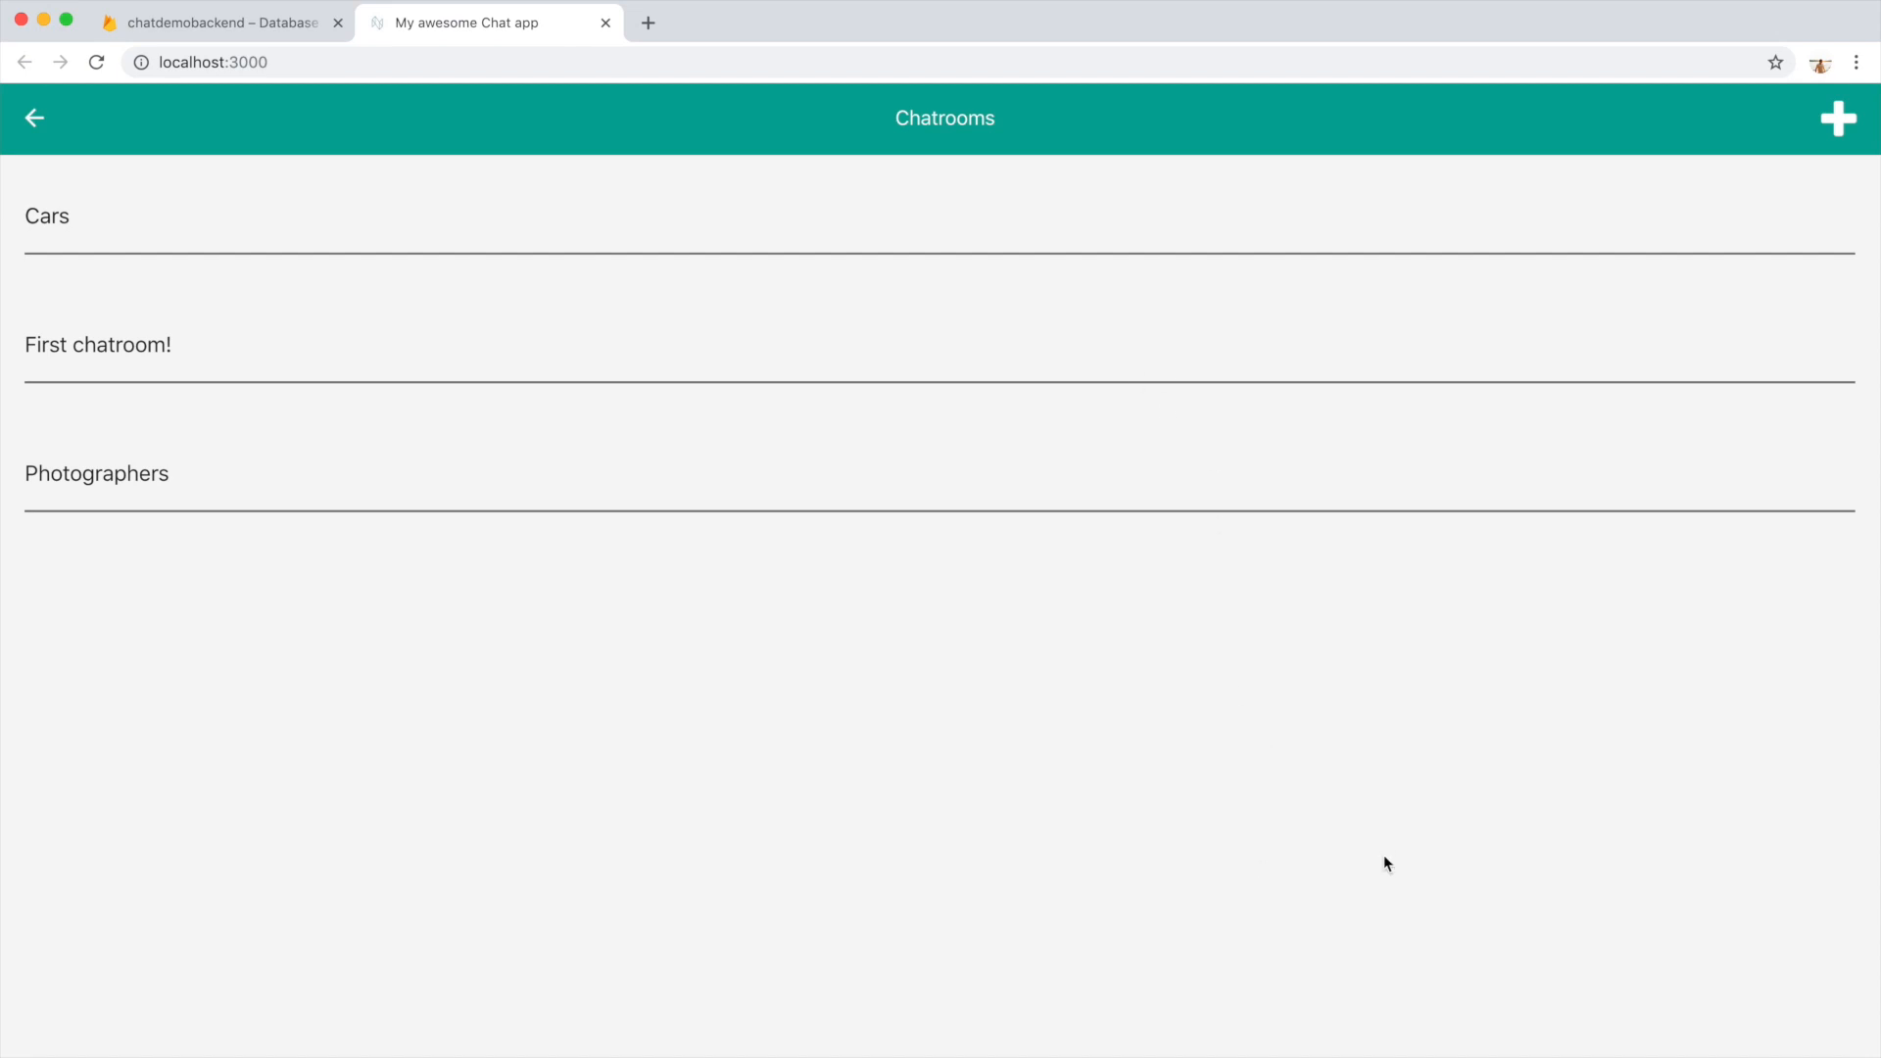